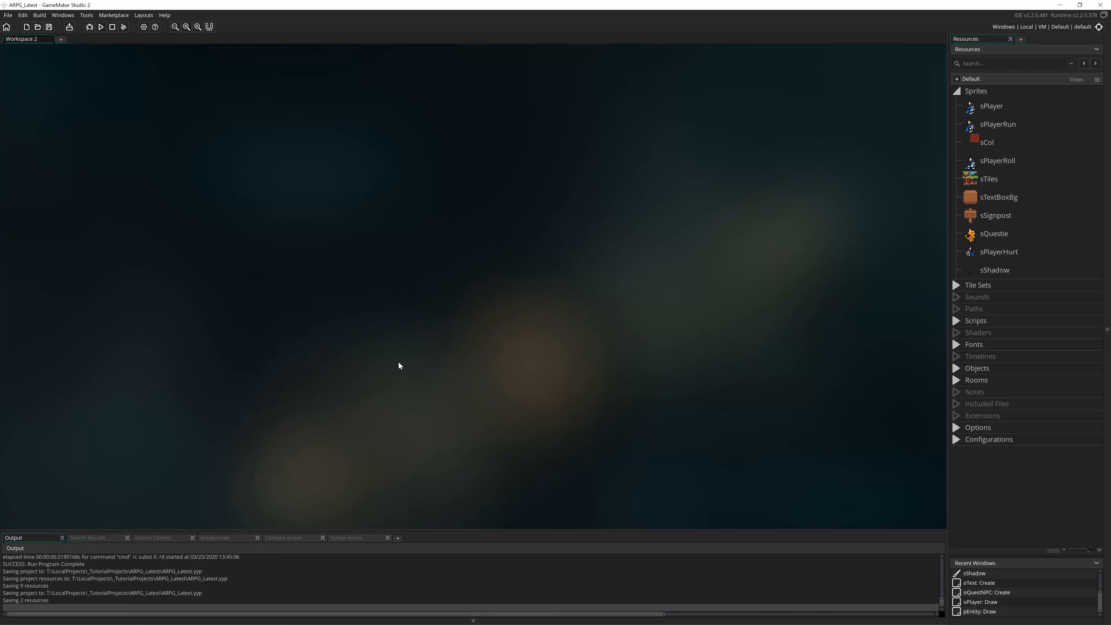
mouse_move(315, 209)
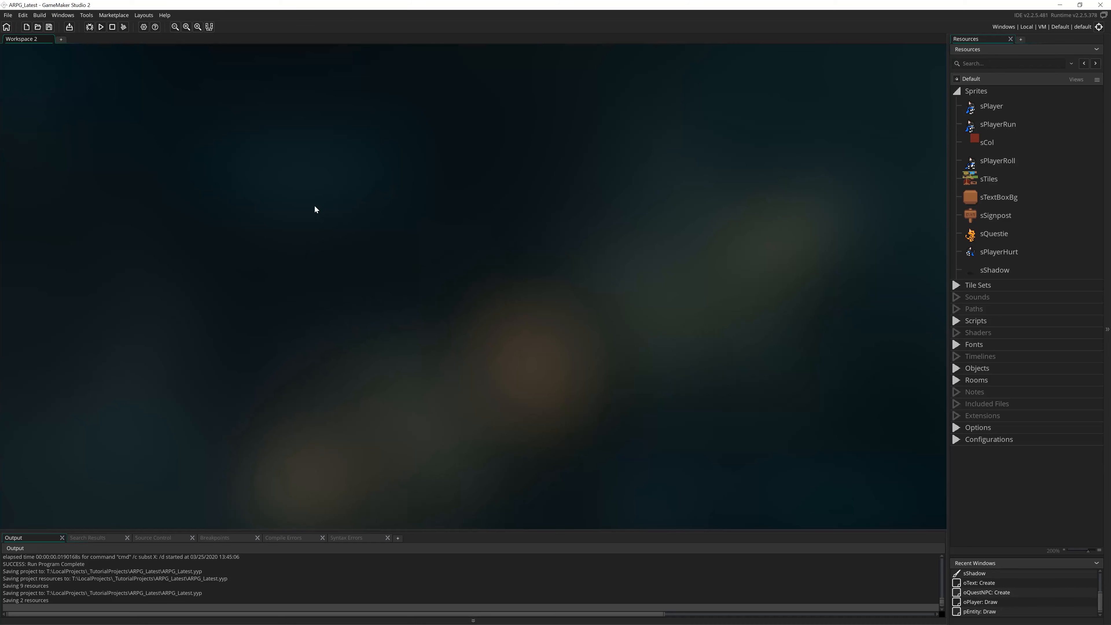
mouse_move(356, 384)
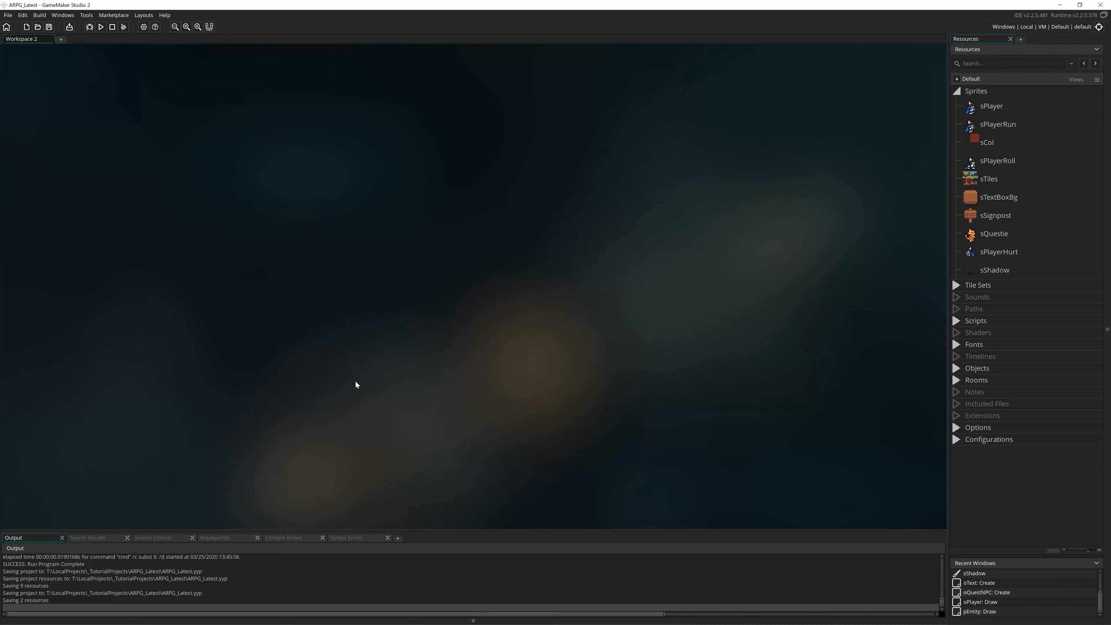
mouse_move(344, 303)
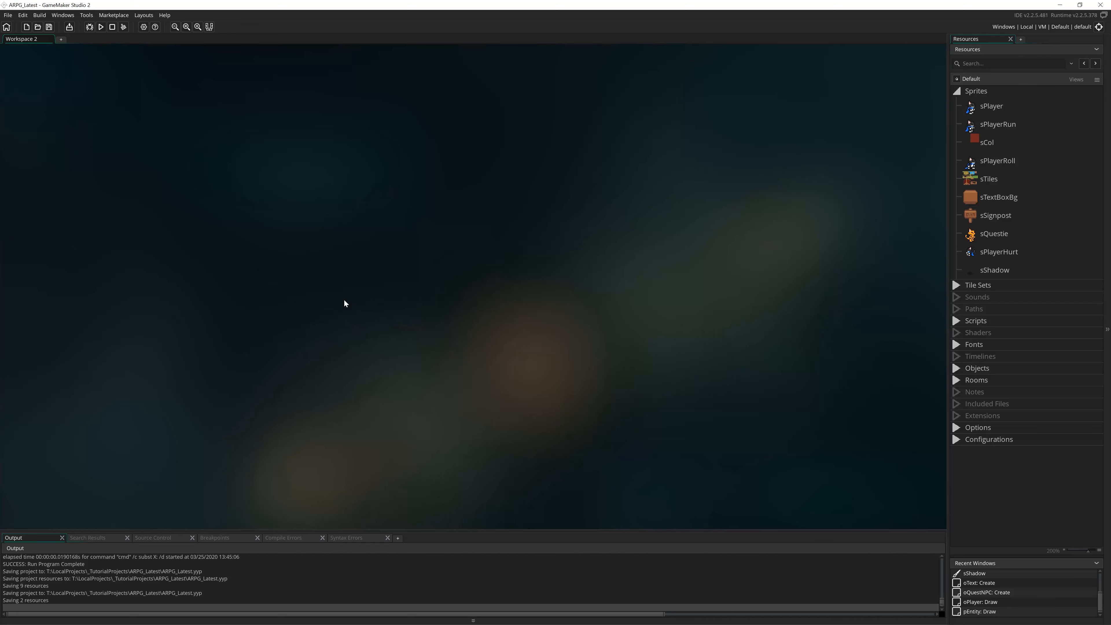
mouse_move(797, 259)
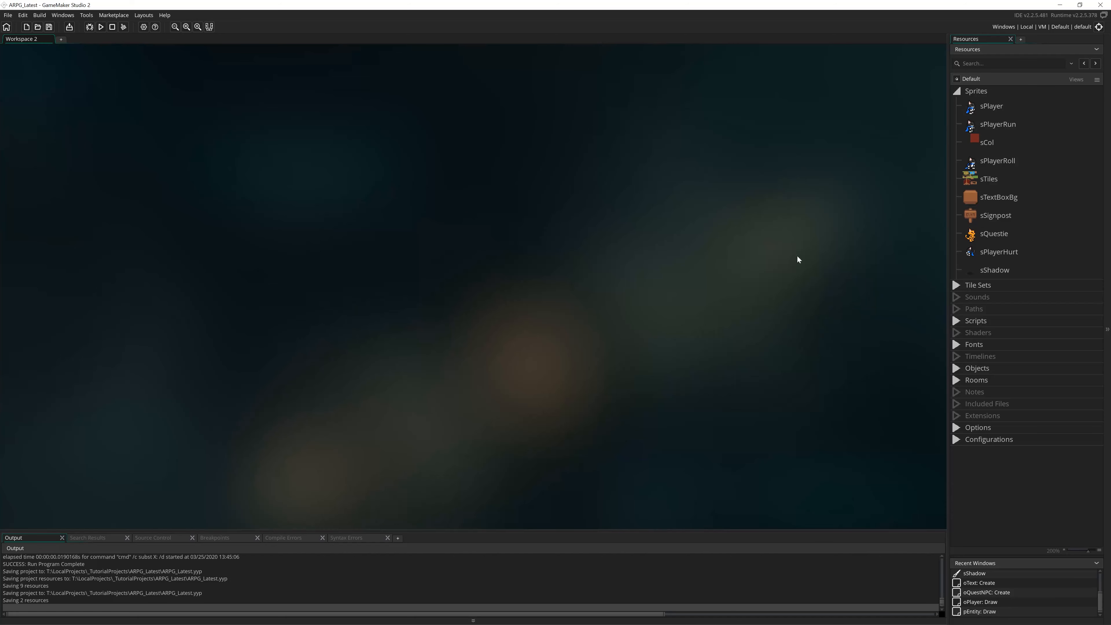
mouse_move(568, 330)
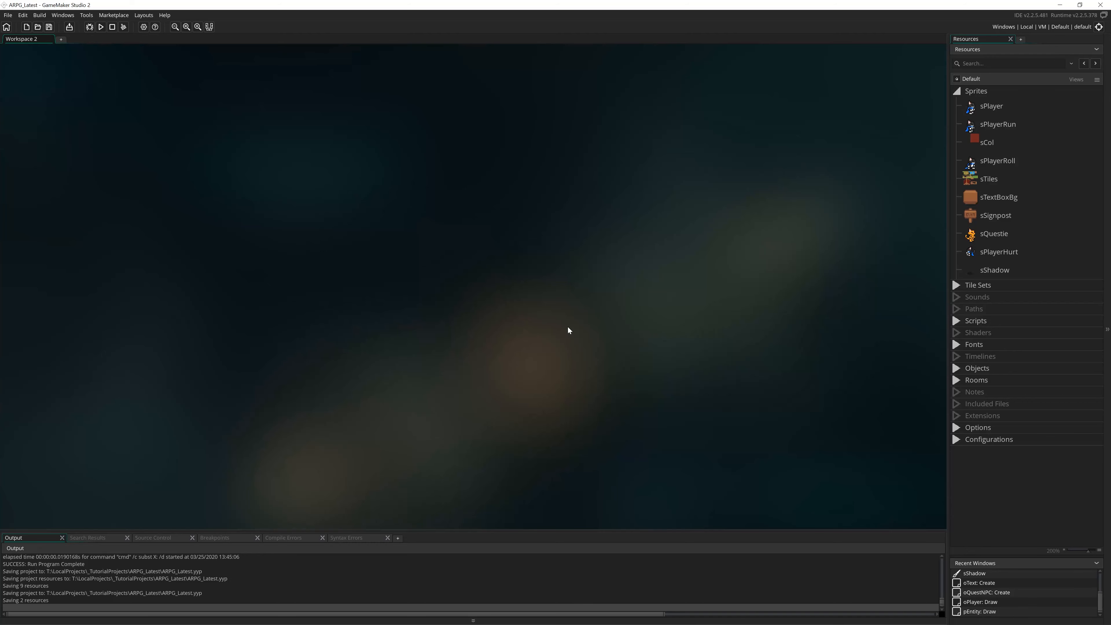
mouse_move(569, 303)
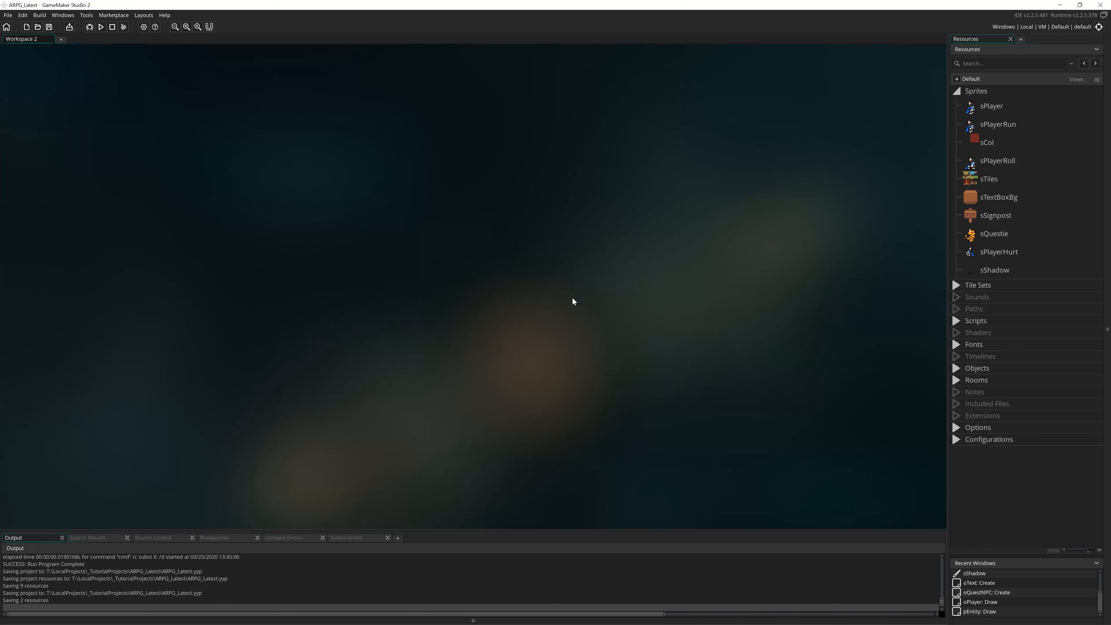
mouse_move(654, 423)
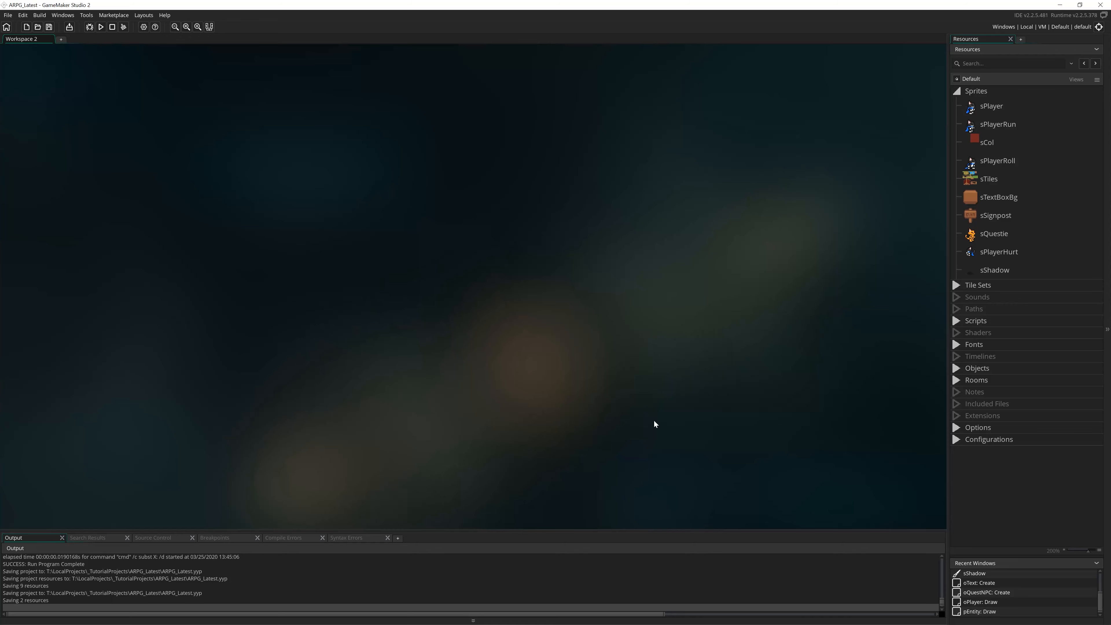
mouse_move(359, 411)
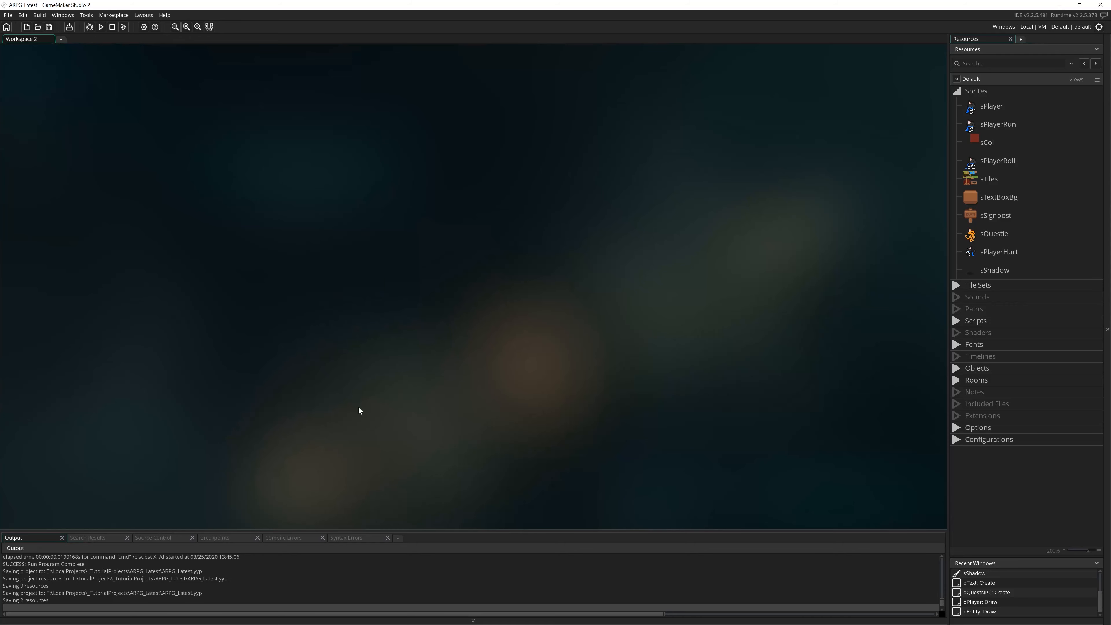
mouse_move(580, 343)
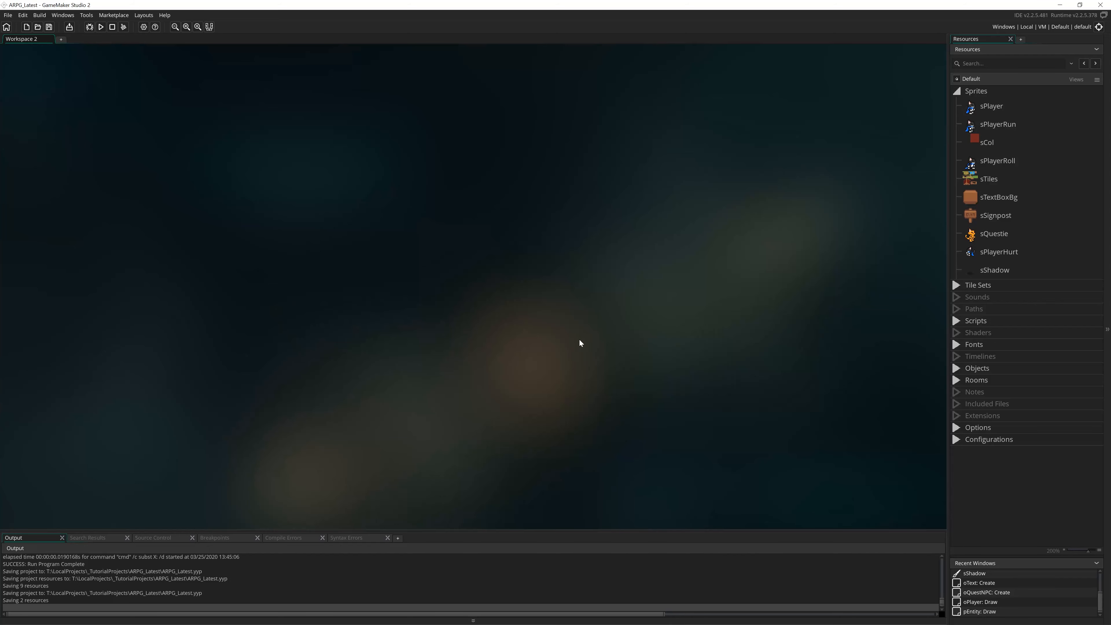
mouse_move(369, 317)
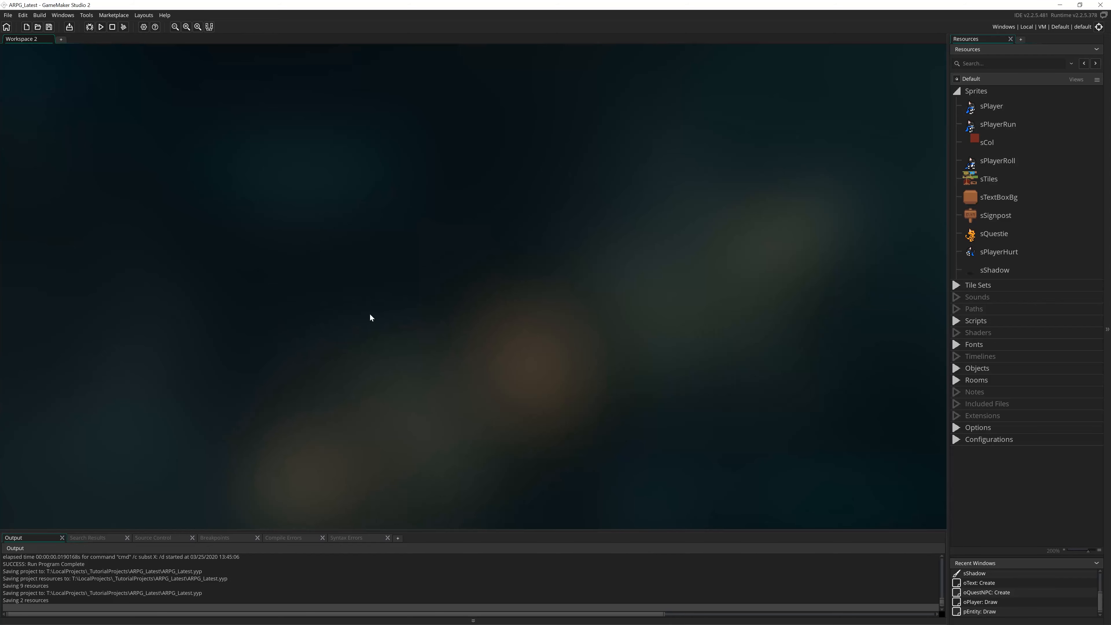
mouse_move(466, 363)
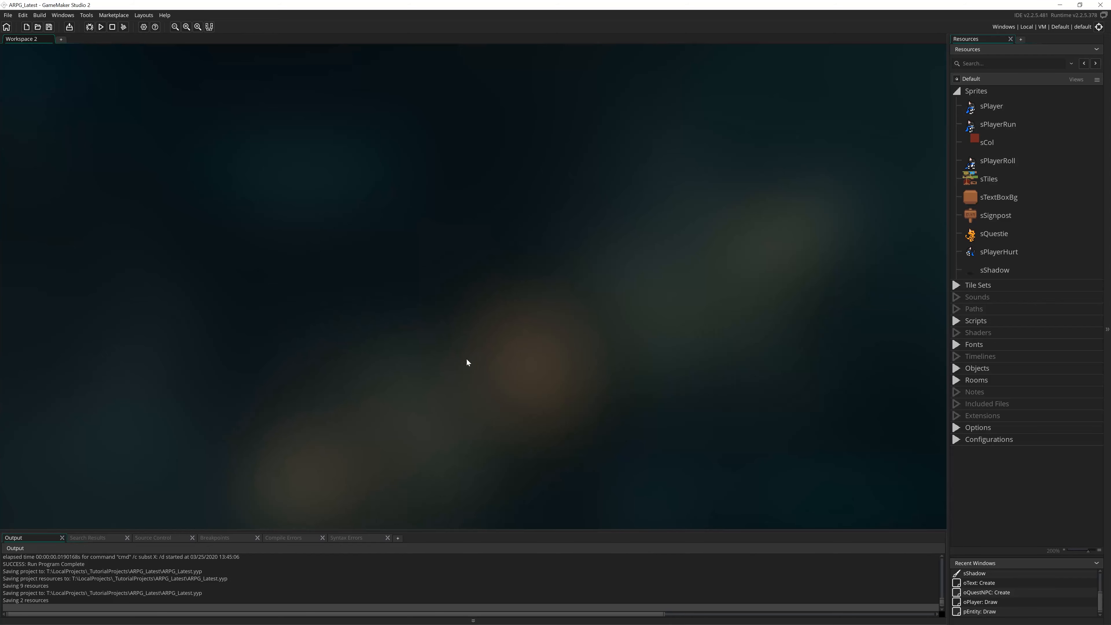
mouse_move(346, 291)
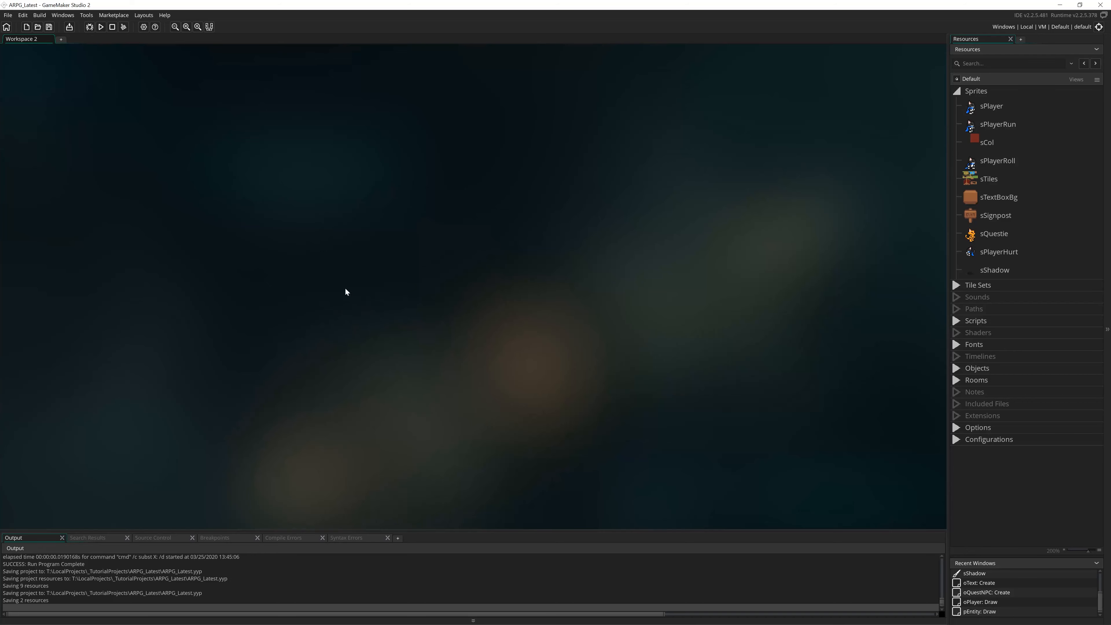
mouse_move(645, 364)
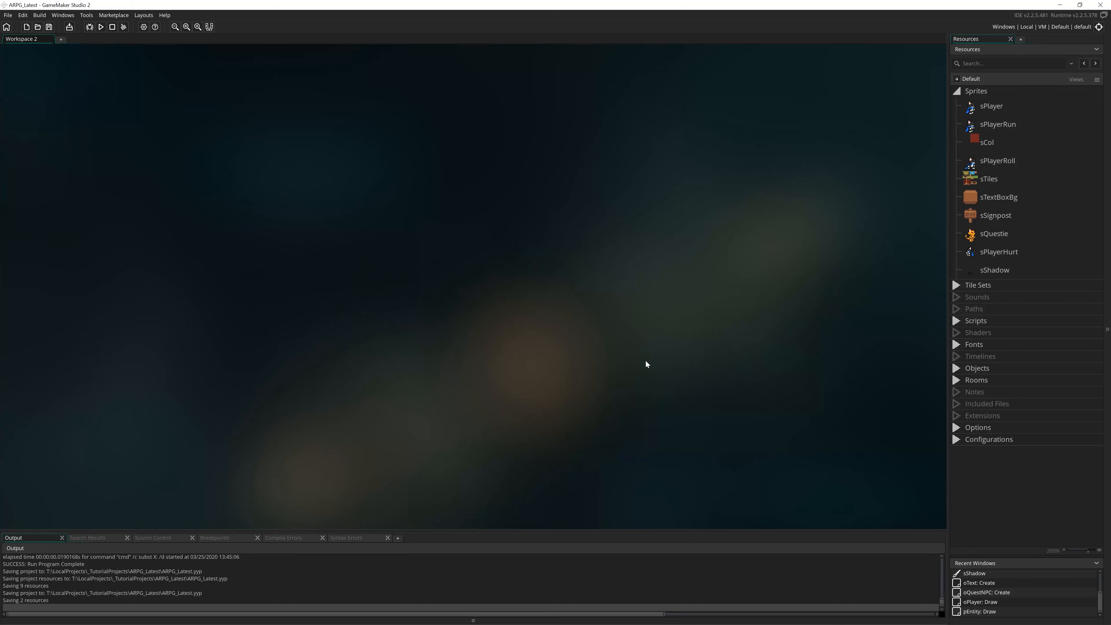
mouse_move(480, 228)
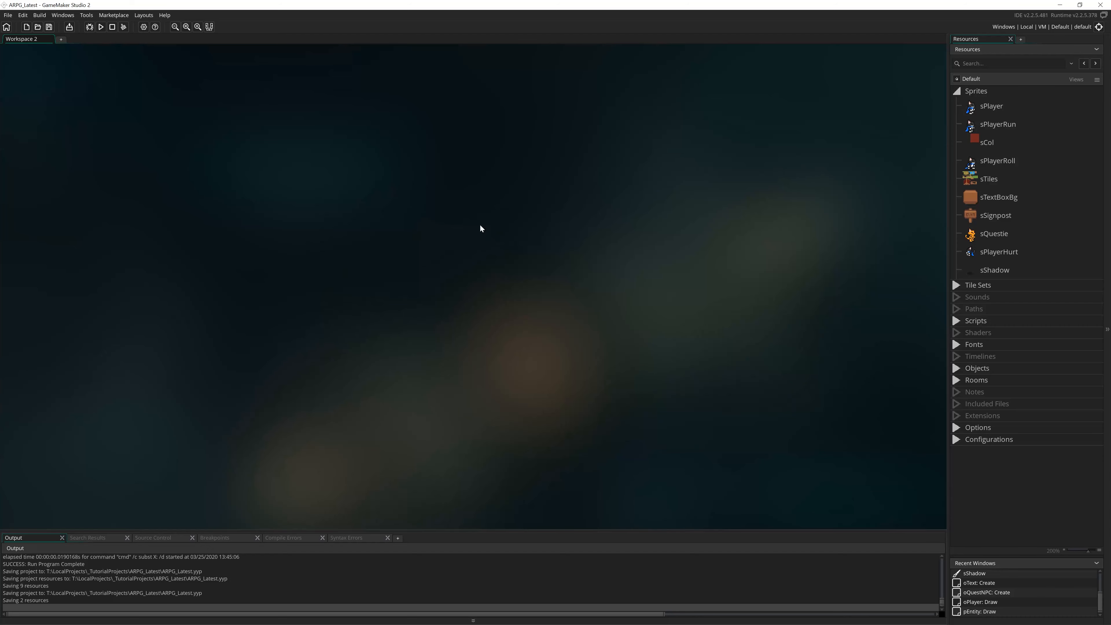
mouse_move(396, 255)
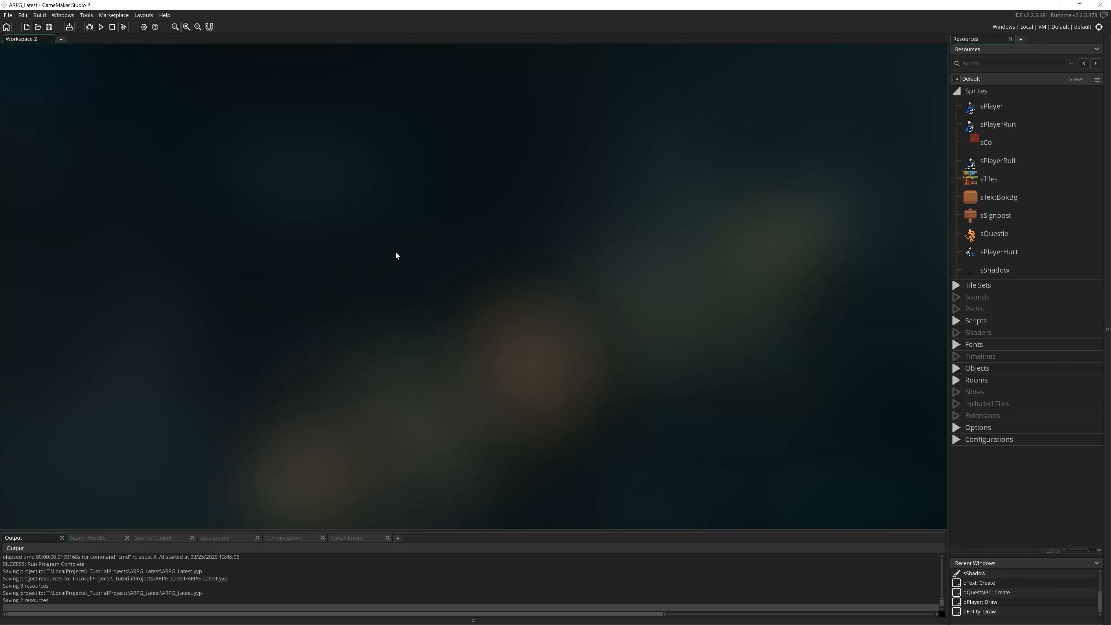
mouse_move(422, 334)
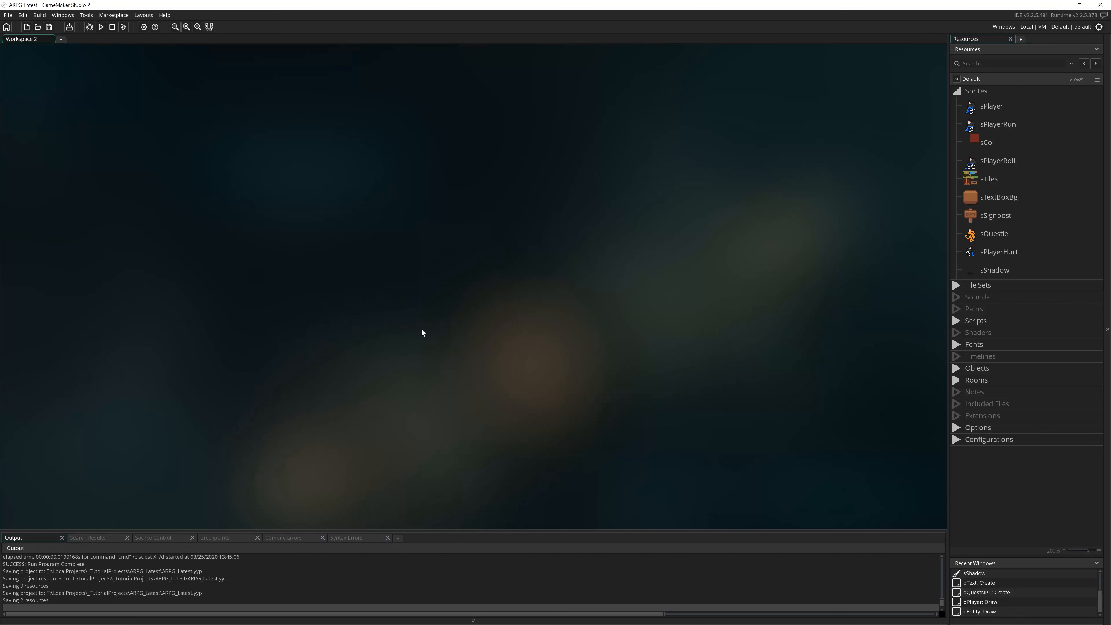
mouse_move(613, 423)
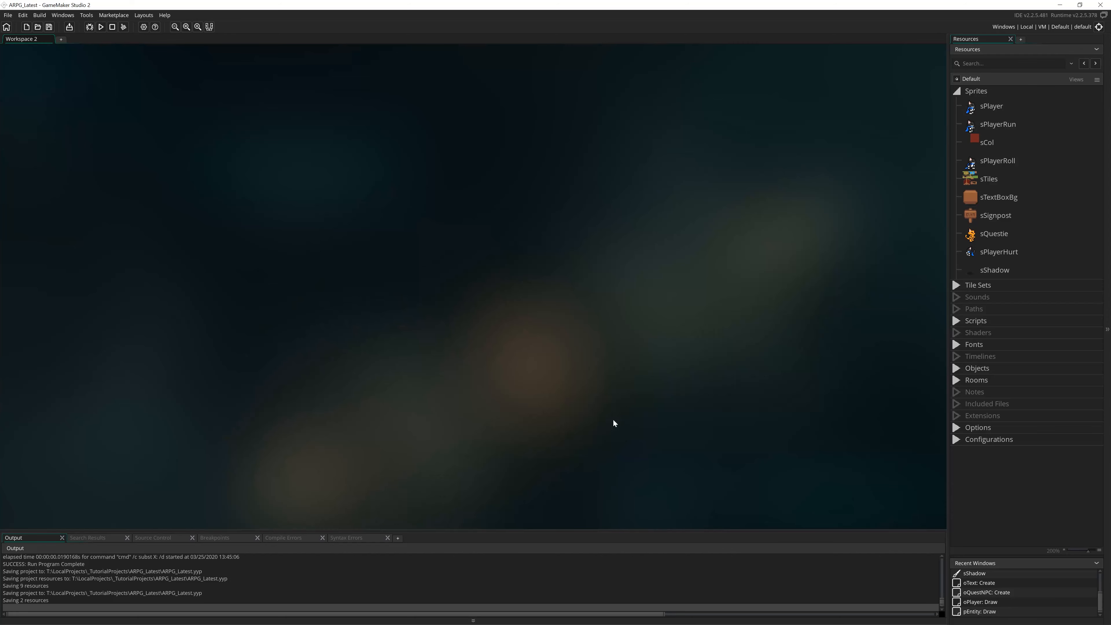
mouse_move(556, 354)
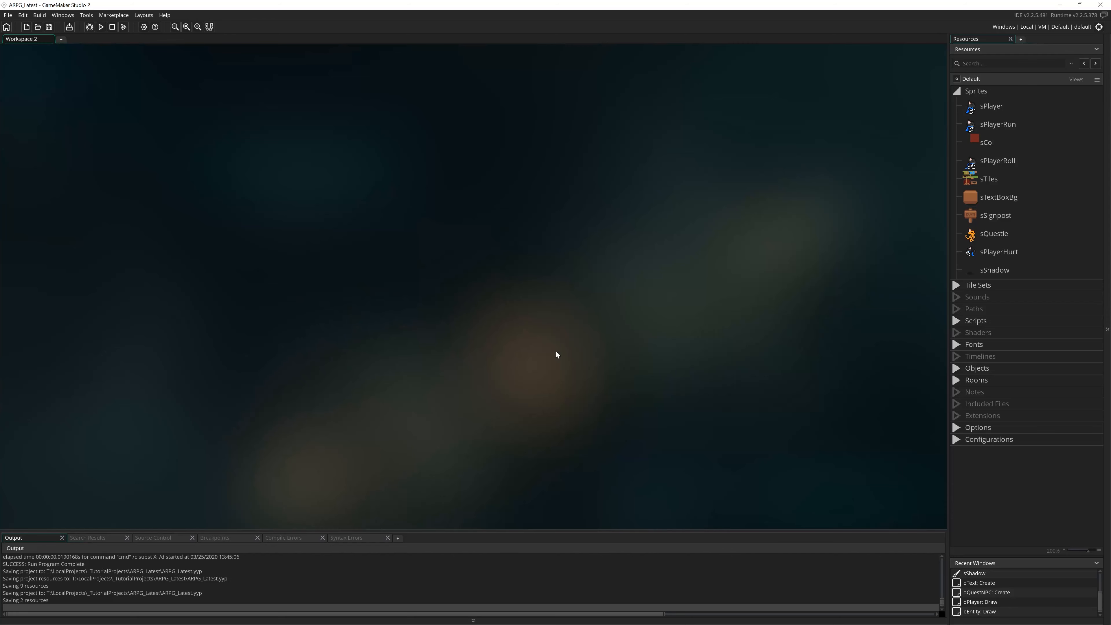
mouse_move(411, 189)
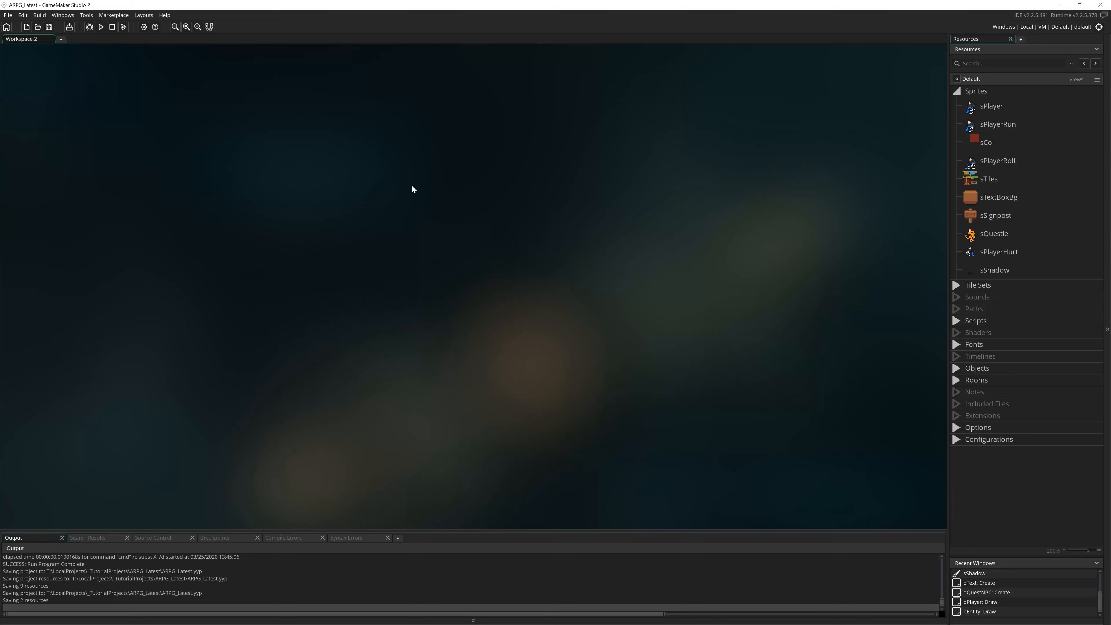
mouse_move(549, 324)
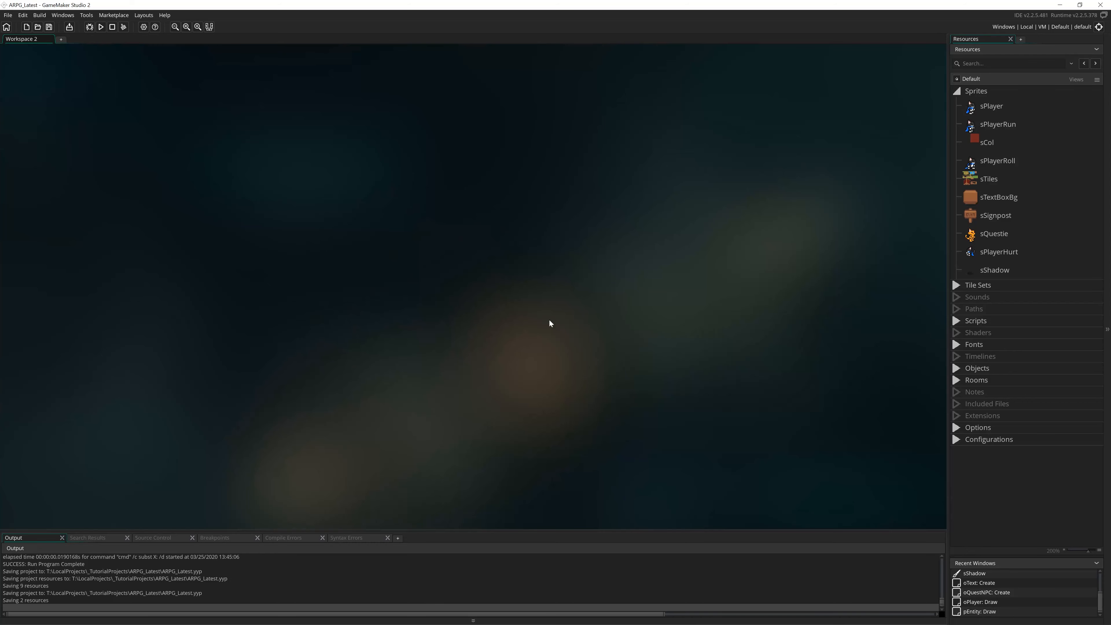
mouse_move(659, 287)
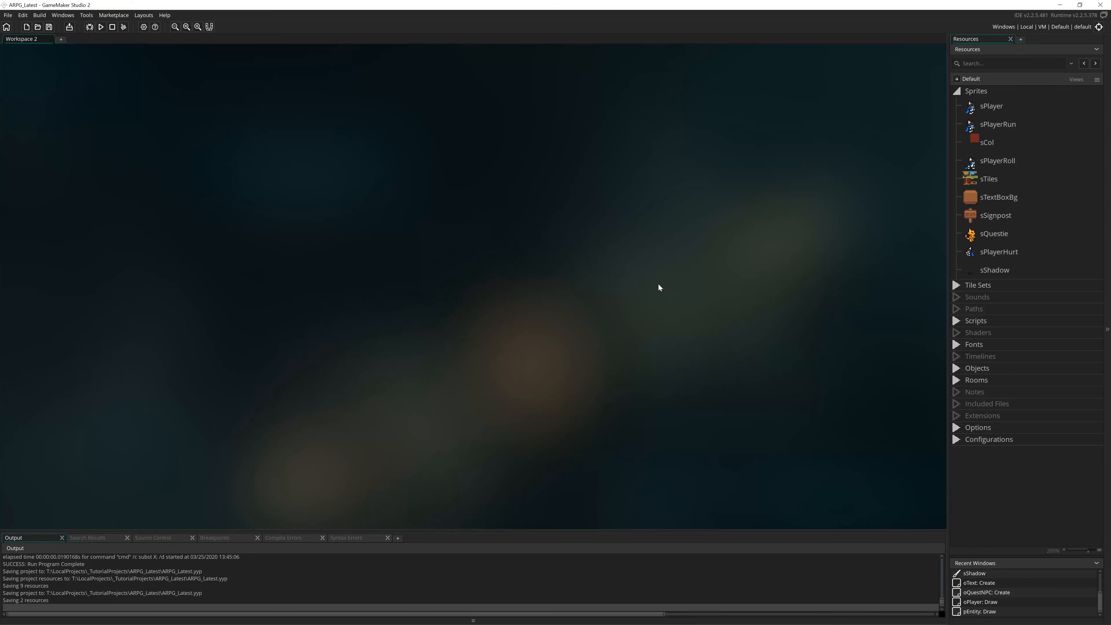
mouse_move(366, 313)
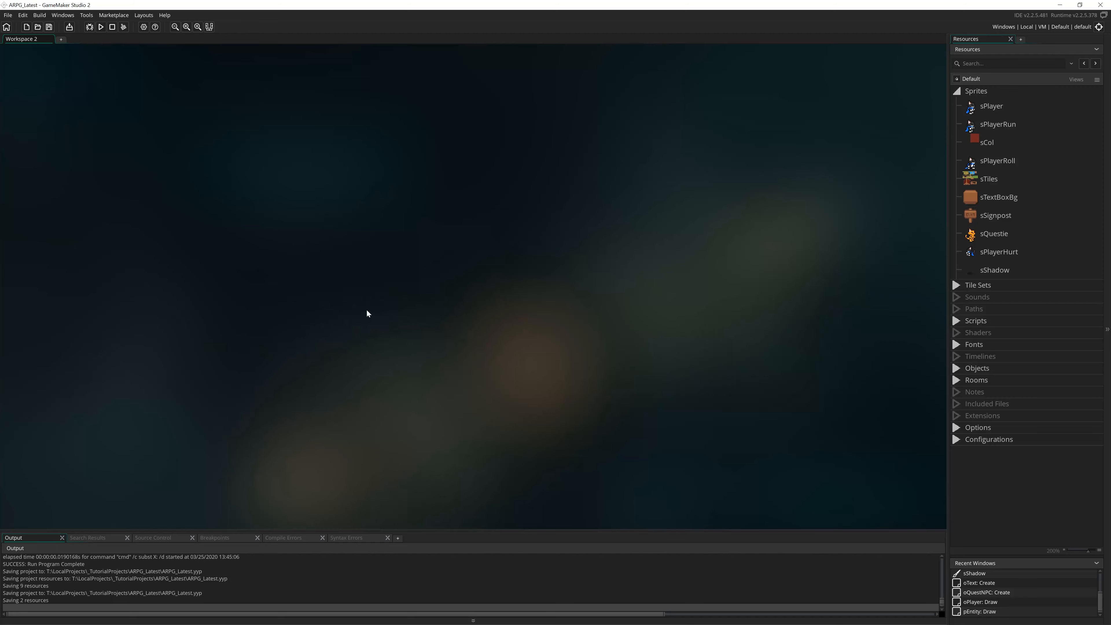
mouse_move(356, 244)
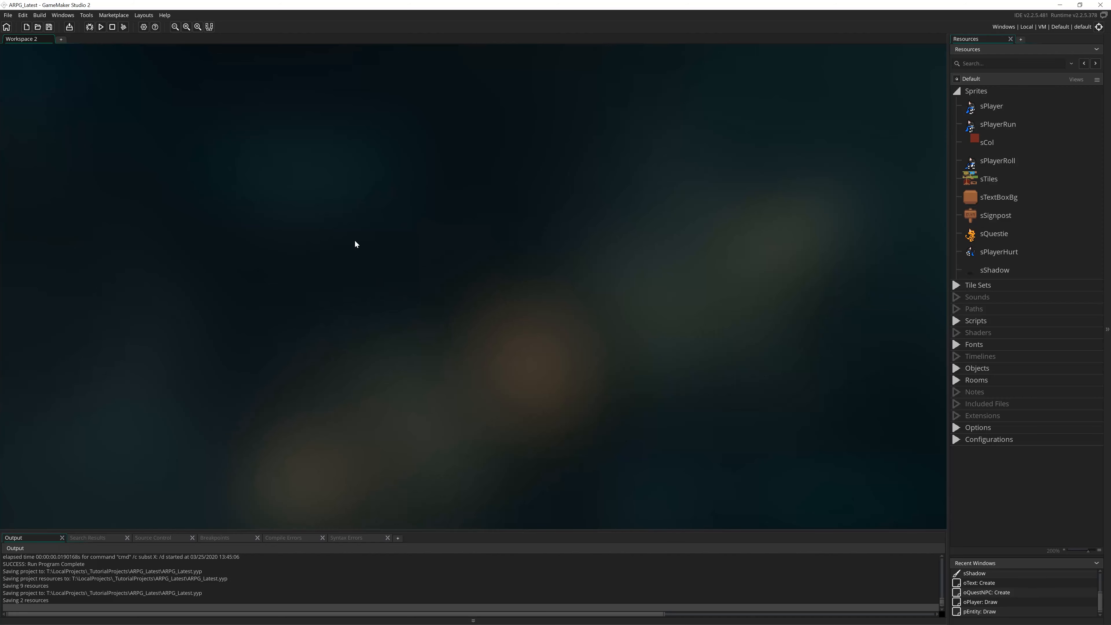
mouse_move(815, 271)
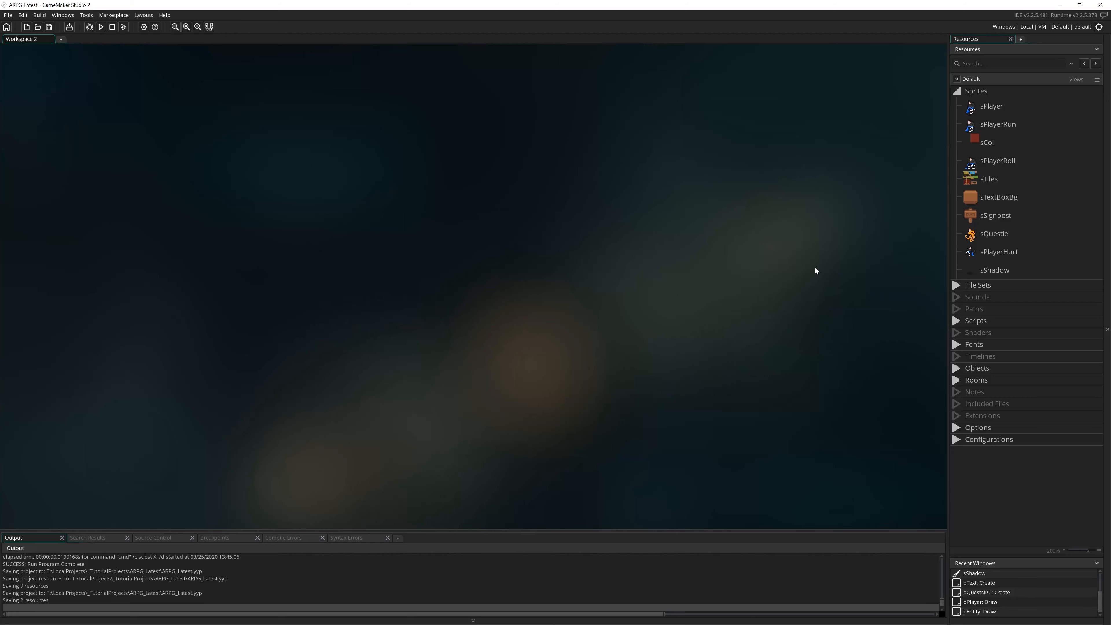
mouse_move(613, 256)
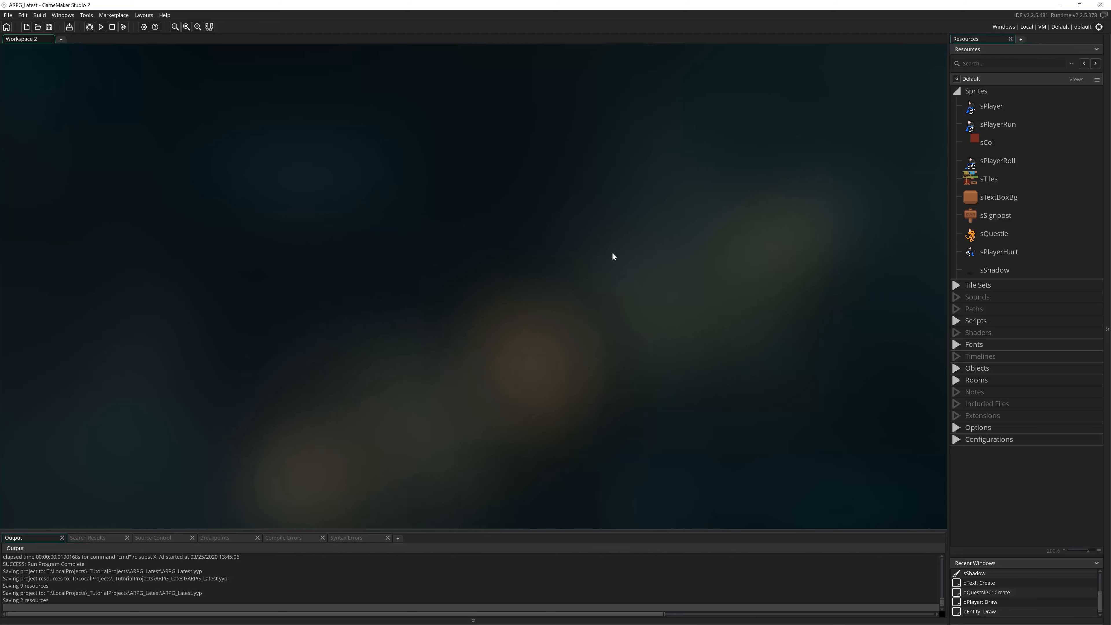
mouse_move(486, 420)
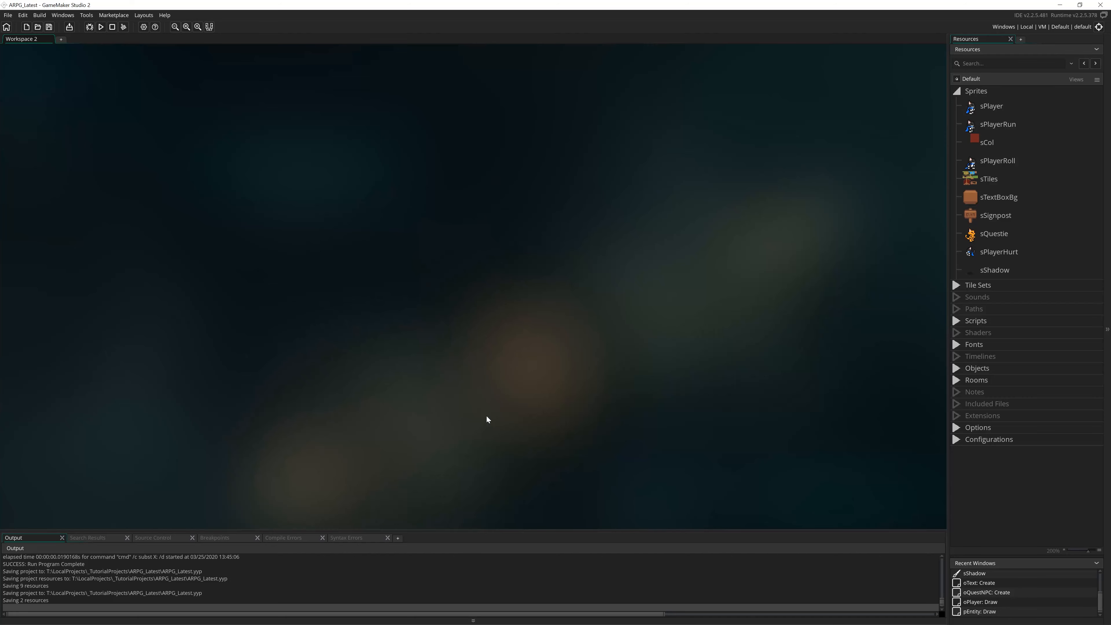
mouse_move(397, 222)
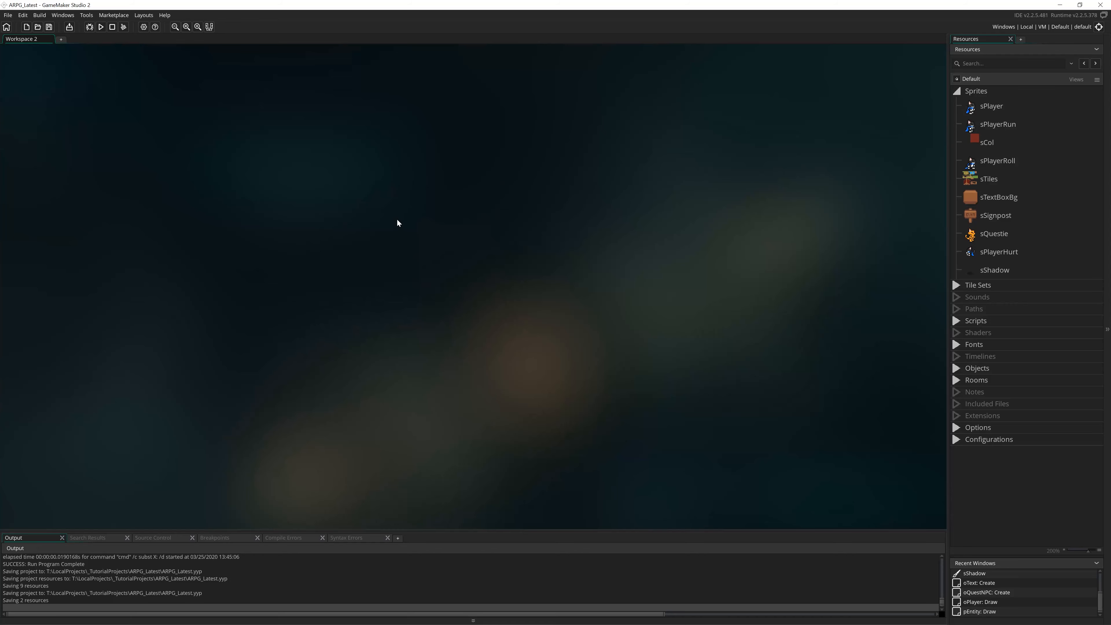
mouse_move(382, 186)
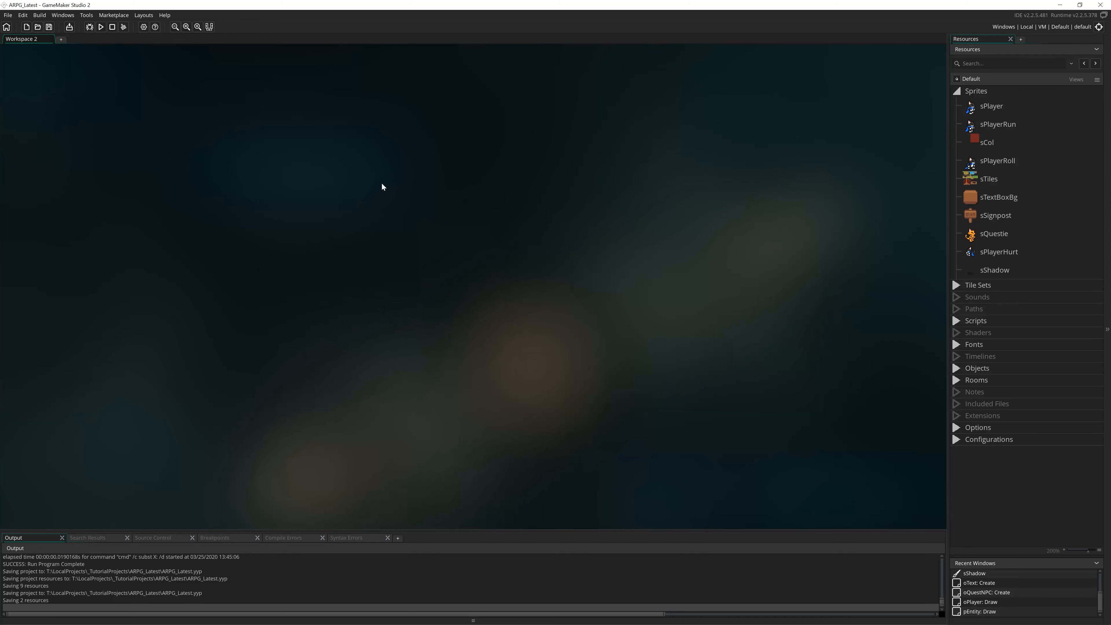
mouse_move(323, 243)
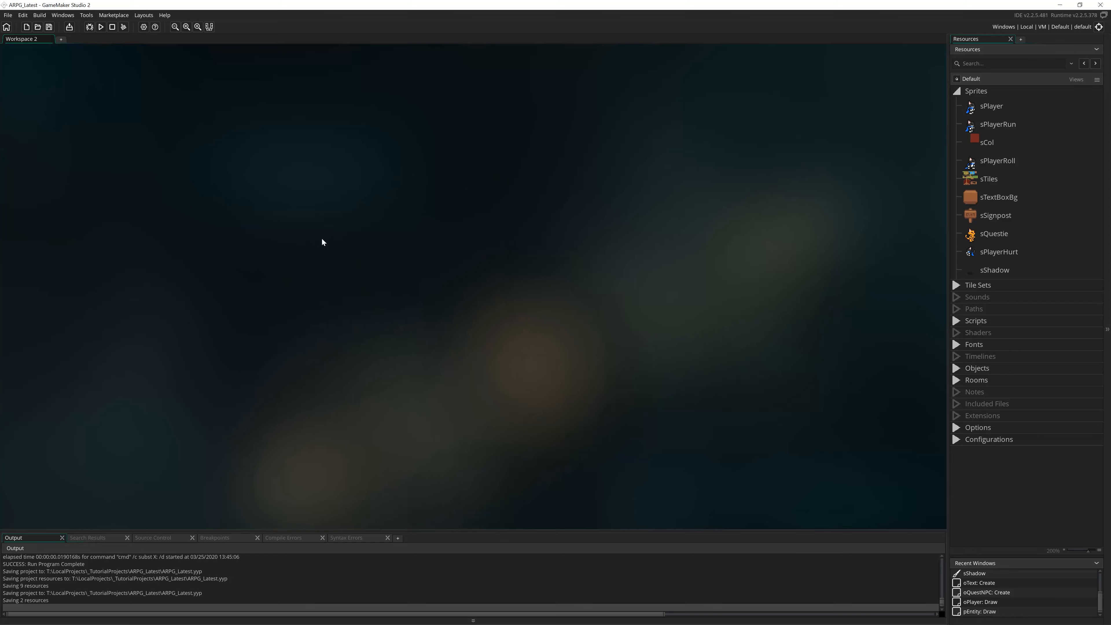
mouse_move(464, 309)
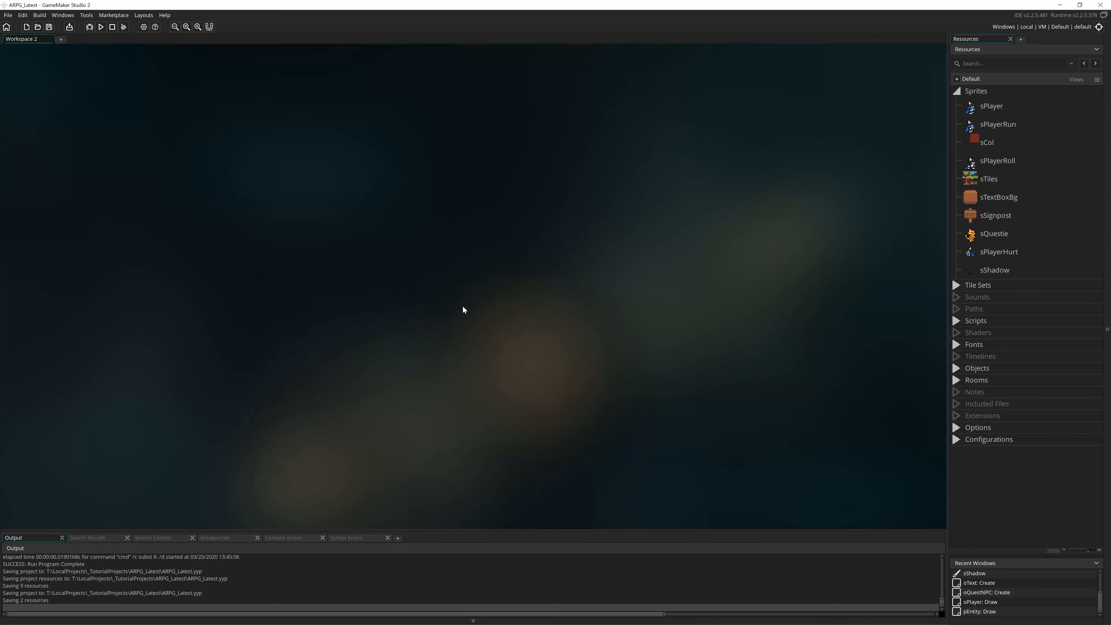
mouse_move(469, 431)
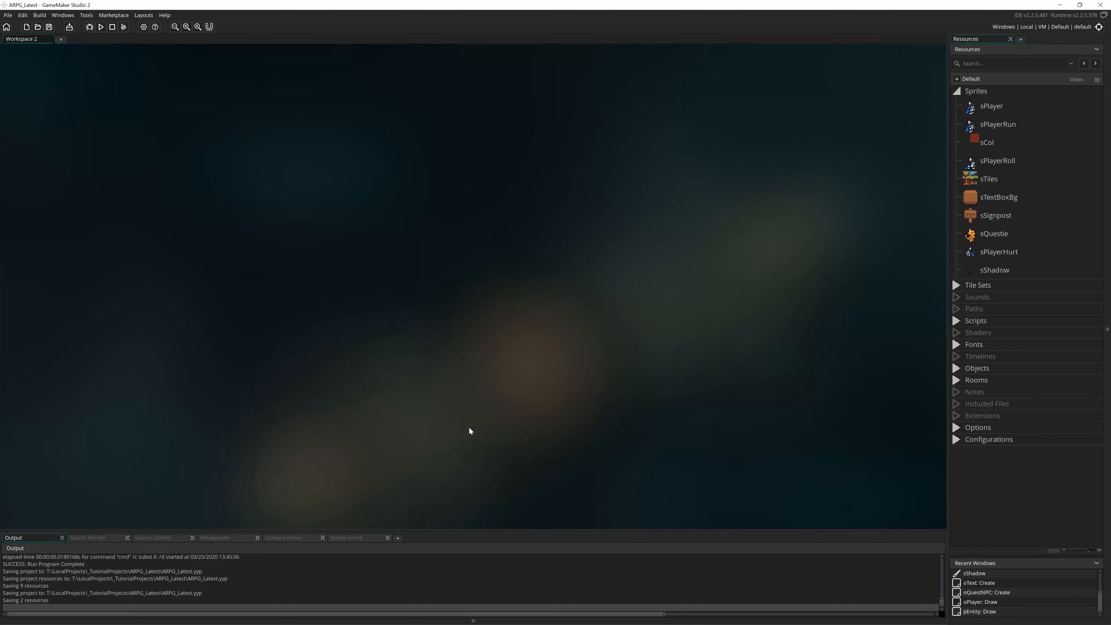
mouse_move(806, 129)
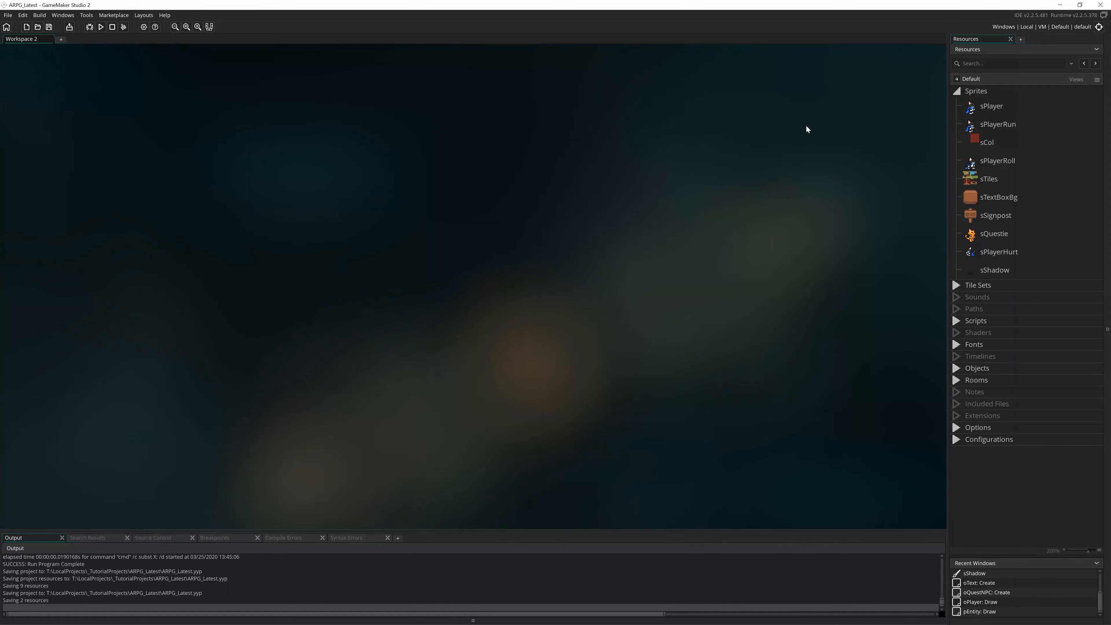
mouse_move(472, 273)
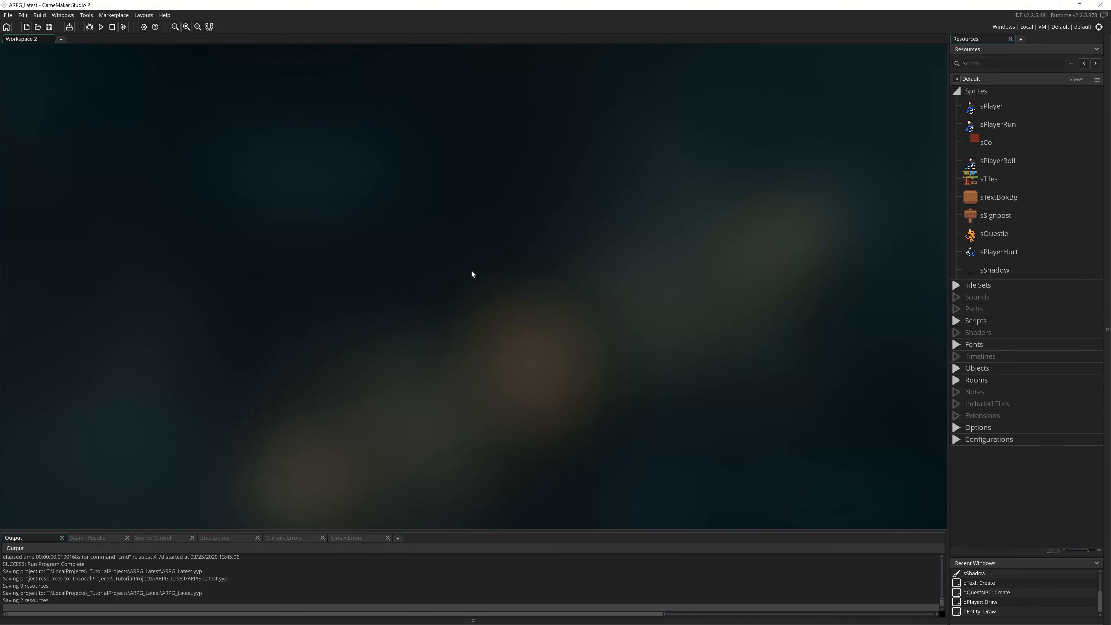
- Create a new sprite and choose sPlayerAttackSlash_strip16.png from the ARPG_Assets folder for import
right_click(976, 90)
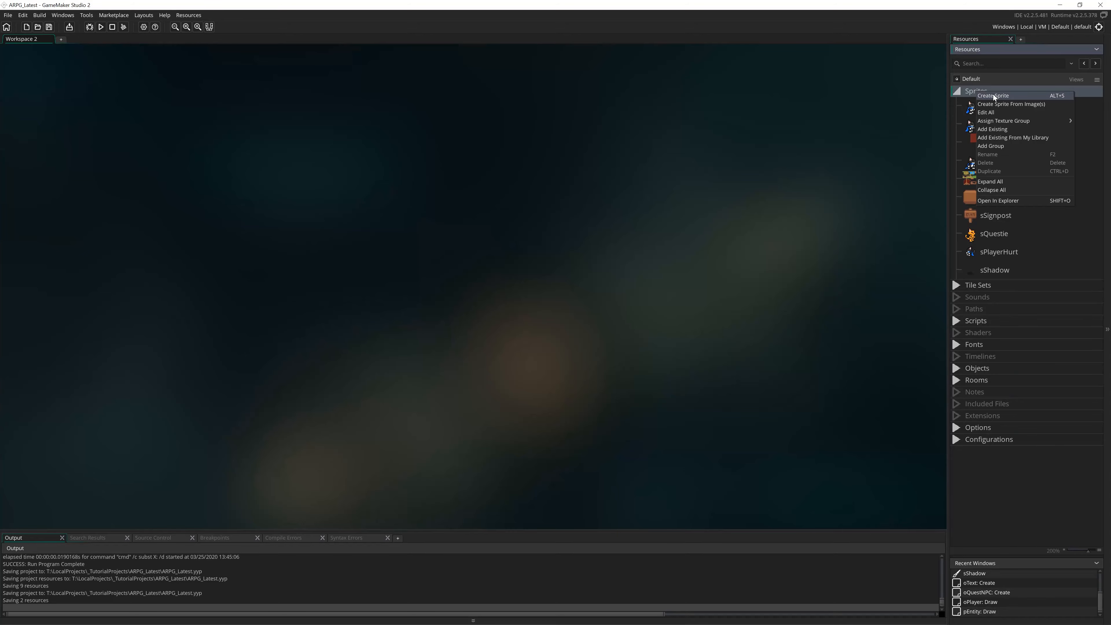
click(993, 95)
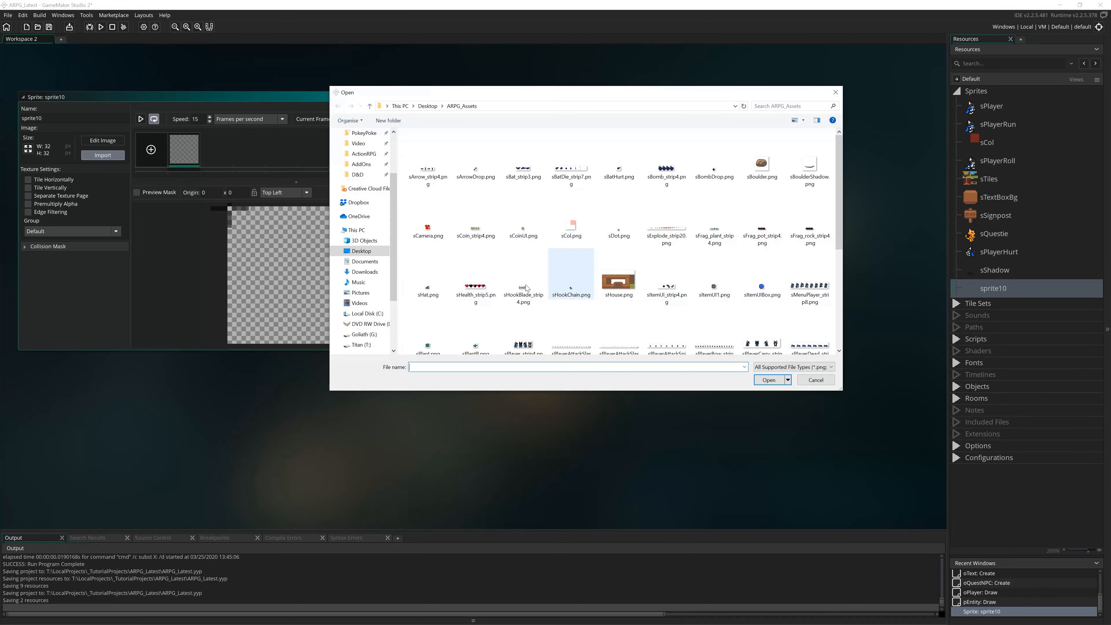
scroll(down, 3)
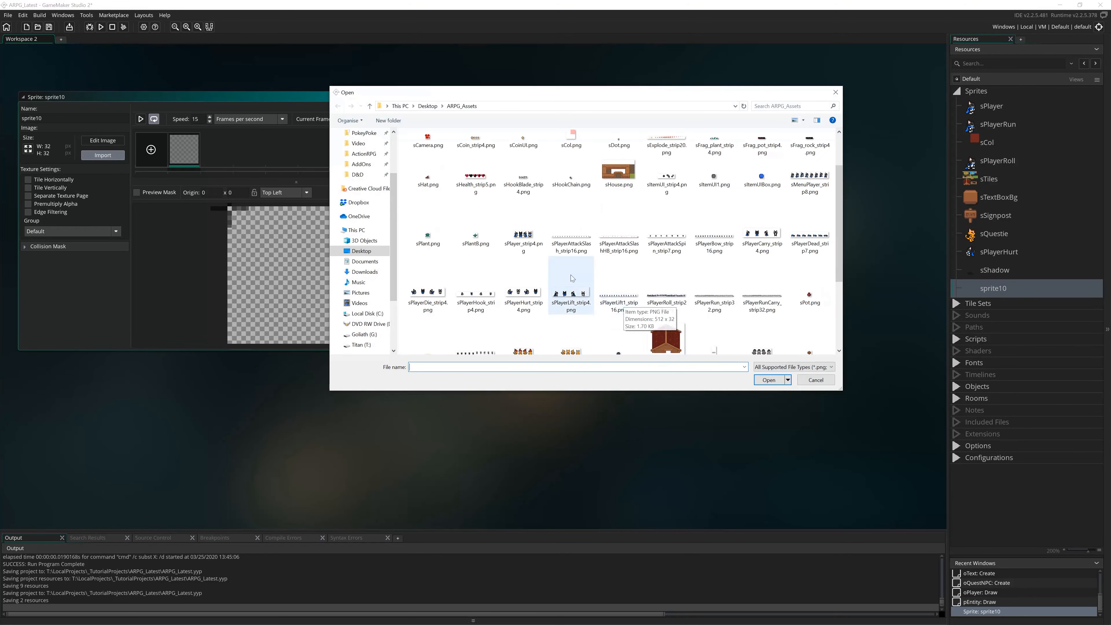
click(571, 244)
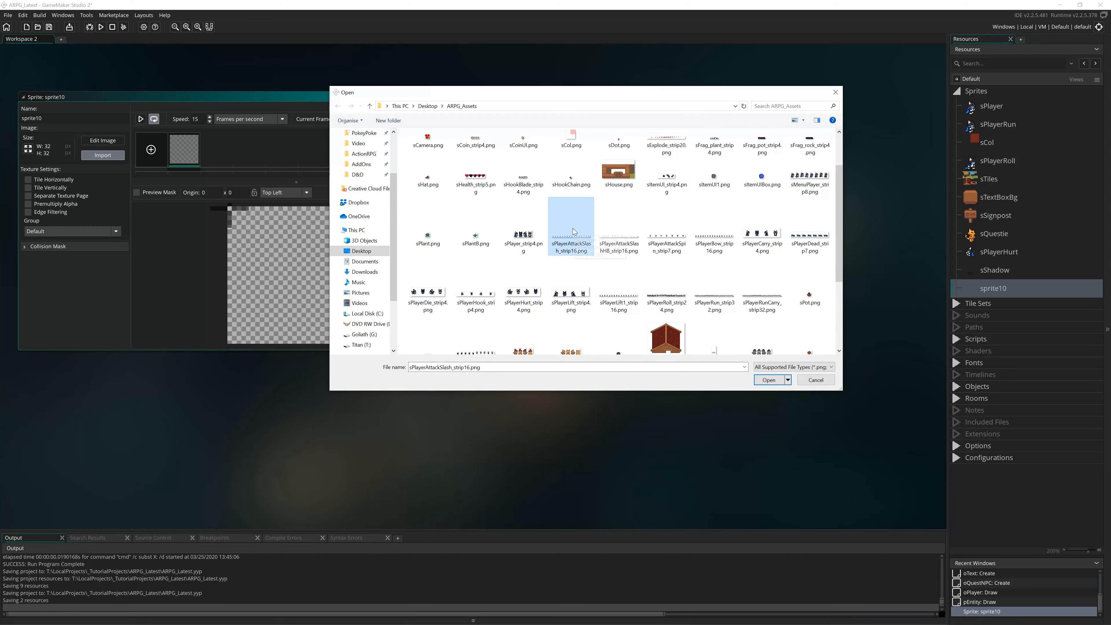
click(666, 216)
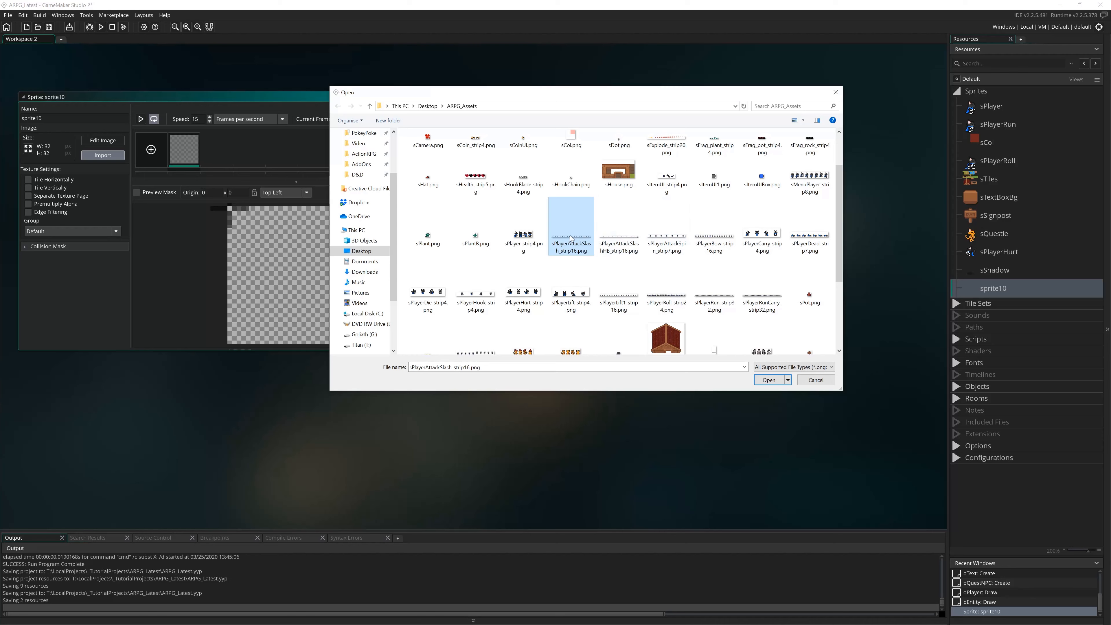
mouse_move(570, 244)
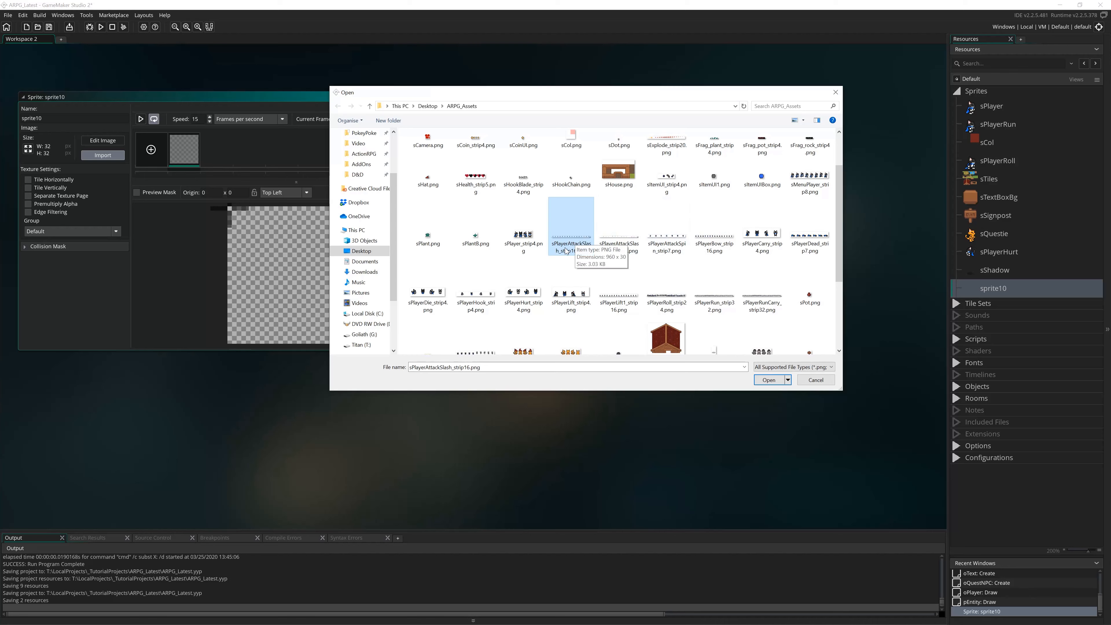
mouse_move(566, 224)
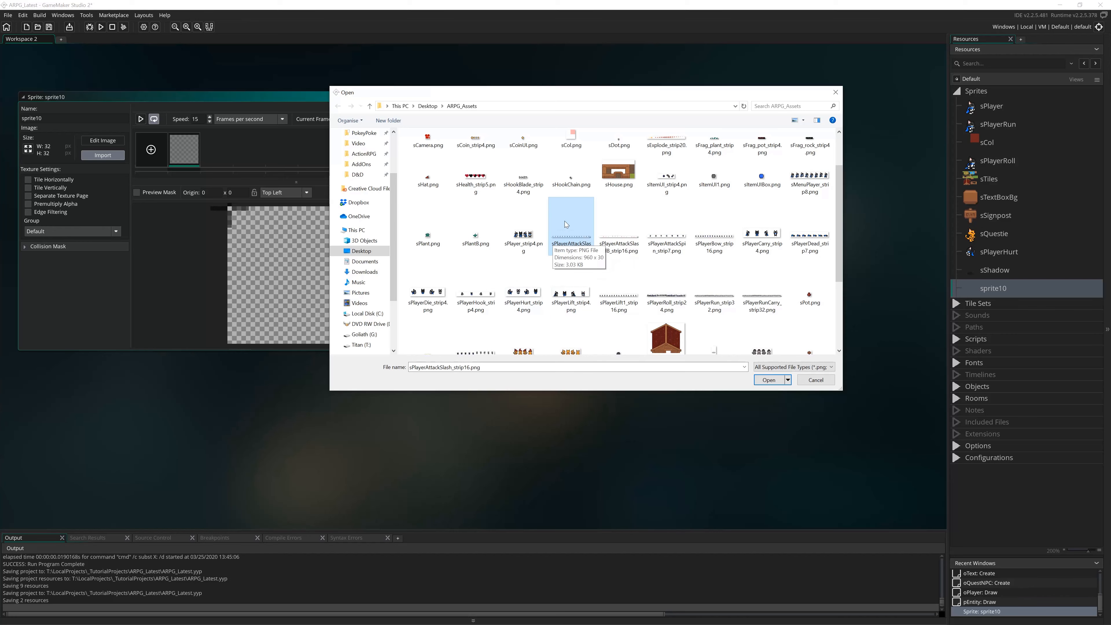
- Import the 16-frame slash strip, accepting the warning, and preview its frames before setting the origin
click(769, 380)
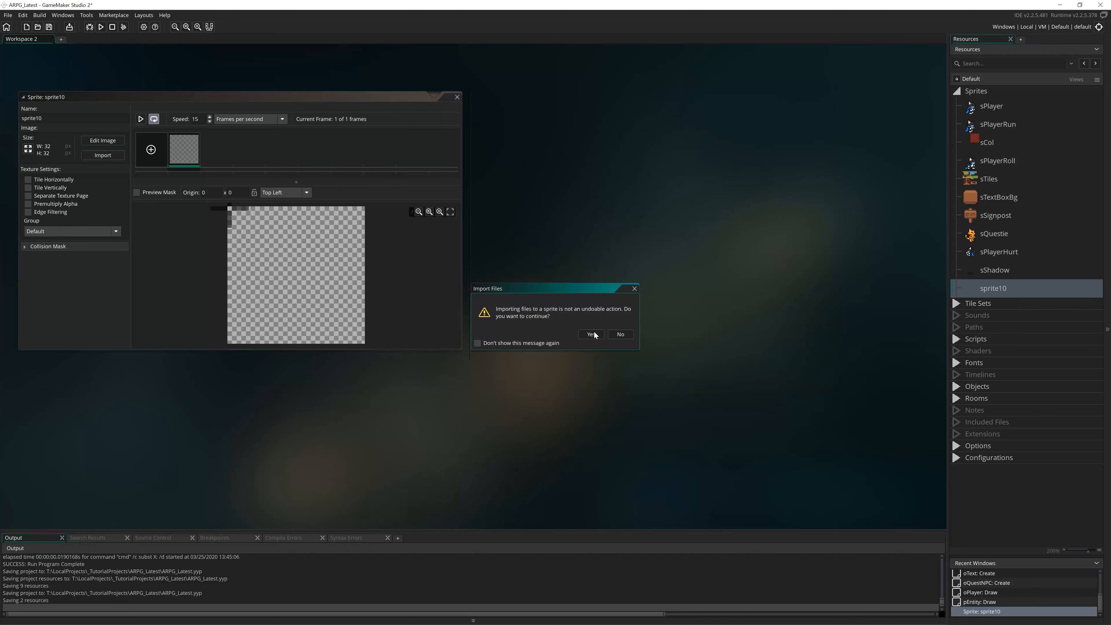
click(590, 333)
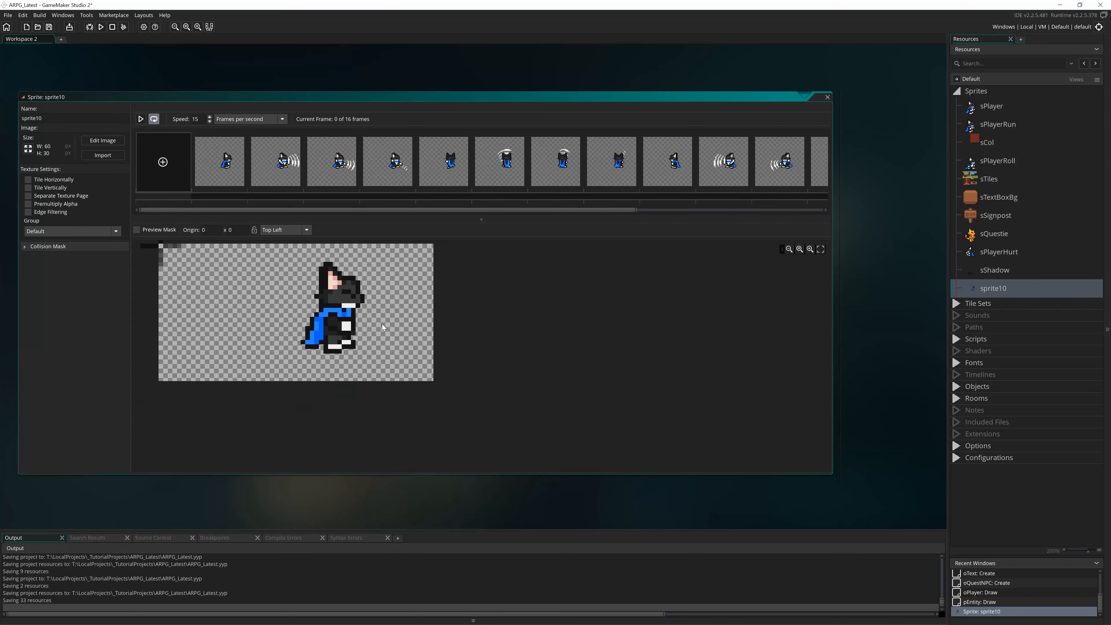
mouse_move(176, 184)
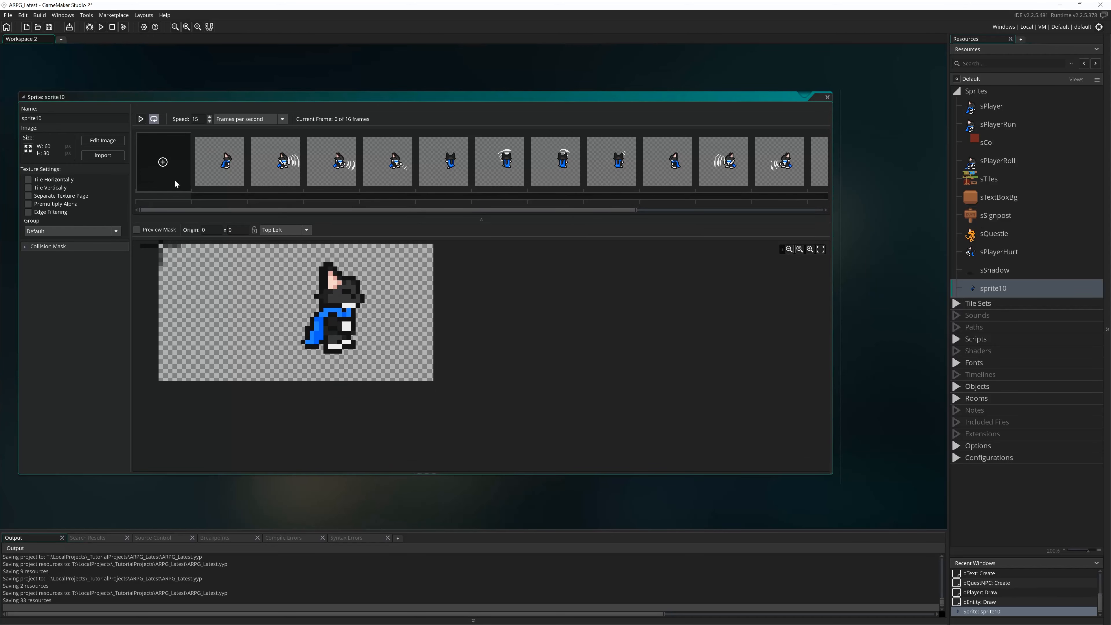
click(141, 118)
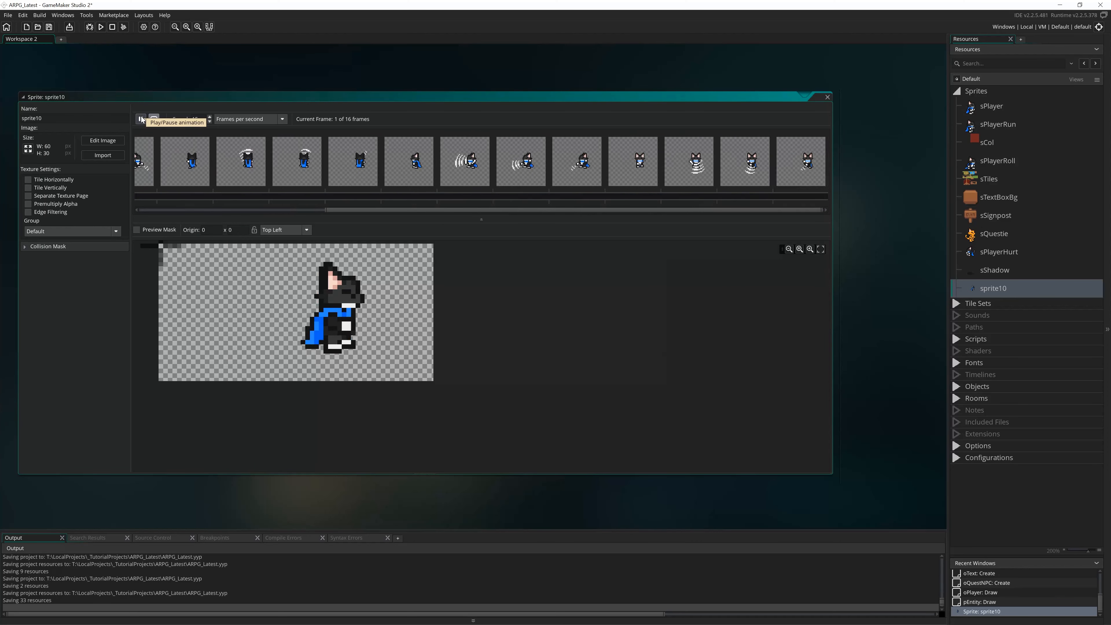
click(139, 118)
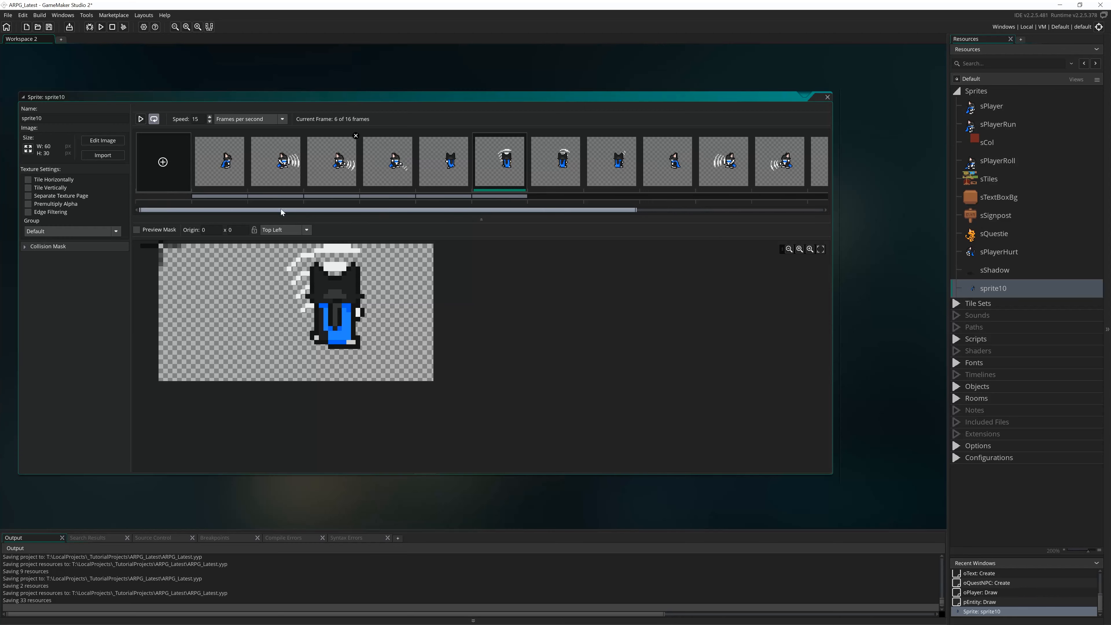
click(218, 162)
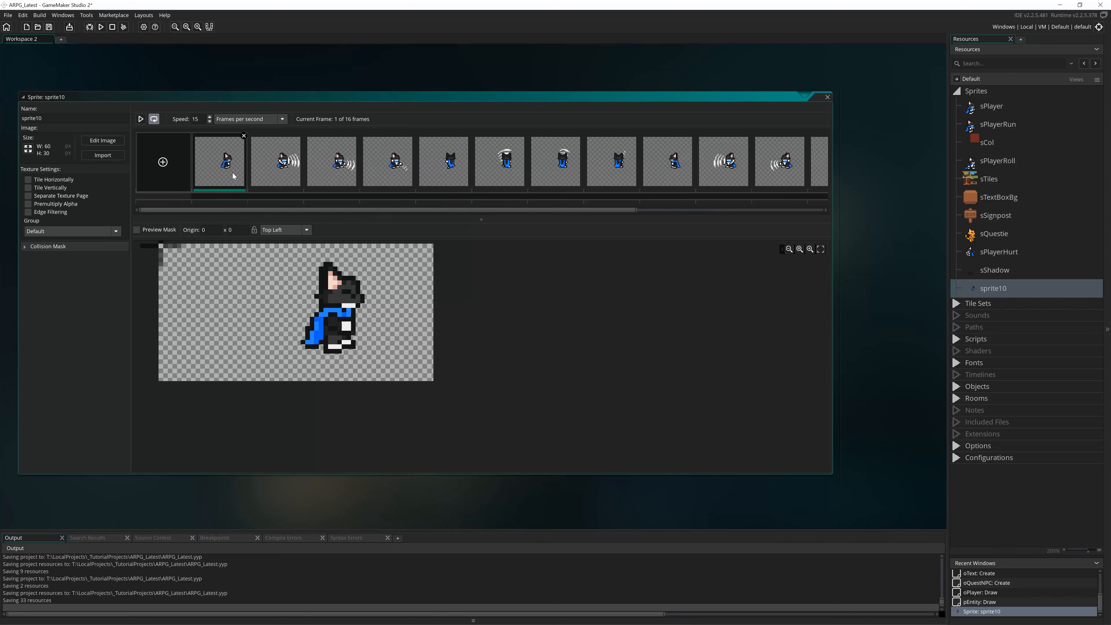
click(332, 351)
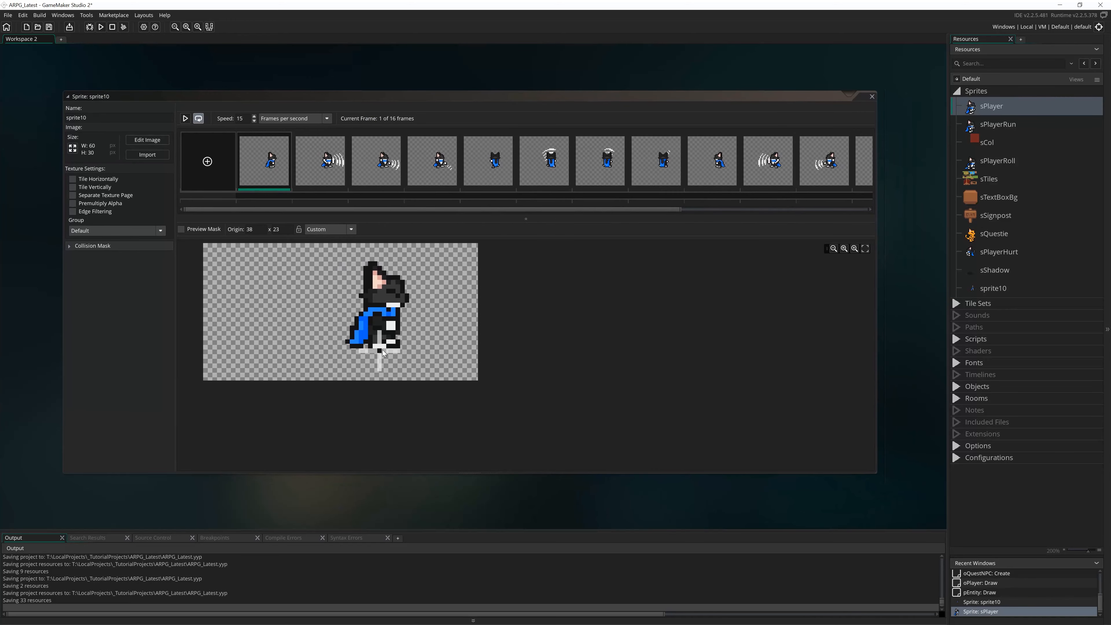
mouse_move(611, 348)
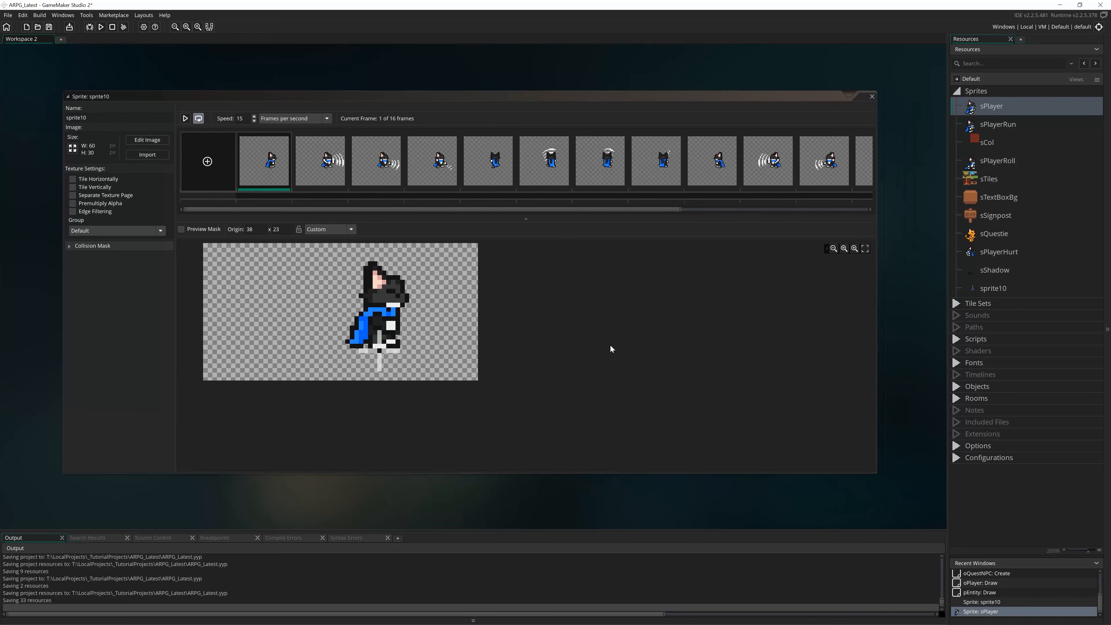
mouse_move(428, 250)
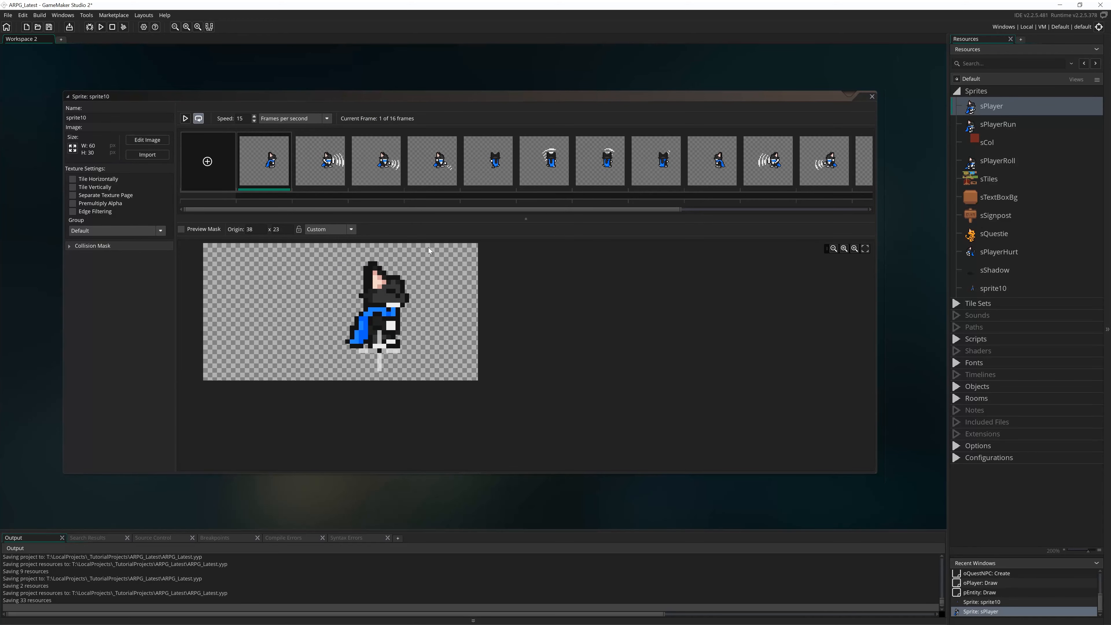
mouse_move(310, 359)
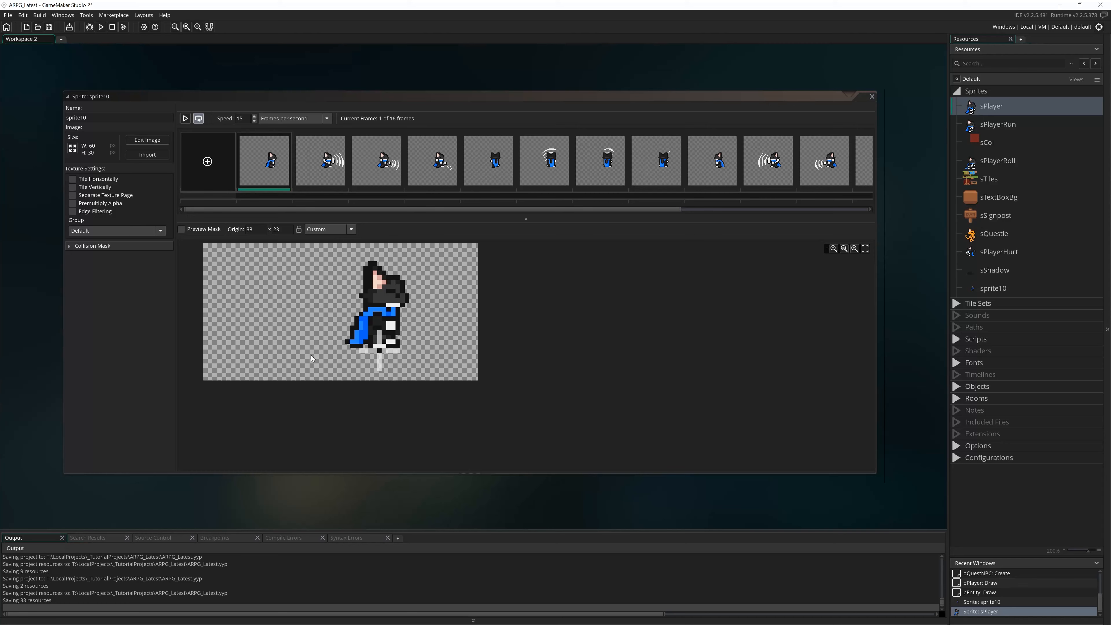
mouse_move(250, 204)
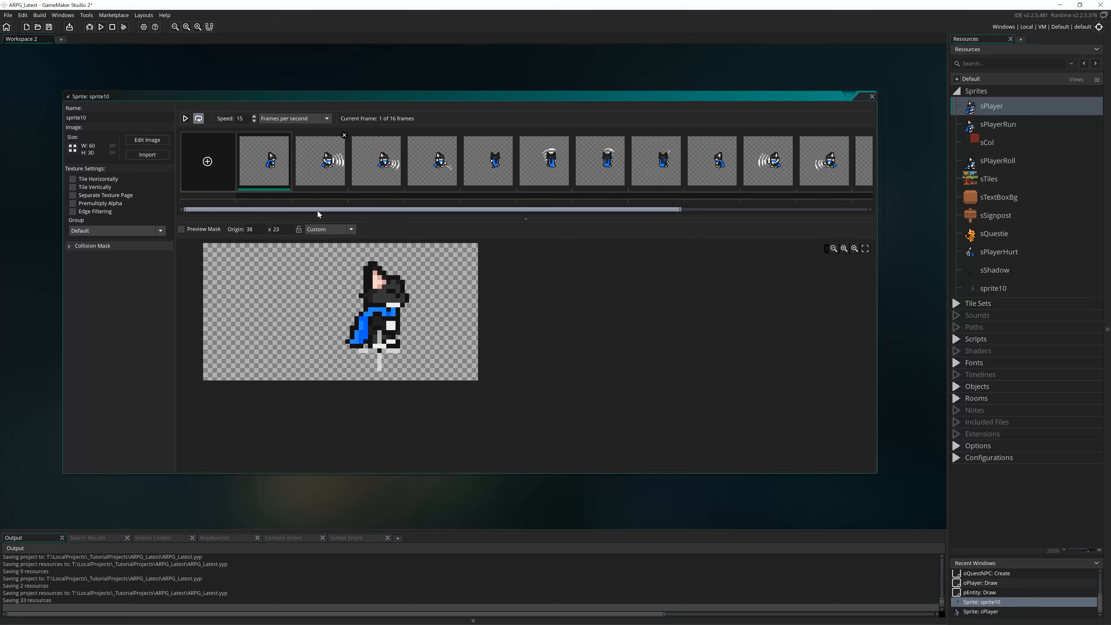
mouse_move(317, 214)
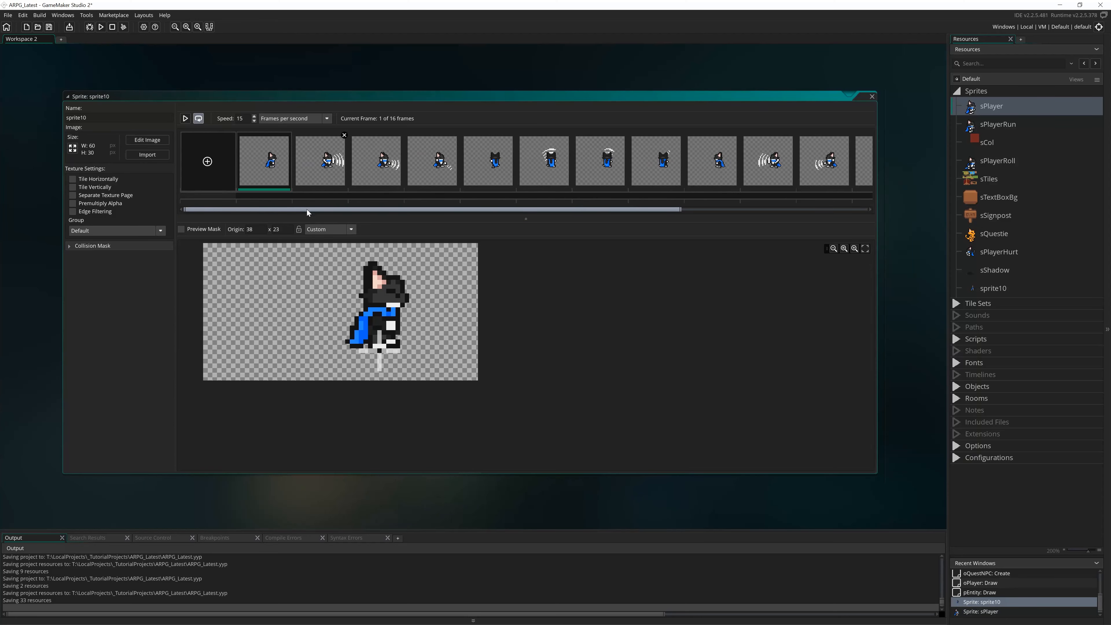
mouse_move(344, 135)
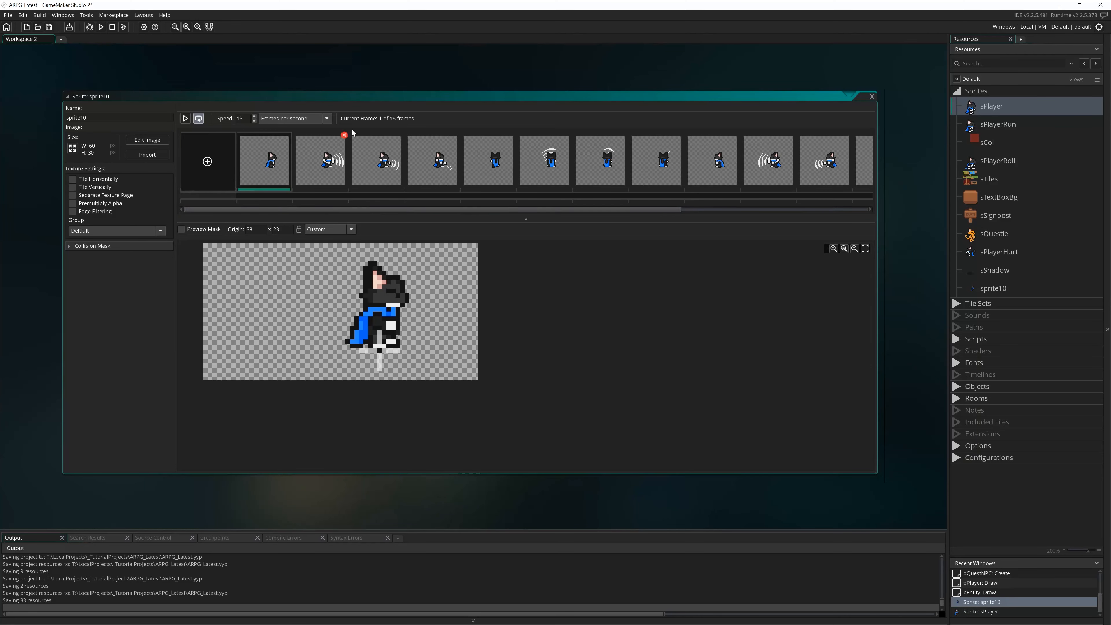
mouse_move(400, 137)
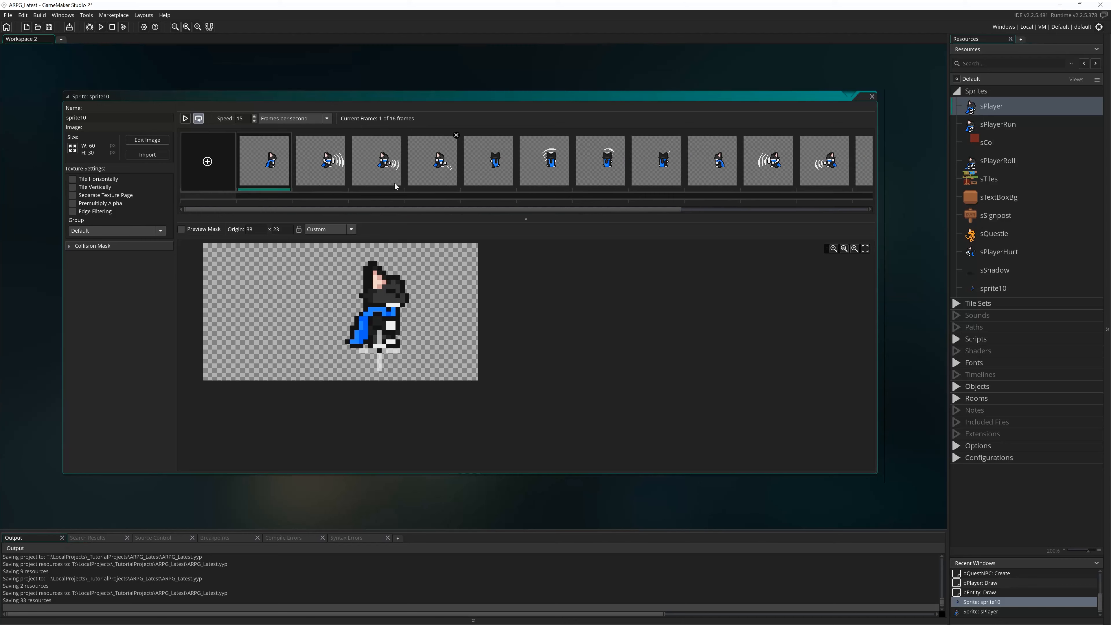
click(432, 161)
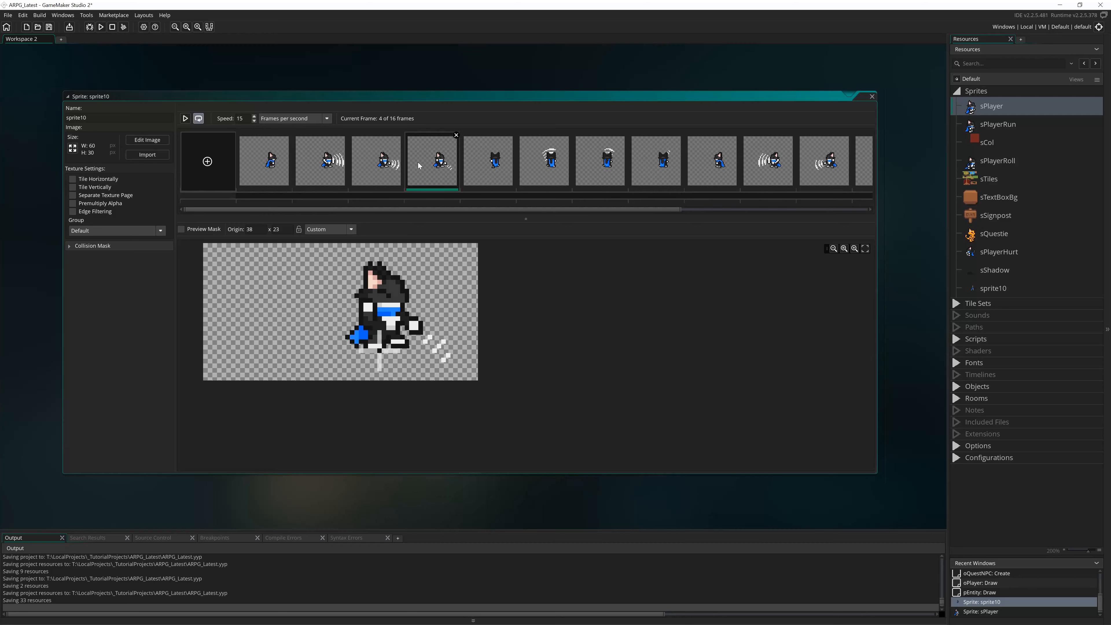
click(654, 161)
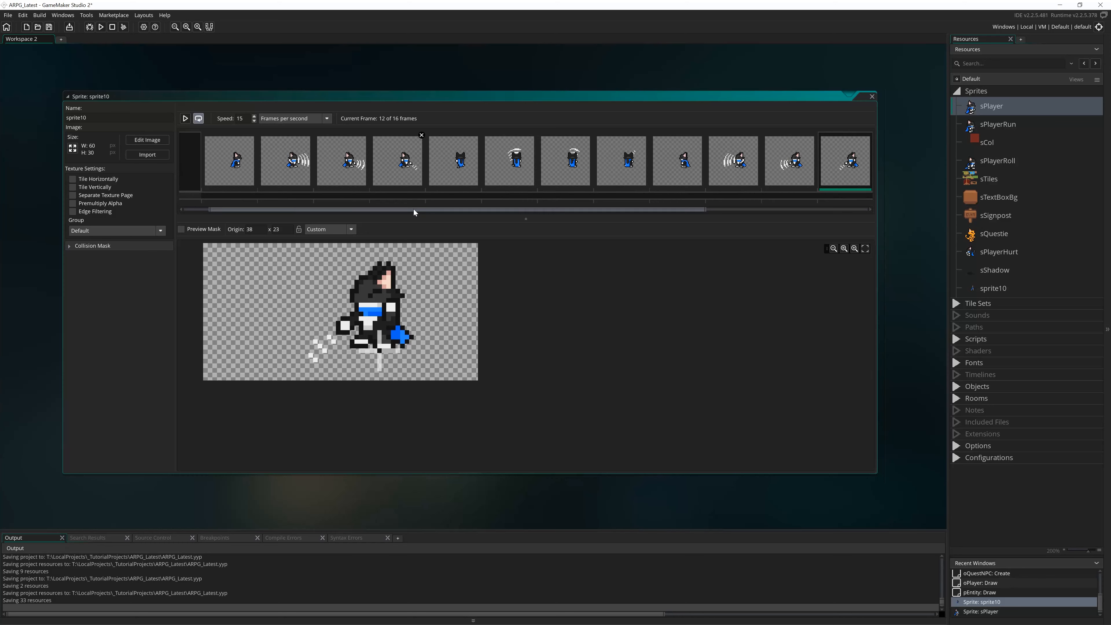
click(184, 118)
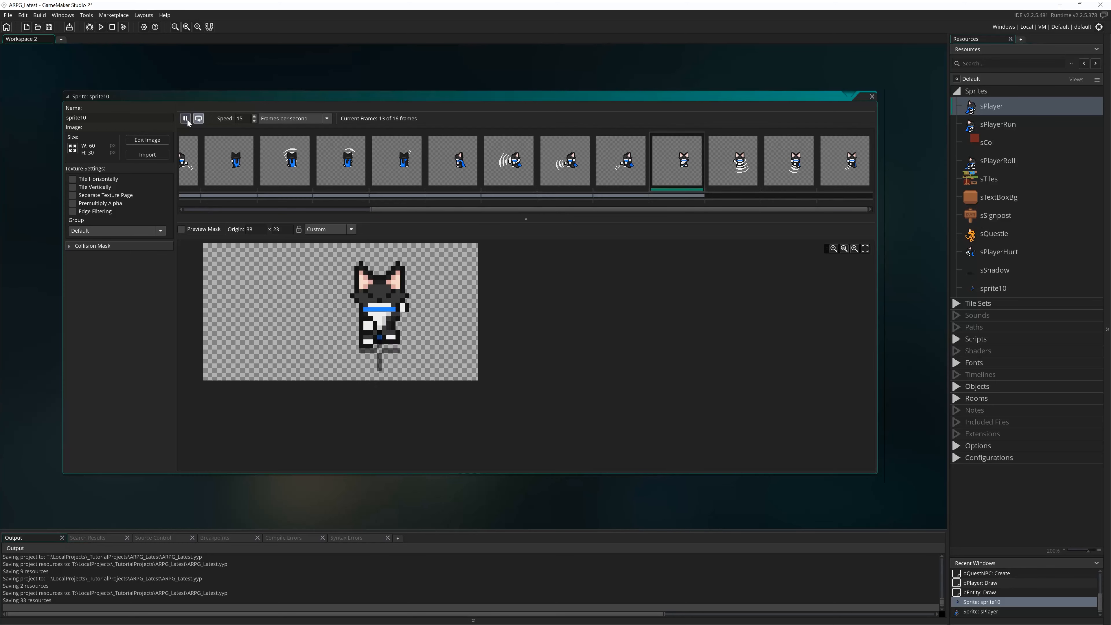
- Stop the slash animation preview before renaming the sprite
click(184, 118)
text(sPlayerAttackSlash)
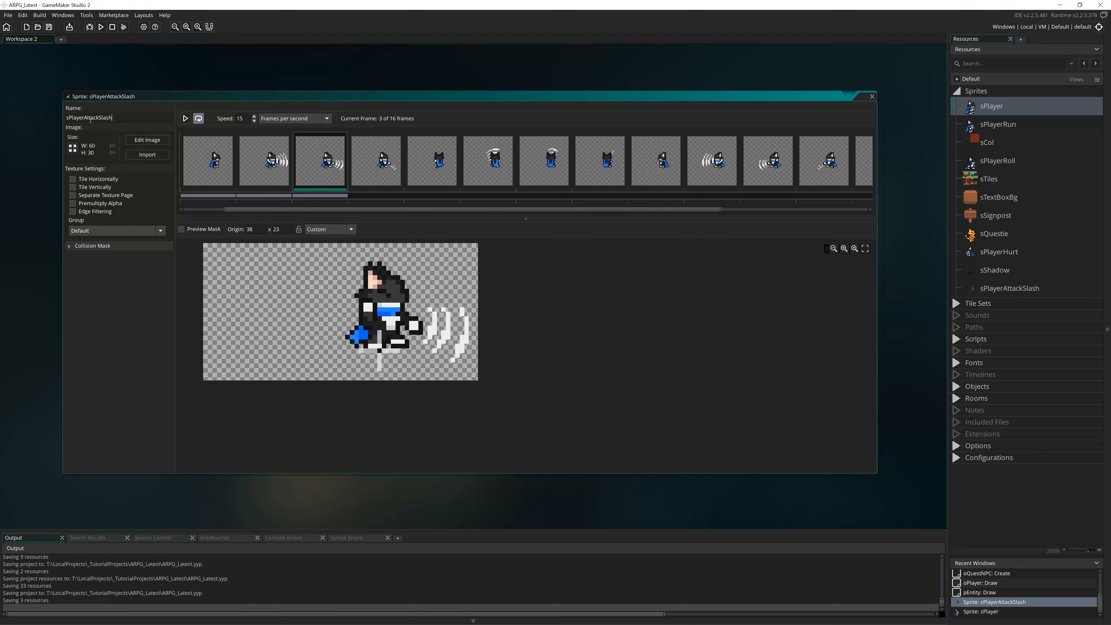
mouse_move(474, 313)
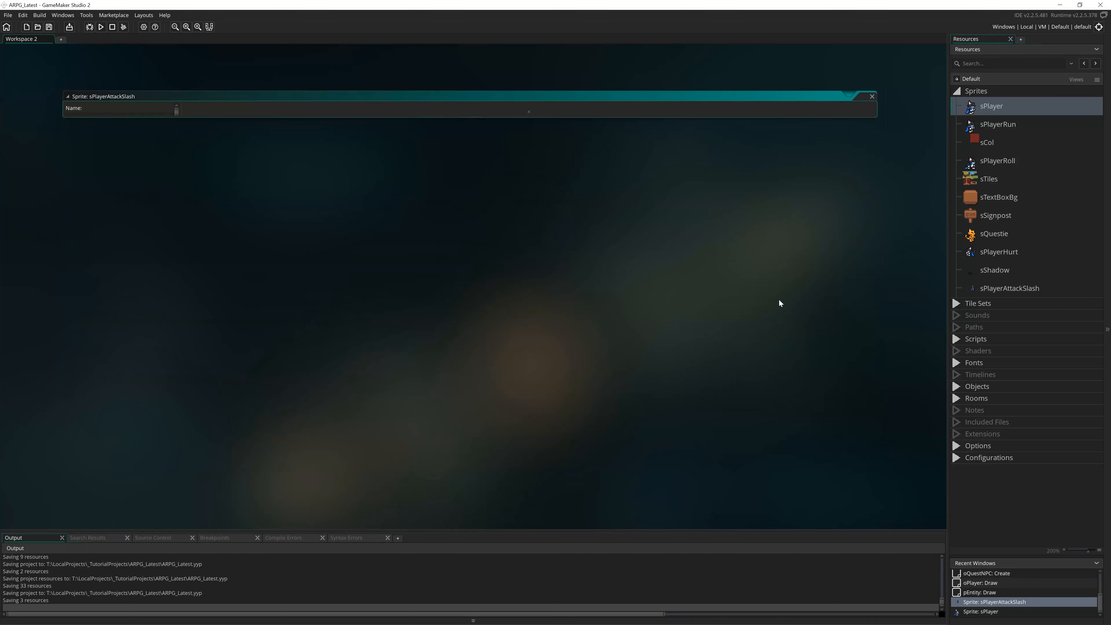
- Create a new empty script, script12, from the Scripts group and open it for editing
click(871, 96)
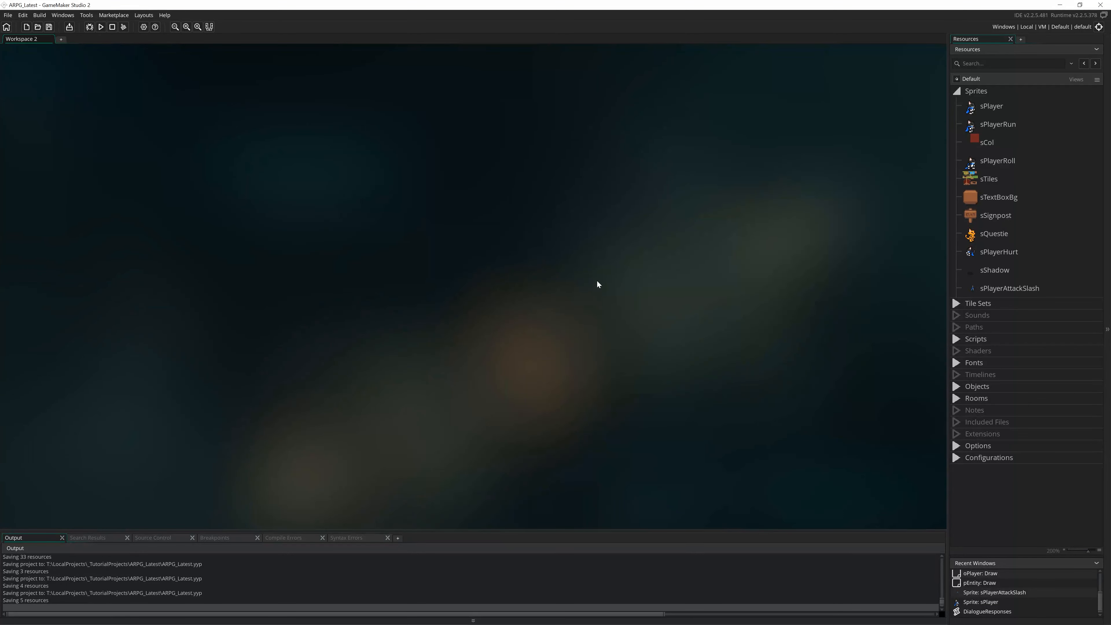
mouse_move(956, 343)
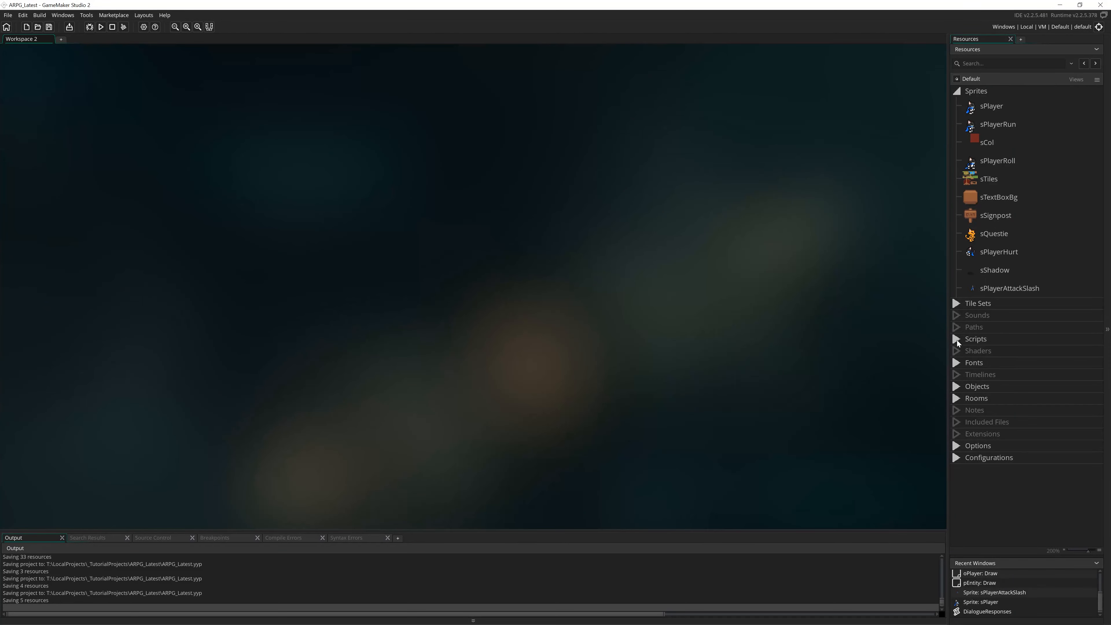
right_click(976, 338)
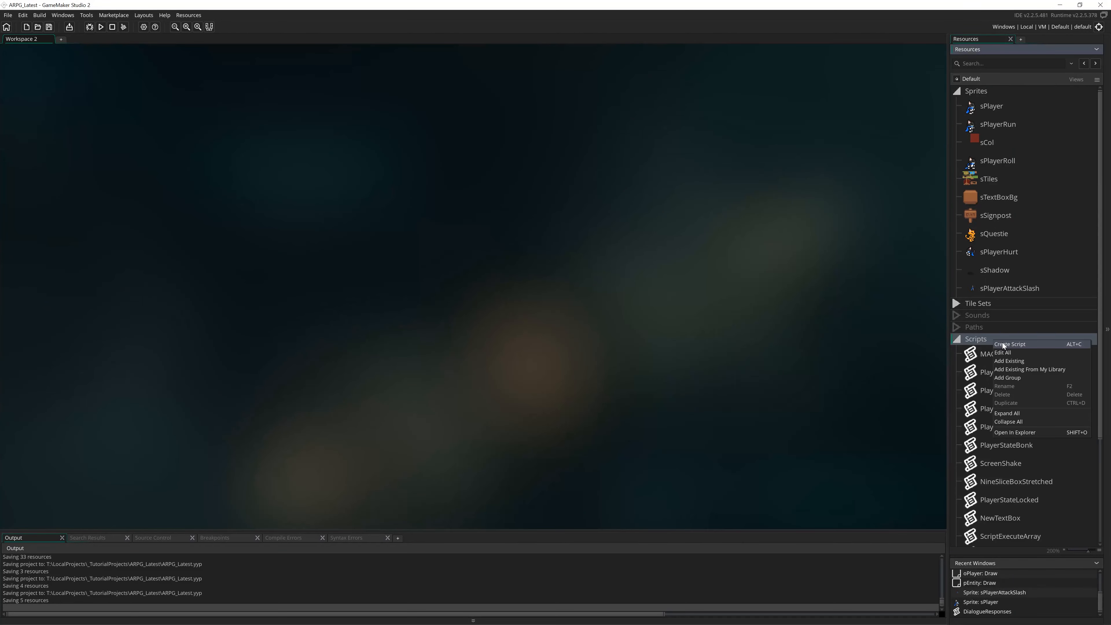
click(1009, 343)
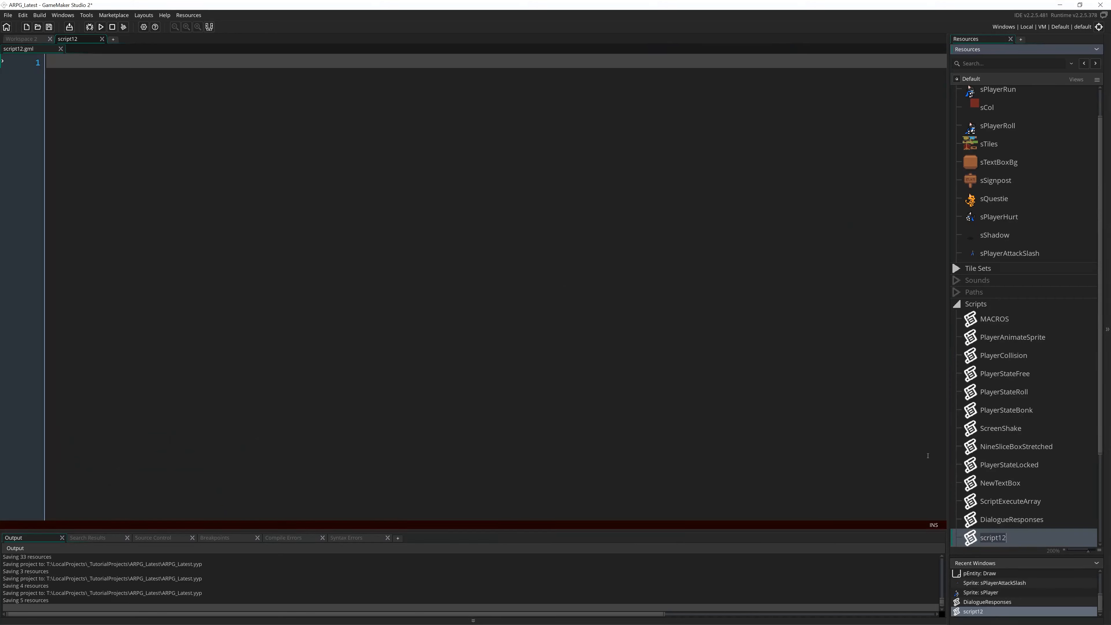
mouse_move(685, 598)
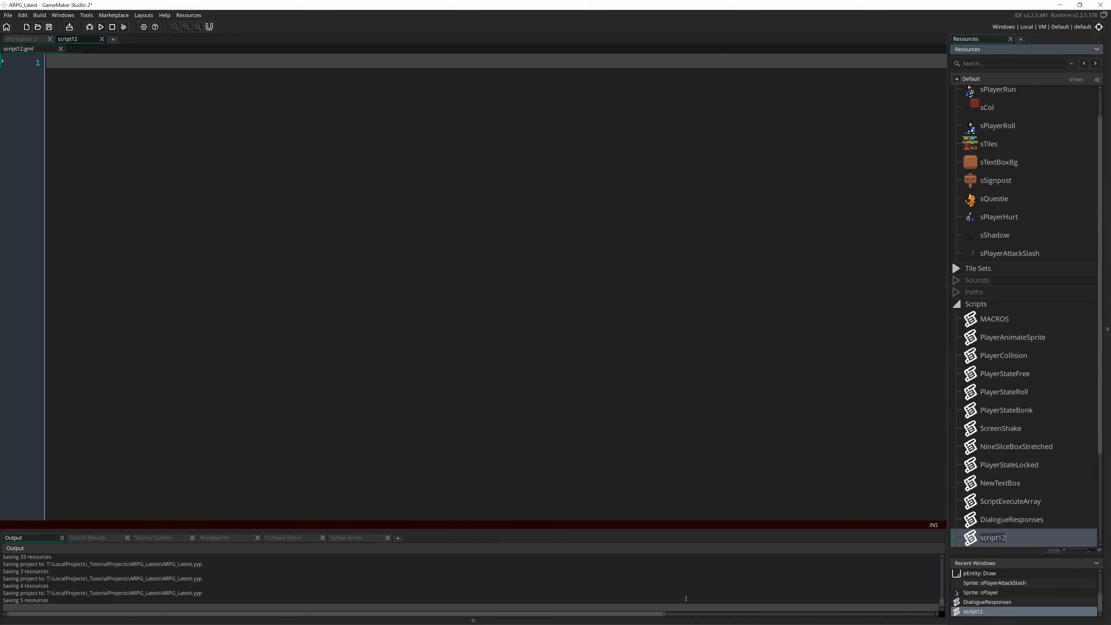
mouse_move(635, 325)
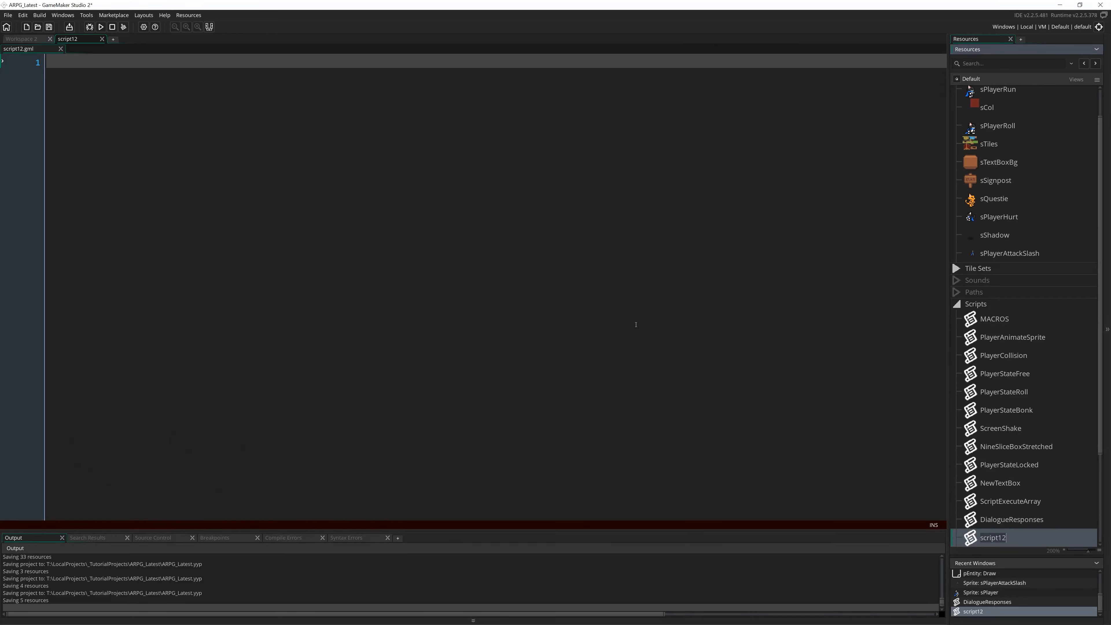
mouse_move(590, 299)
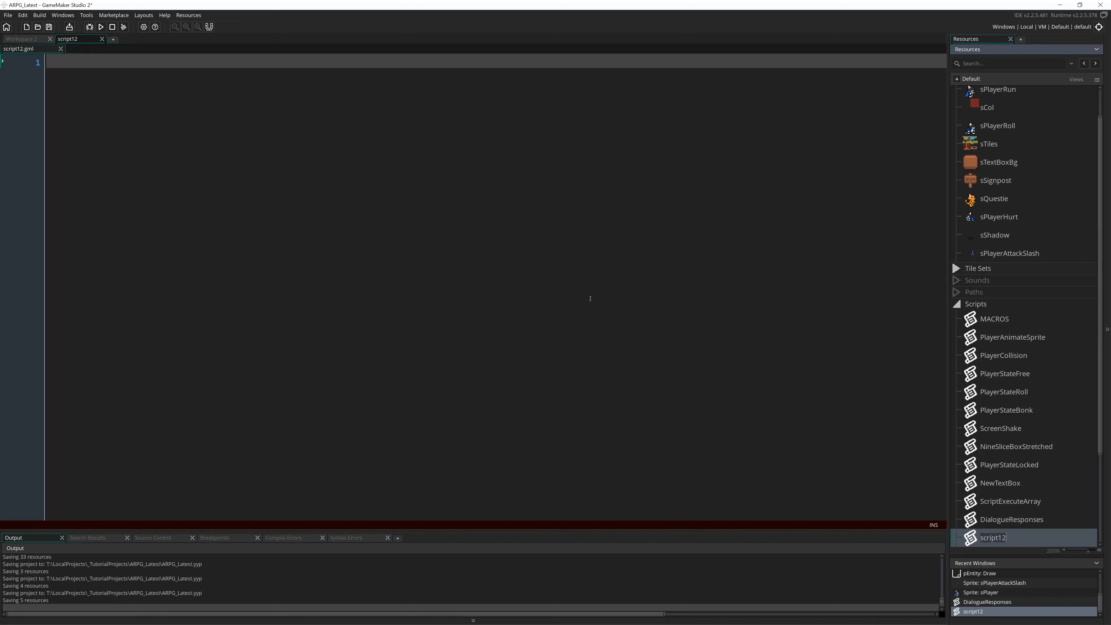
mouse_move(535, 306)
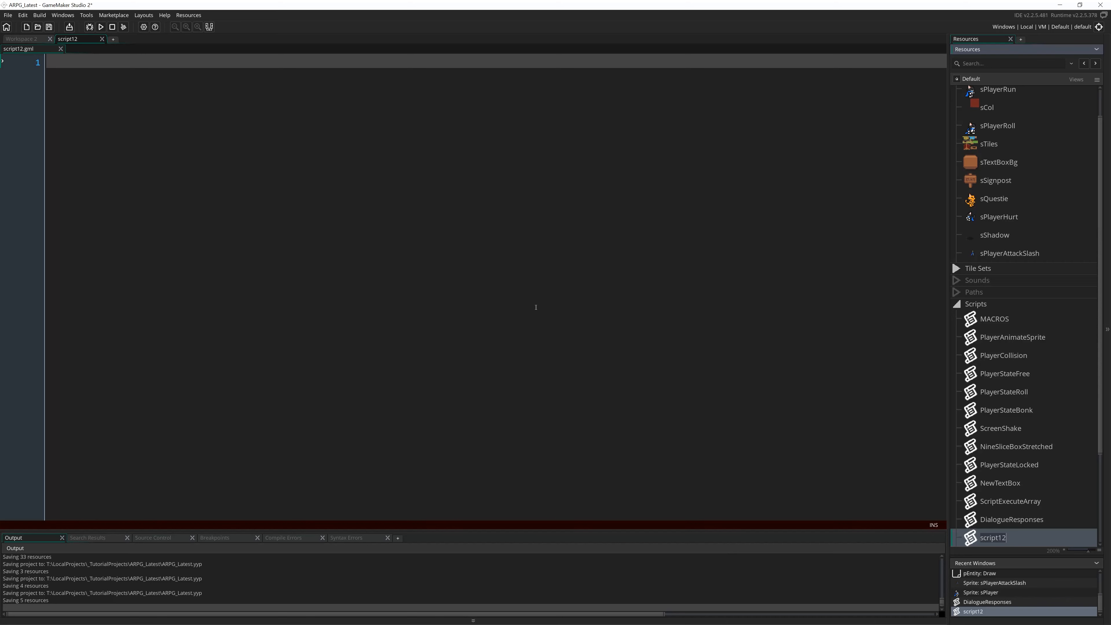
mouse_move(515, 306)
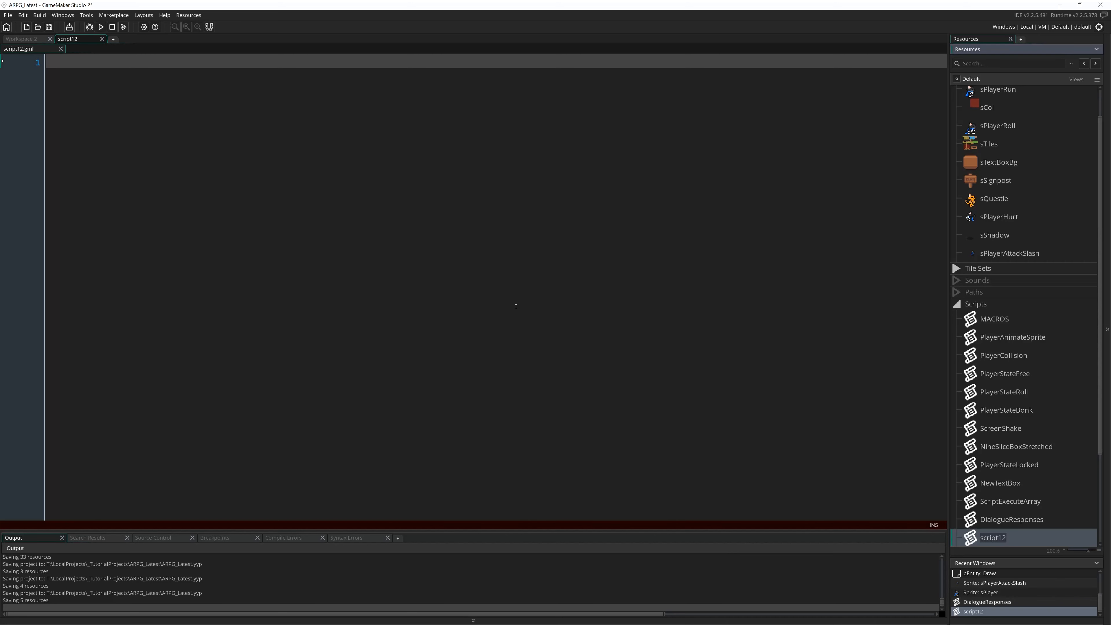
mouse_move(595, 317)
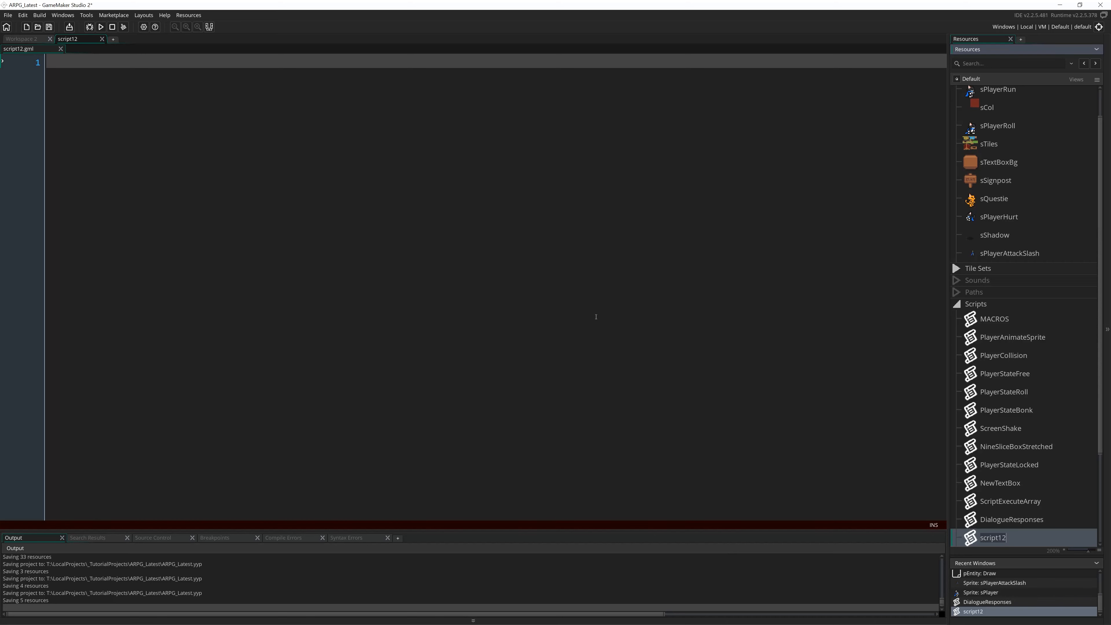
mouse_move(786, 420)
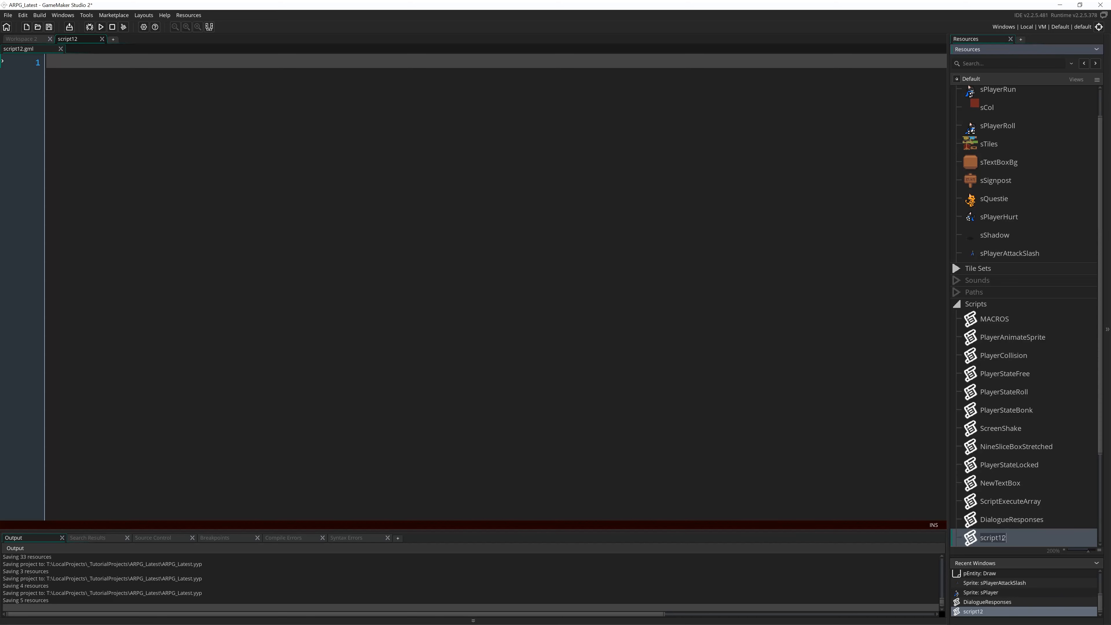
mouse_move(773, 384)
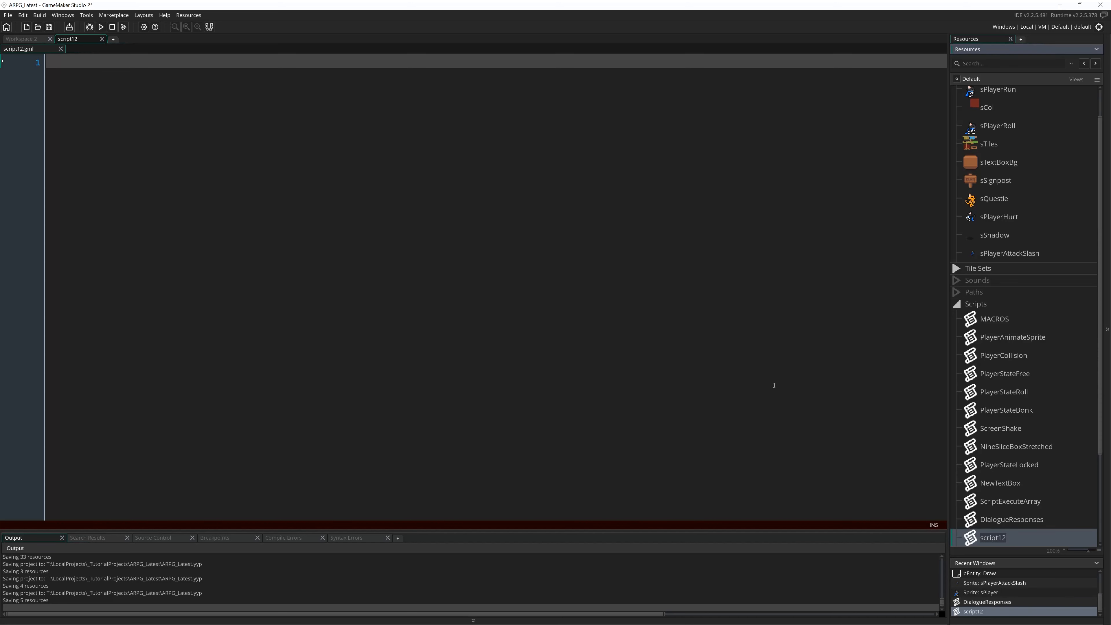
mouse_move(244, 188)
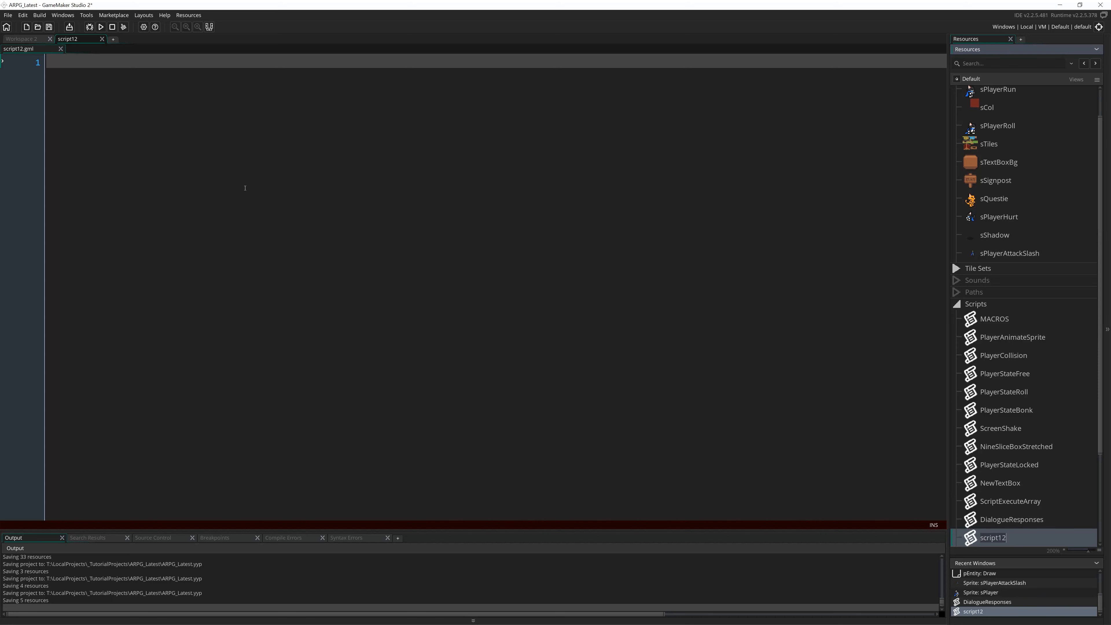
mouse_move(696, 435)
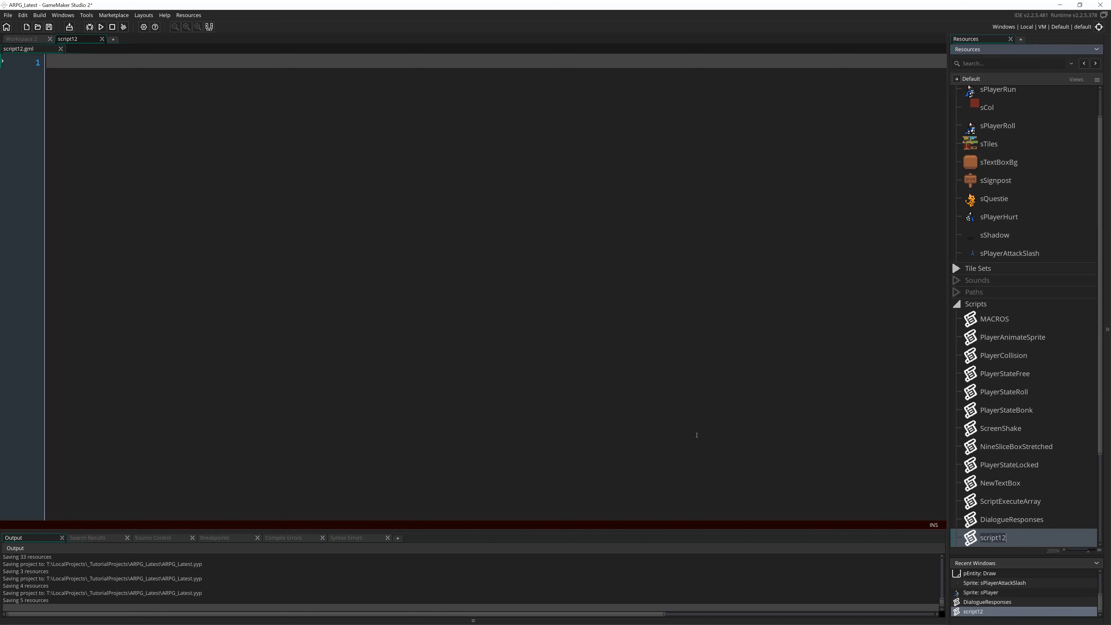
mouse_move(471, 405)
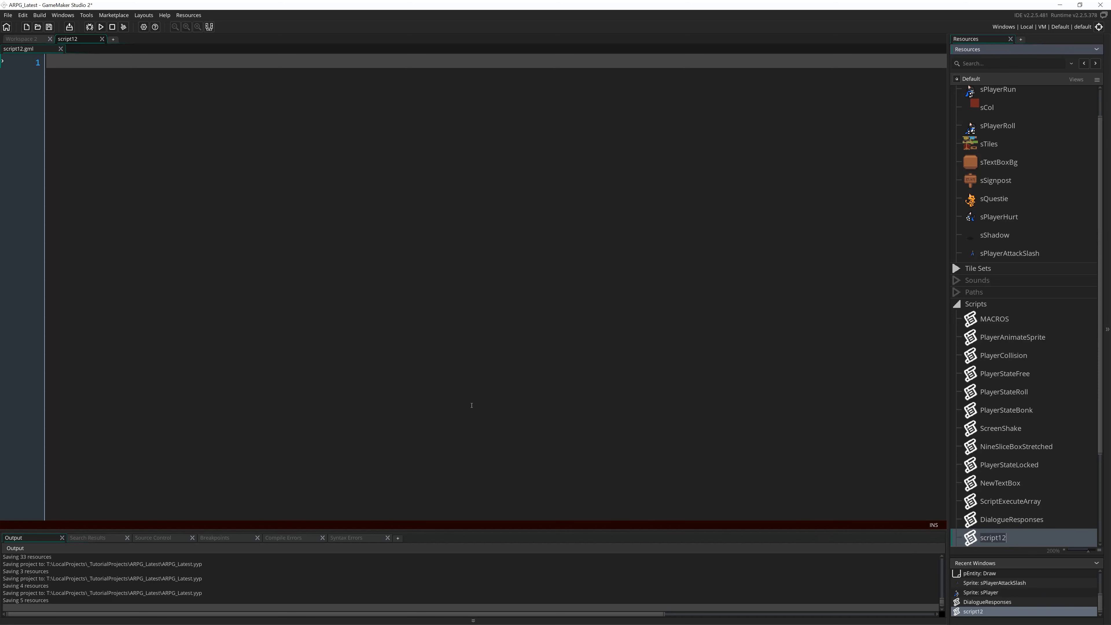
mouse_move(461, 168)
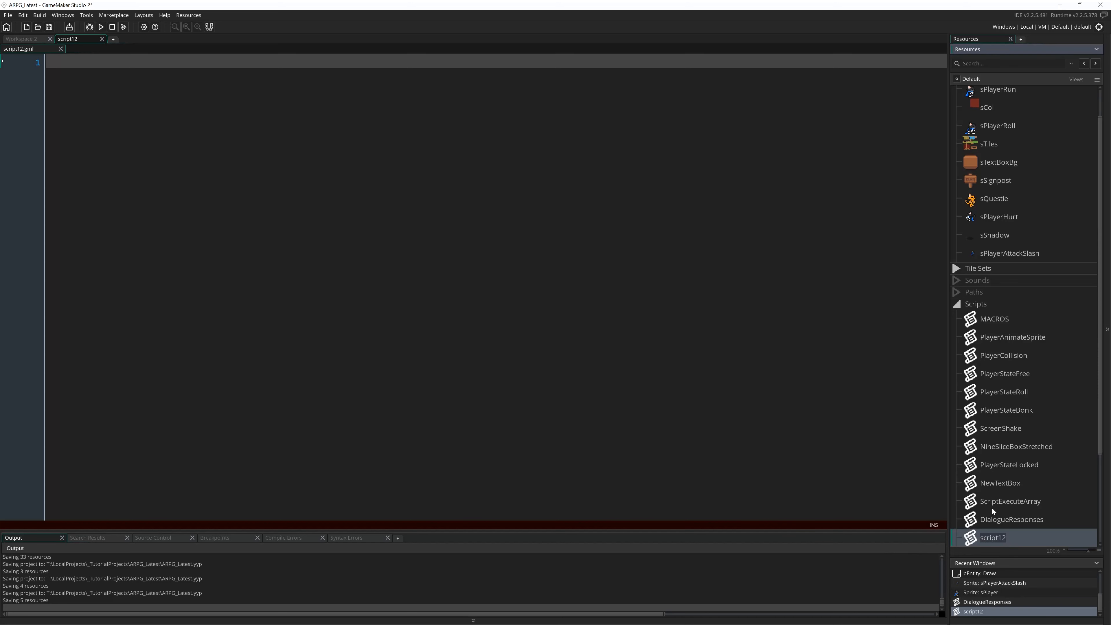
mouse_move(618, 324)
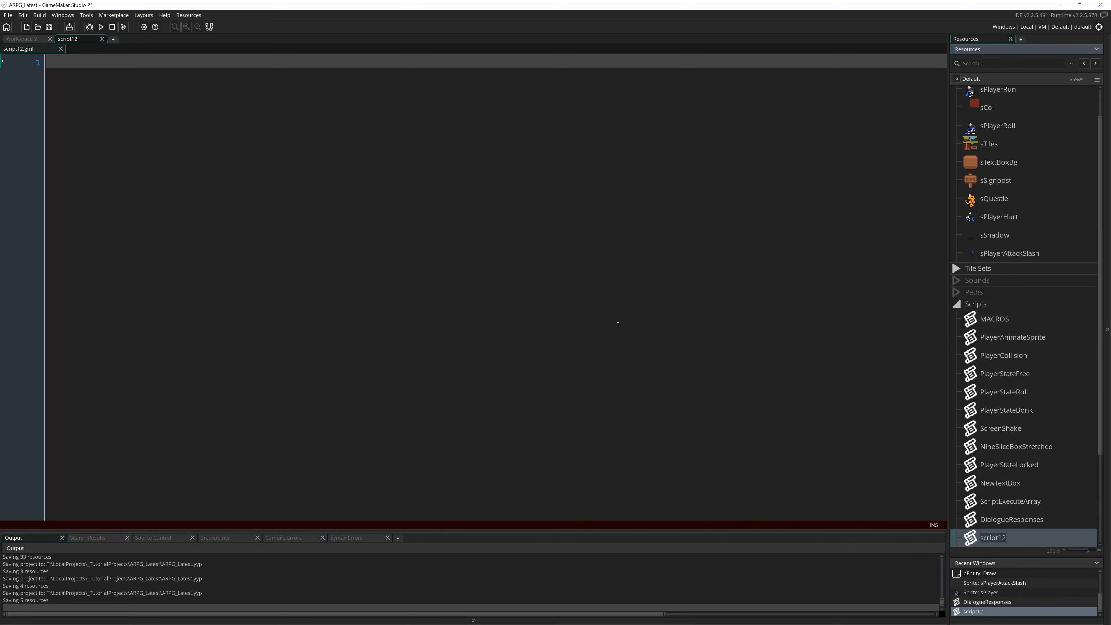
mouse_move(558, 460)
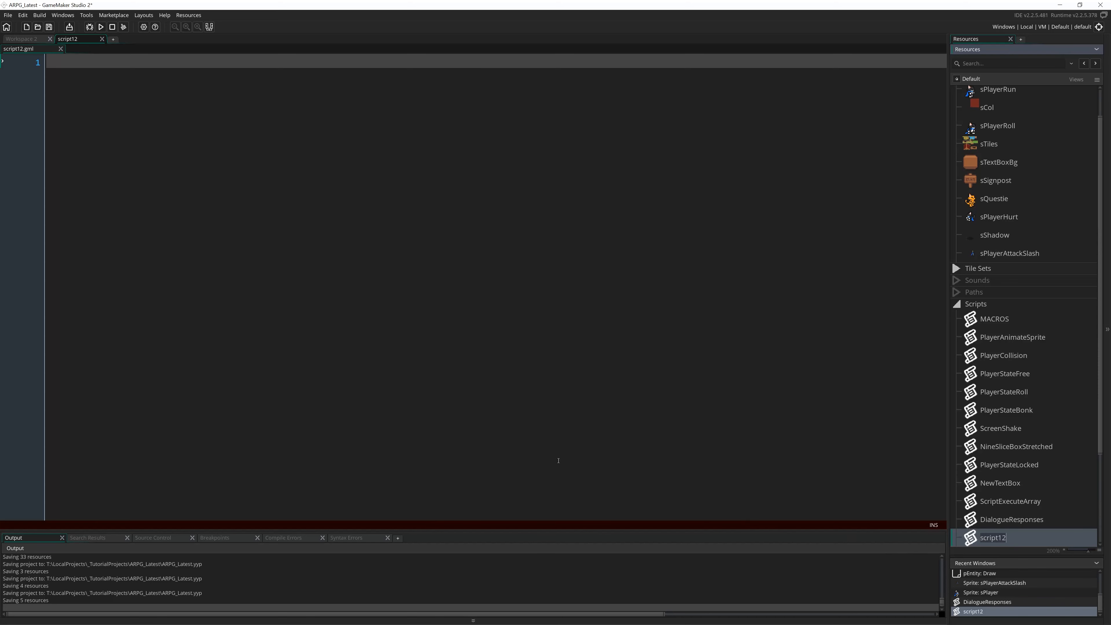
mouse_move(721, 389)
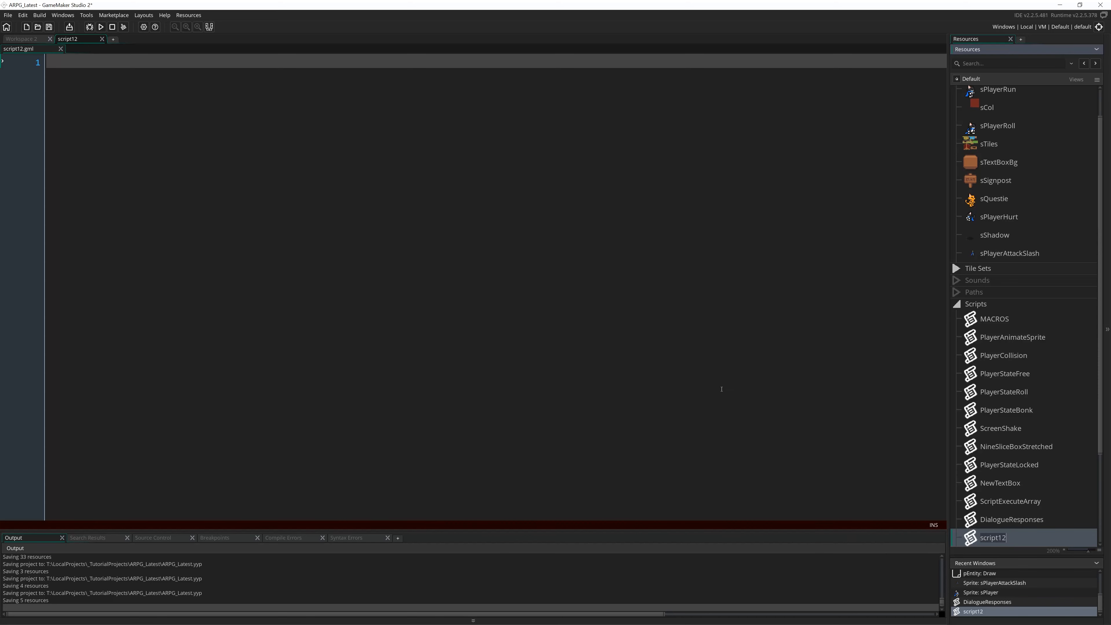
mouse_move(630, 553)
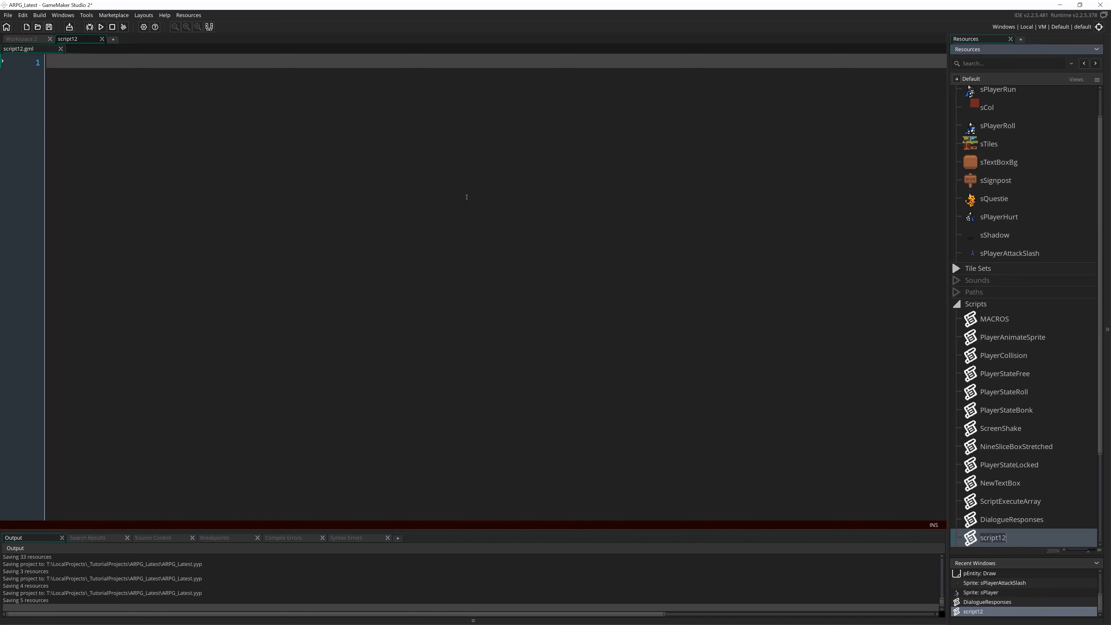
mouse_move(523, 407)
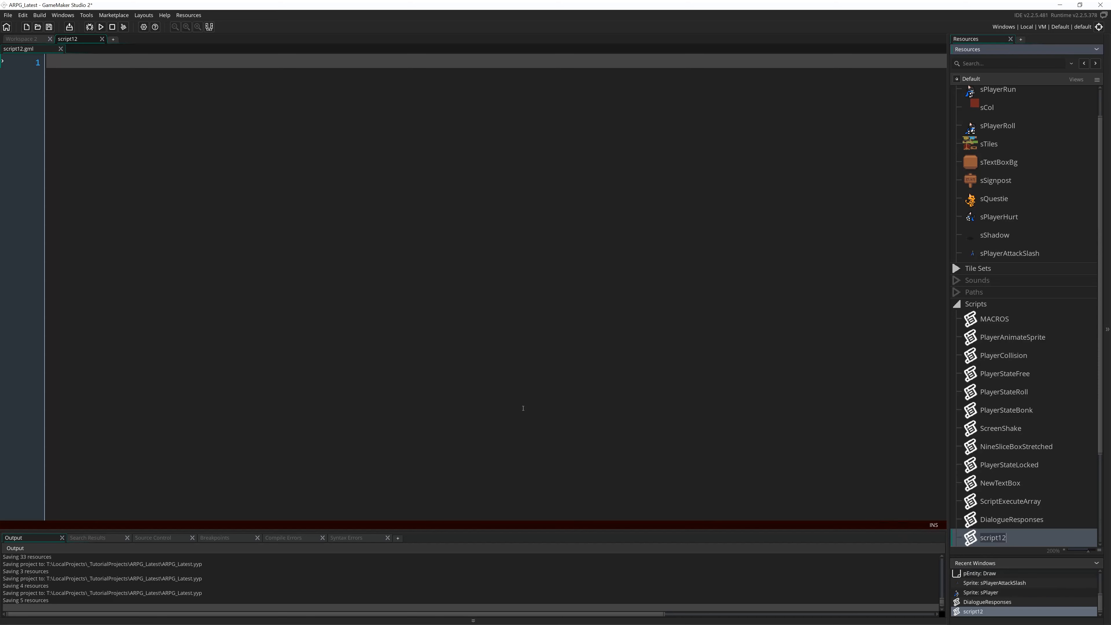
mouse_move(409, 377)
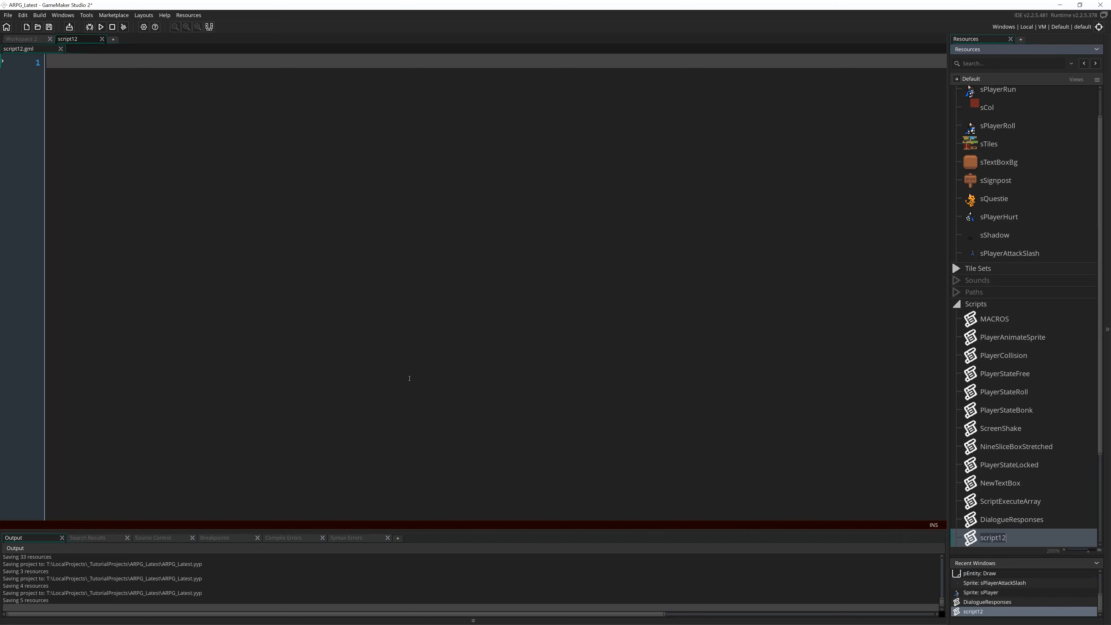
mouse_move(581, 352)
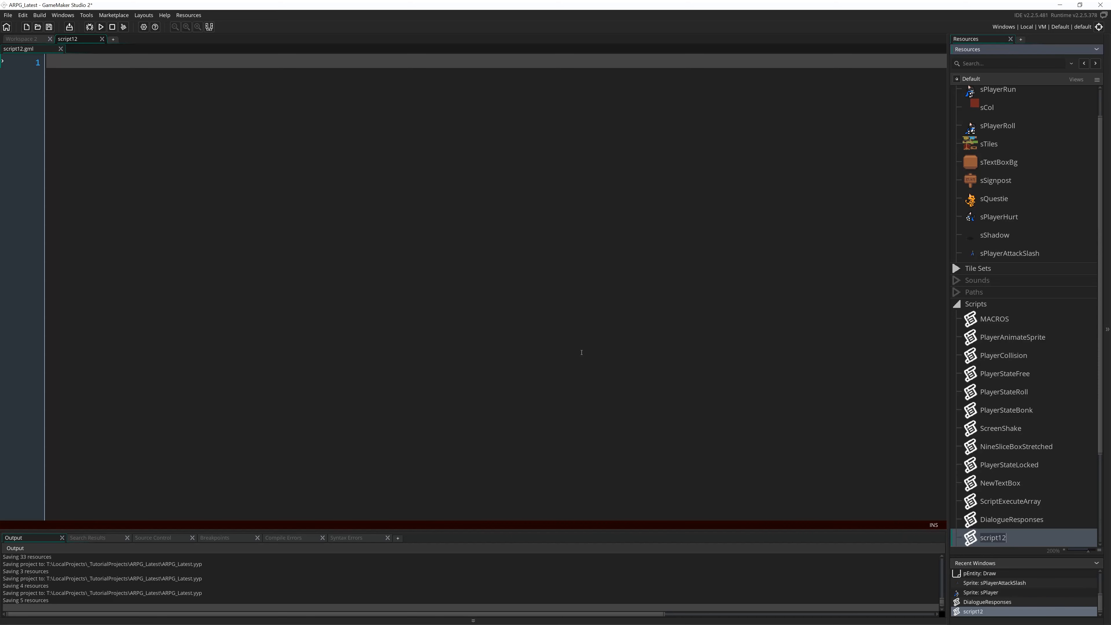
mouse_move(713, 447)
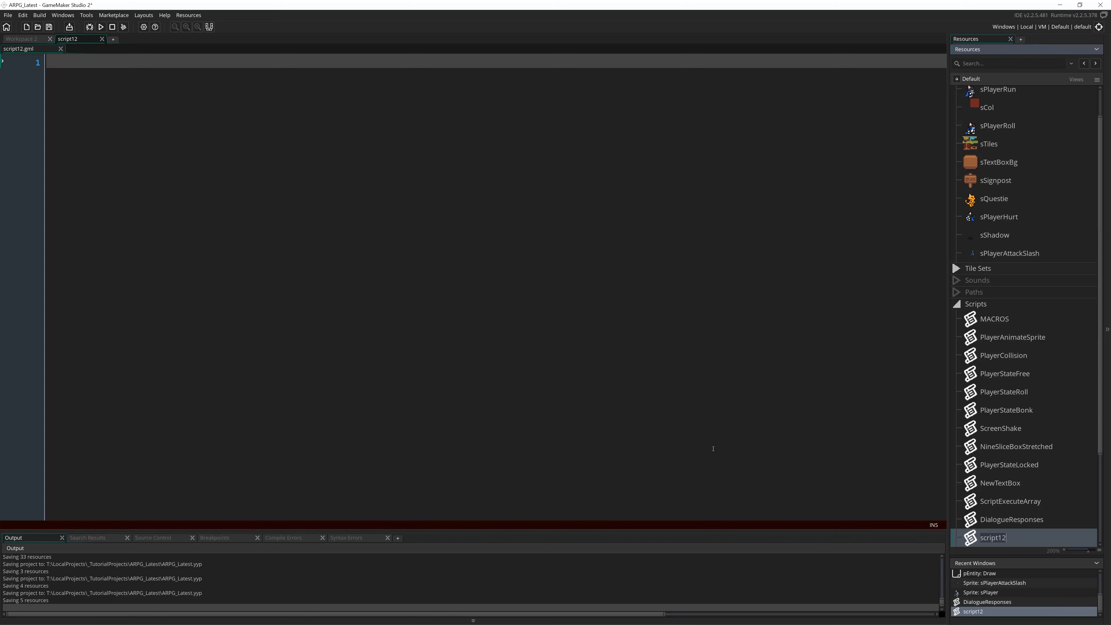
mouse_move(662, 470)
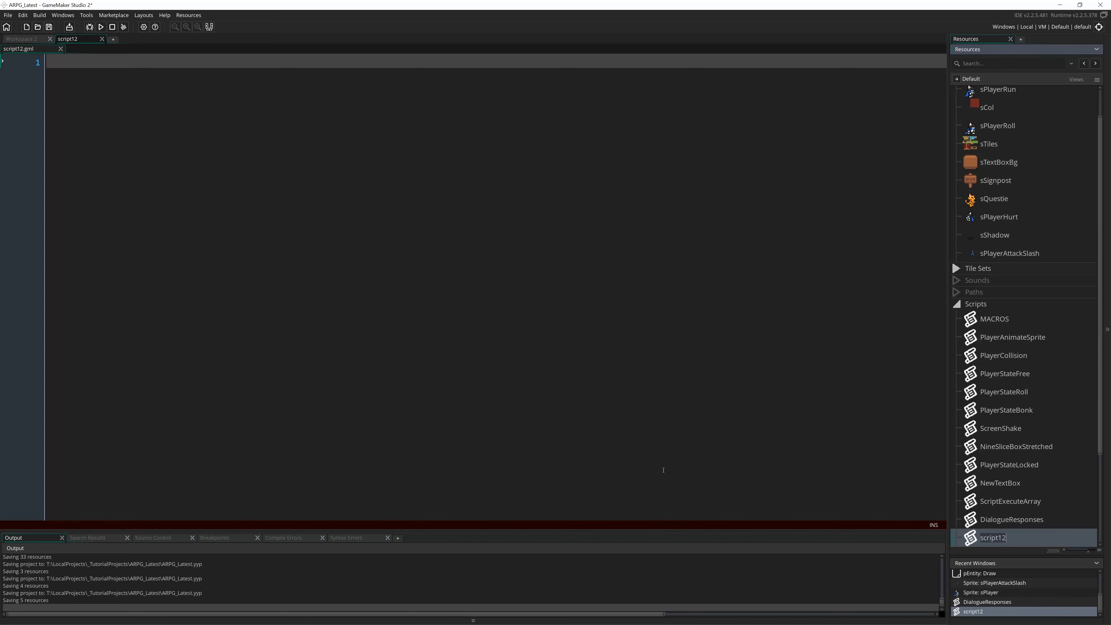
mouse_move(577, 422)
text(PlayerStateAttack)
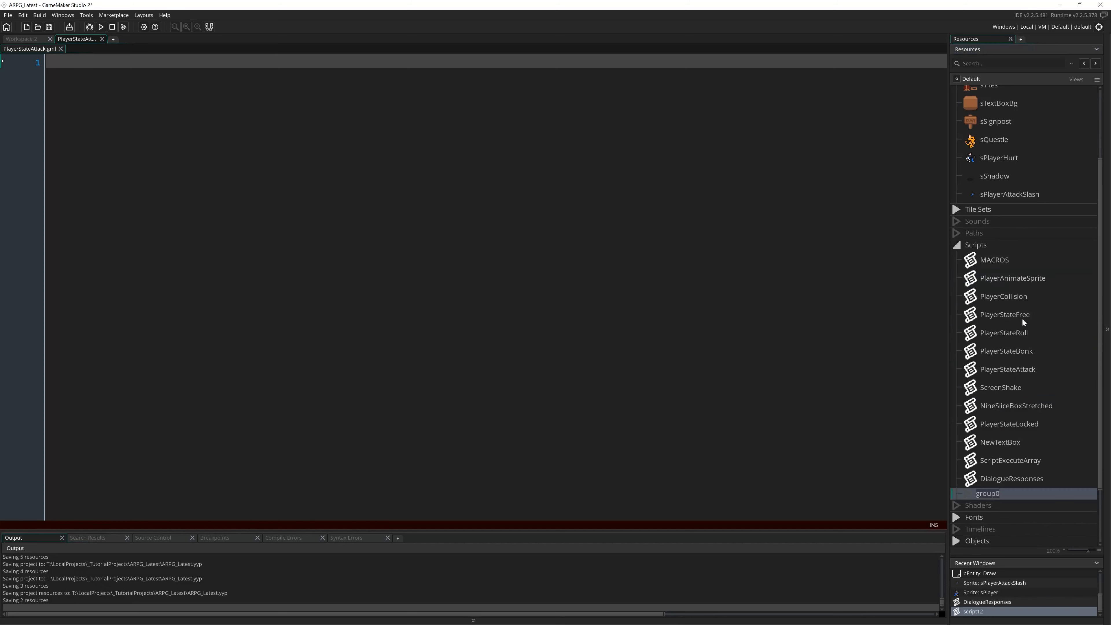
mouse_move(1011, 498)
text(StateMachine)
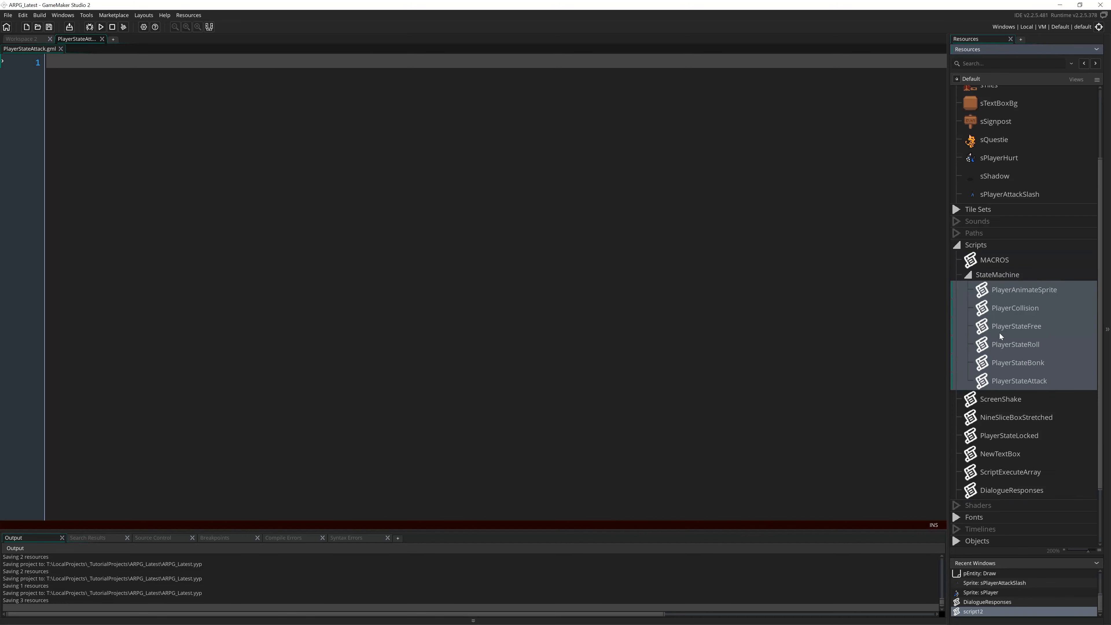
- Deselect the grouped state scripts and select PlayerCollision to move it out of the StateMachine group
click(1001, 398)
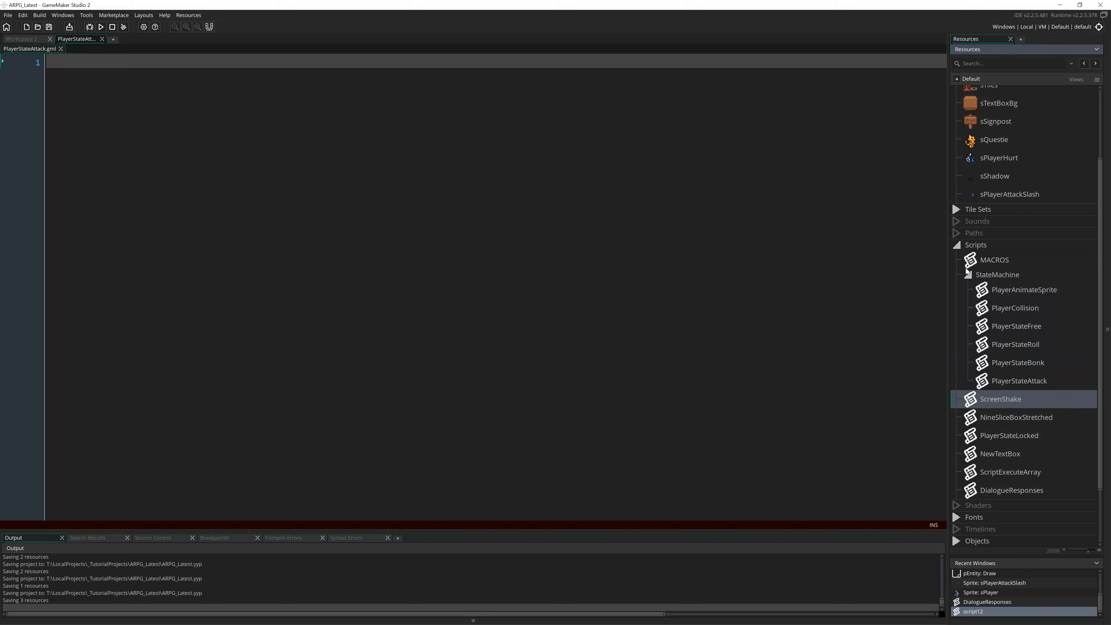
scroll(up, 3)
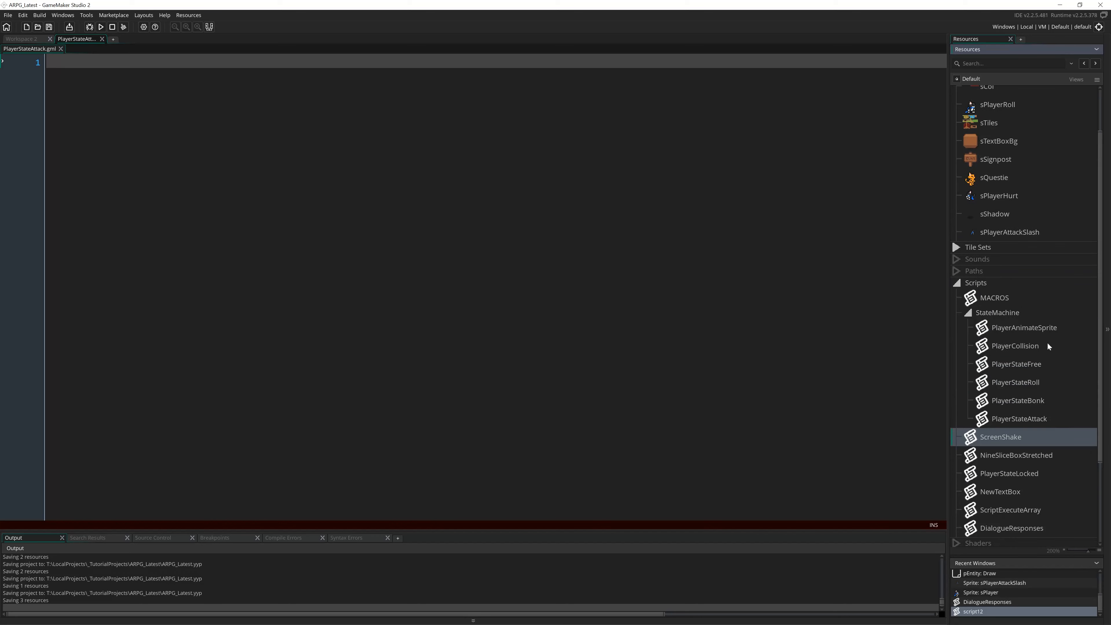
scroll(down, 3)
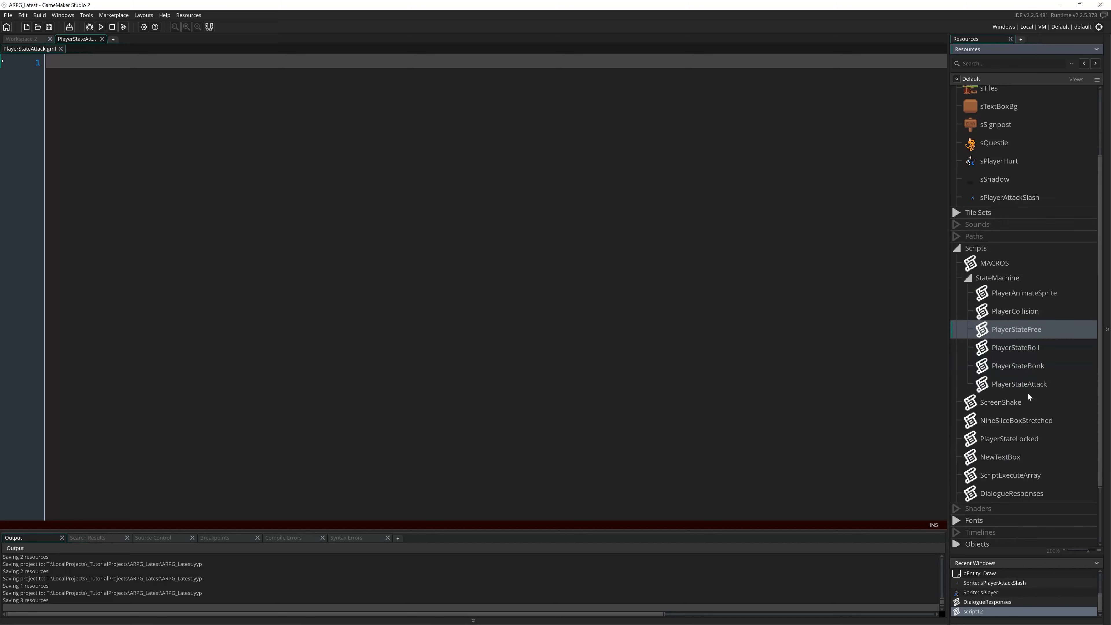
scroll(down, 3)
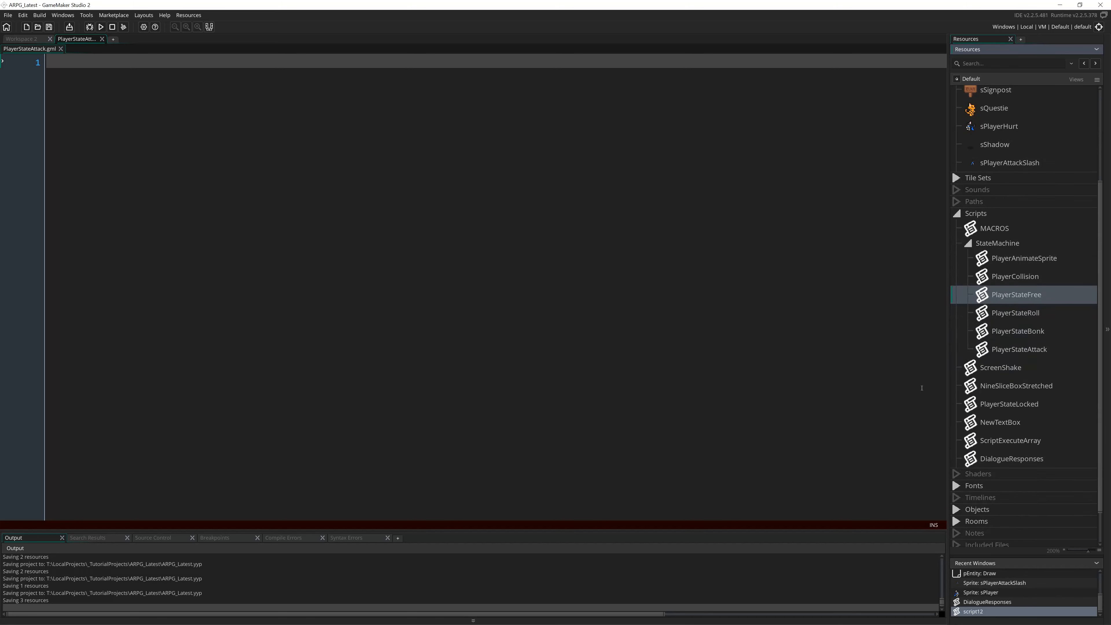
scroll(up, 3)
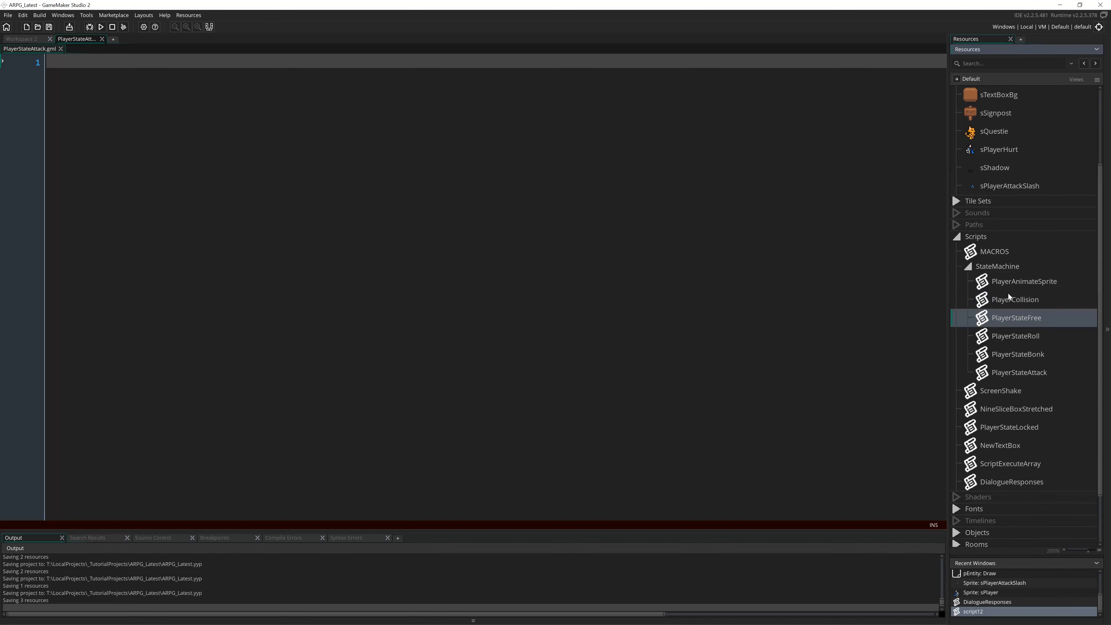
click(1023, 281)
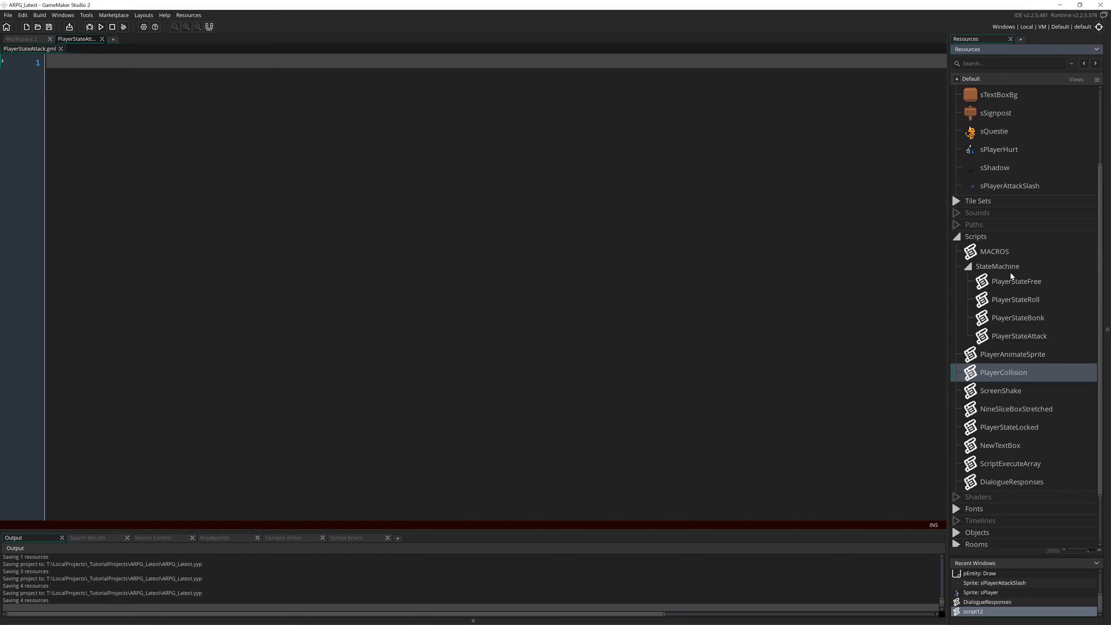
mouse_move(1027, 457)
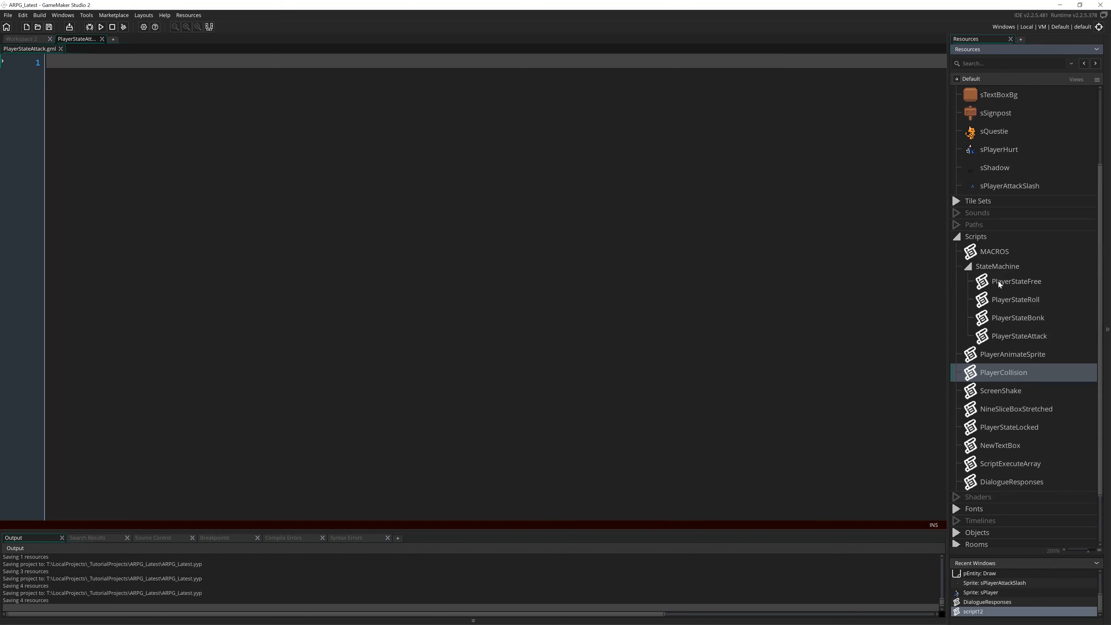
- Rename the group to Player StateMachine and move PlayerAnimateSprite out of it
click(966, 266)
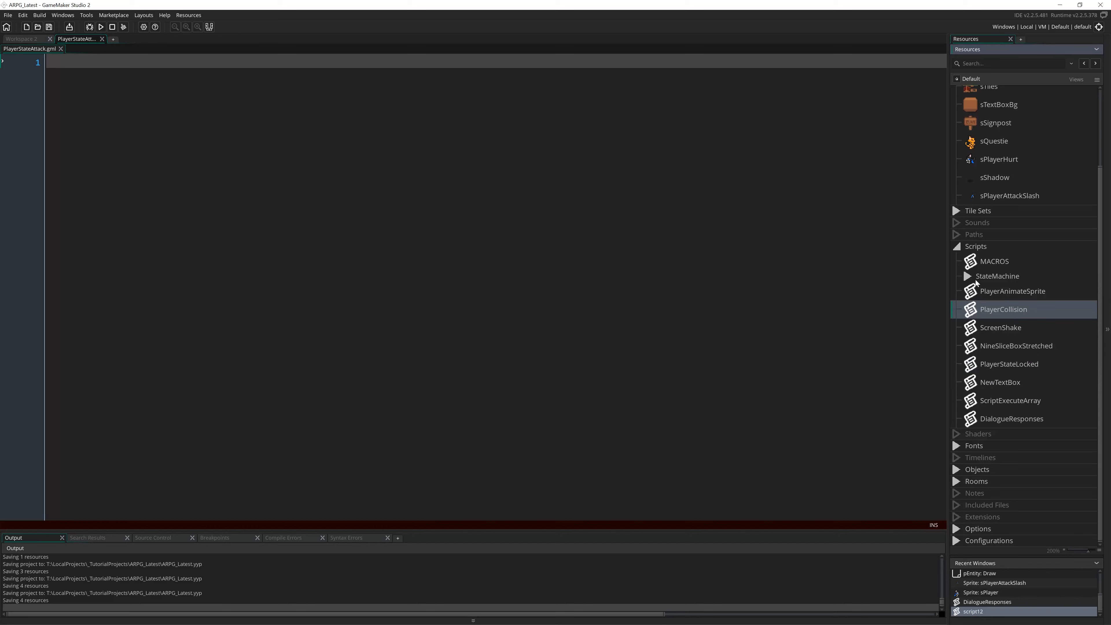
click(998, 275)
text(Player )
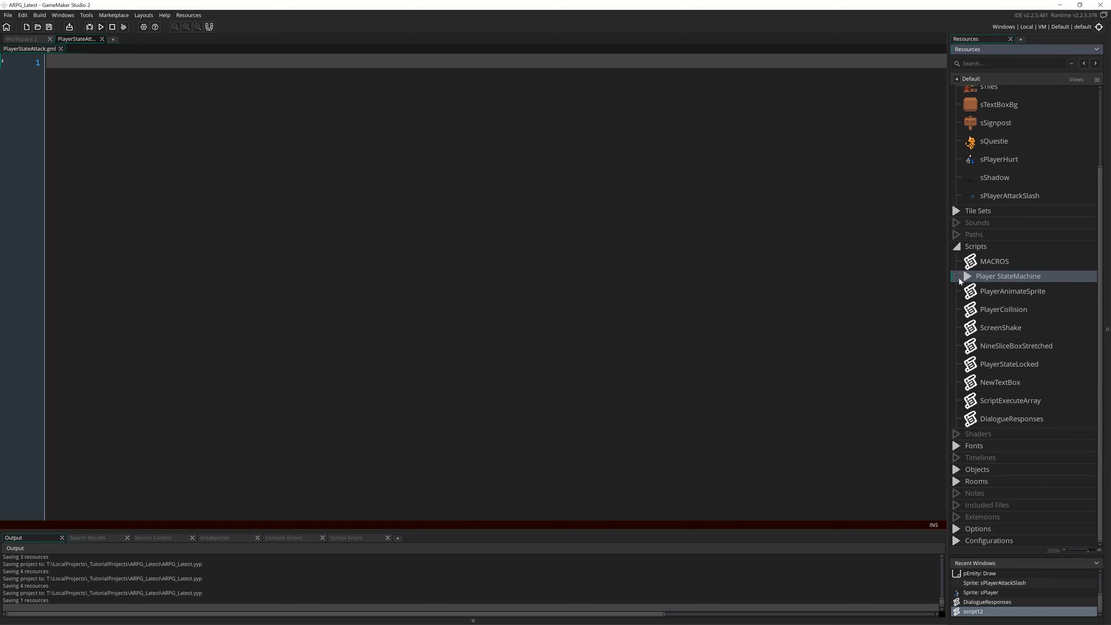
click(964, 275)
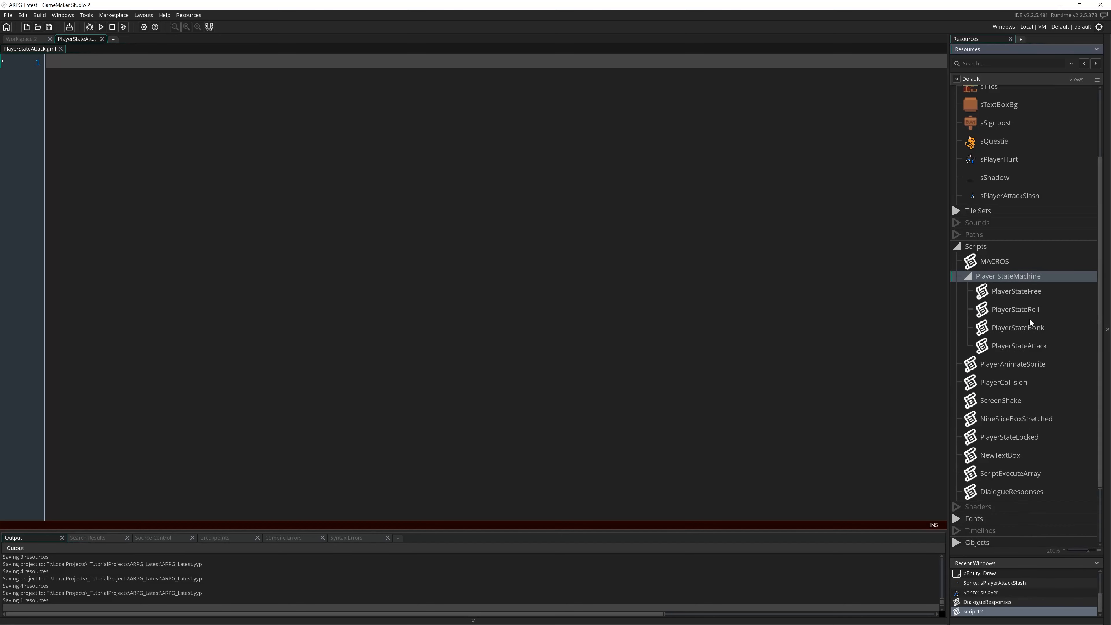
mouse_move(1010, 373)
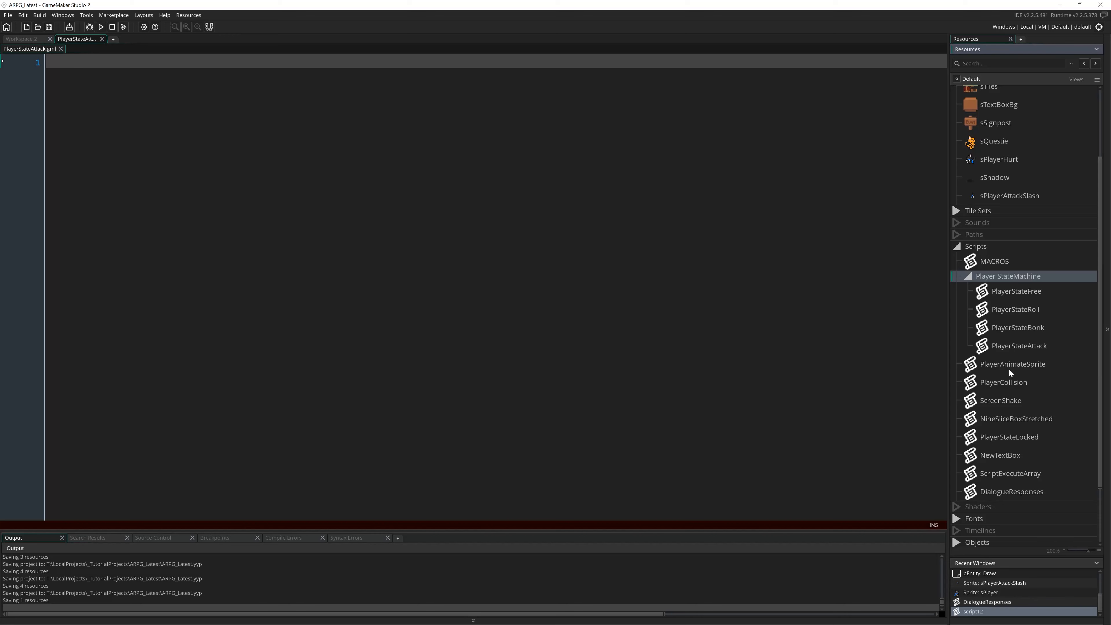
click(1011, 363)
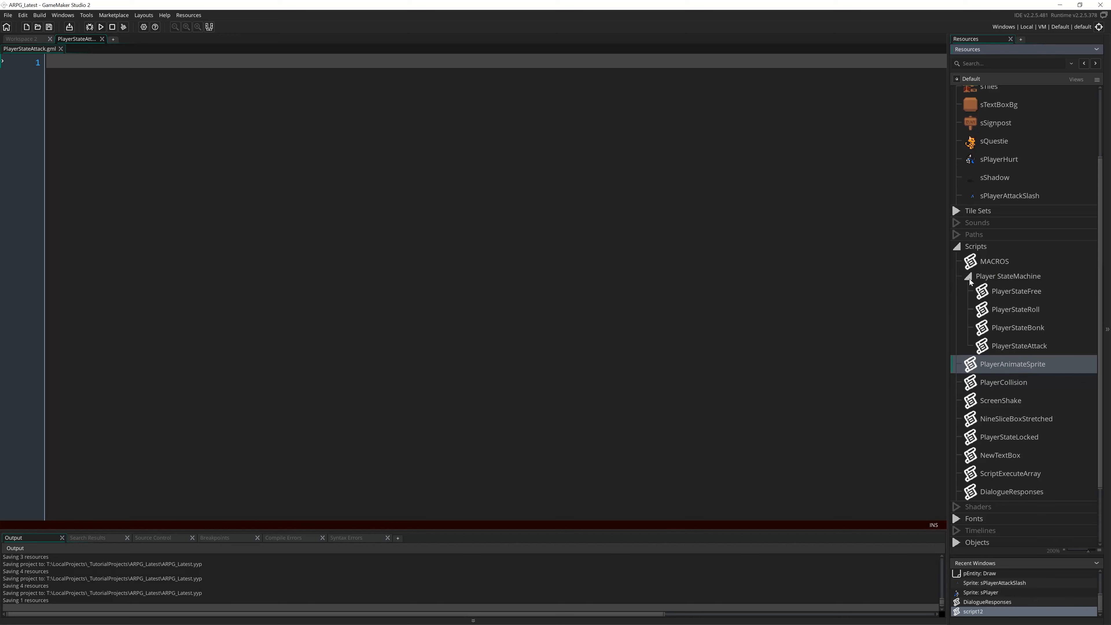
click(956, 275)
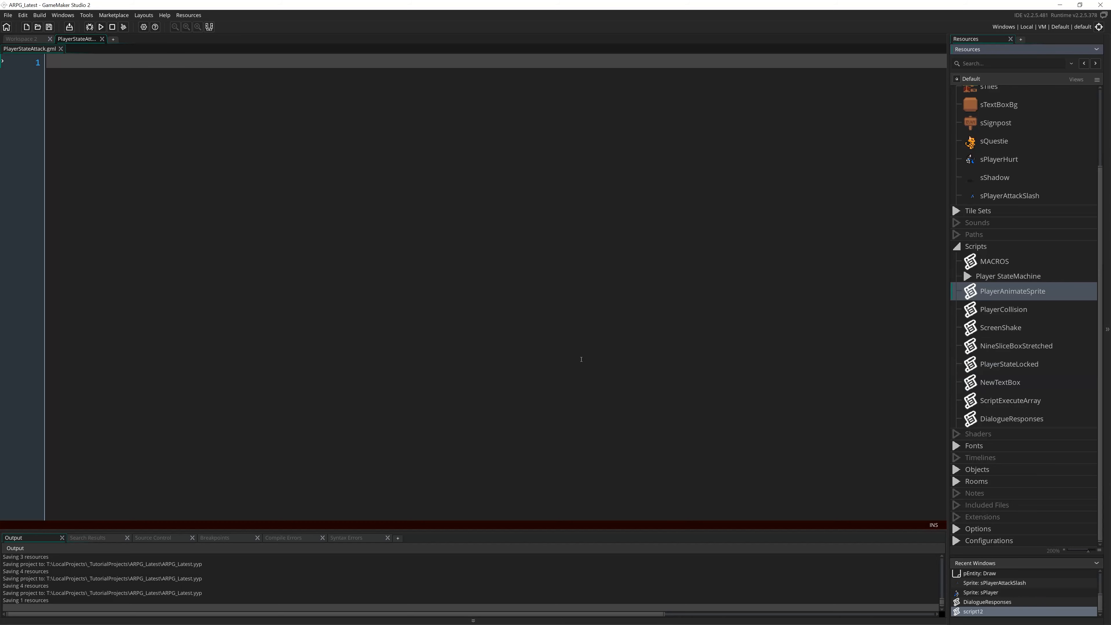
mouse_move(617, 345)
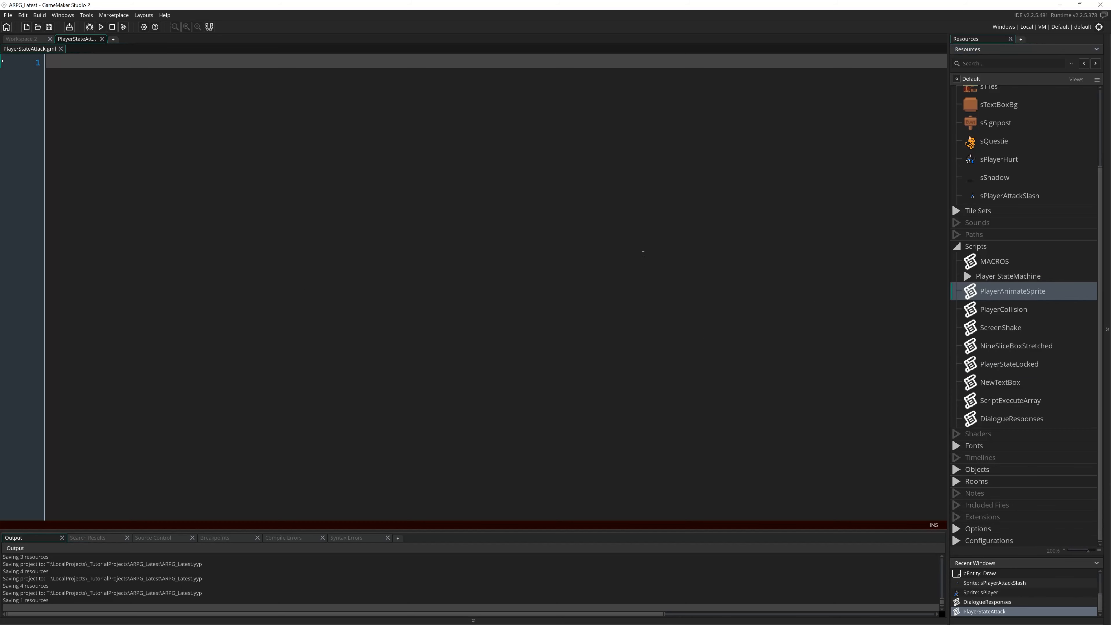
mouse_move(19, 63)
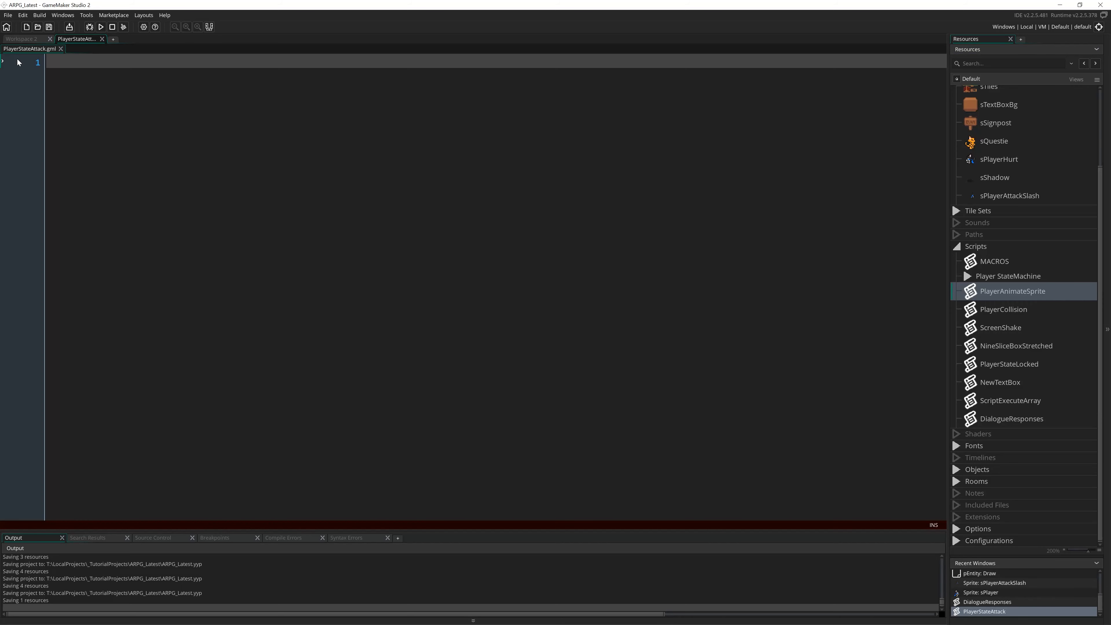
mouse_move(143, 73)
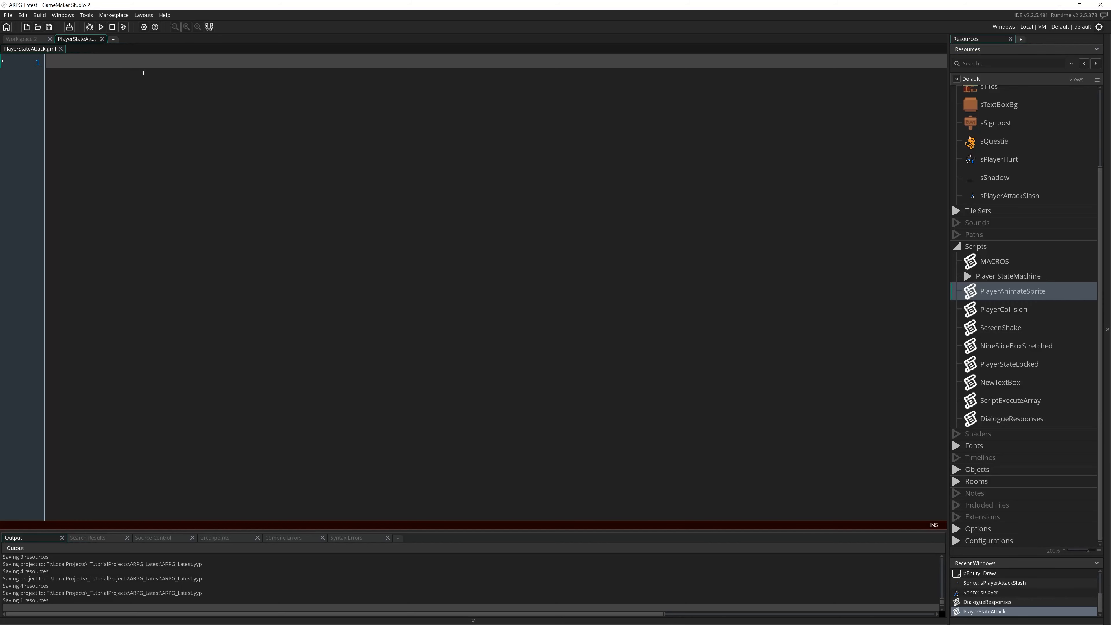
mouse_move(312, 240)
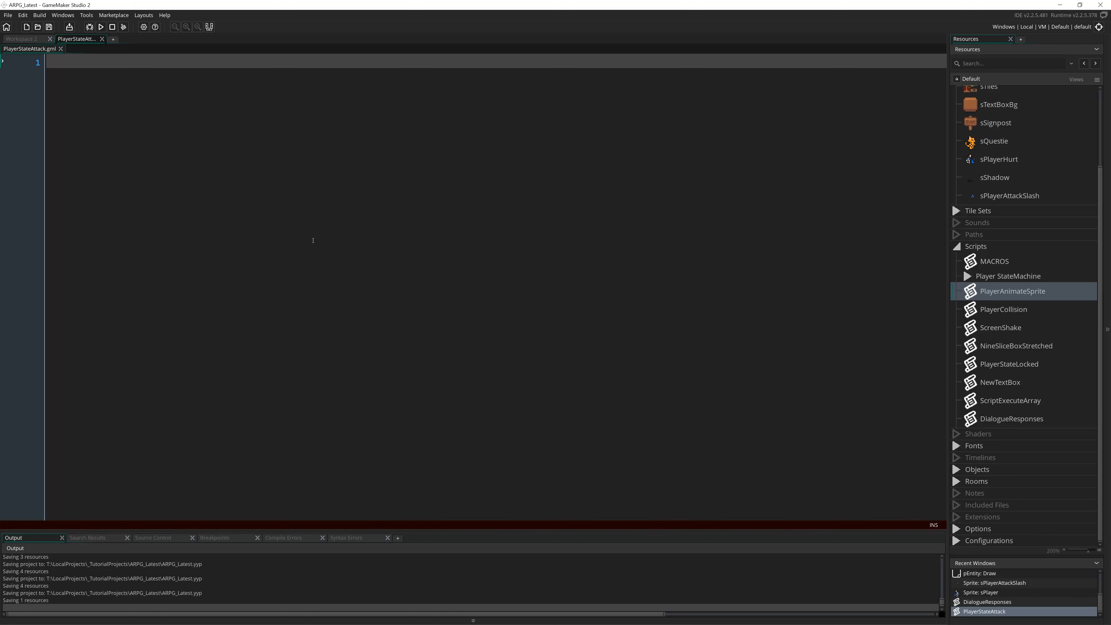
mouse_move(350, 202)
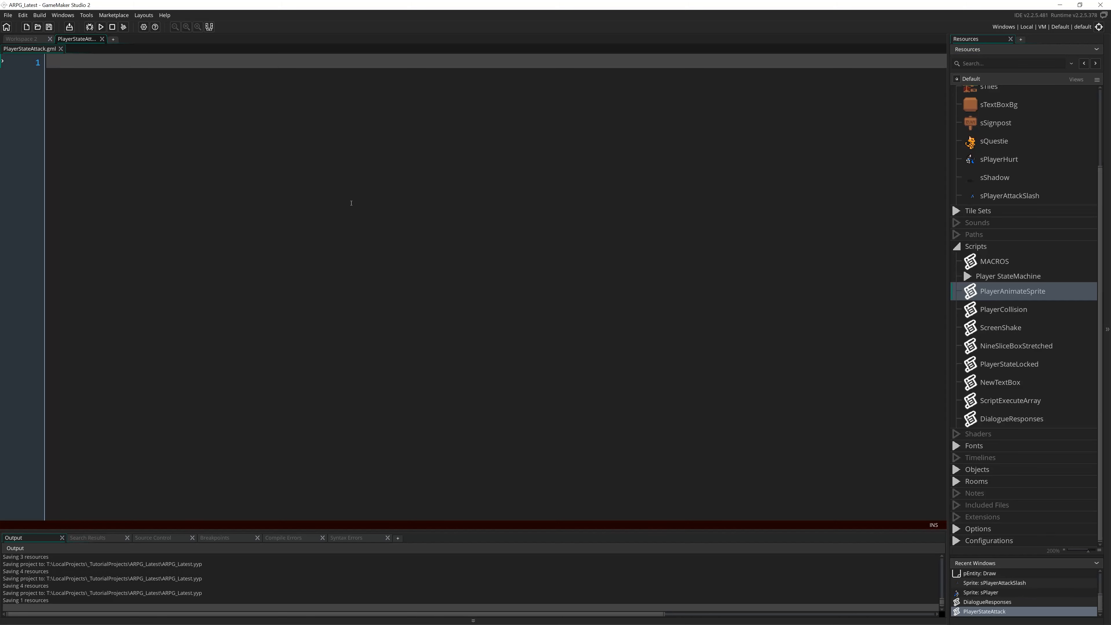
- Write script_execute(stateAttack); as line 1 of PlayerStateAttack
text(s)
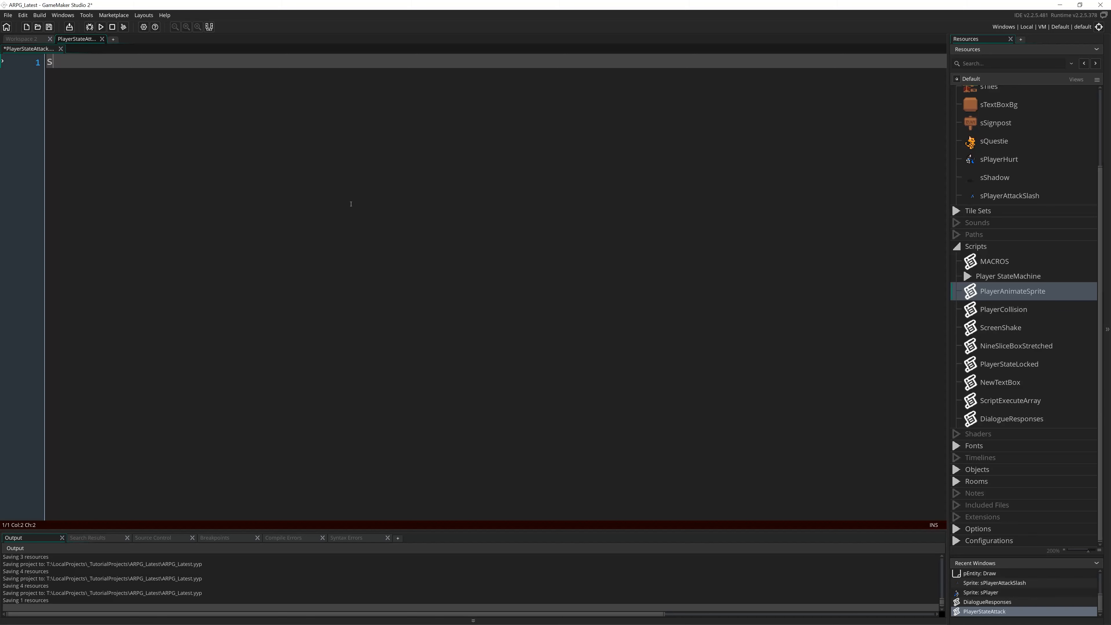
text(C)
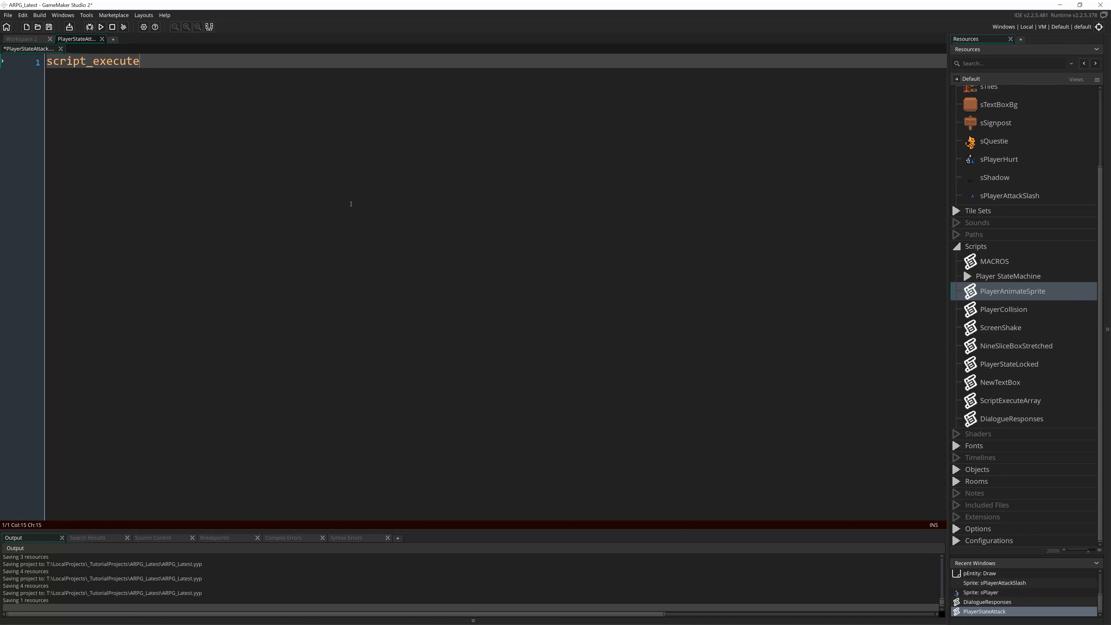
text((stateAtt)
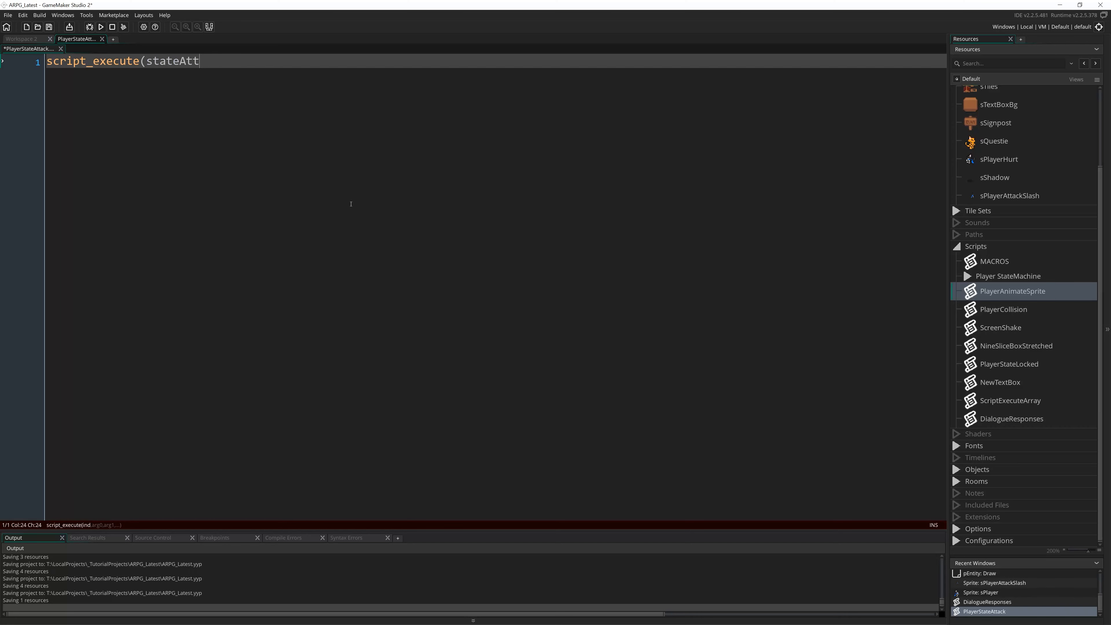
text(ack);)
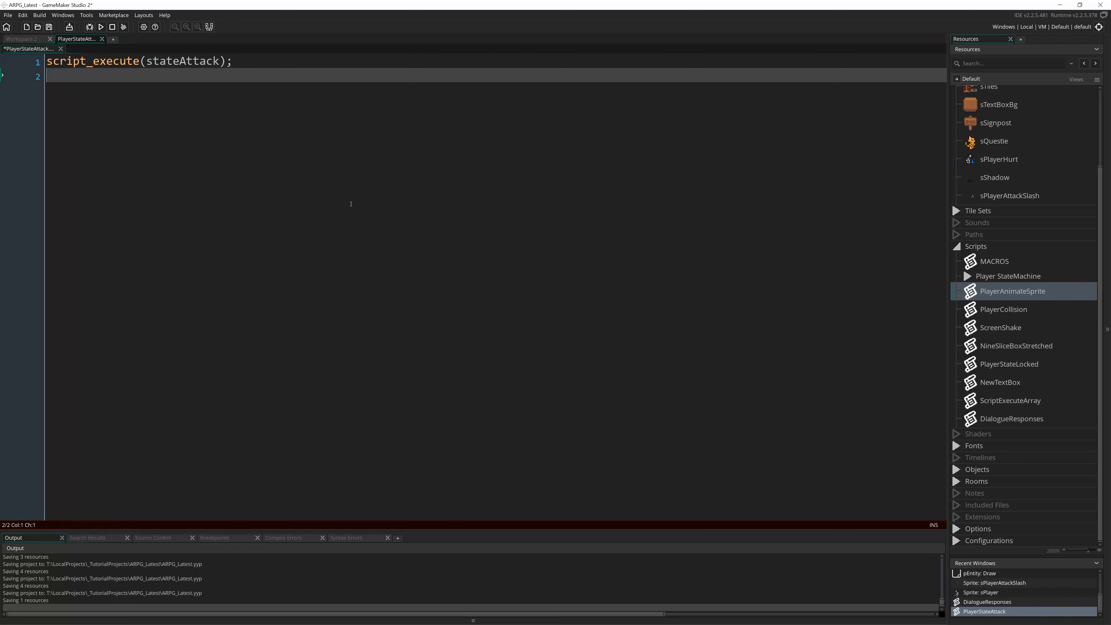
mouse_move(967, 473)
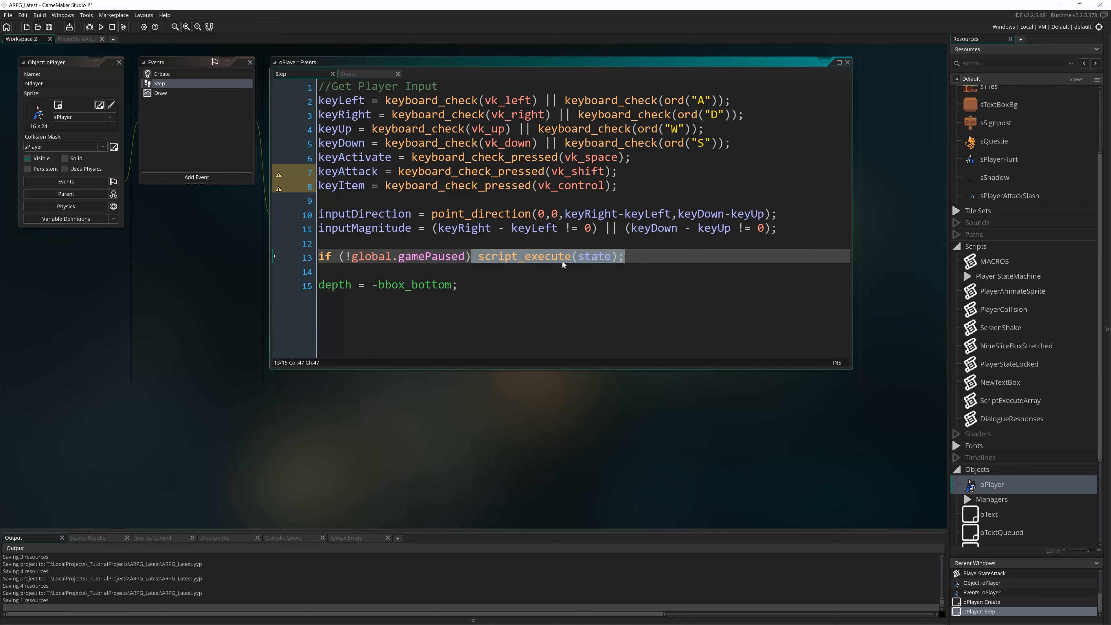
- Add stateAttack = AttackSlash; on line 2 of oPlayer's Create event
click(957, 275)
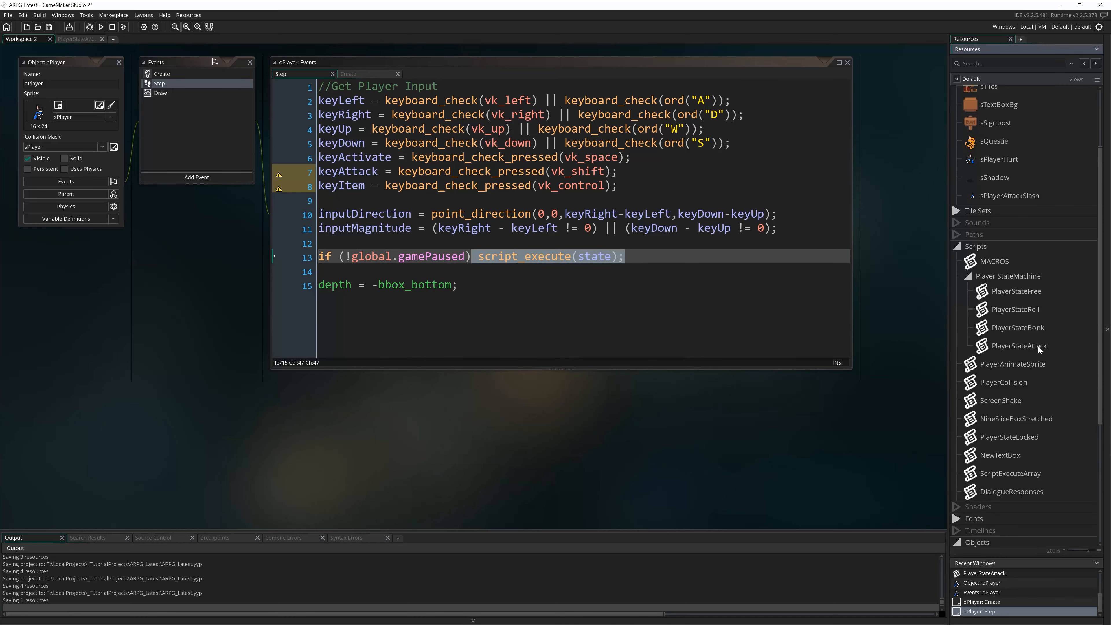
double_click(1019, 345)
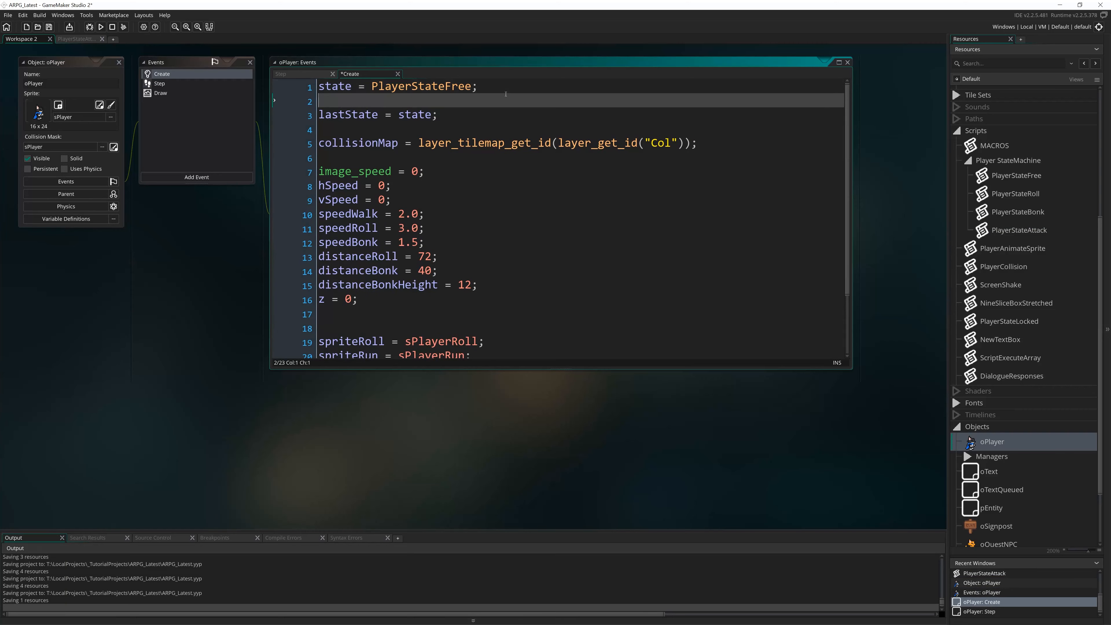
text(stateAttack =)
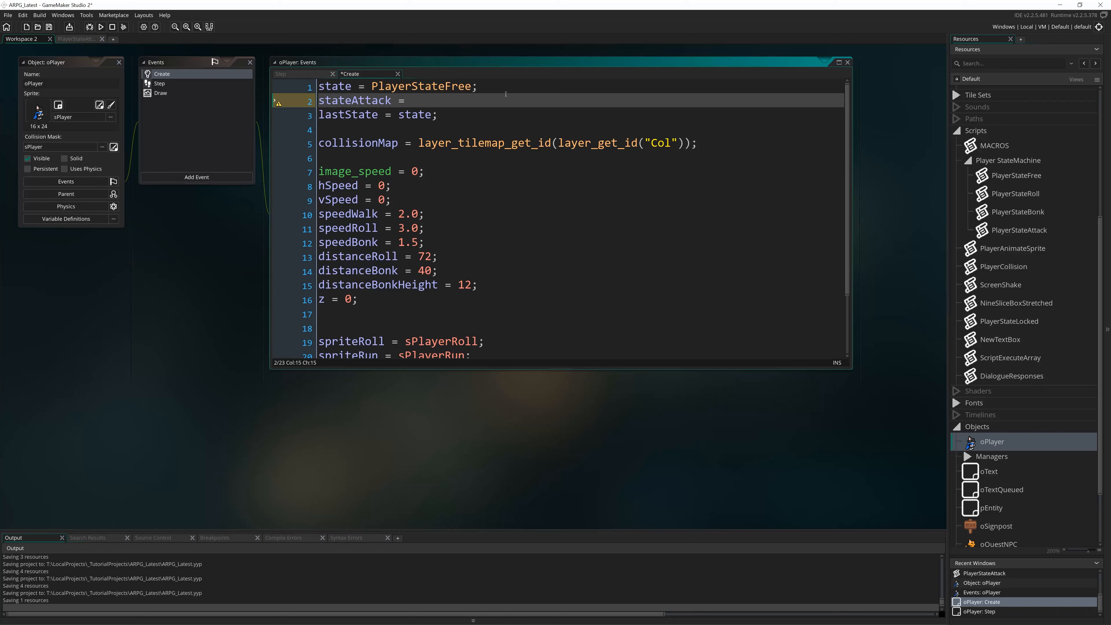
text(AttackSlash)
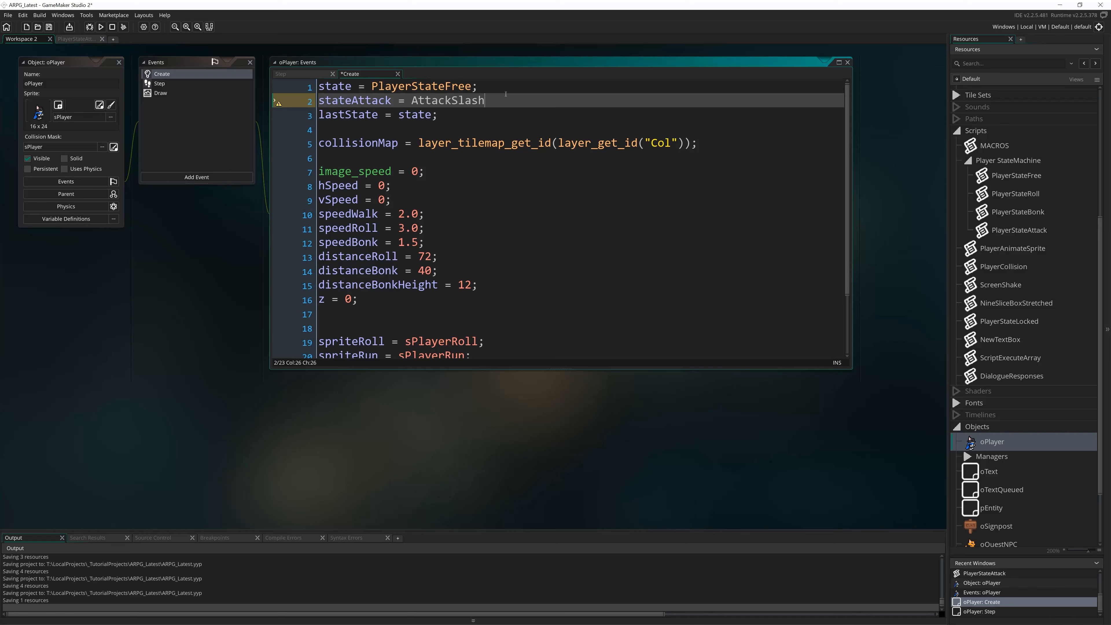
text(;)
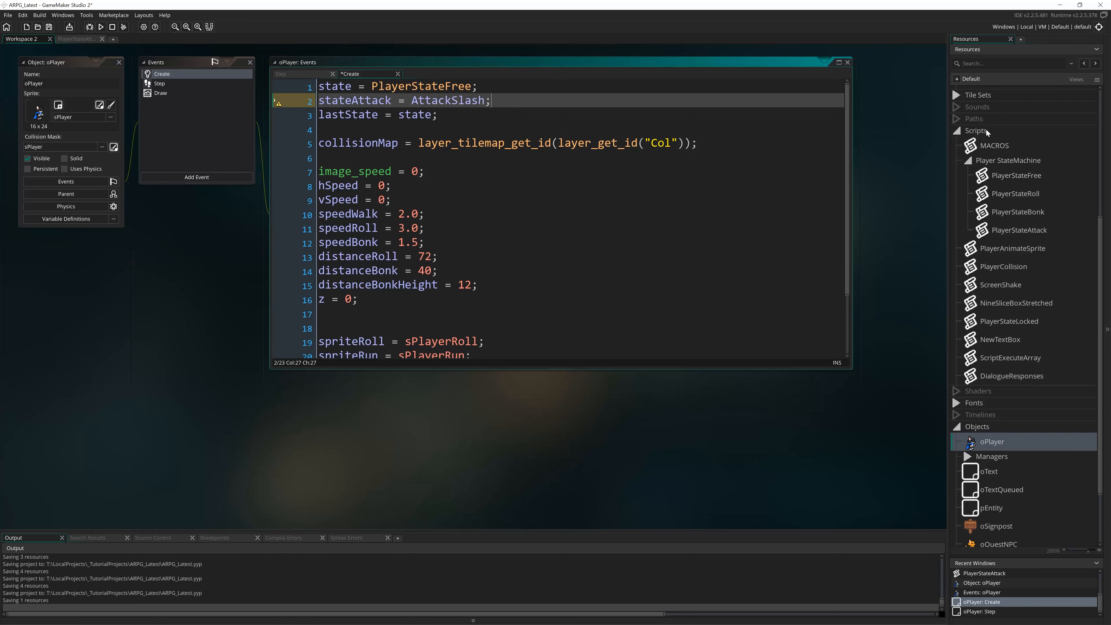
- Create two new empty scripts, AttackSlash and AttackSpin, in the Scripts folder
right_click(978, 130)
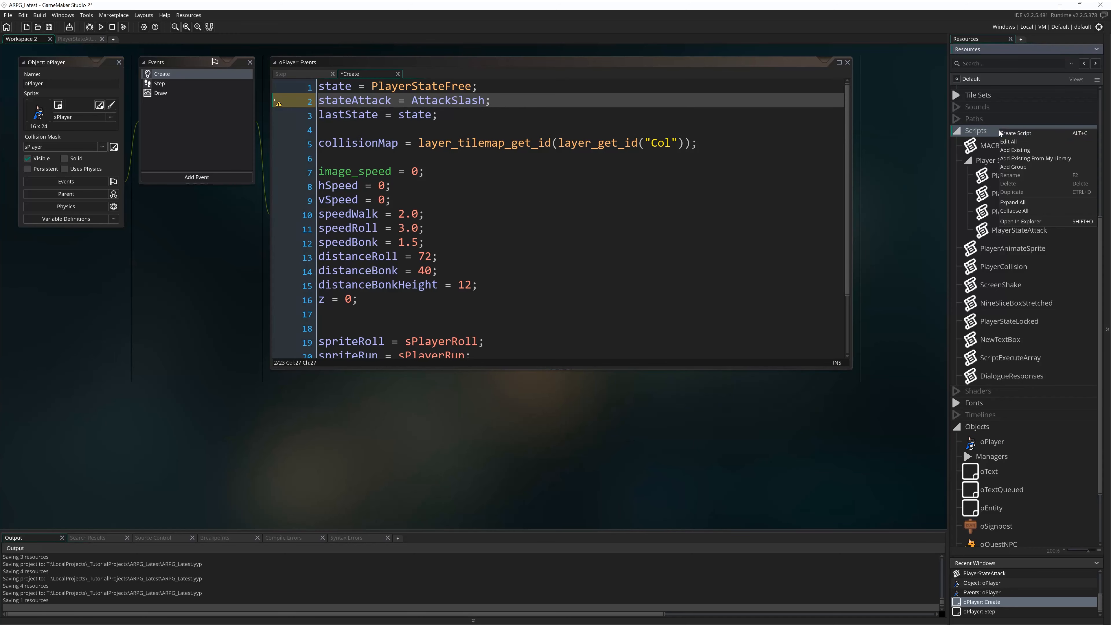
click(1016, 133)
text(AttackSlash)
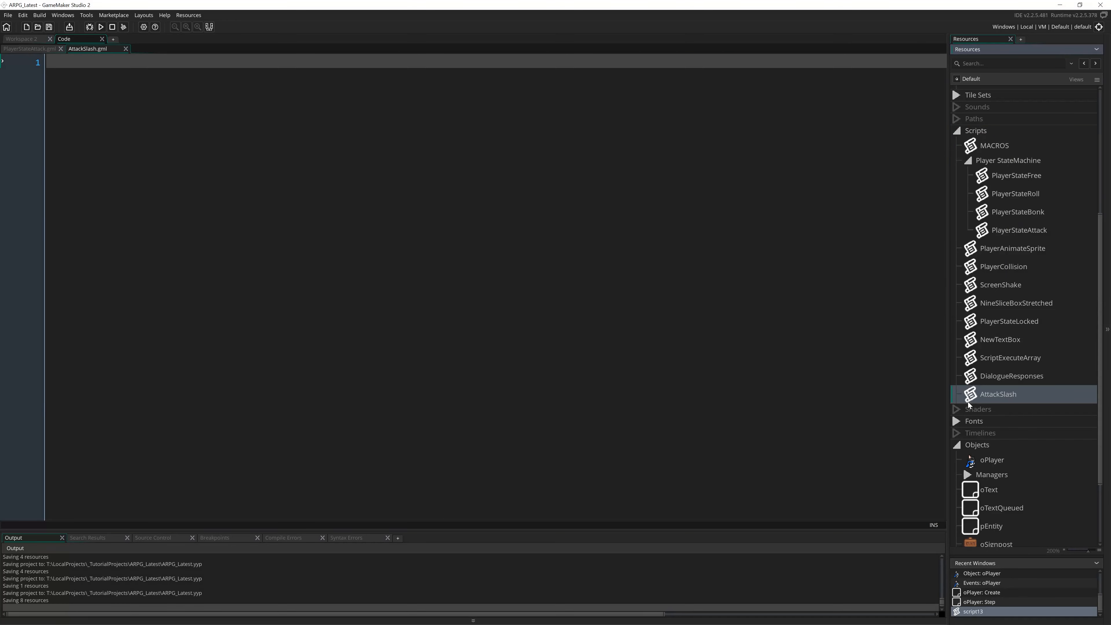
mouse_move(994, 406)
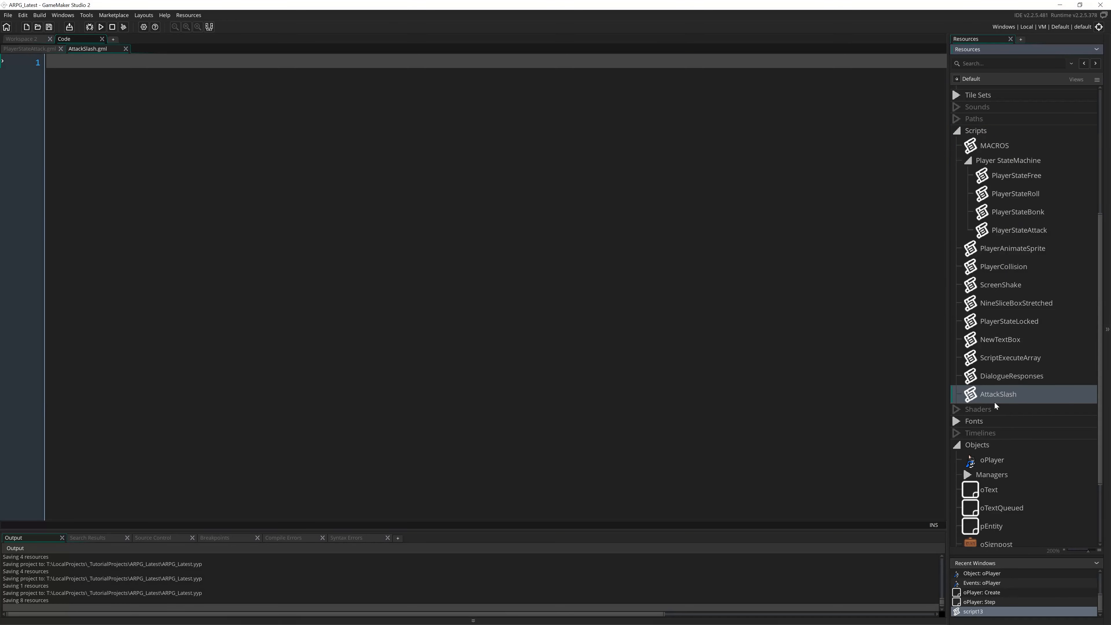
mouse_move(730, 445)
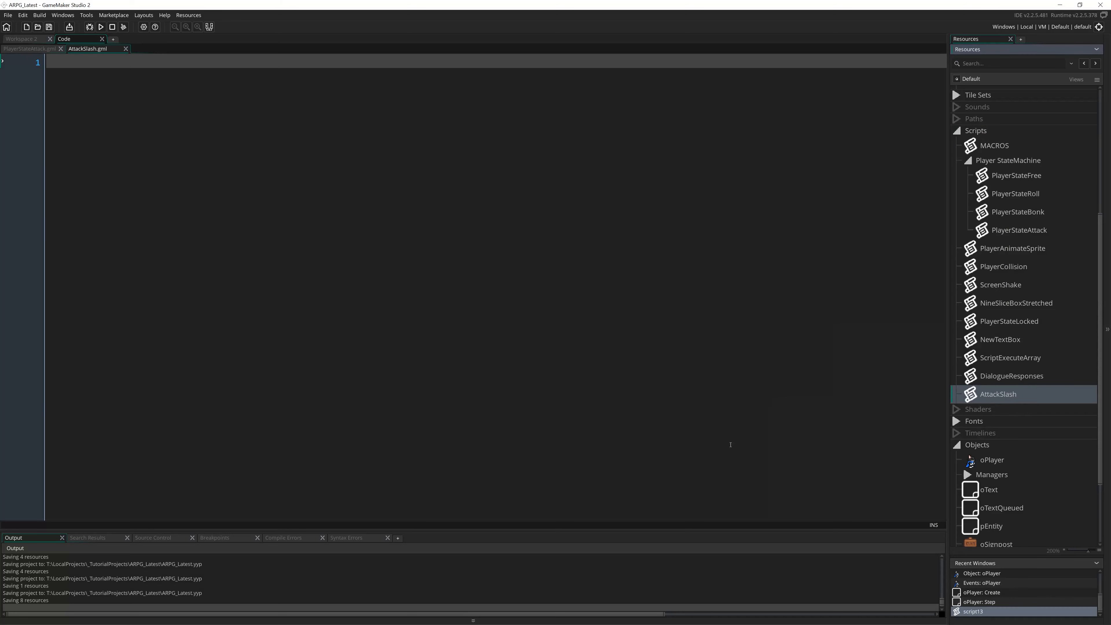
right_click(976, 130)
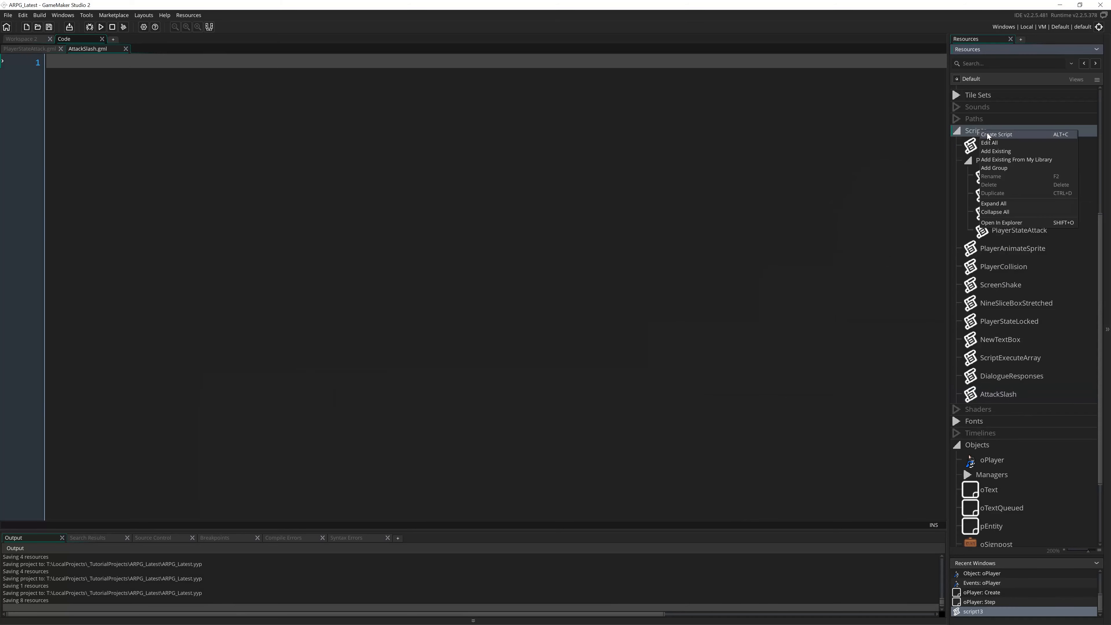
click(995, 134)
text(AttackSpin)
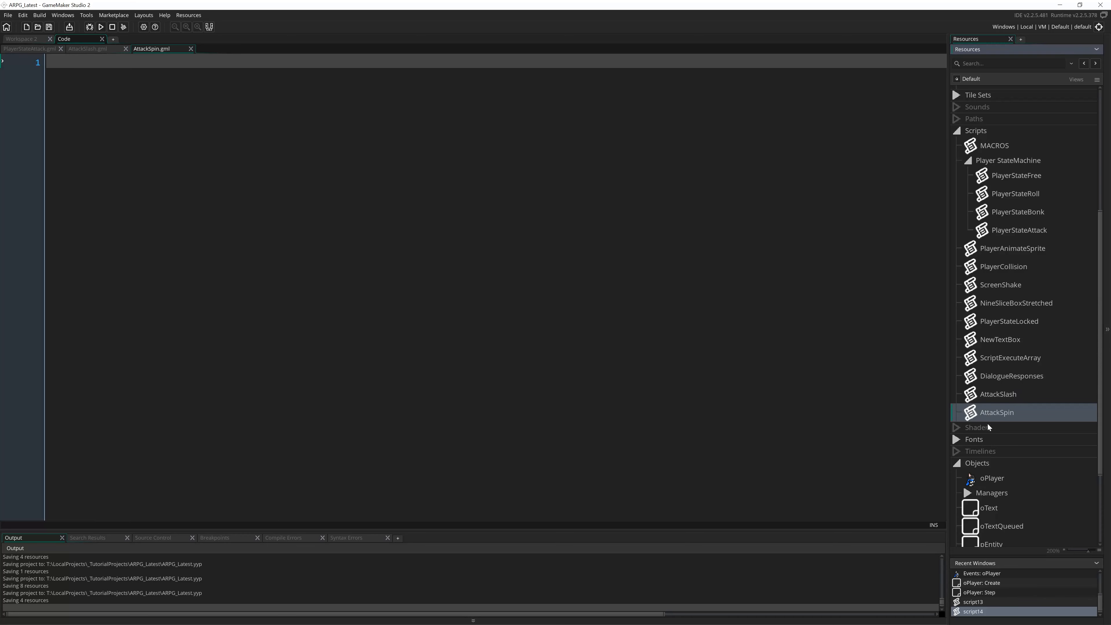
- Select AttackSpin and AttackSlash, open AttackSlash for editing, then return to the oPlayer object
click(999, 394)
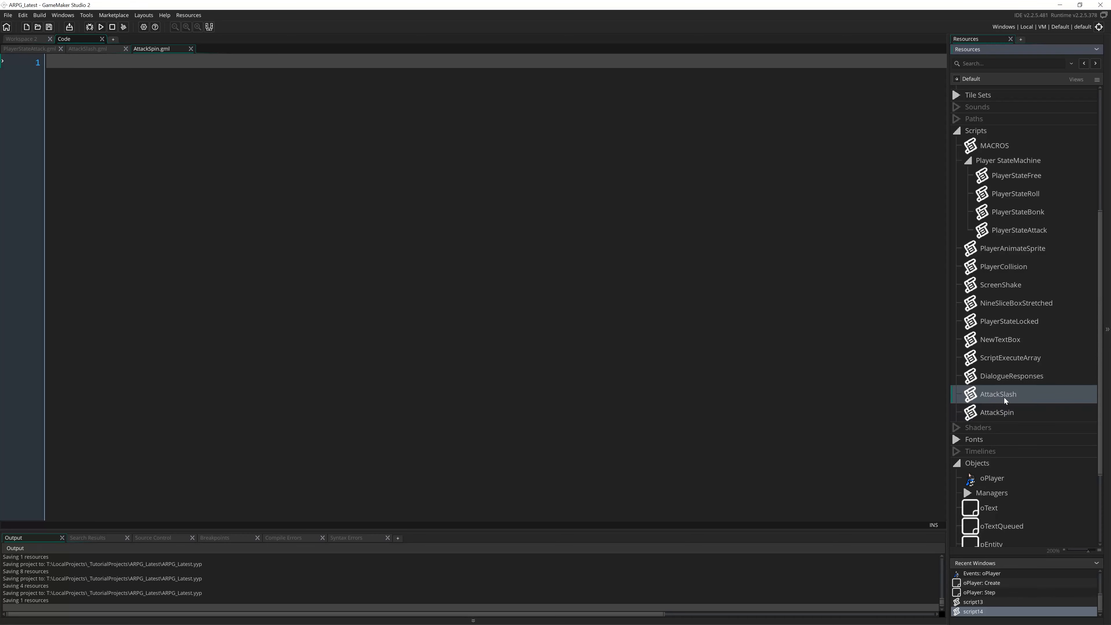
mouse_move(997, 417)
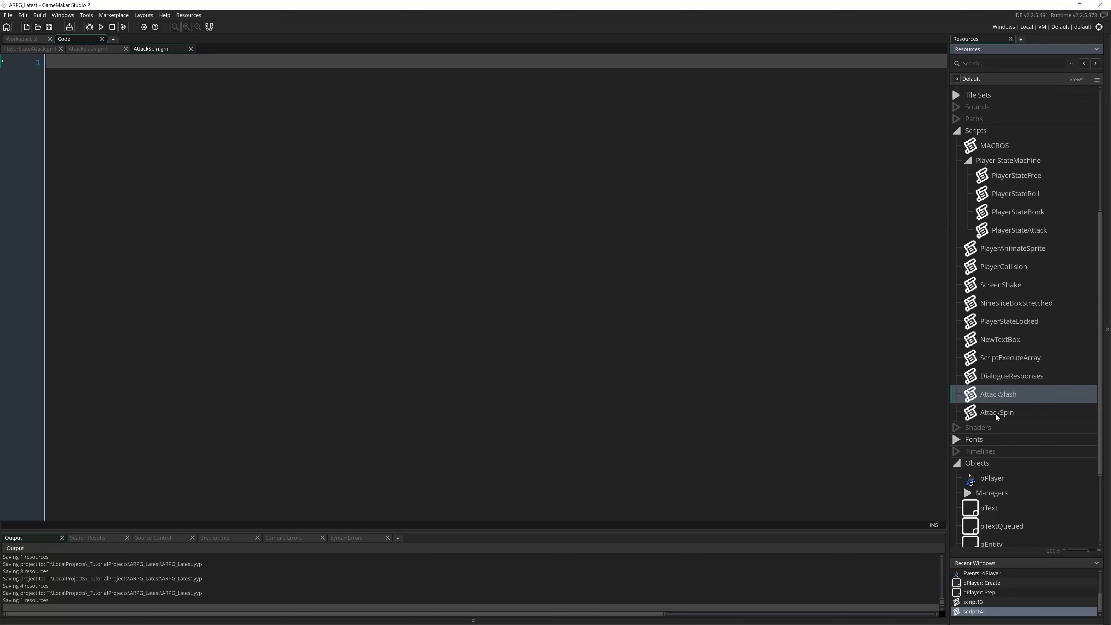
click(996, 413)
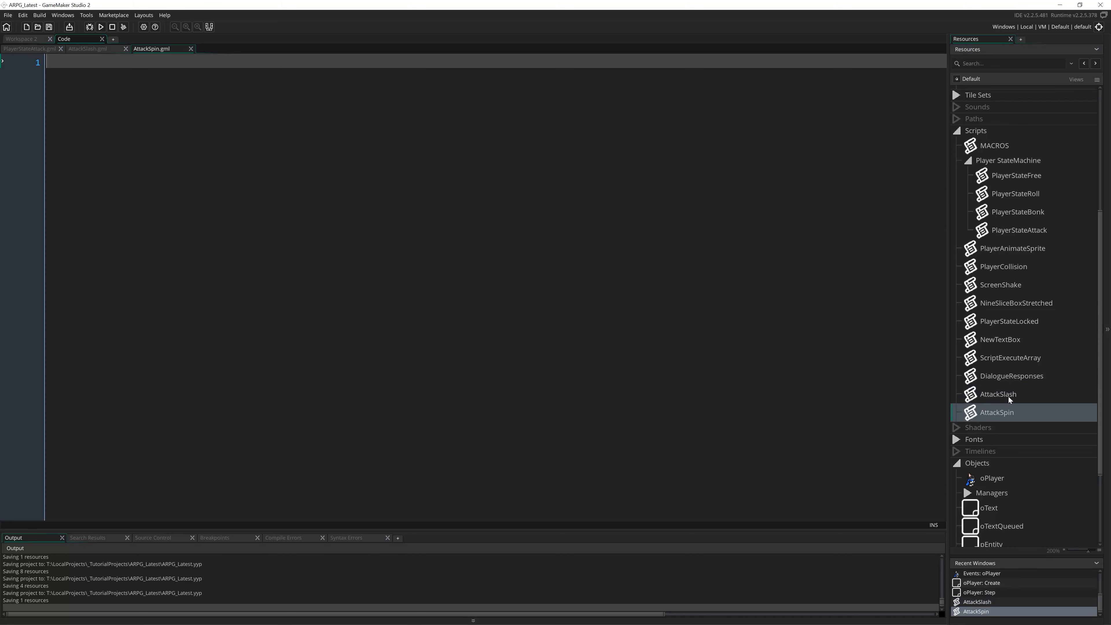
click(998, 394)
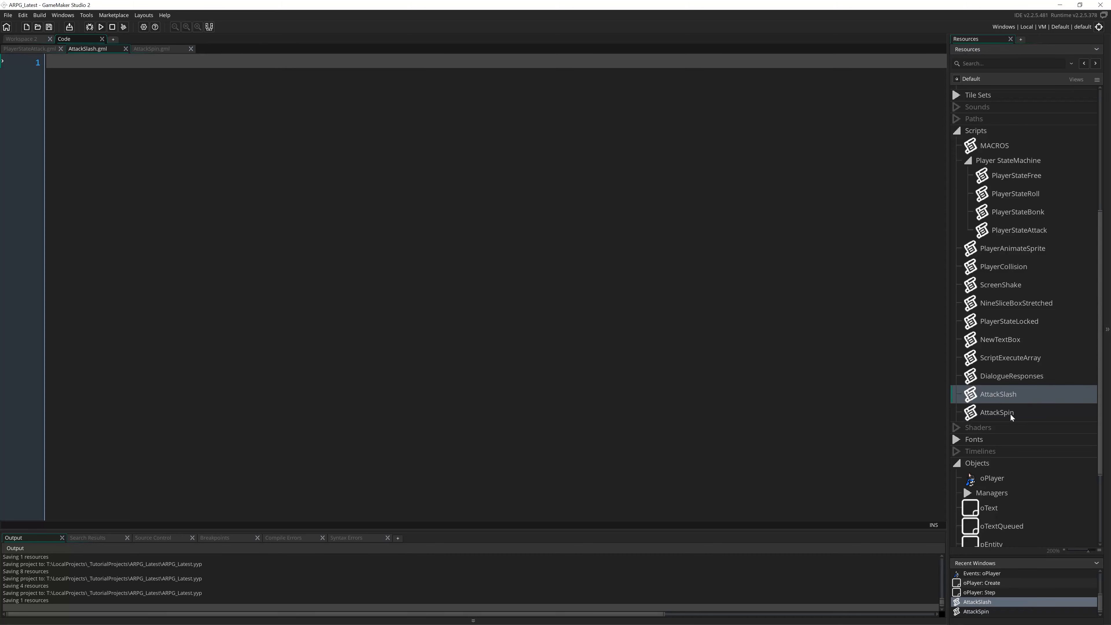
mouse_move(893, 367)
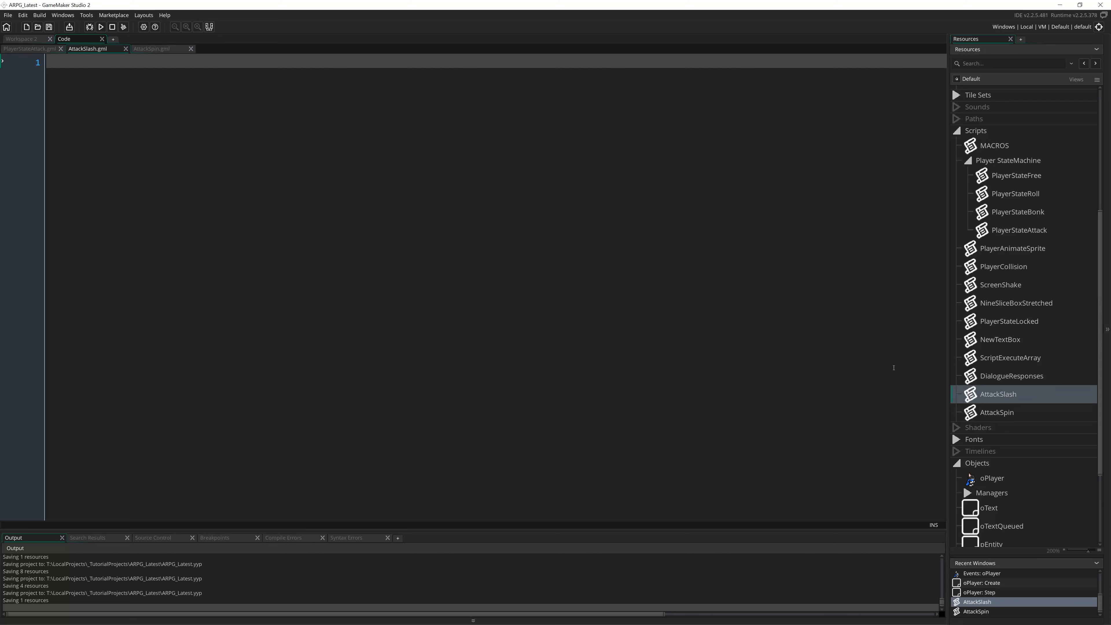
mouse_move(991, 416)
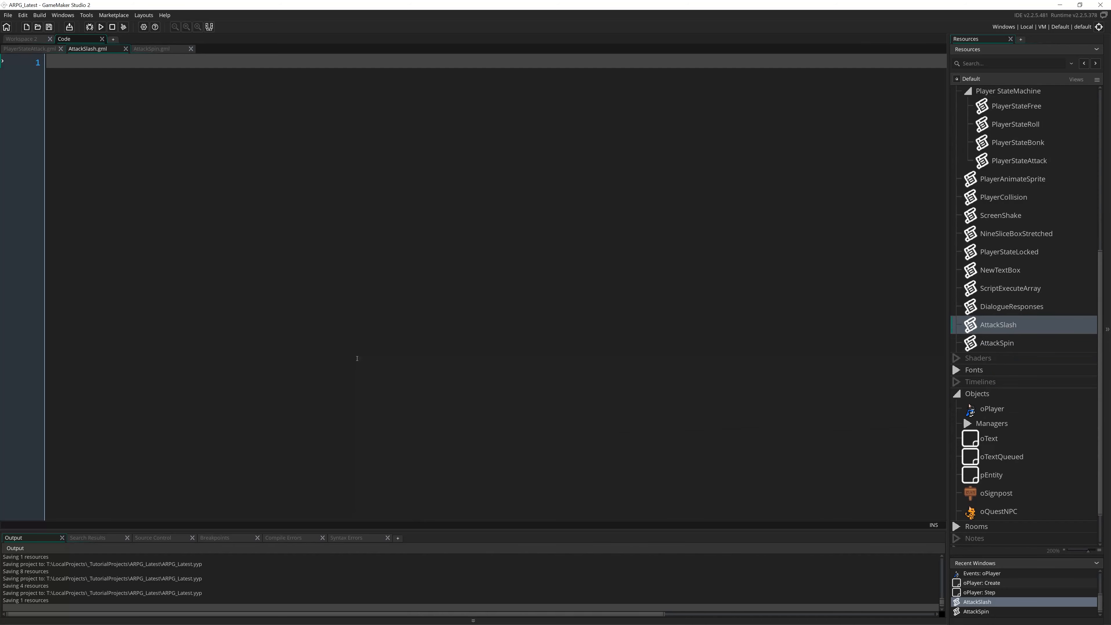
mouse_move(706, 293)
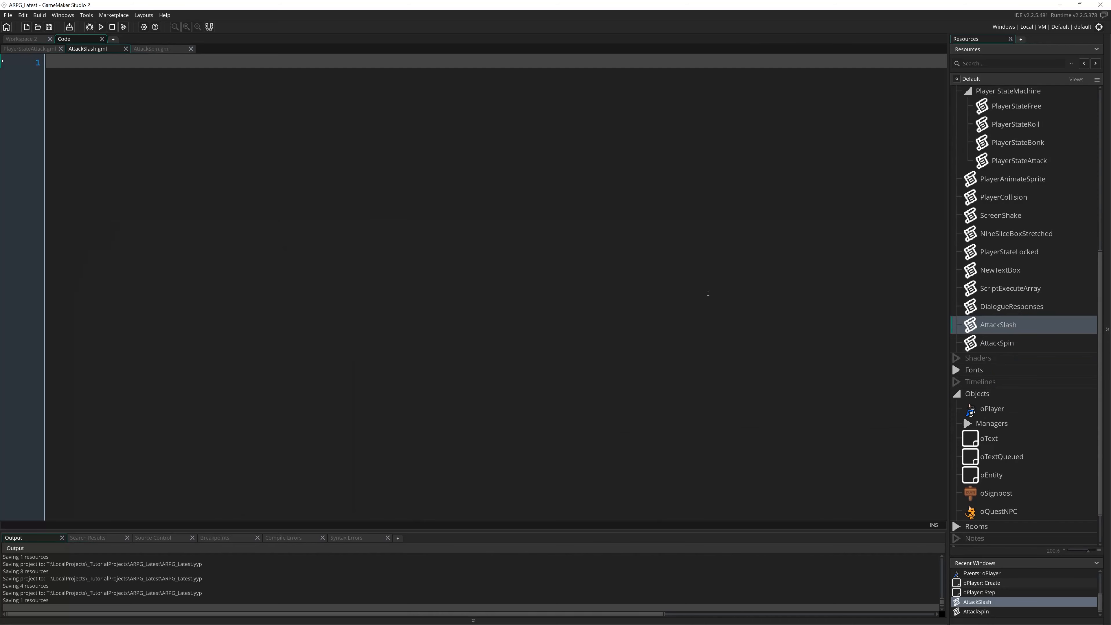
double_click(991, 407)
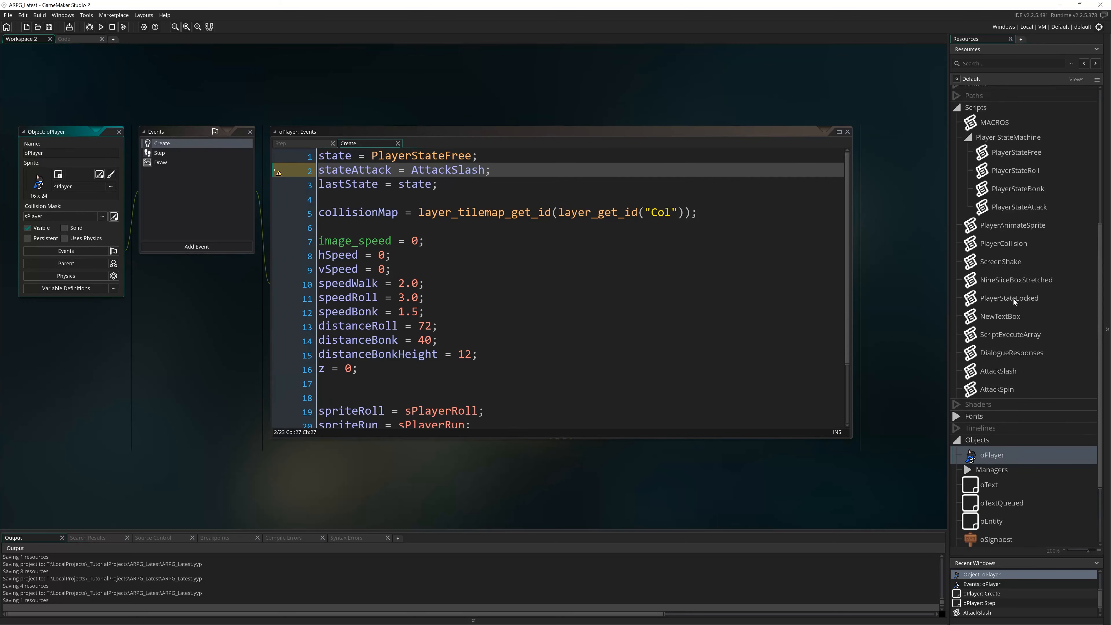
- View oPlayer's Step event code down to where it runs the current state
click(159, 153)
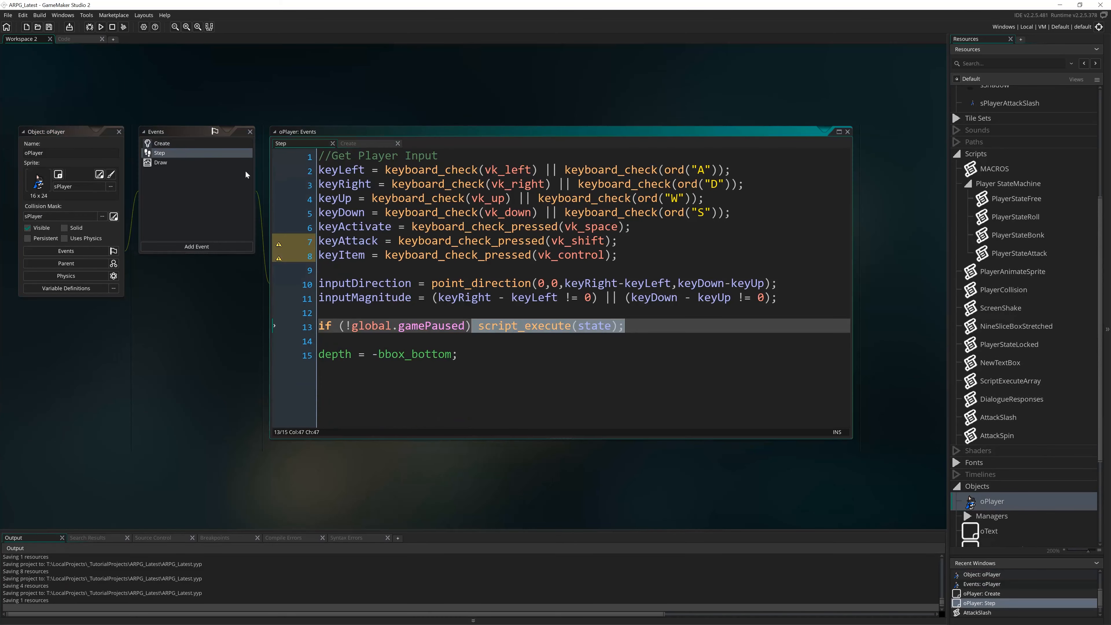
scroll(down, 3)
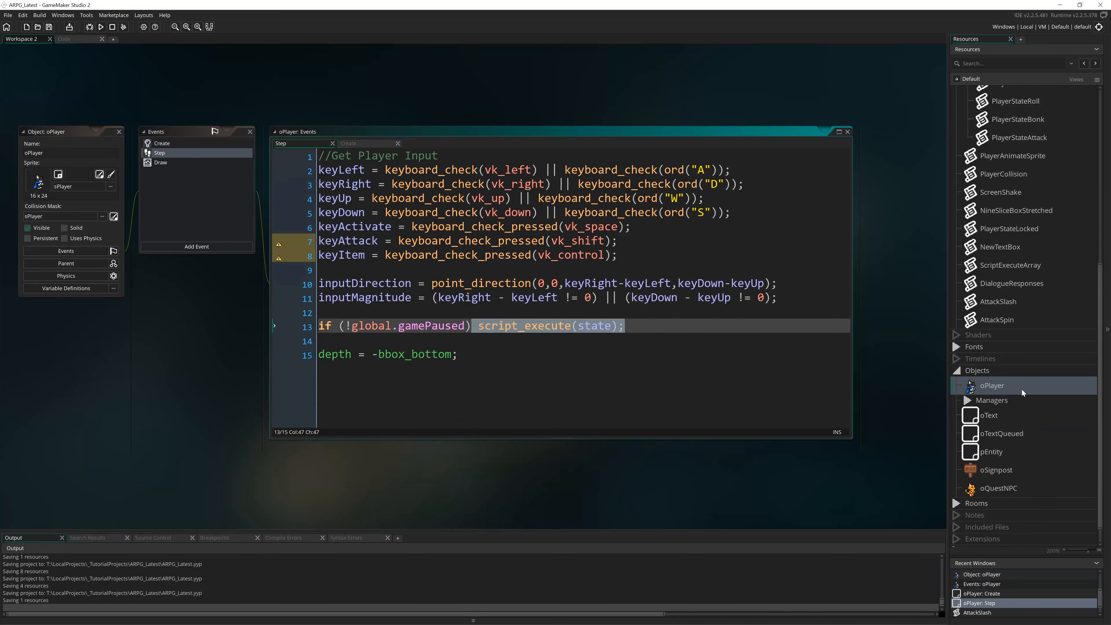
scroll(down, 3)
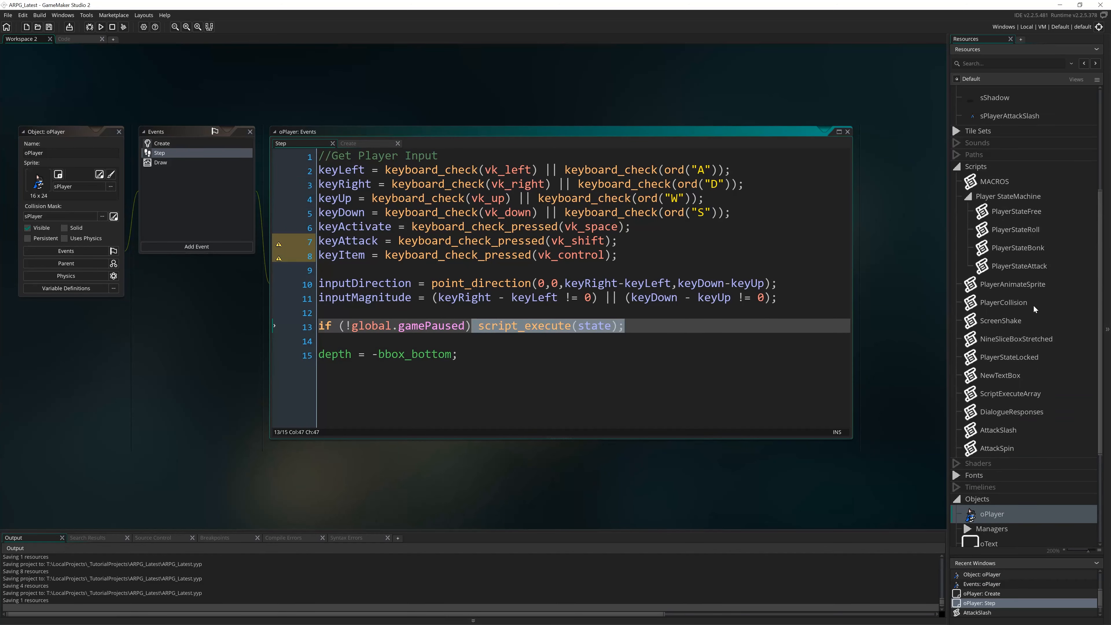
- In PlayerStateFree, add an //Attack comment and if (keyAttack) above the activate key logic
double_click(1016, 211)
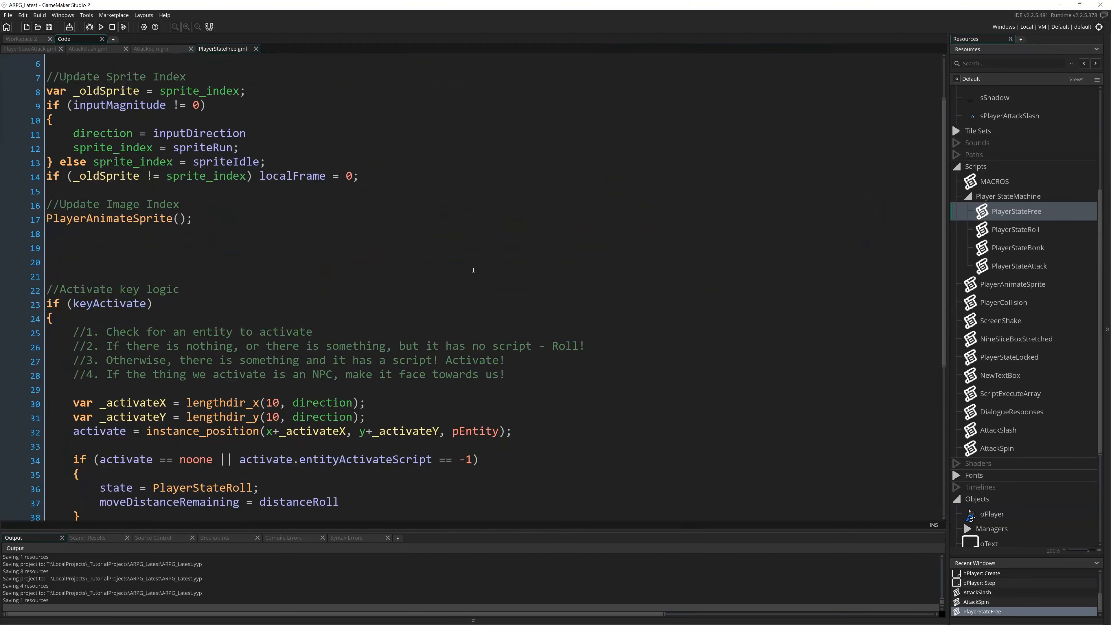
scroll(down, 3)
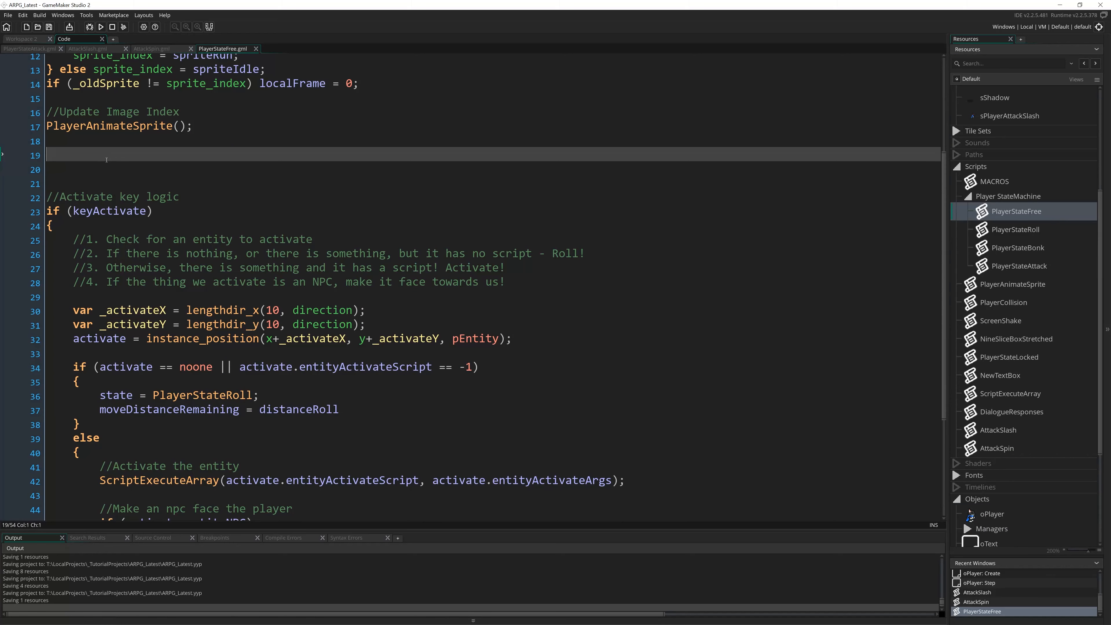
text(if (keyAt)
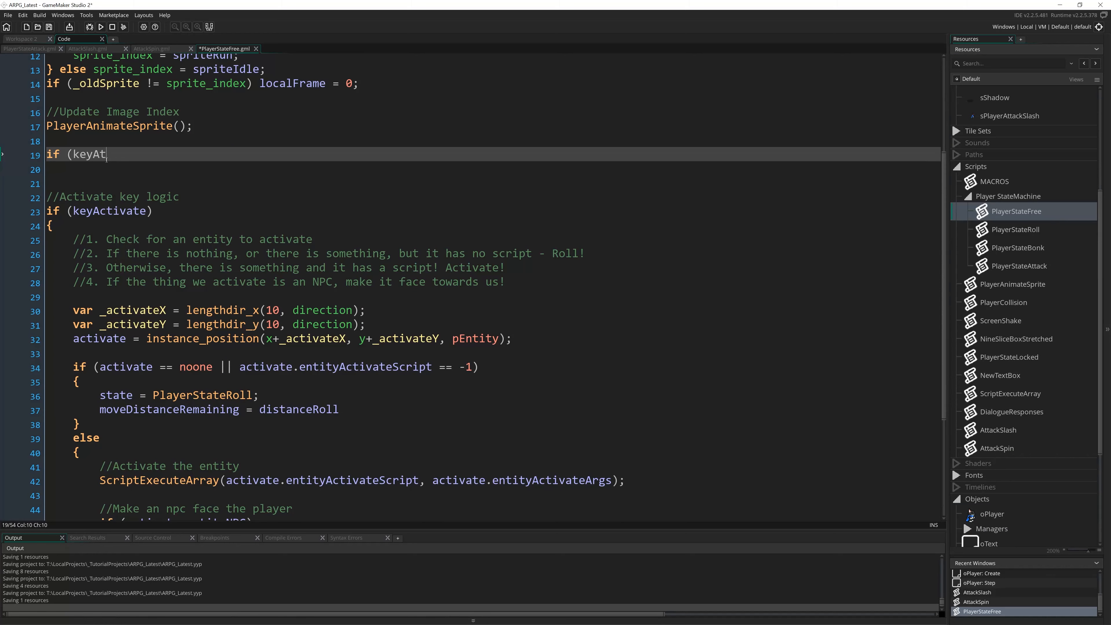
text(tack))
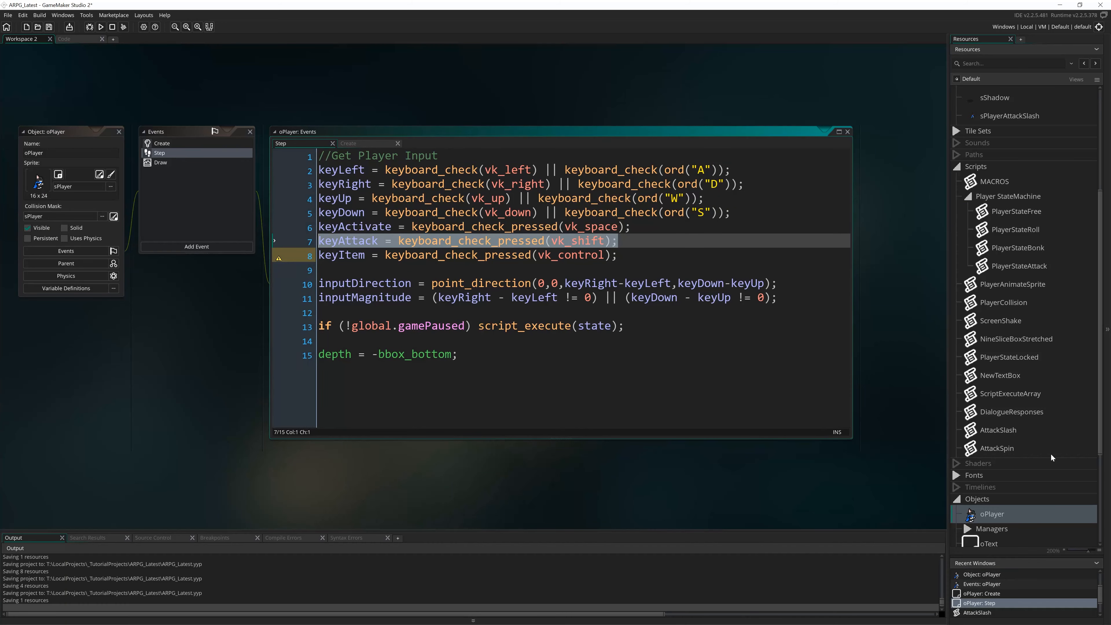
double_click(1016, 210)
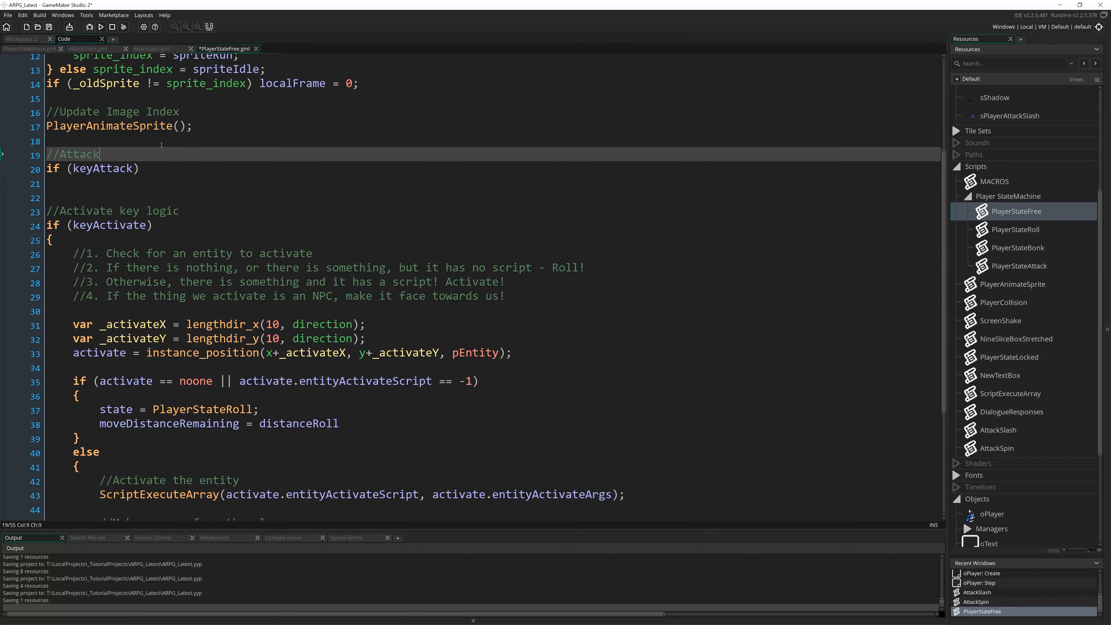
- Write the attack key logic in PlayerStateFree: state = PlayerStateAttack; stateAttack = AttackSlash
text(key logic)
click(492, 183)
text({)
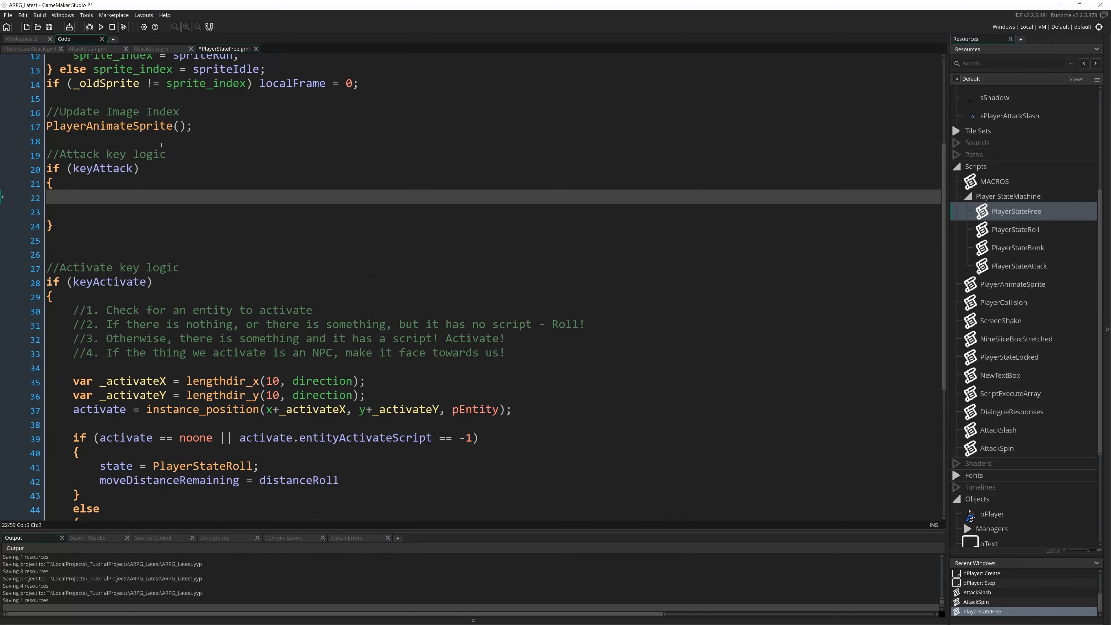
text(st)
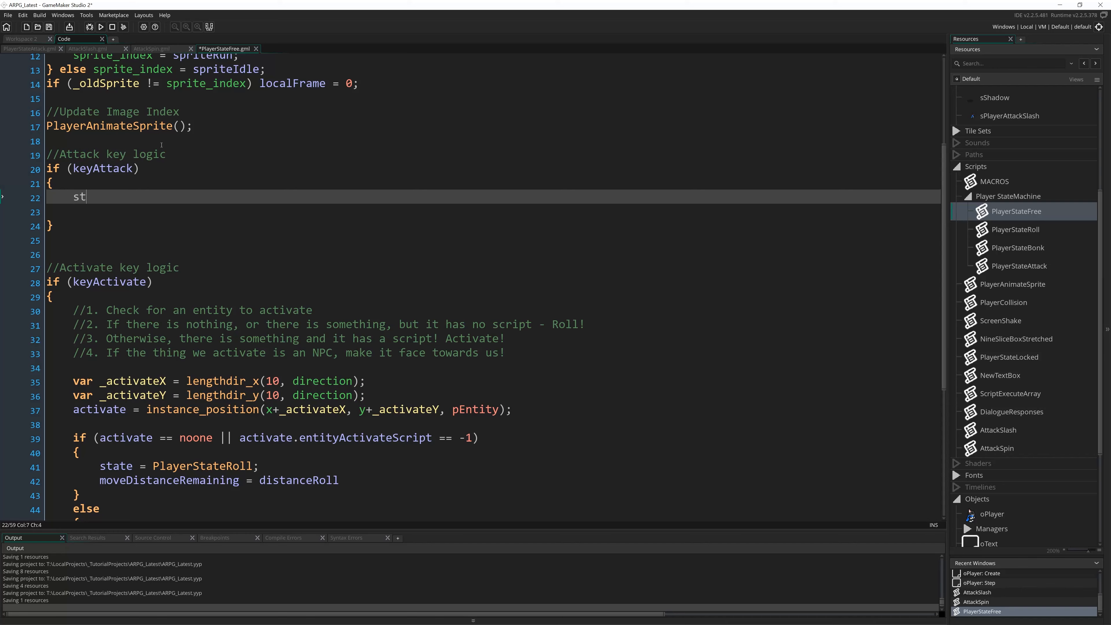
text(ate = Player)
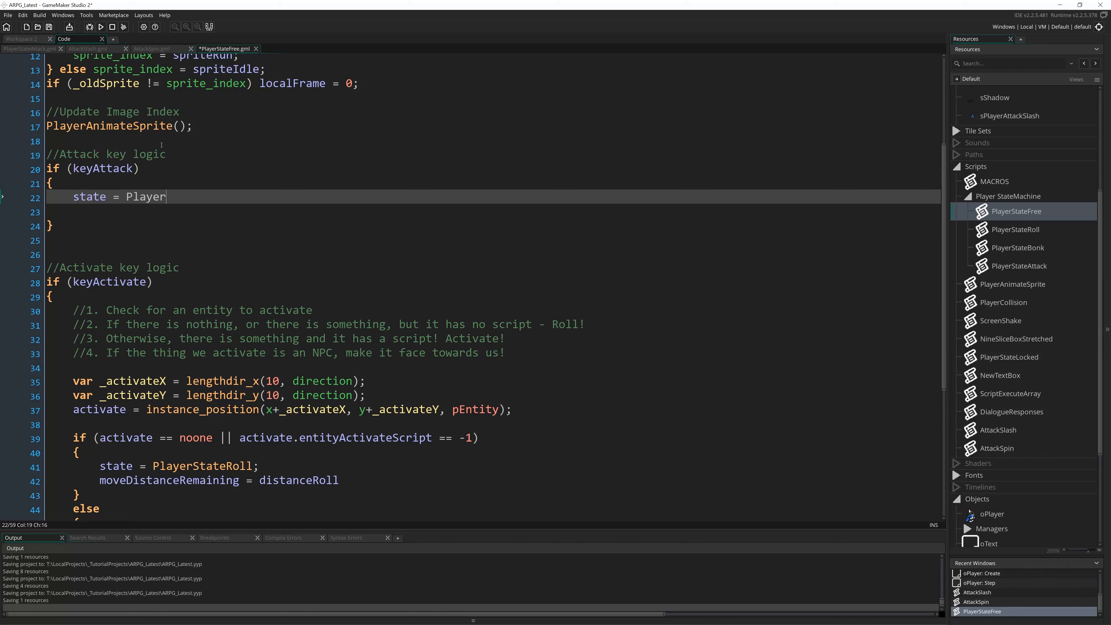
text(StateAttack;)
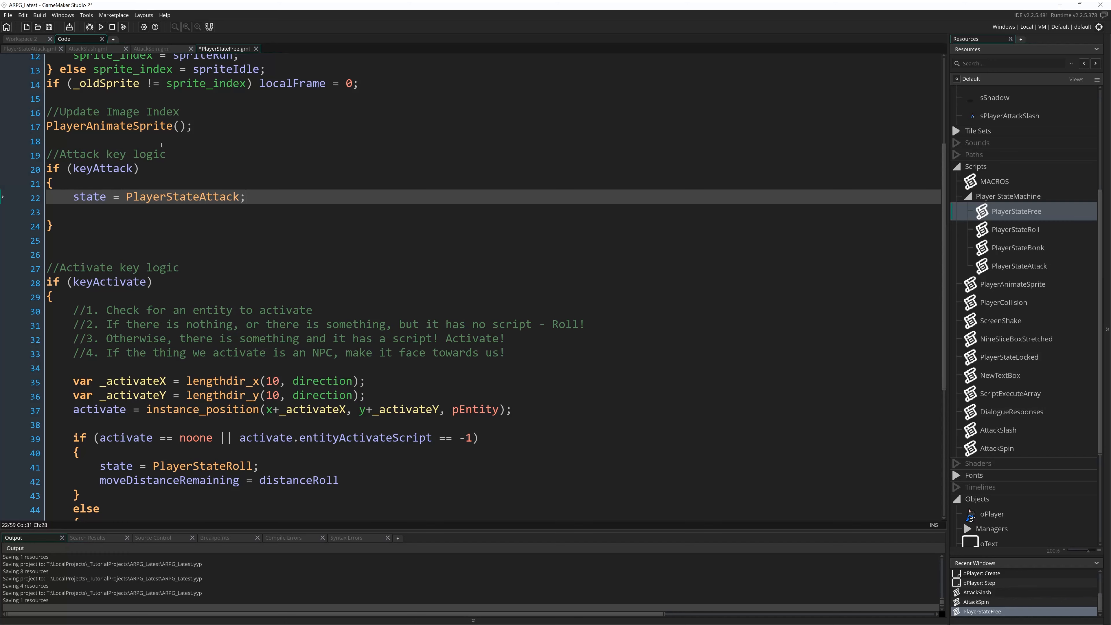
text(stateA)
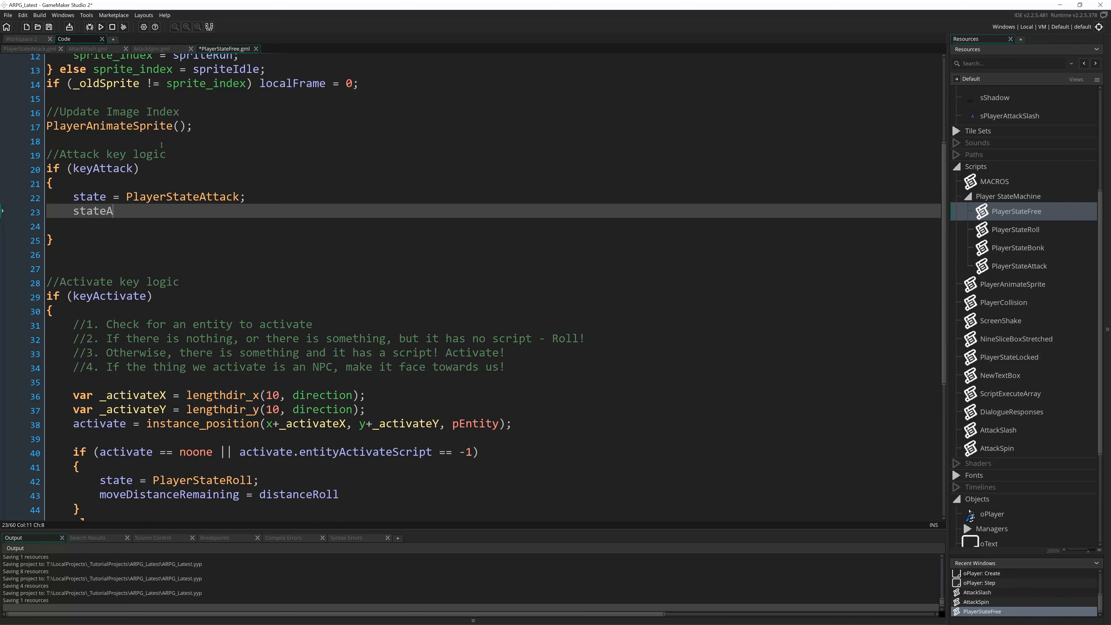
text(ttack =)
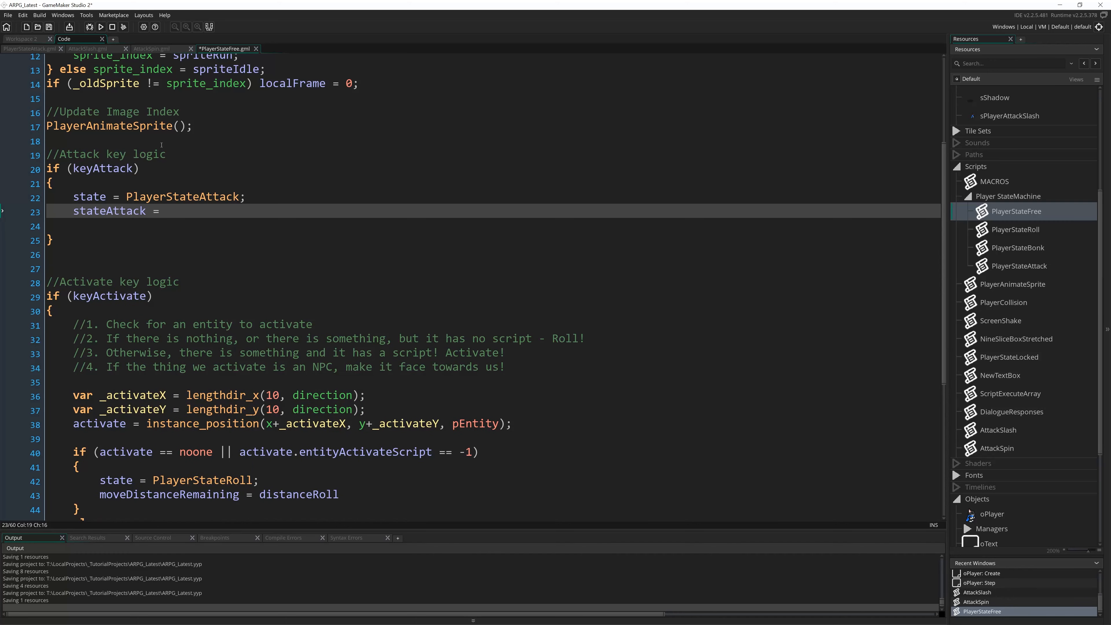
text(AttackSlash;)
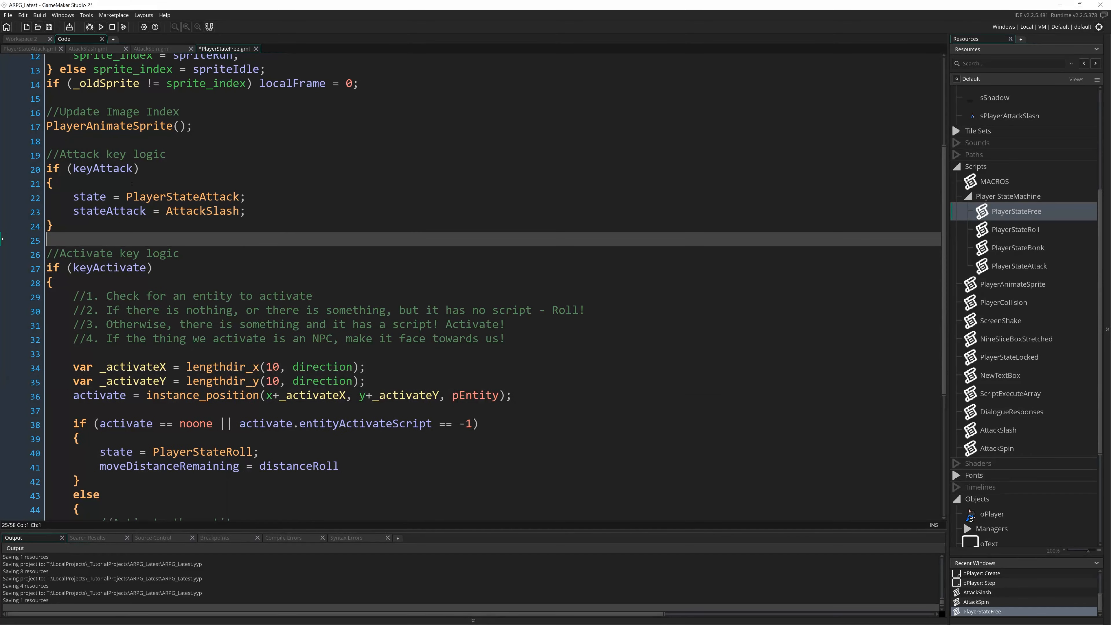
- Review the state assignment lines and jump to the PlayerStateAttack script
click(269, 196)
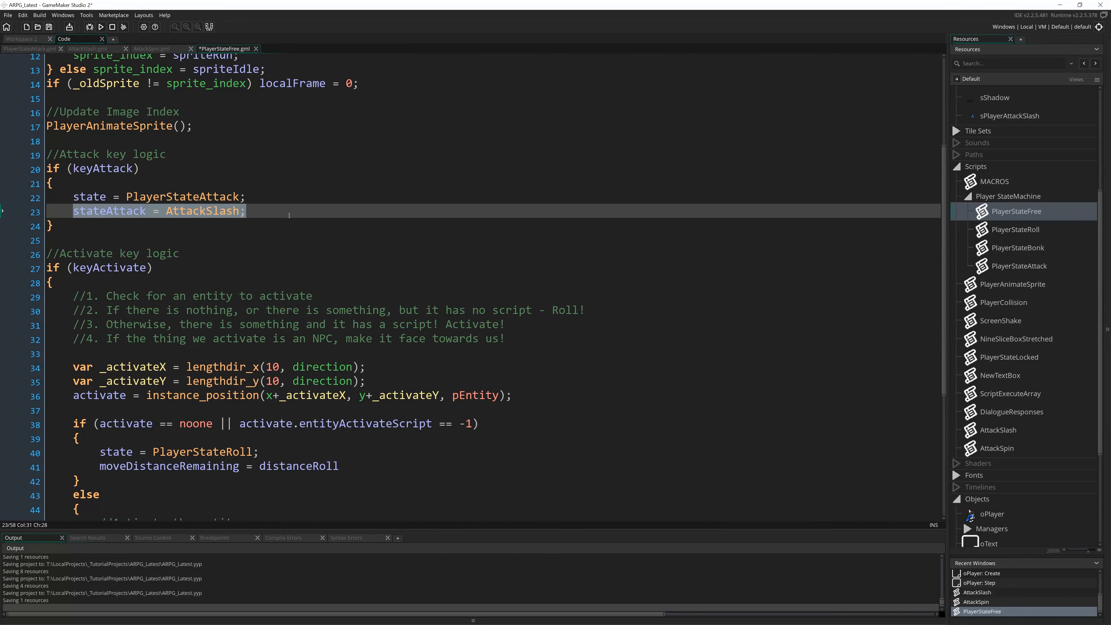
mouse_move(248, 219)
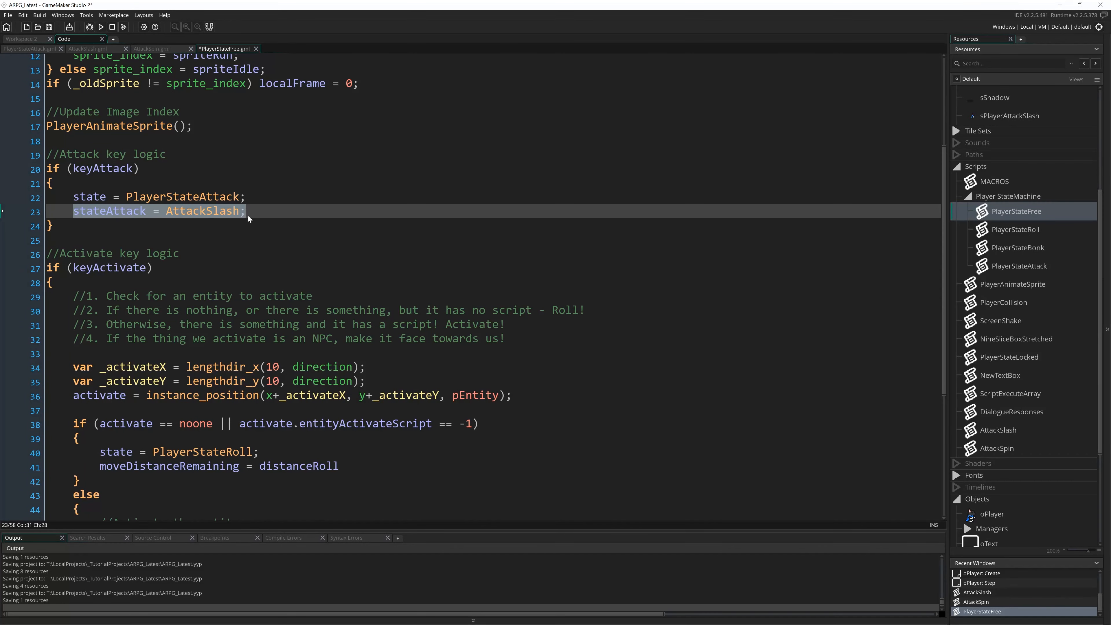
click(343, 203)
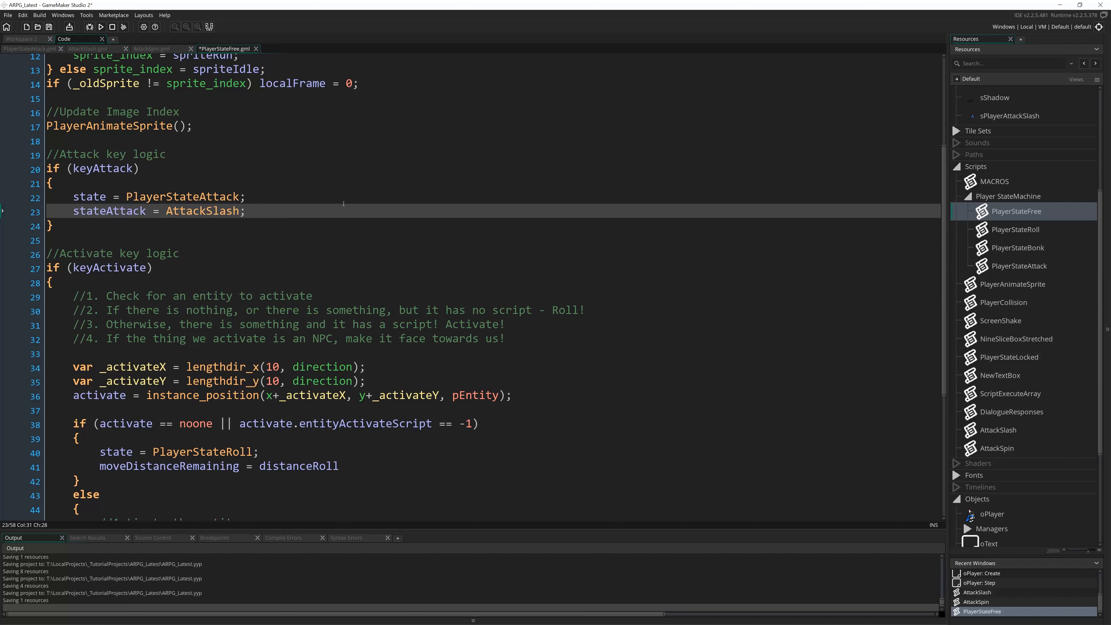
click(247, 196)
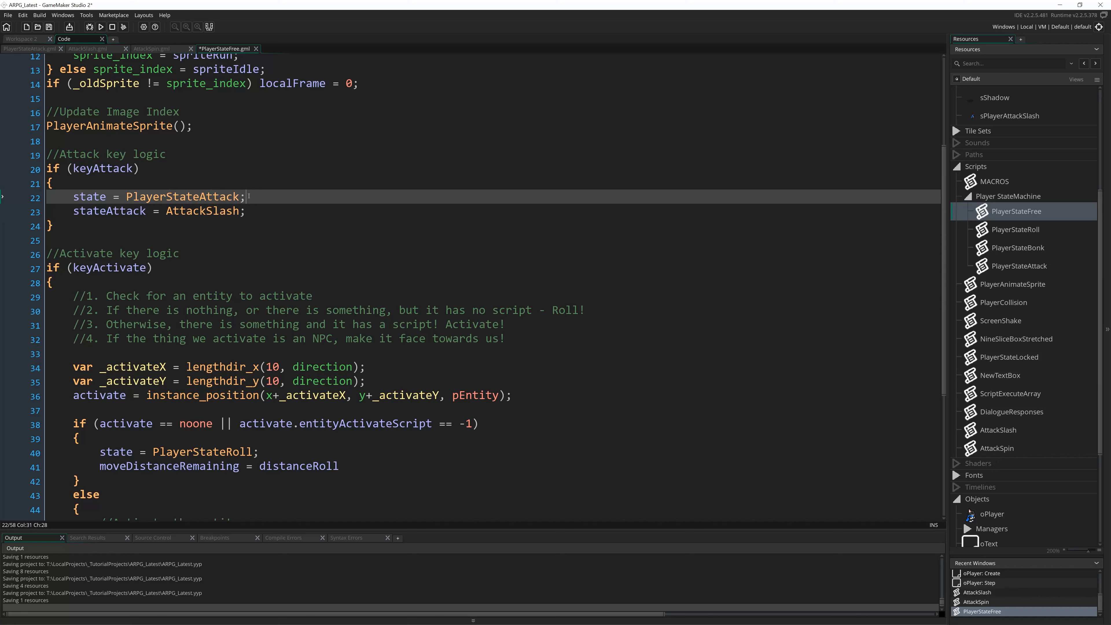
double_click(183, 197)
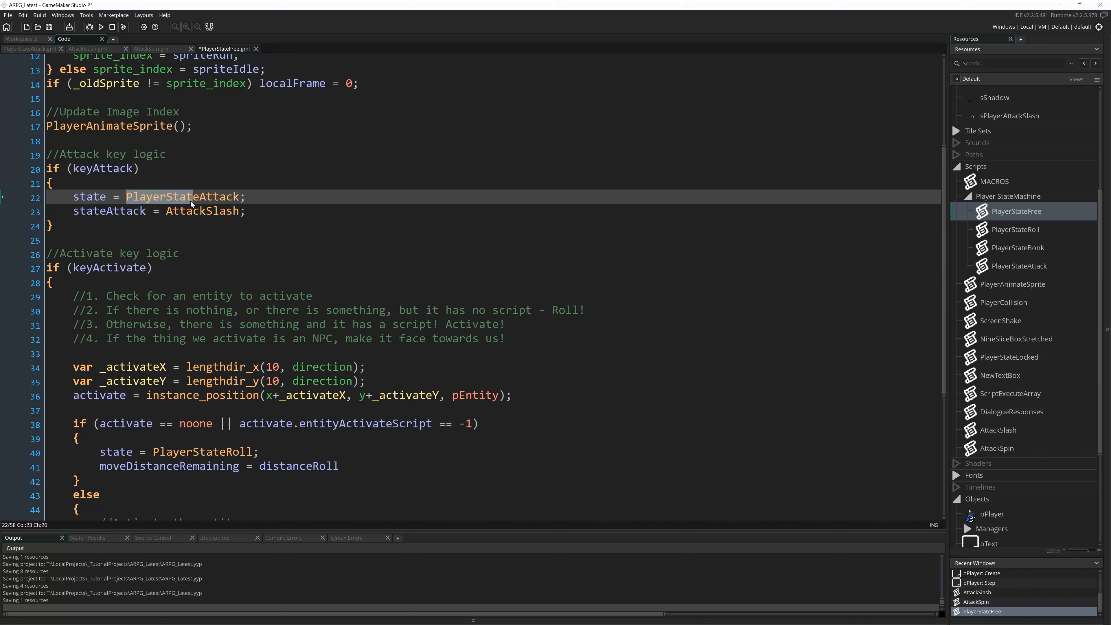
click(1018, 265)
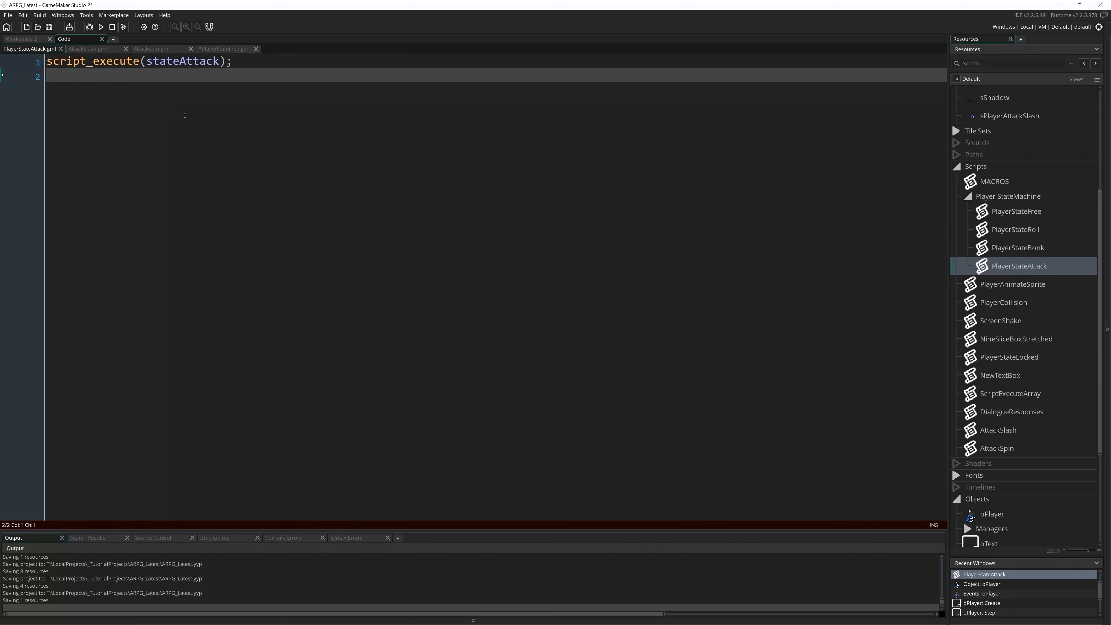
mouse_move(305, 464)
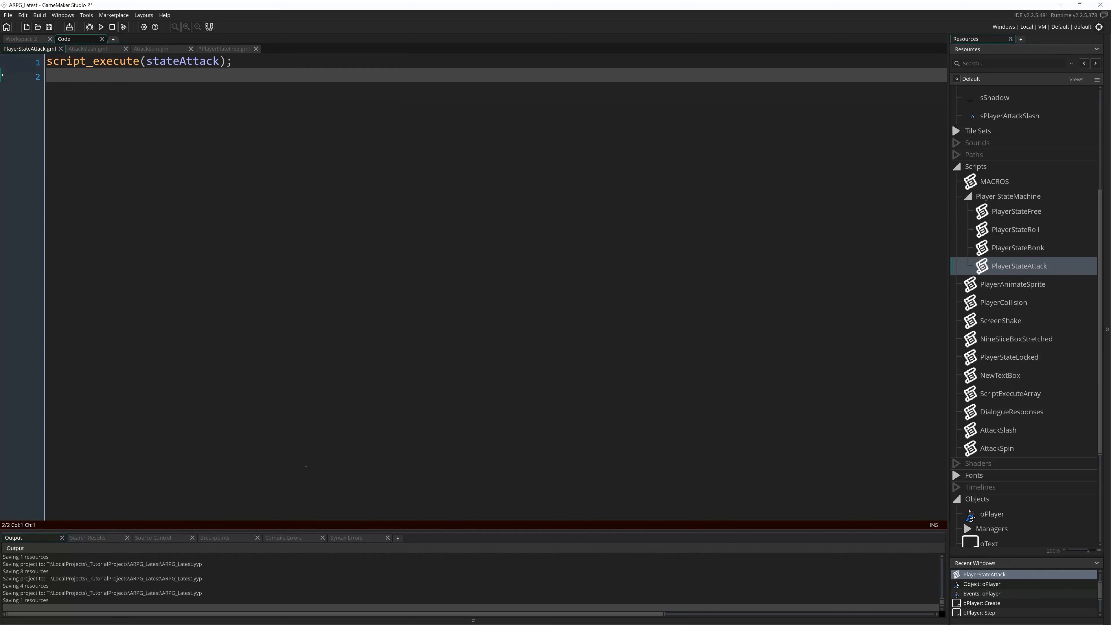
mouse_move(1024, 214)
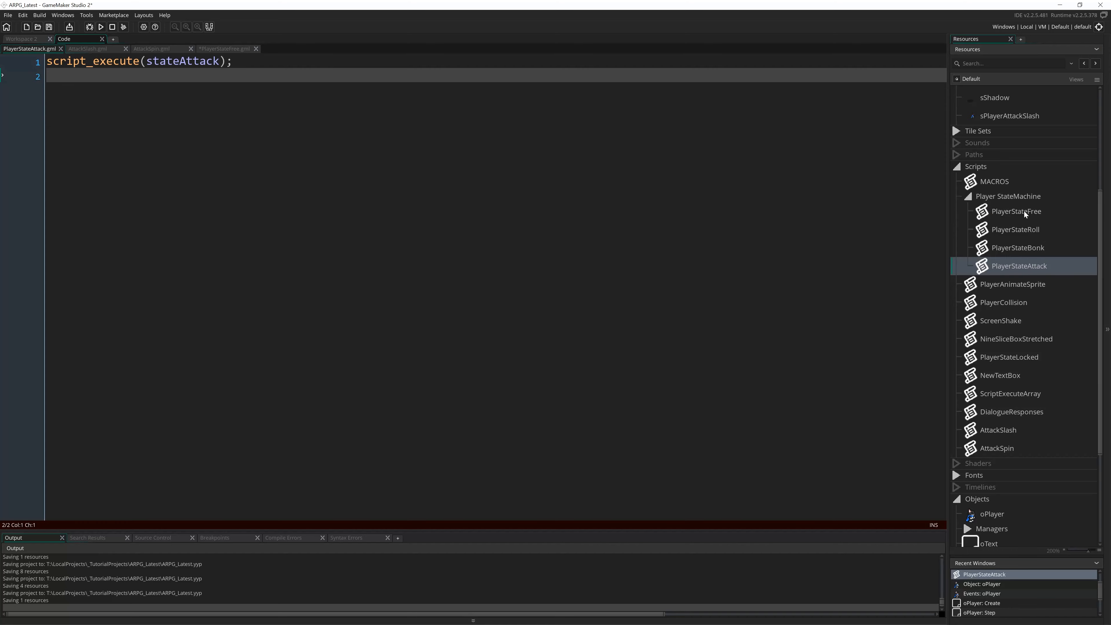
- Review PlayerStateFree's attack key block, then locate and open the empty AttackSlash script
double_click(1015, 211)
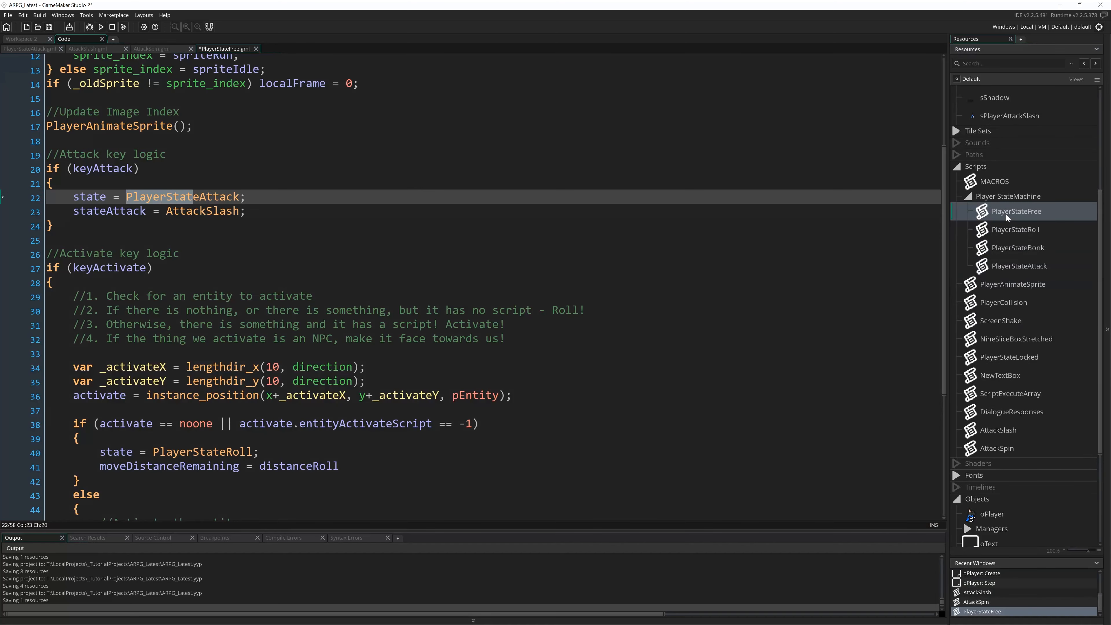
click(246, 196)
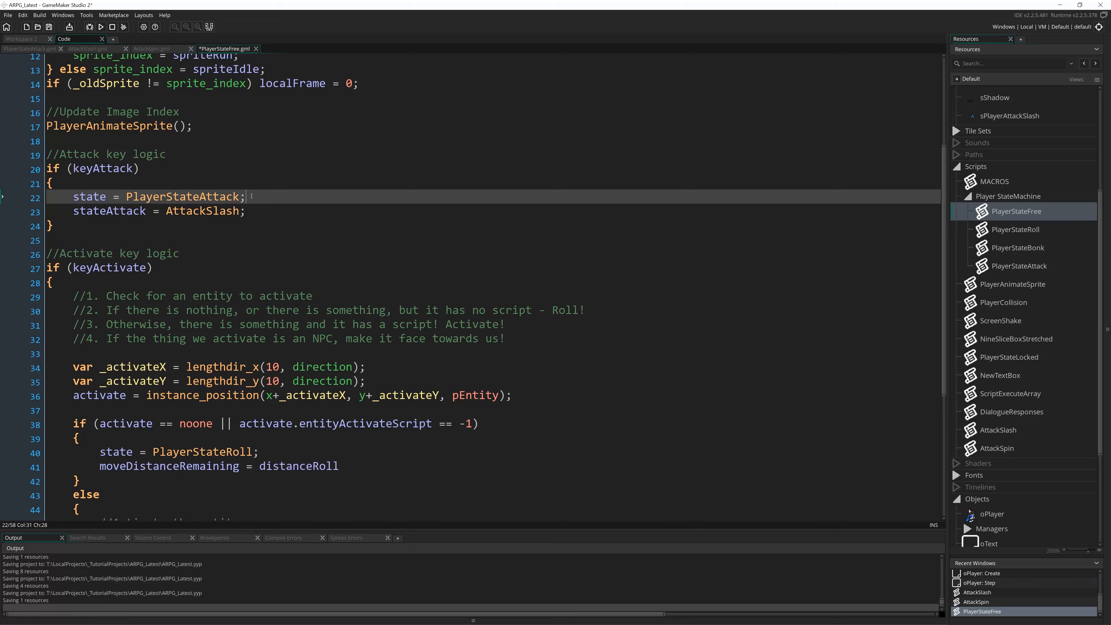
mouse_move(330, 228)
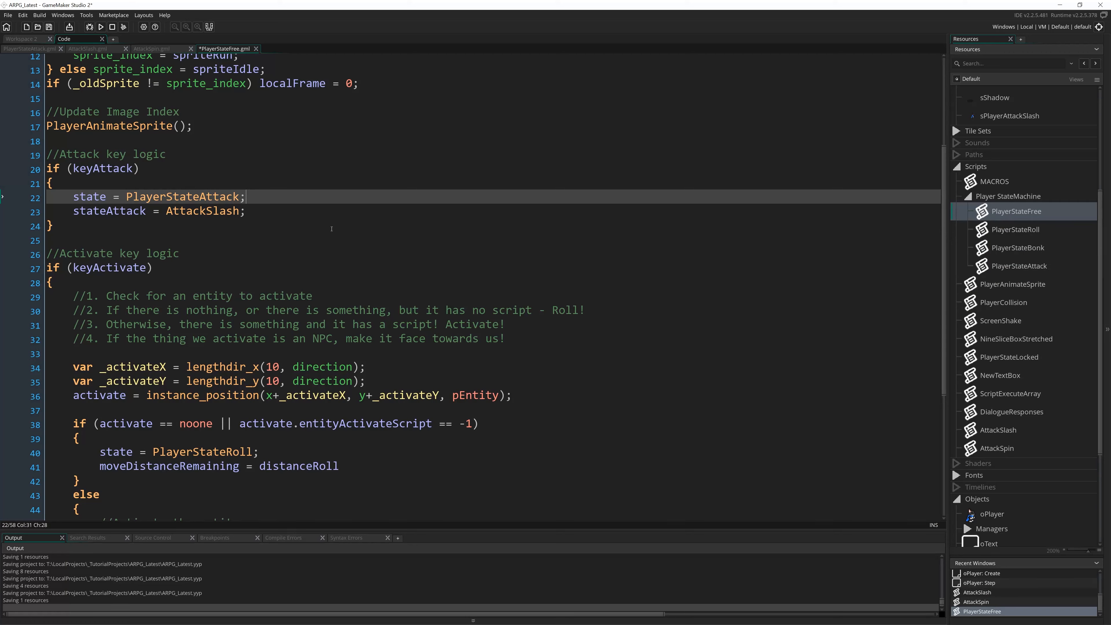
mouse_move(258, 207)
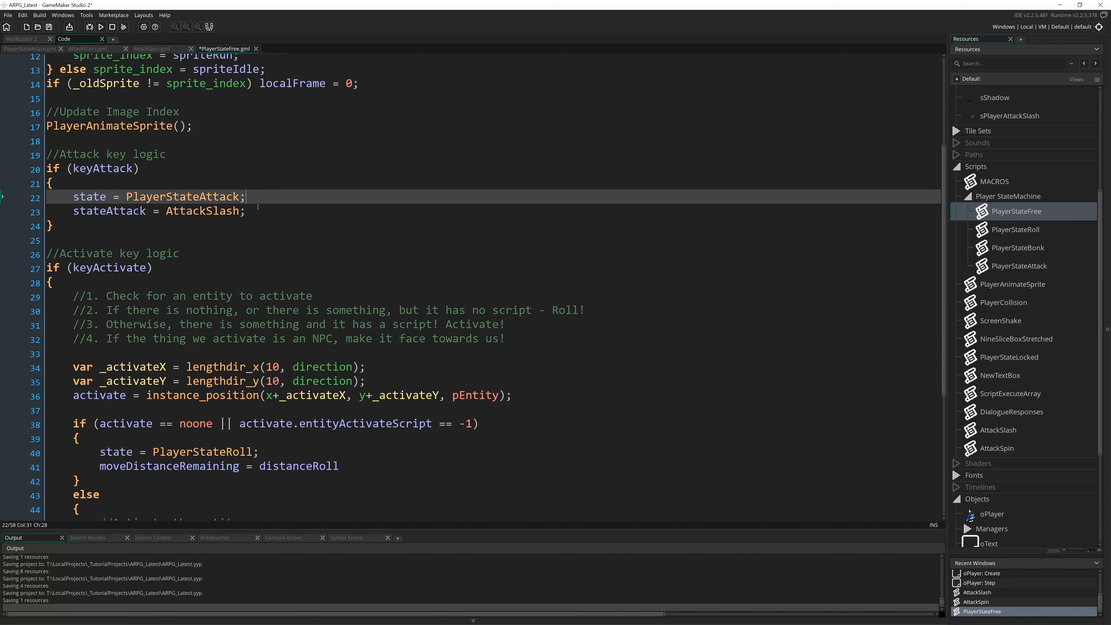
mouse_move(264, 236)
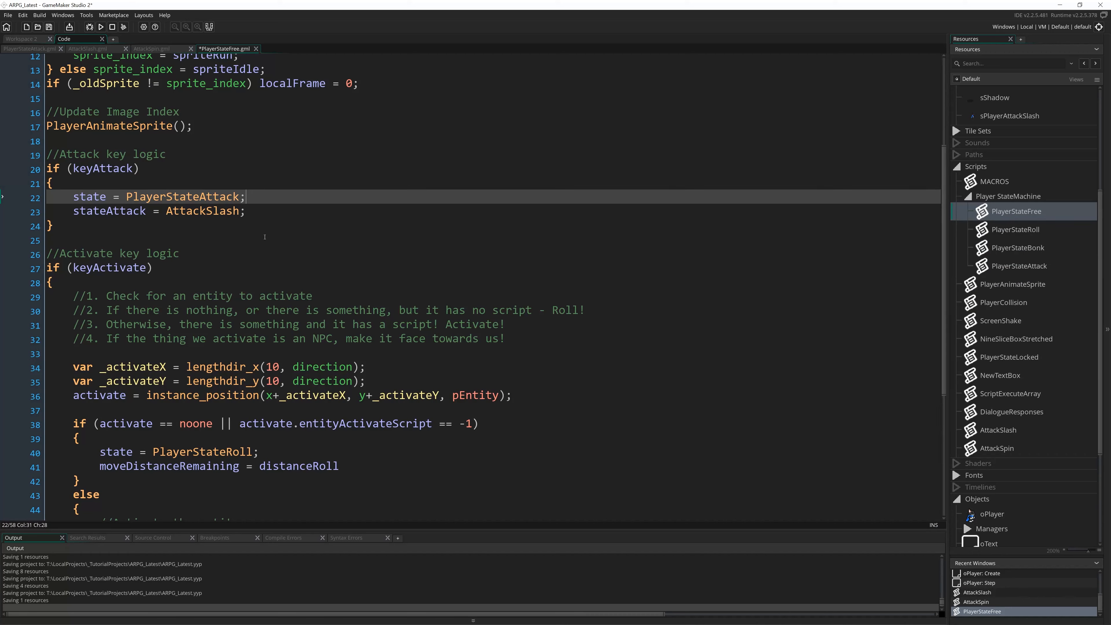
mouse_move(375, 274)
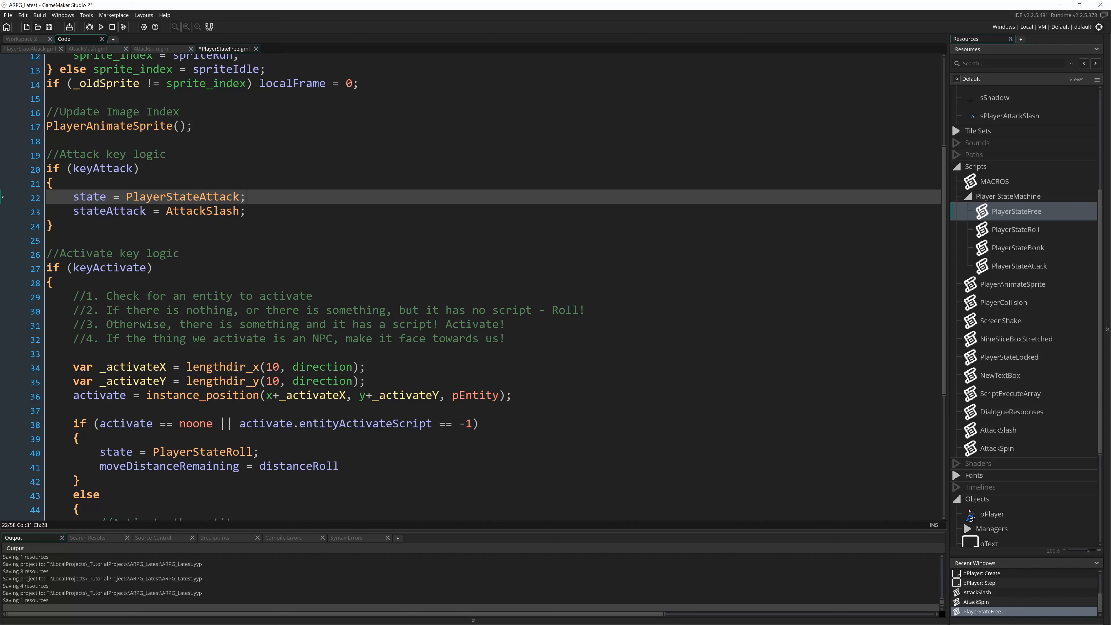
mouse_move(331, 265)
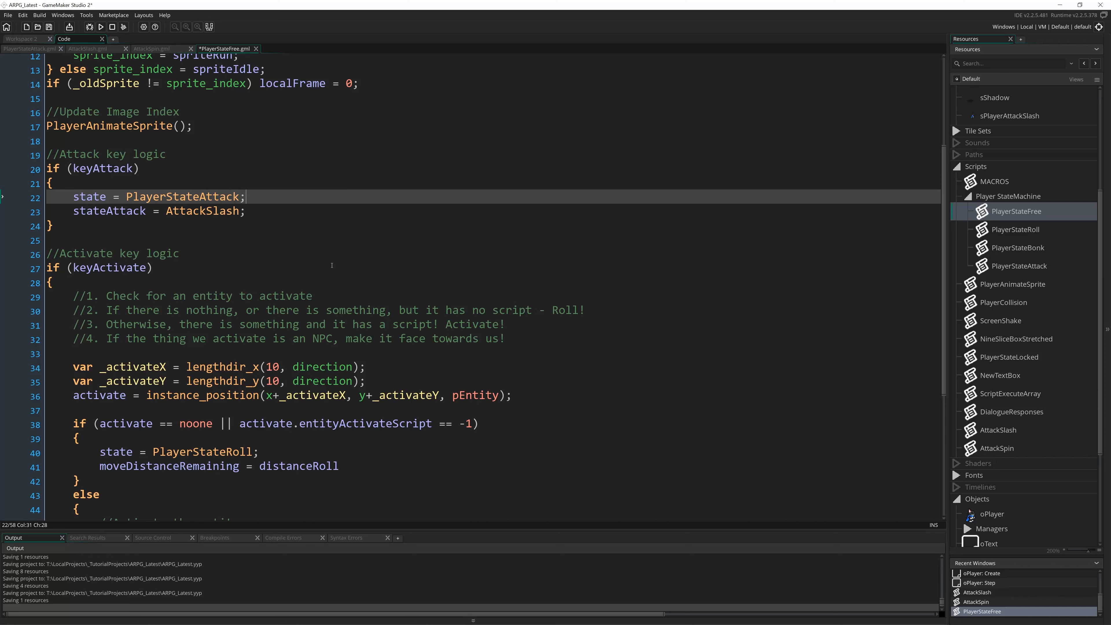
mouse_move(445, 350)
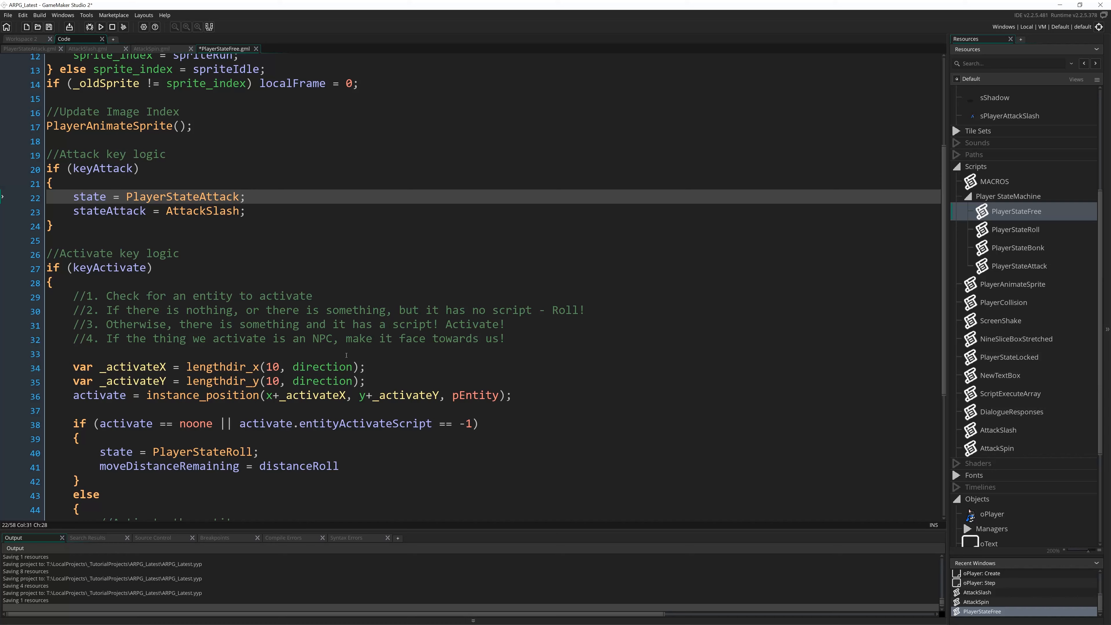
mouse_move(479, 305)
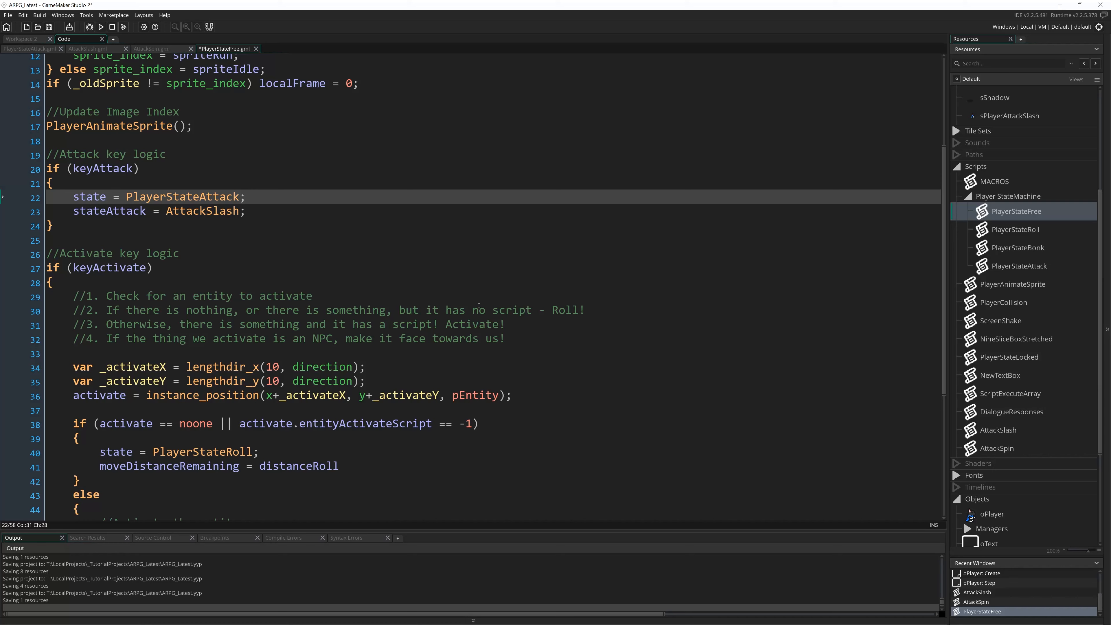
mouse_move(709, 296)
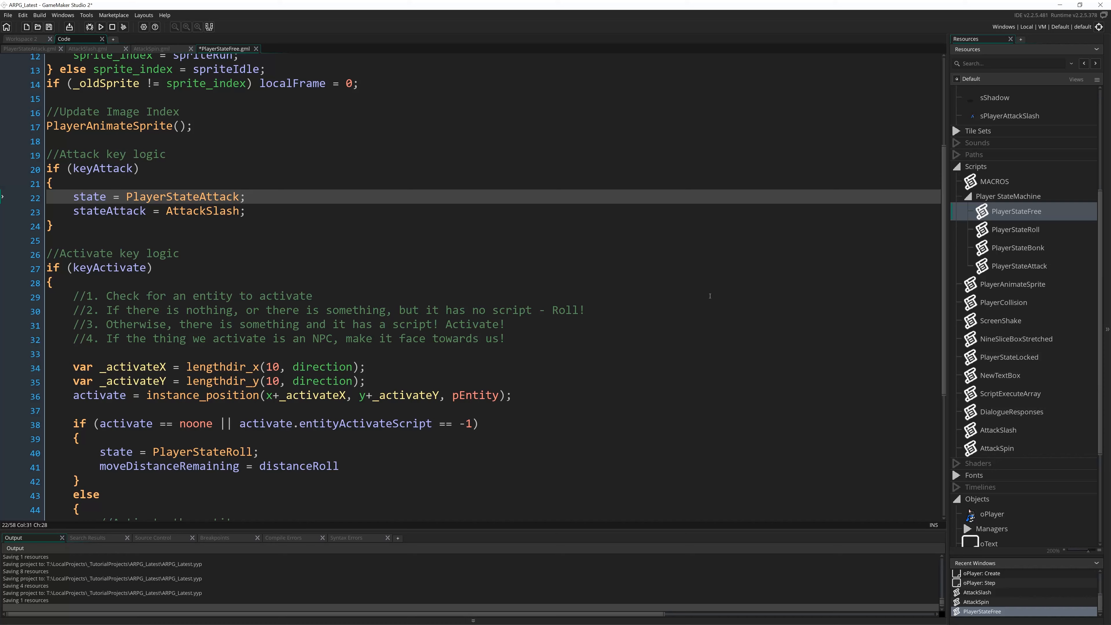
mouse_move(205, 264)
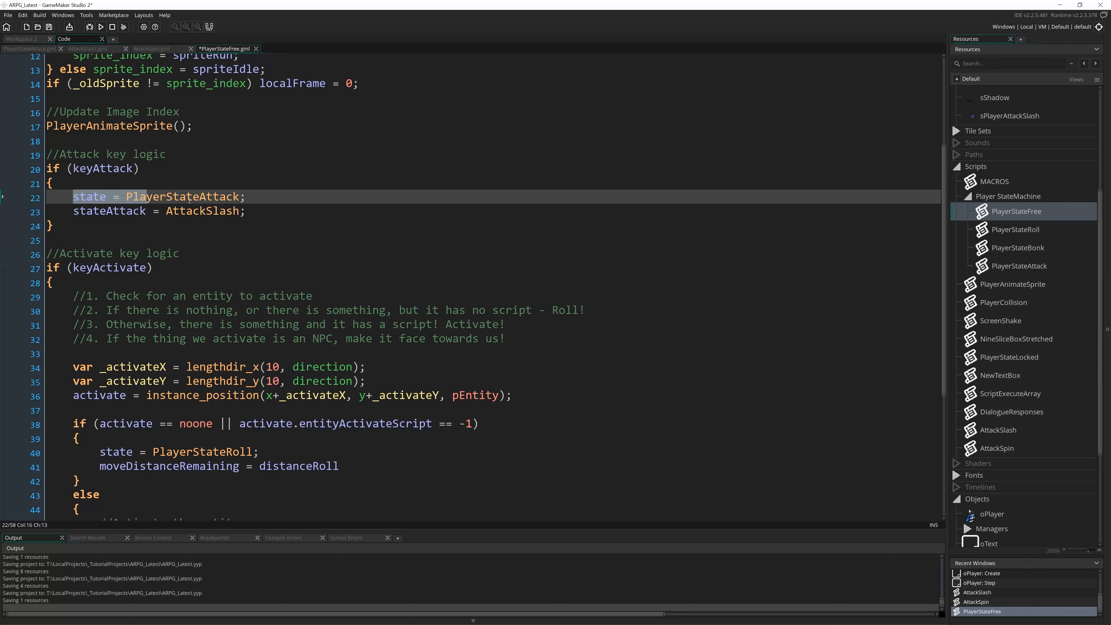
click(278, 209)
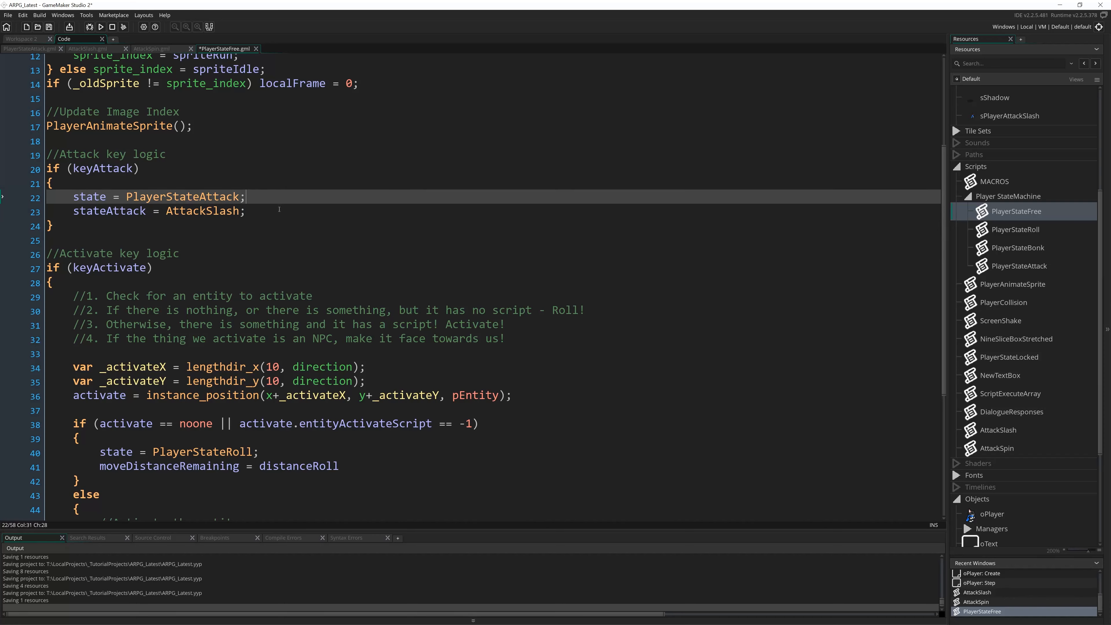
mouse_move(711, 343)
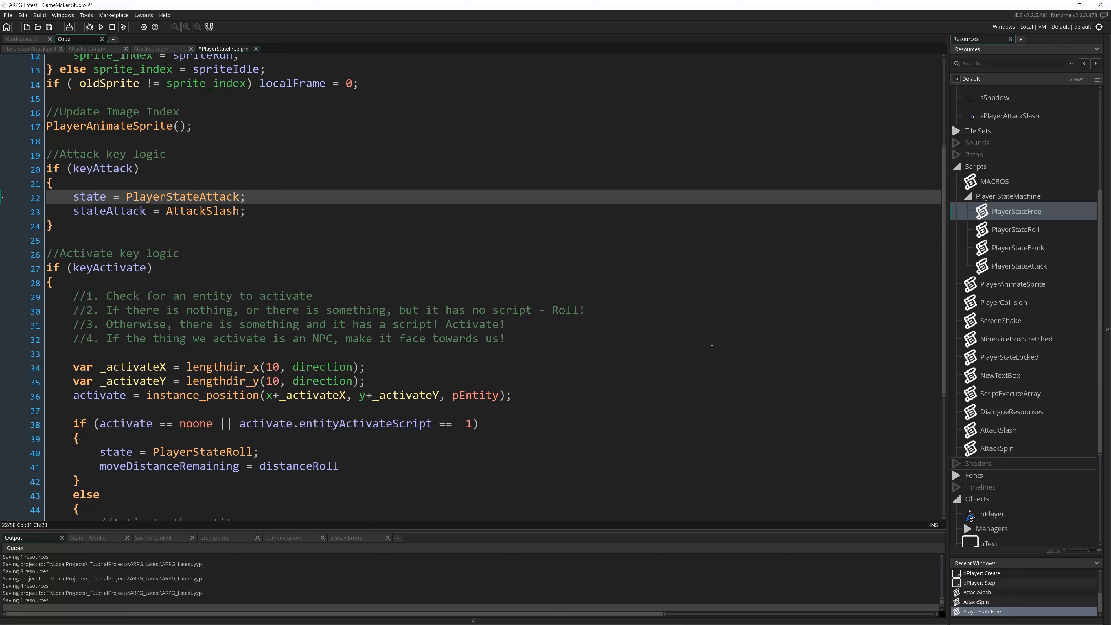
scroll(down, 3)
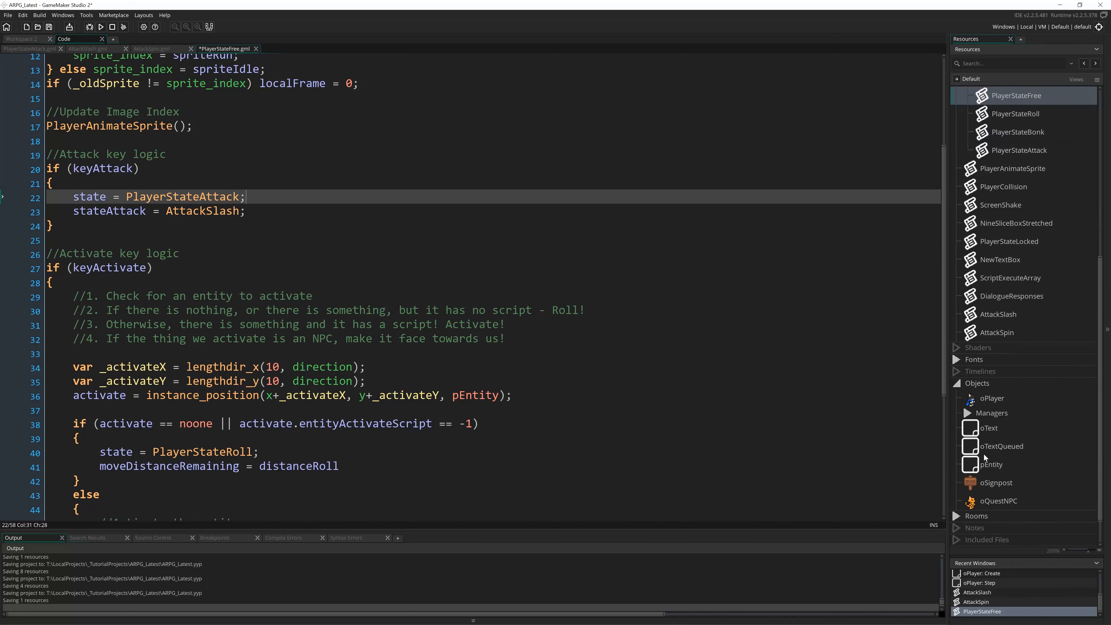
scroll(up, 3)
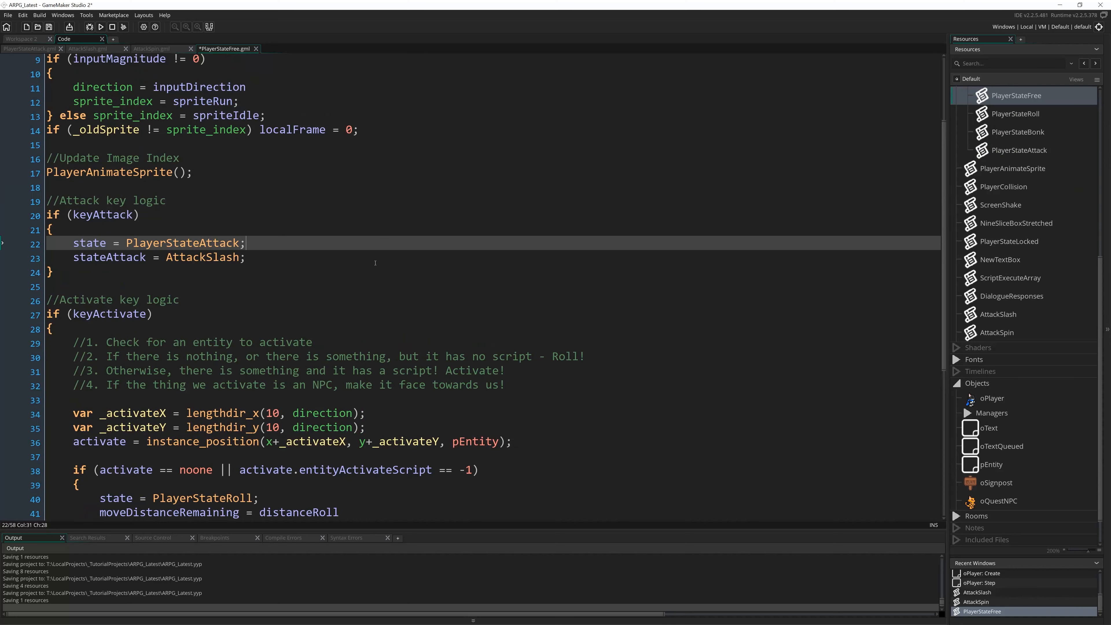
click(50, 271)
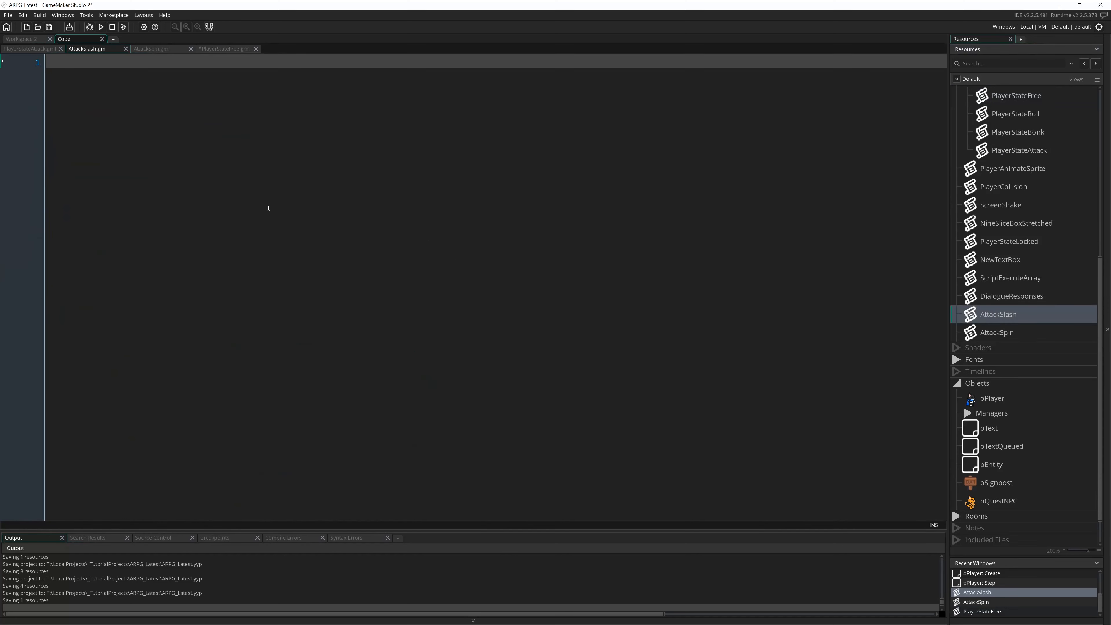
mouse_move(427, 227)
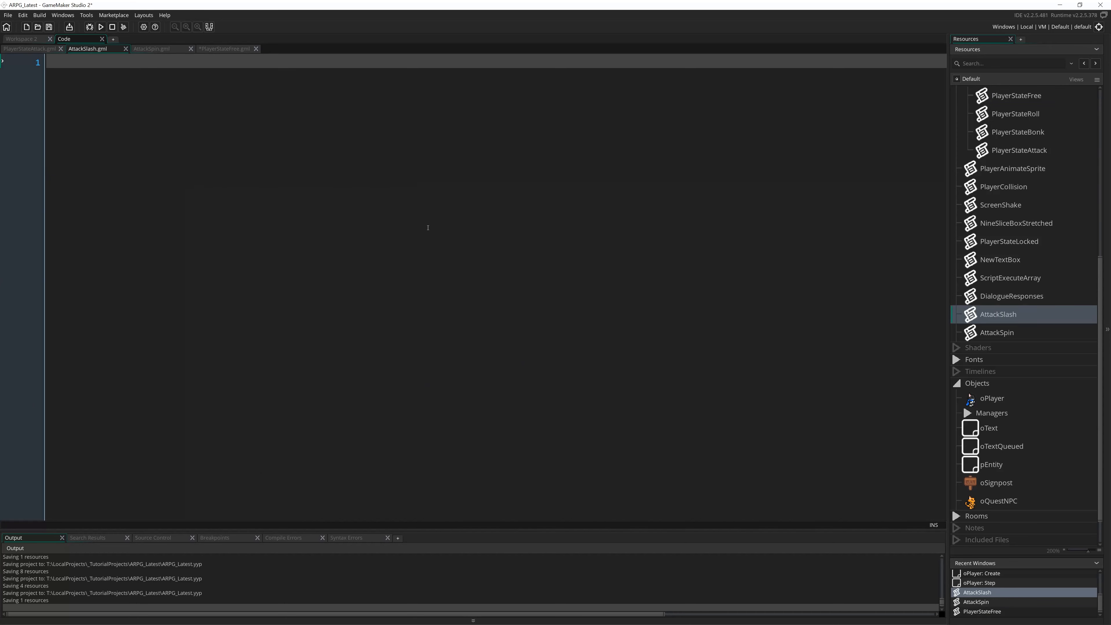
mouse_move(481, 179)
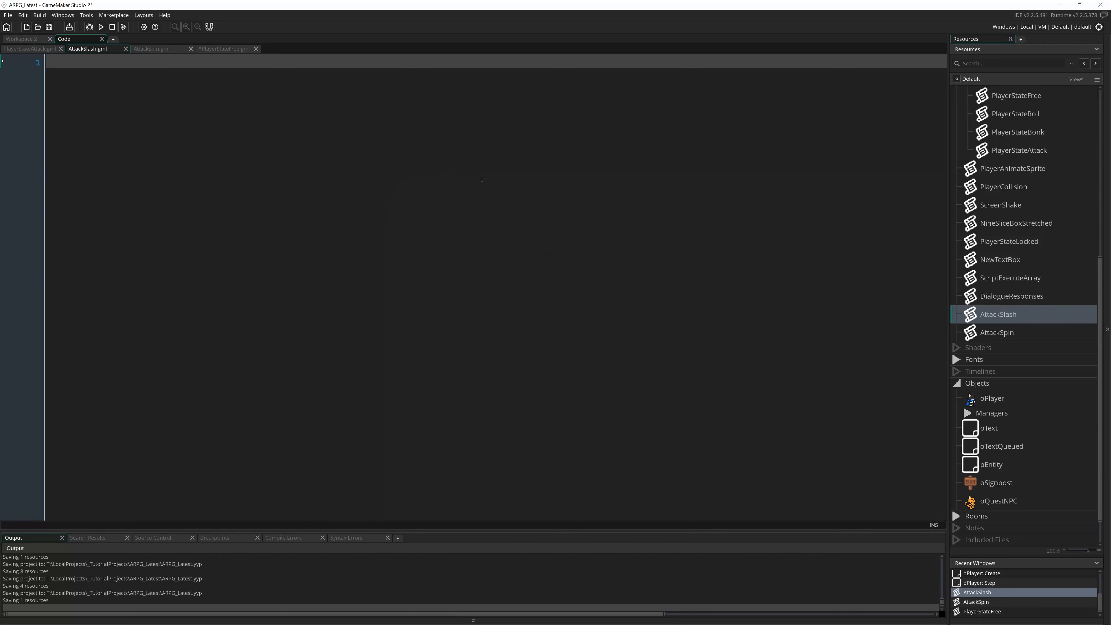
mouse_move(323, 204)
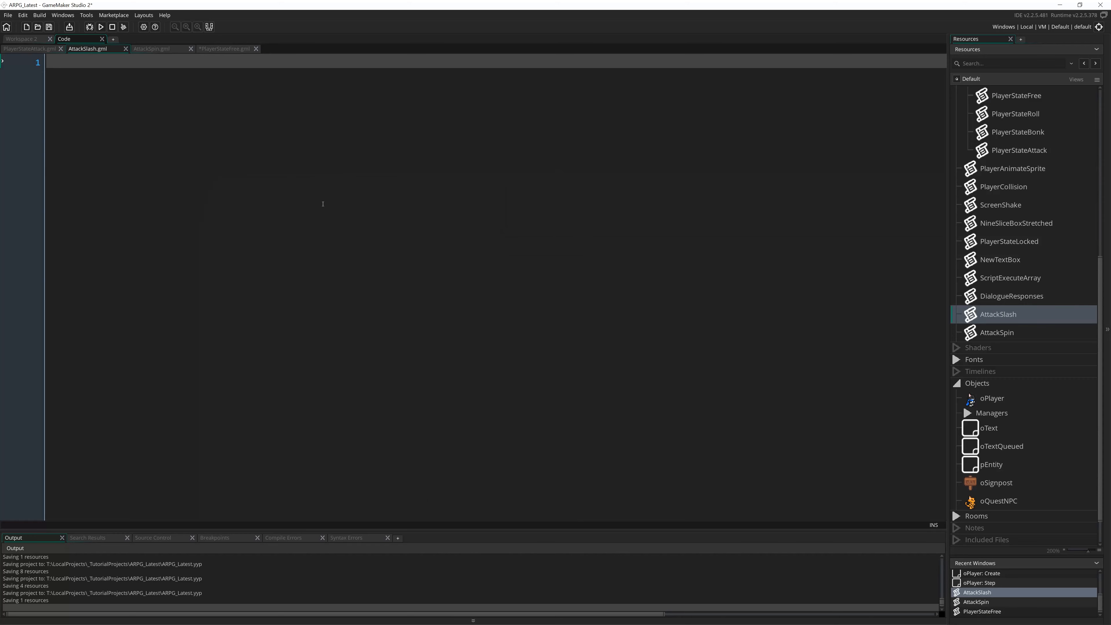
mouse_move(486, 178)
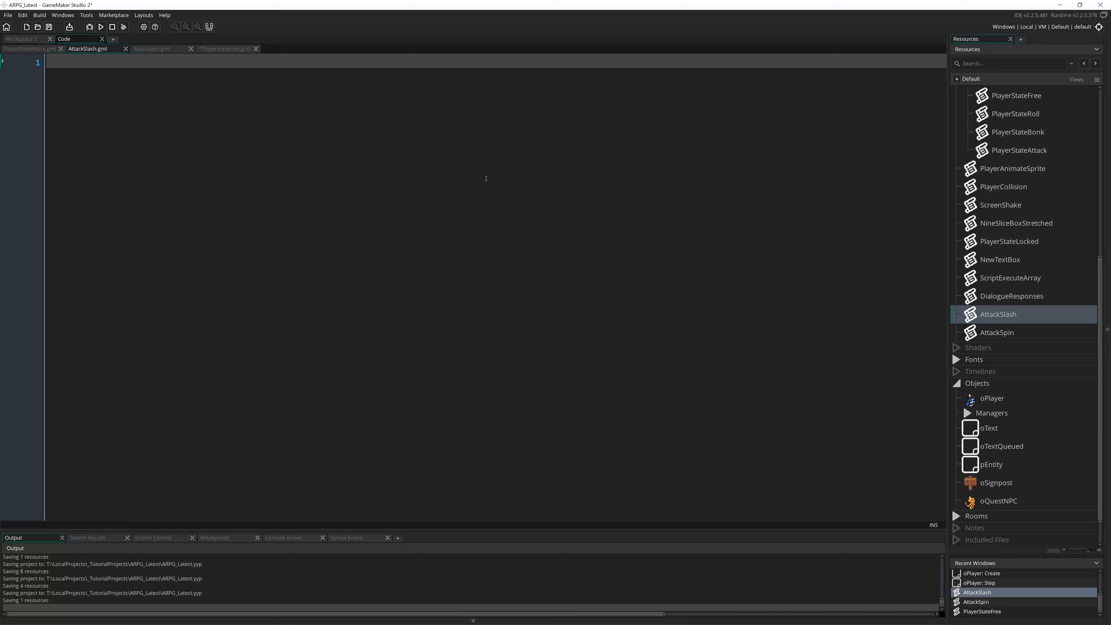
- Write the if (sprite_index != sPlayerAttackSlash) check and set sprite_index = sPlayerAttackSlash inside it
text(if (spr)
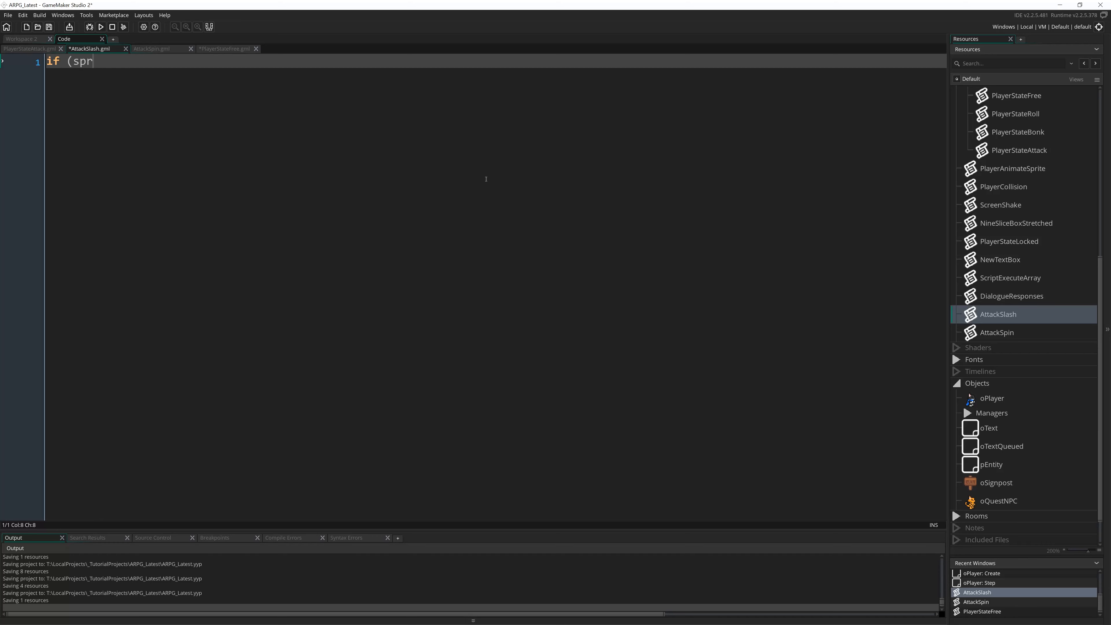
text(ite_index !=)
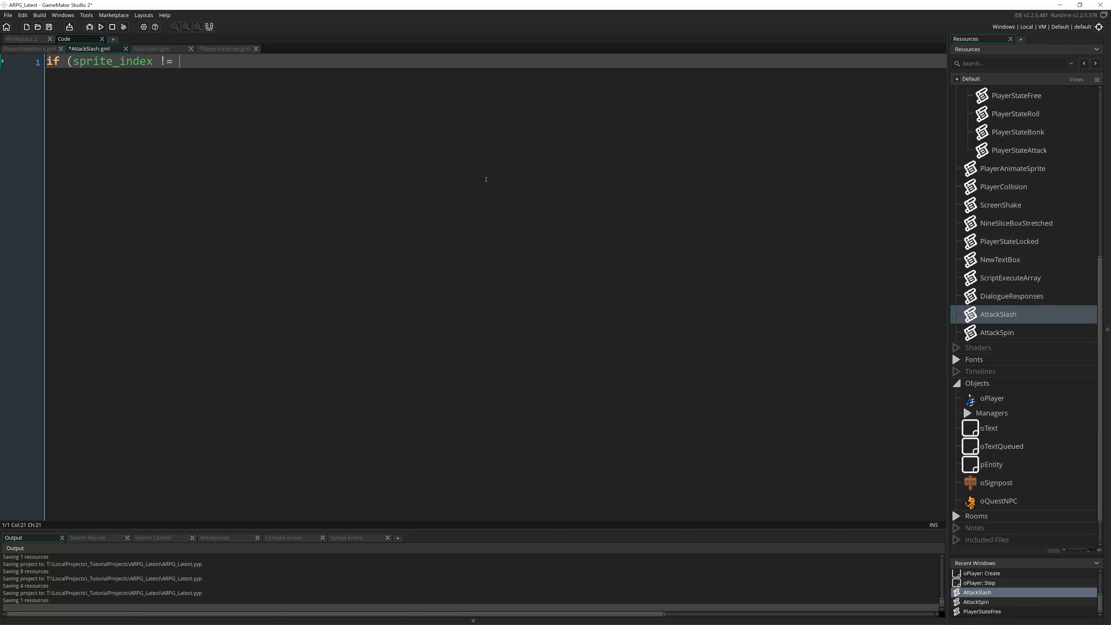
text(sPlayerAttackSlash)
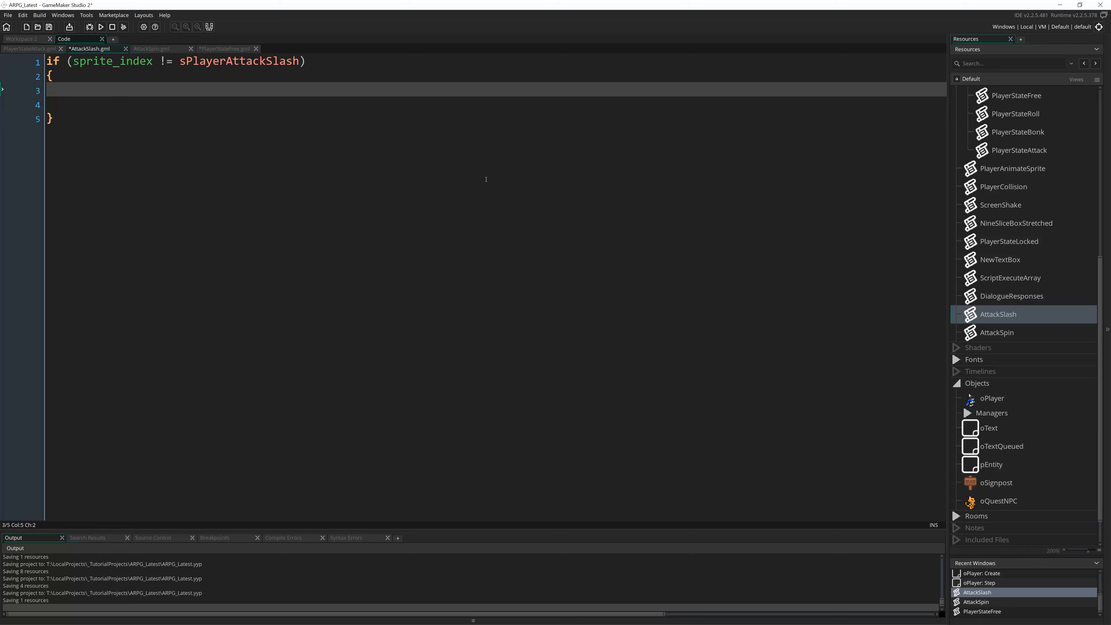
text(sprite)
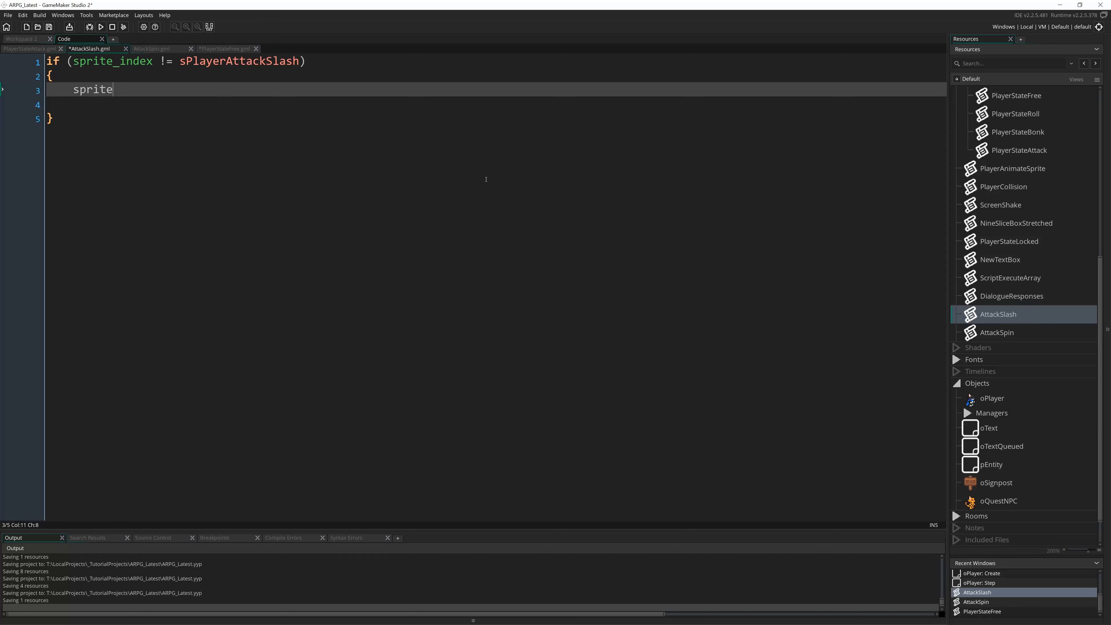
text(_index = s)
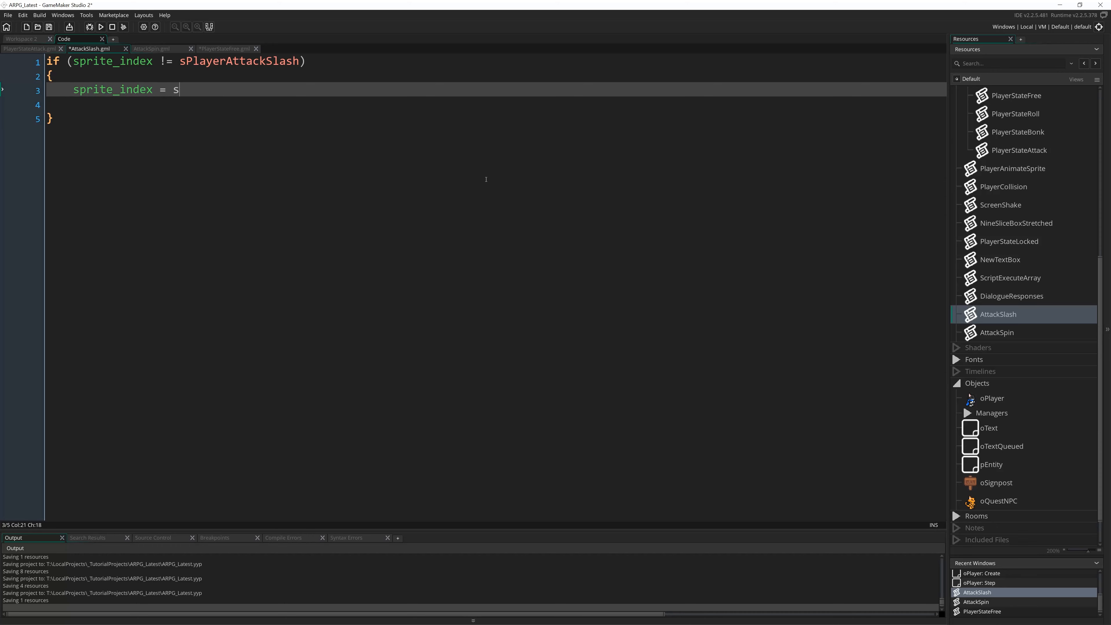
text(PlayerAttackSlash;)
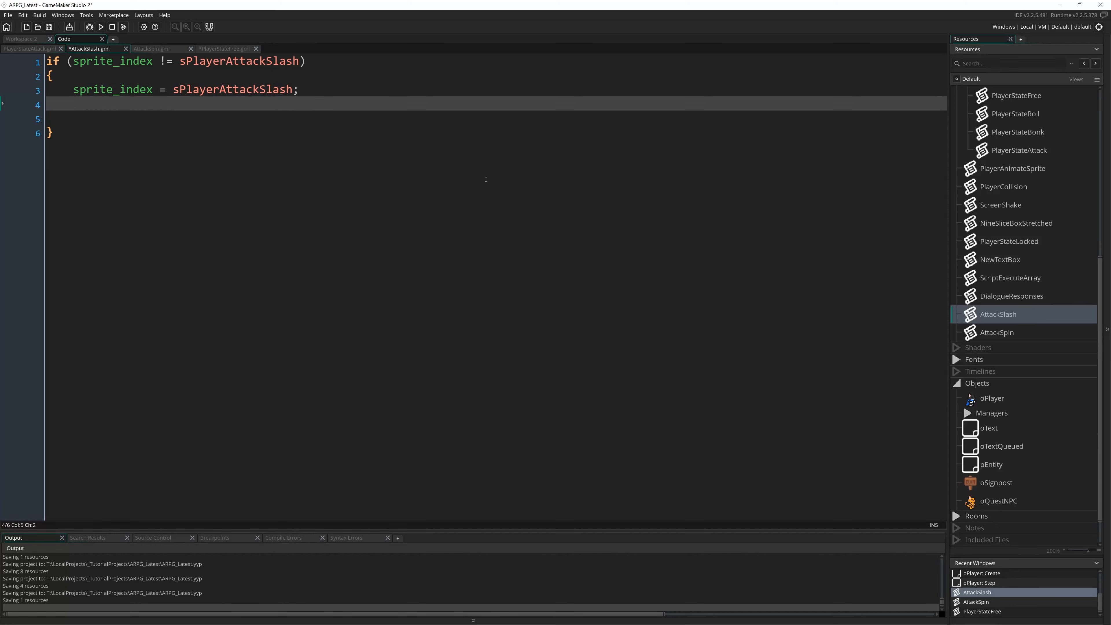
- Reset localFrame and image_index to 0 within the sprite-switch block
text(localFrame = 0;)
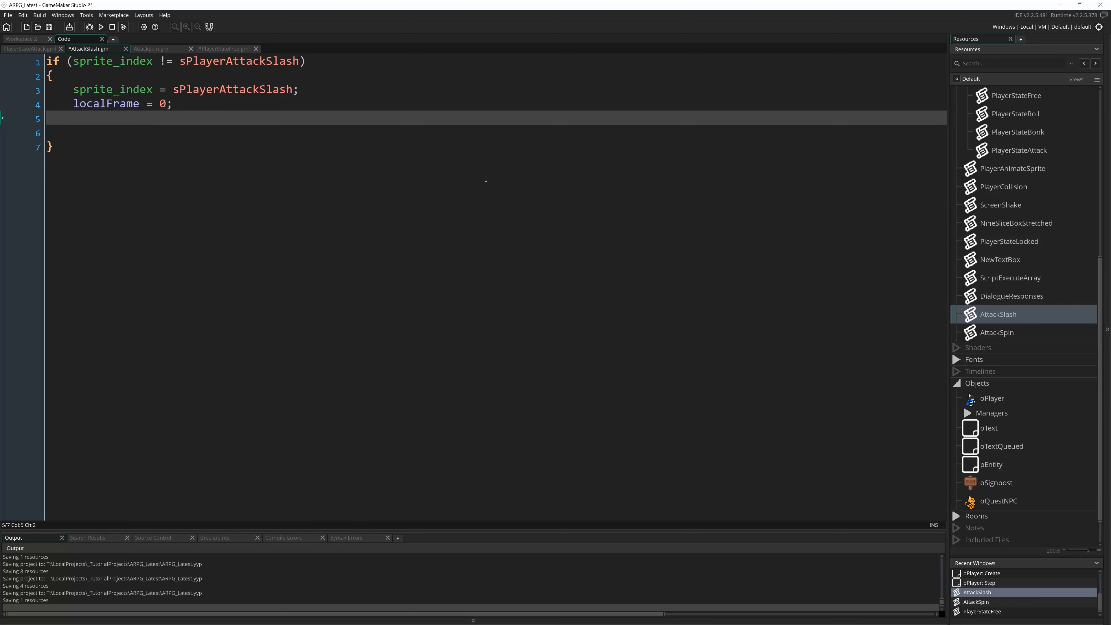
text(image_)
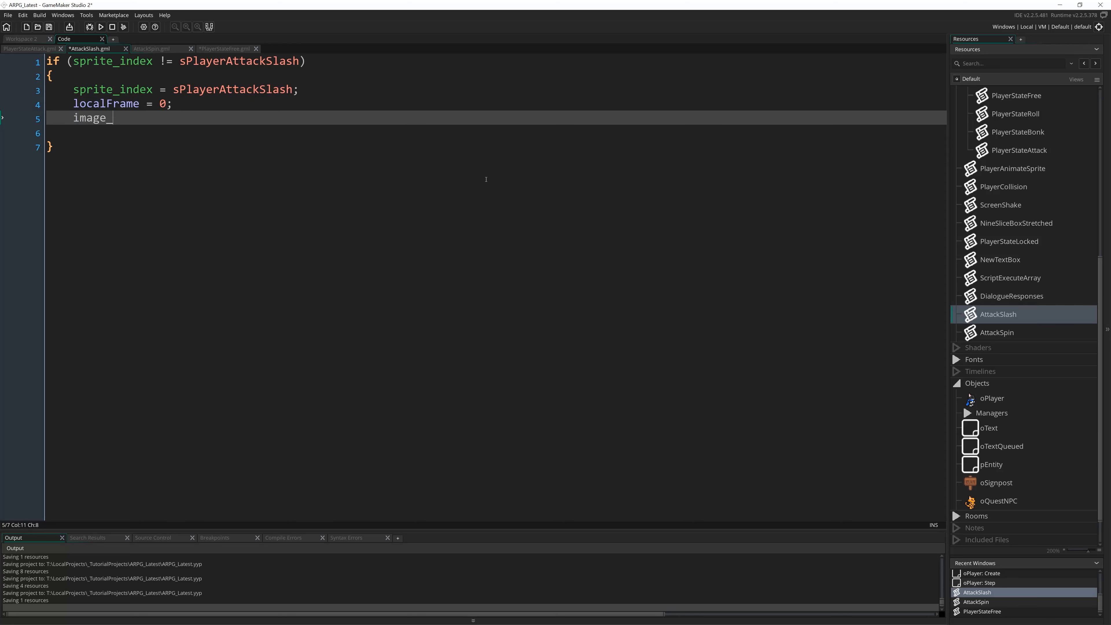
text(index = 0;)
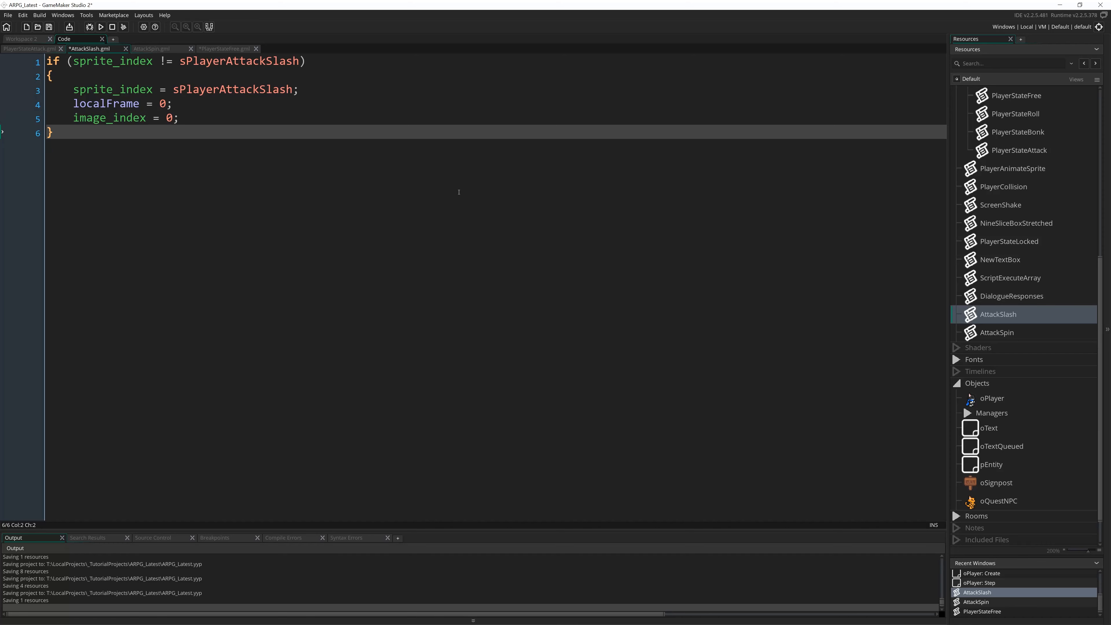
mouse_move(989, 409)
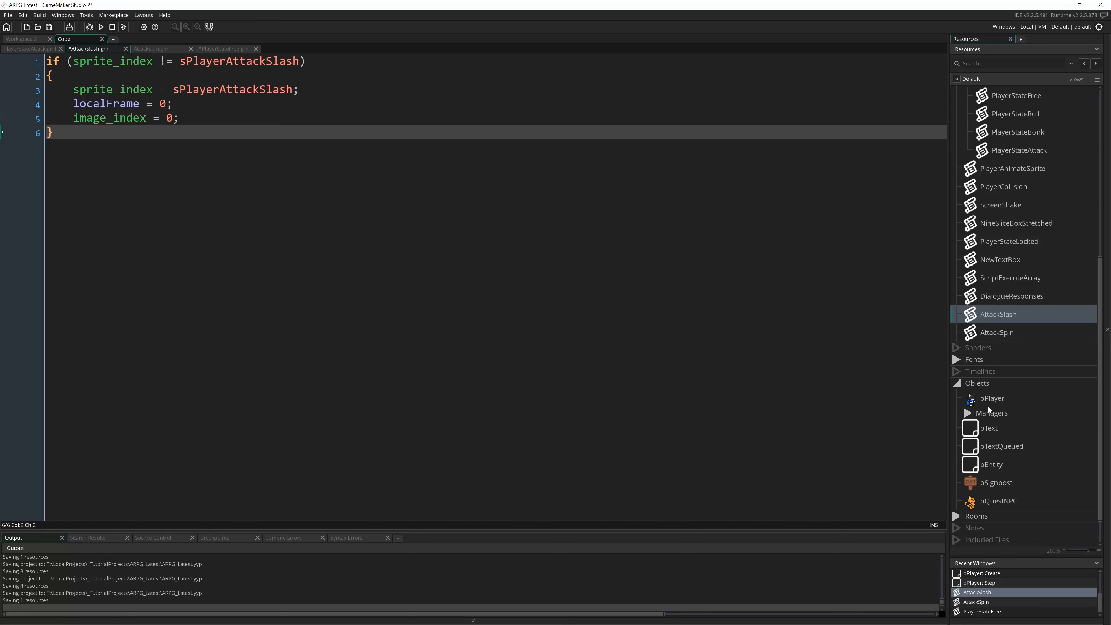
- Scroll through PlayerStateFree to the keyAttack condition that sets state and stateAttack = AttackSlash
double_click(991, 397)
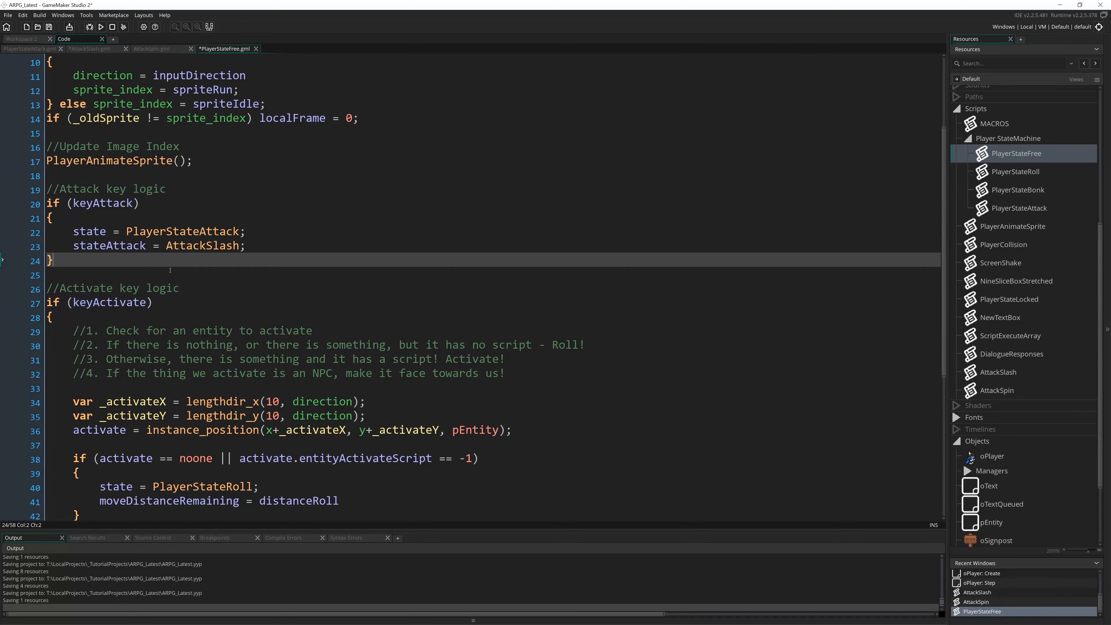
scroll(up, 3)
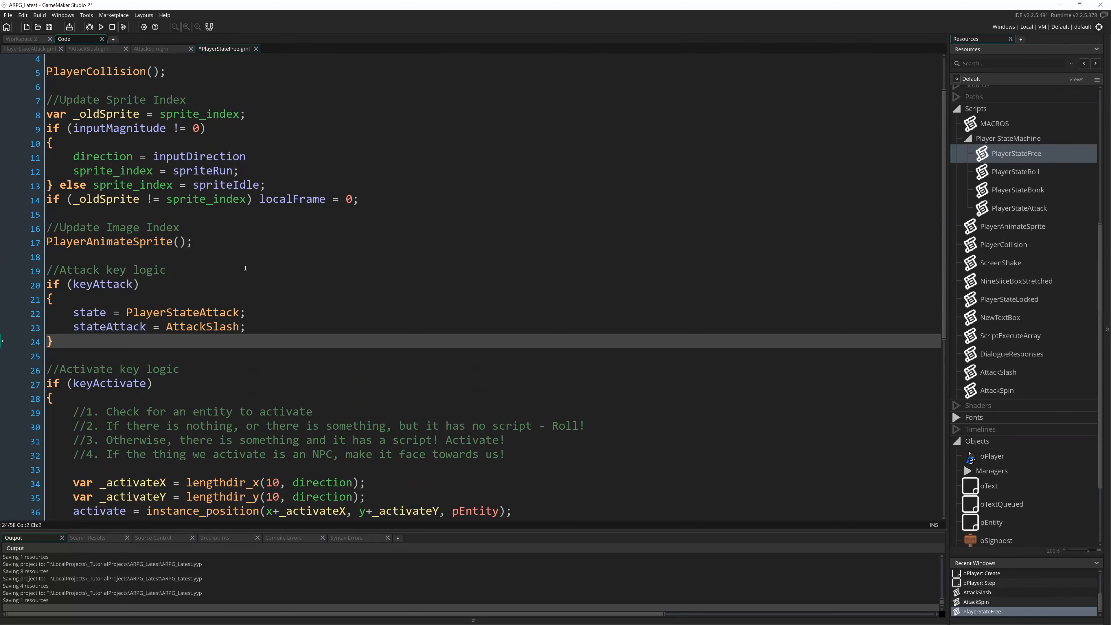
scroll(down, 3)
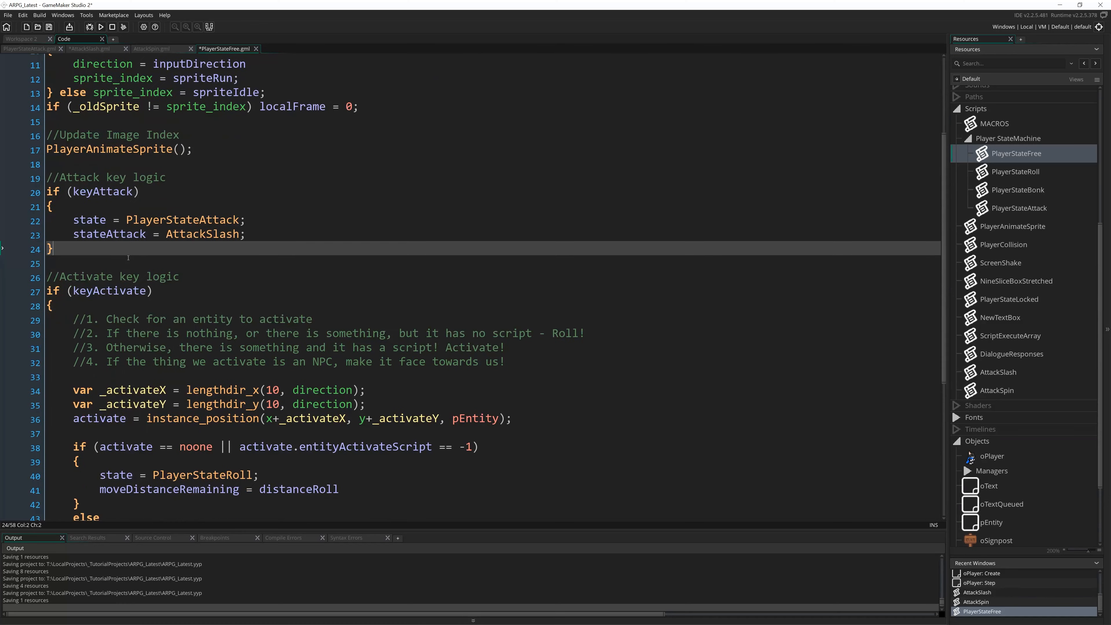
scroll(up, 3)
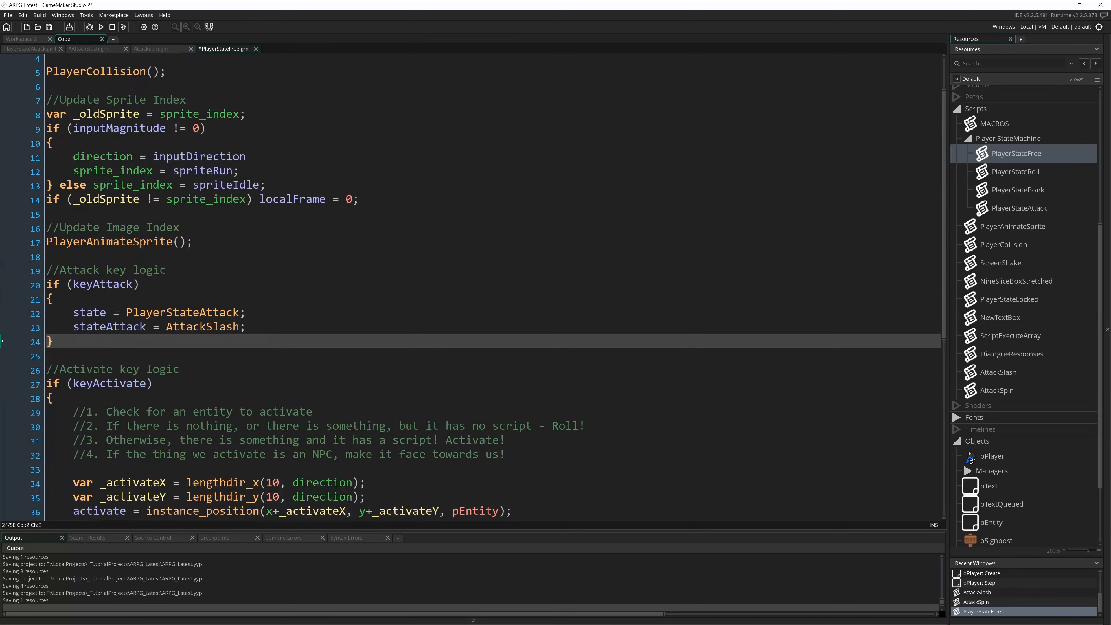
scroll(down, 3)
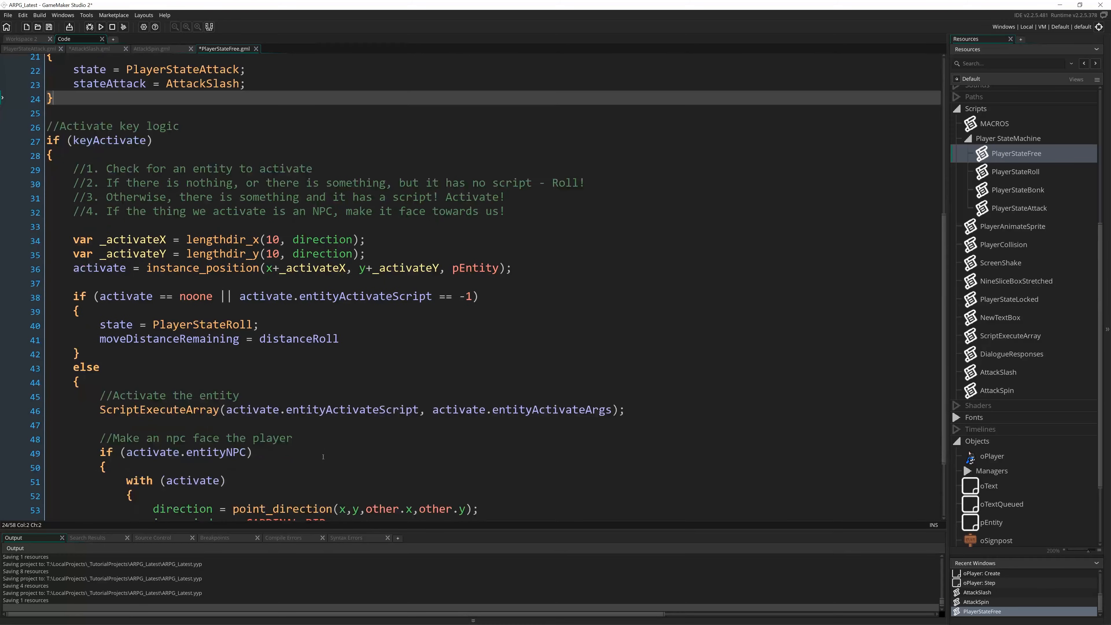
scroll(up, 3)
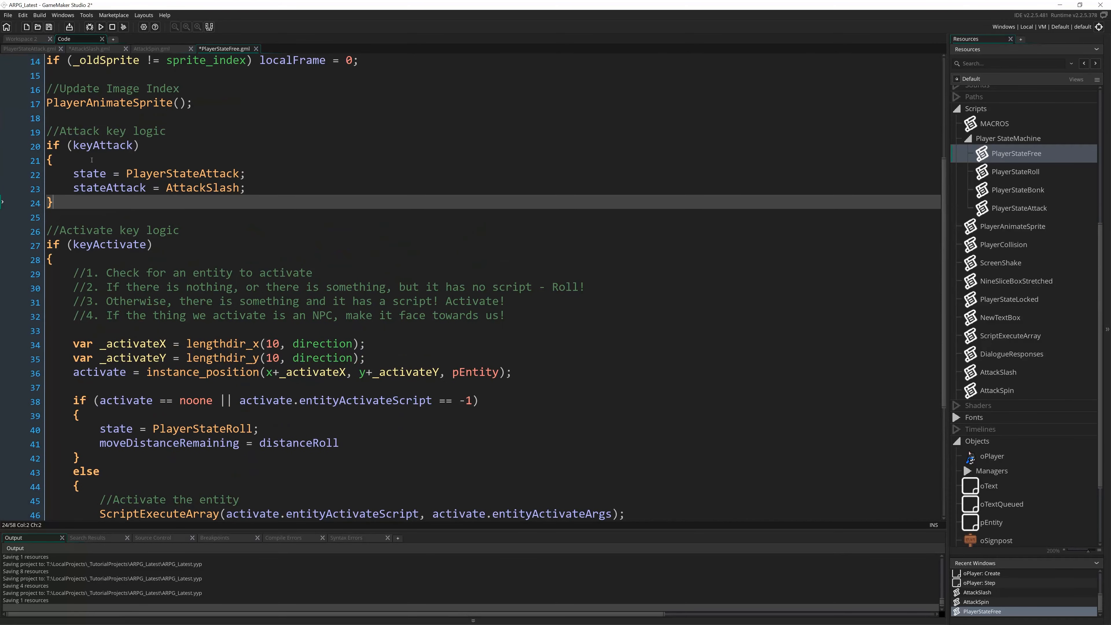
click(245, 186)
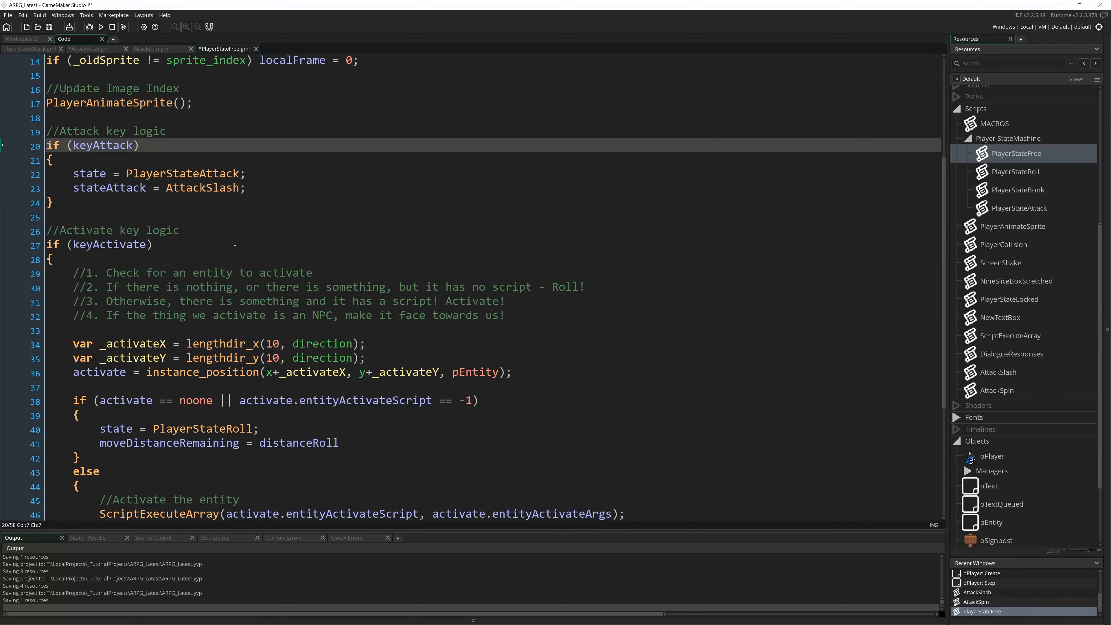
scroll(up, 3)
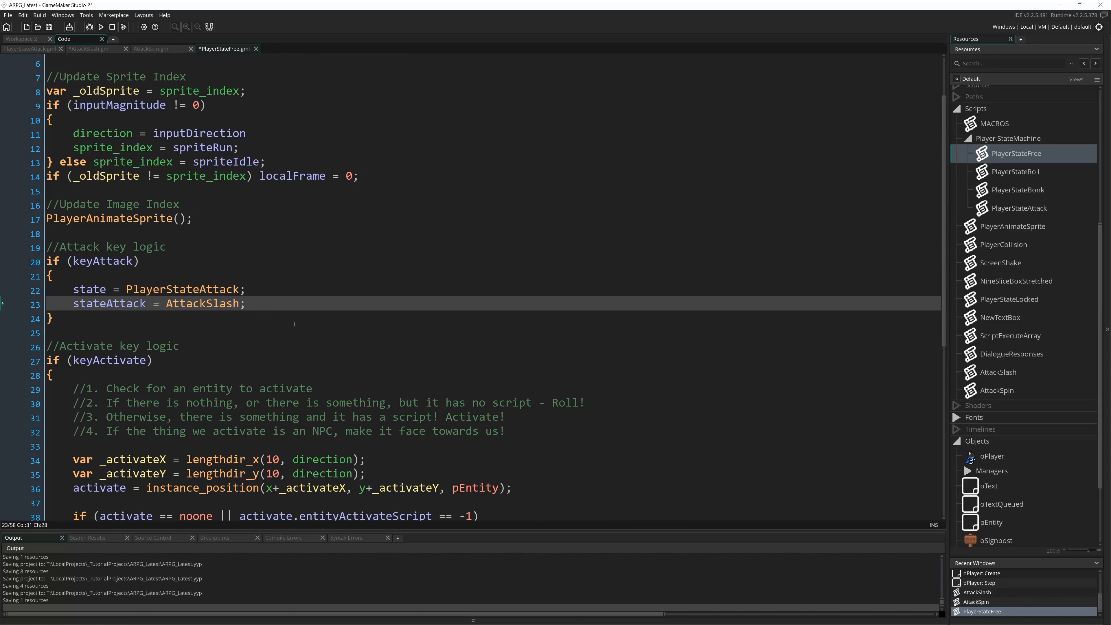
scroll(up, 3)
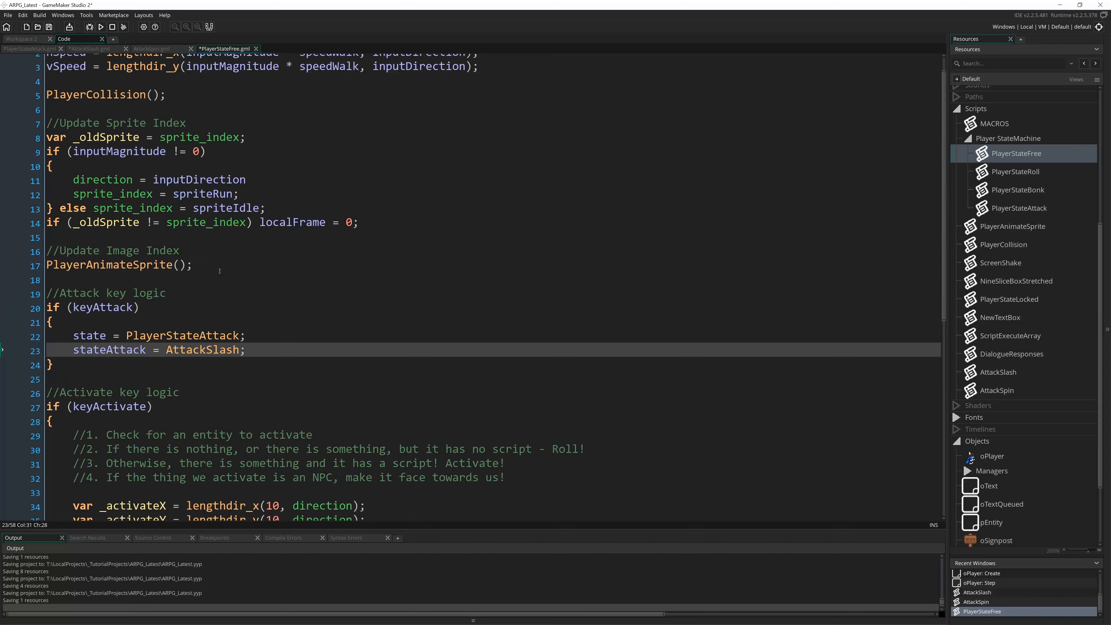
scroll(up, 3)
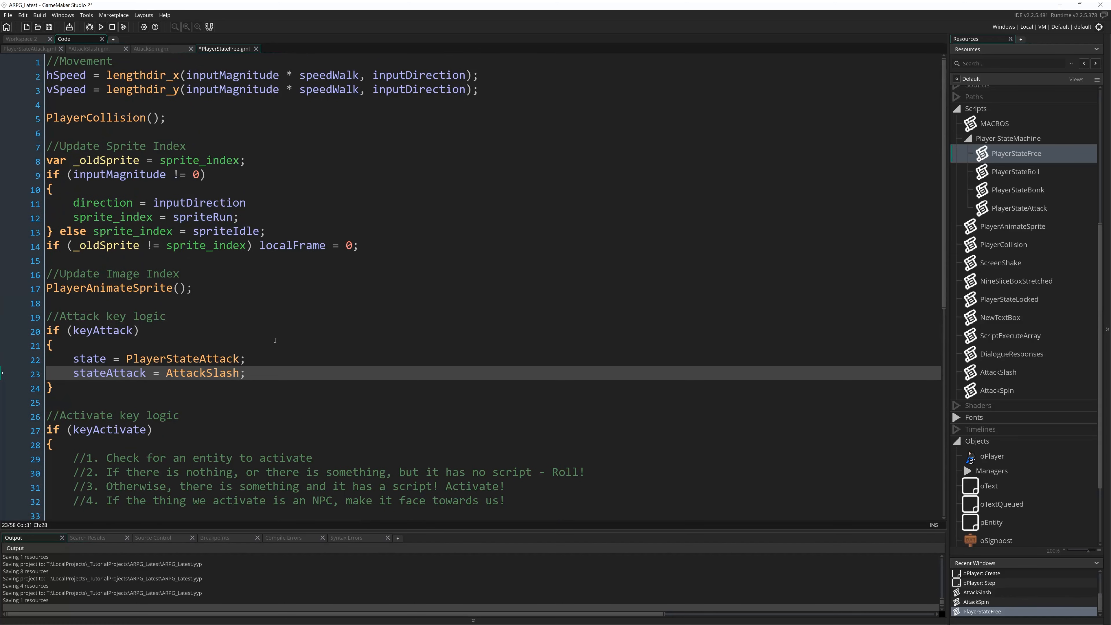
scroll(down, 3)
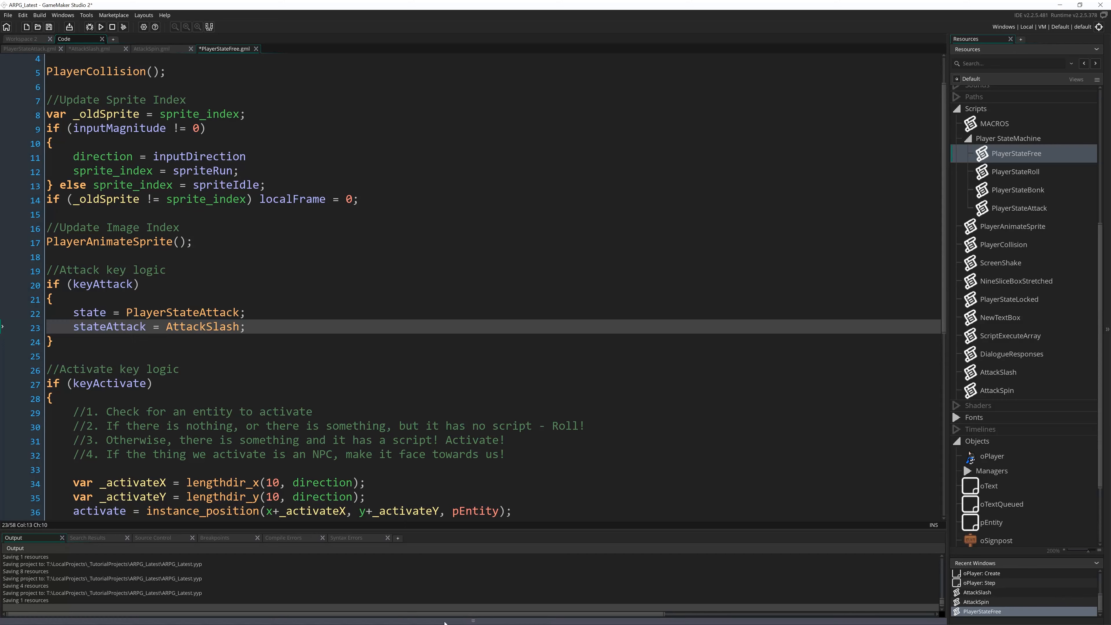
mouse_move(464, 58)
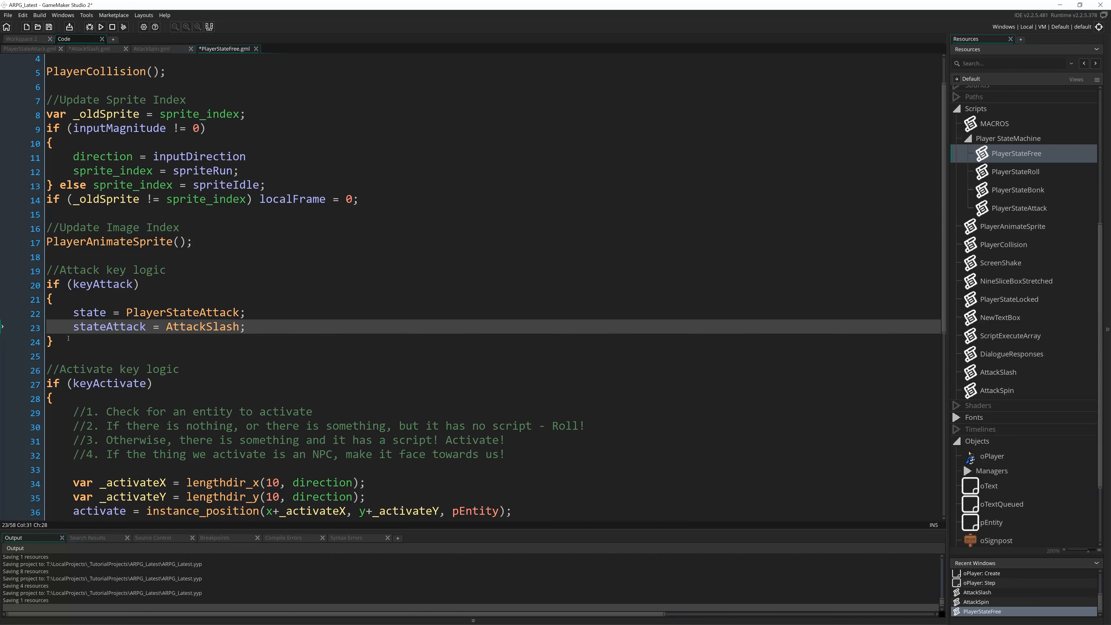
mouse_move(130, 348)
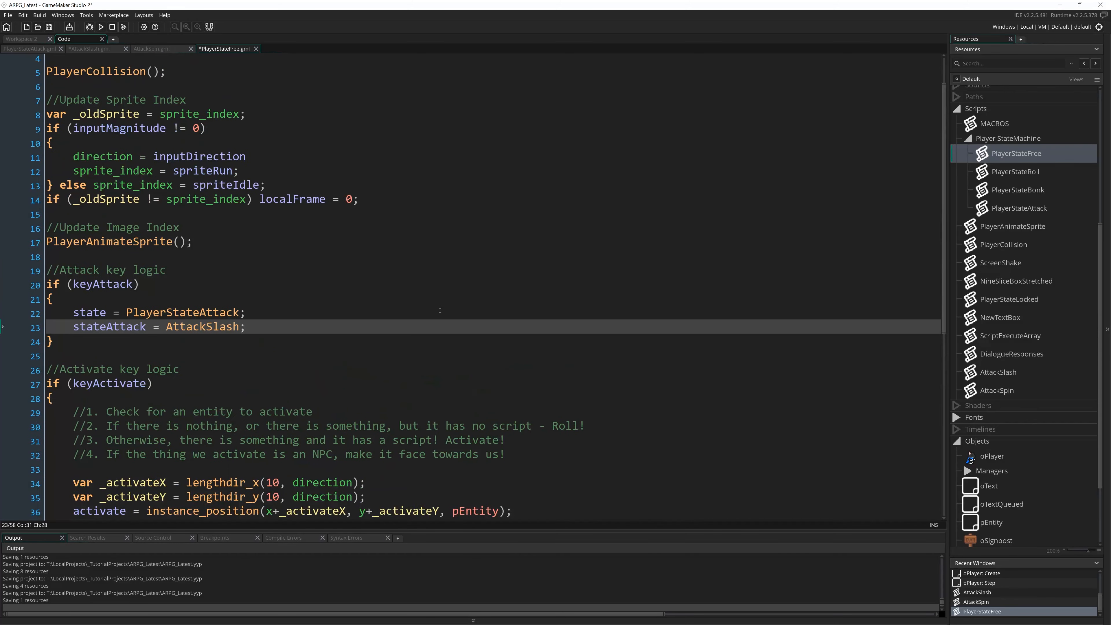
scroll(down, 3)
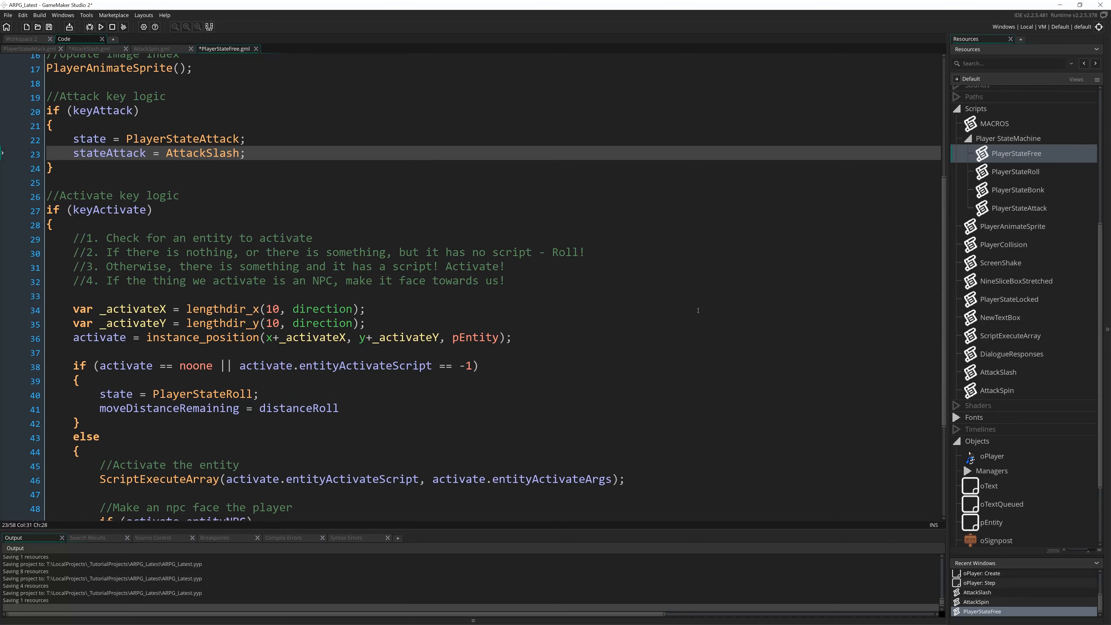
mouse_move(545, 310)
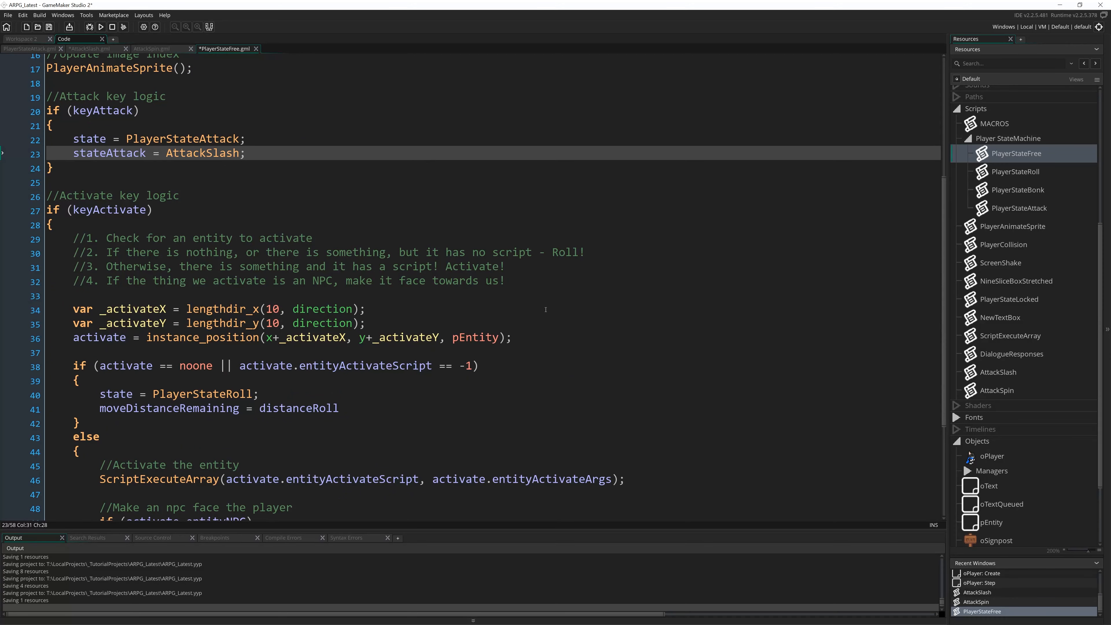
scroll(up, 3)
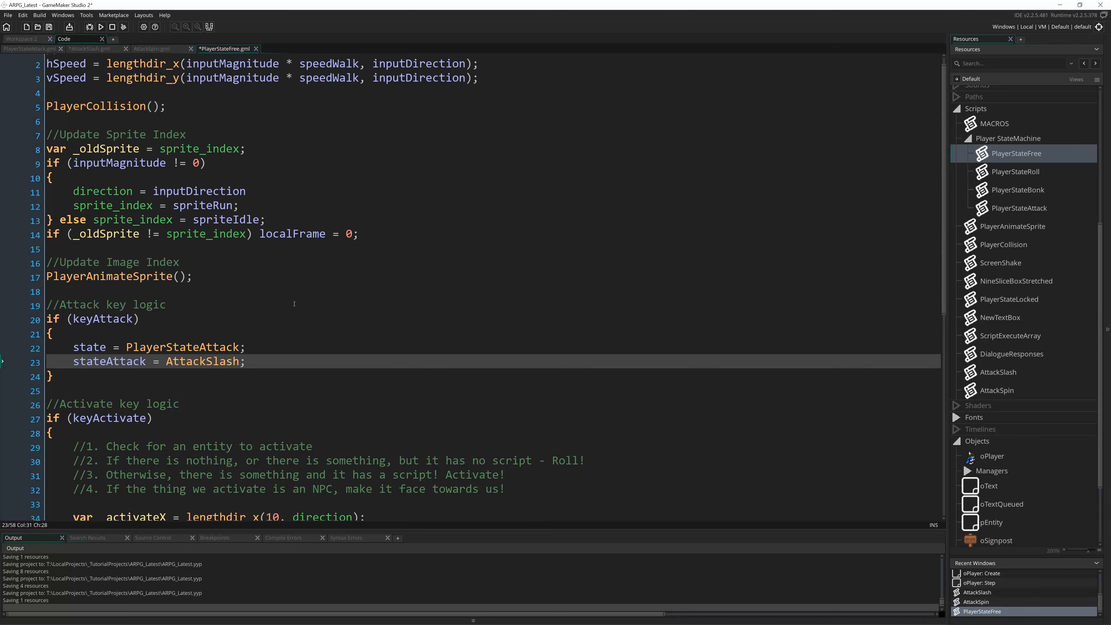
mouse_move(447, 370)
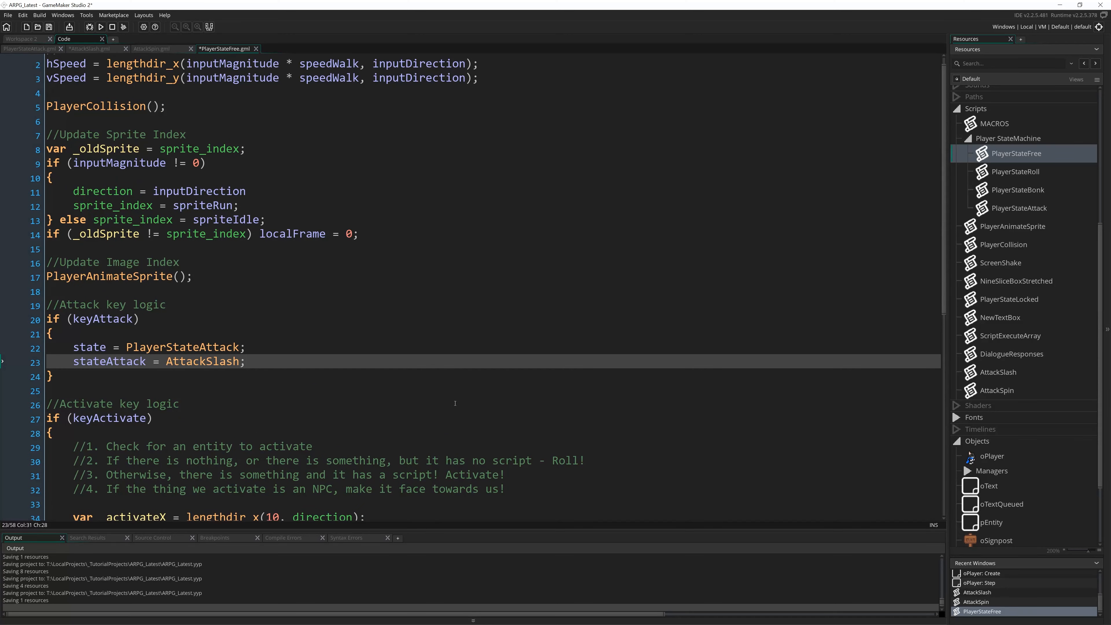
- Add an //Update Sprite comment and a PlayerAnimateSprite(); call below AttackSlash's sprite block
click(151, 48)
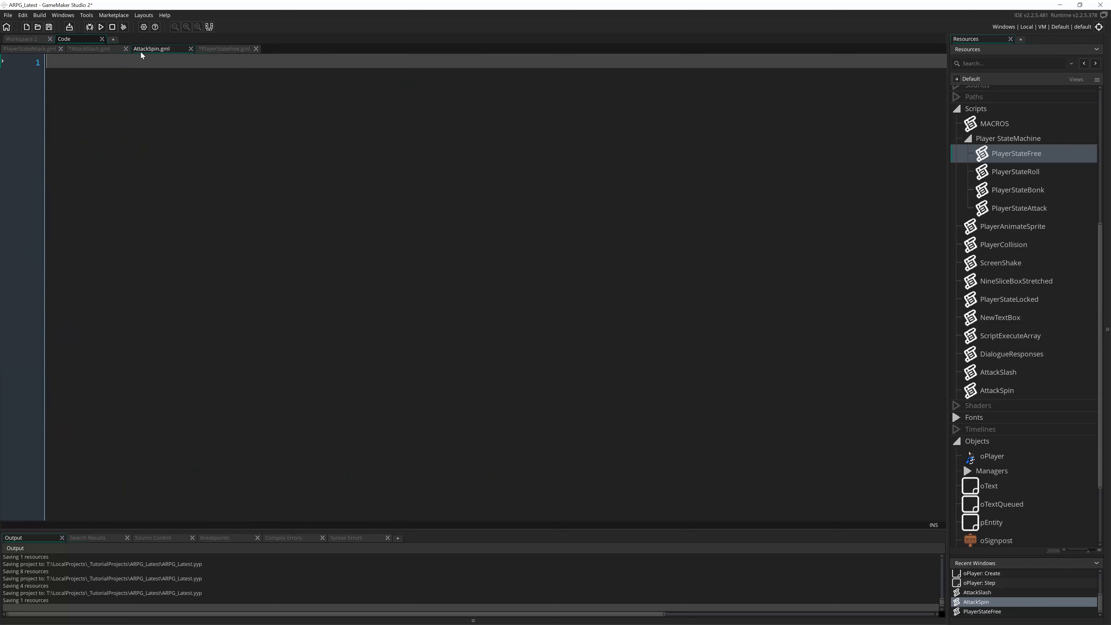
click(88, 48)
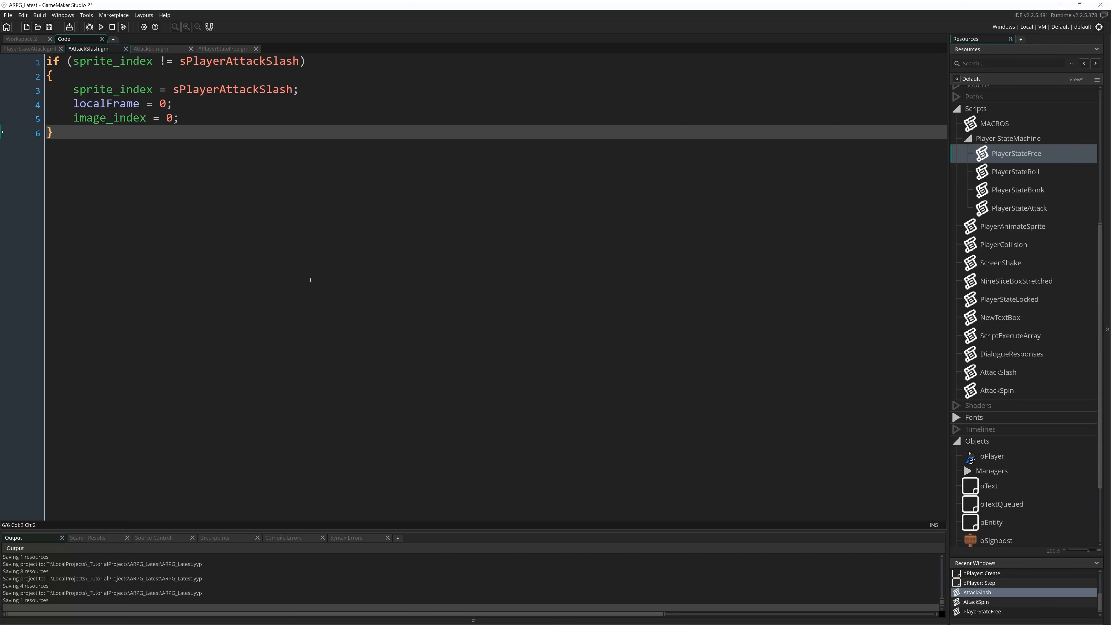
key(enter)
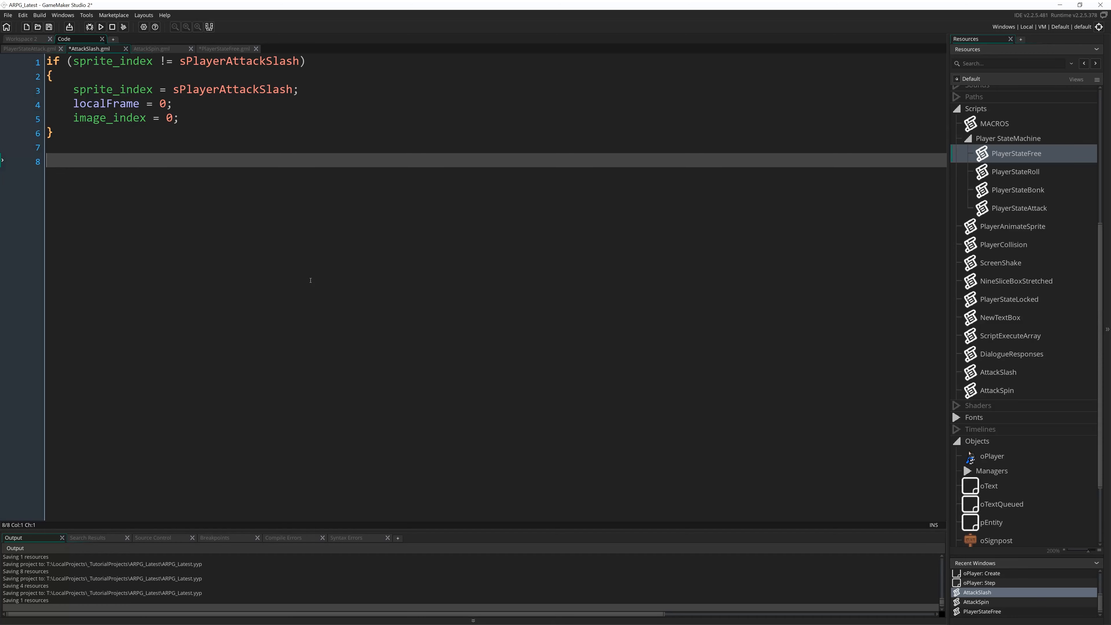
text(//Update)
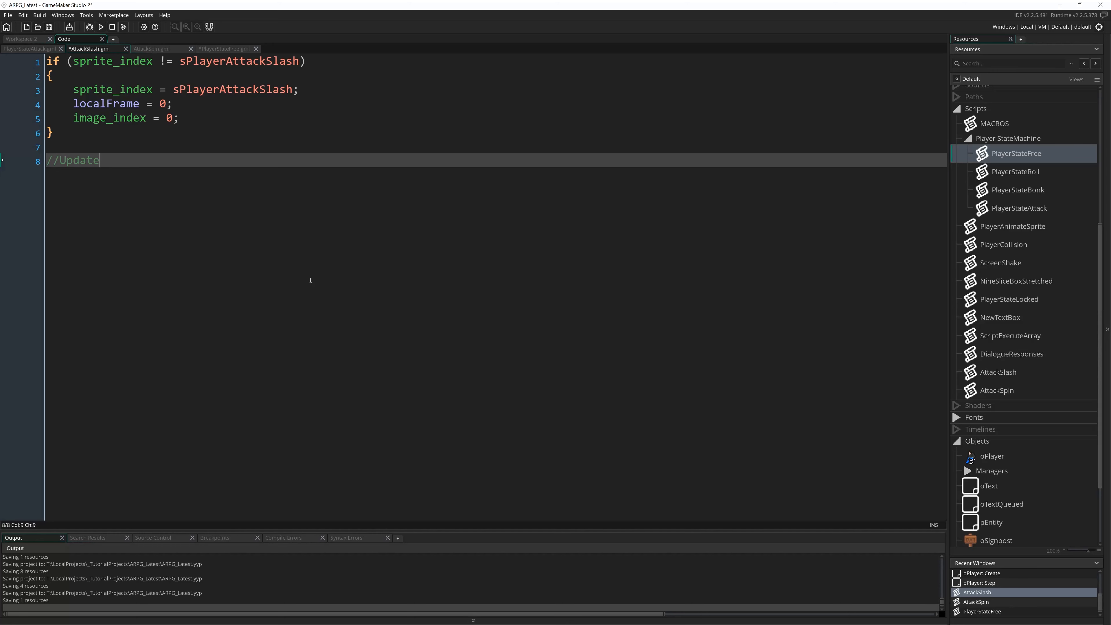
text(Sprite)
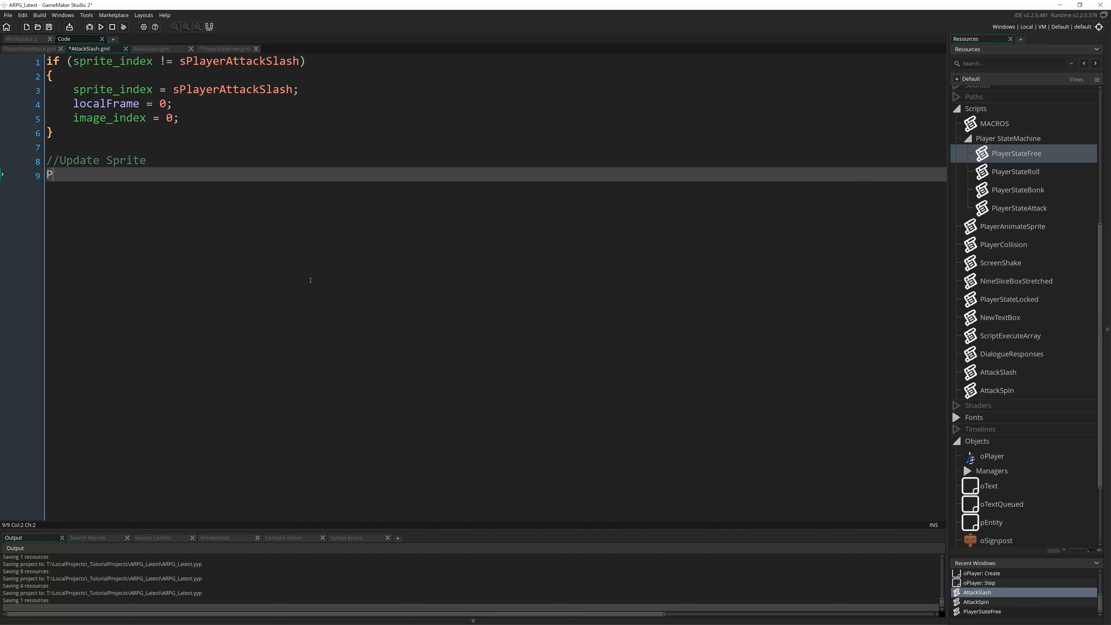
text(layerAnimateSprite()
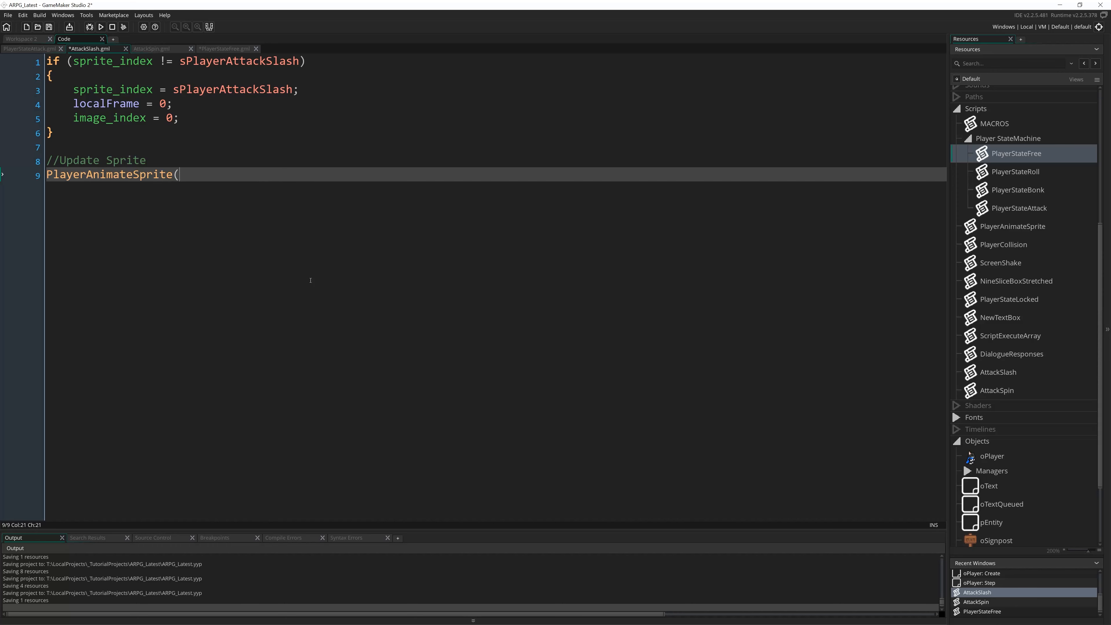
text();)
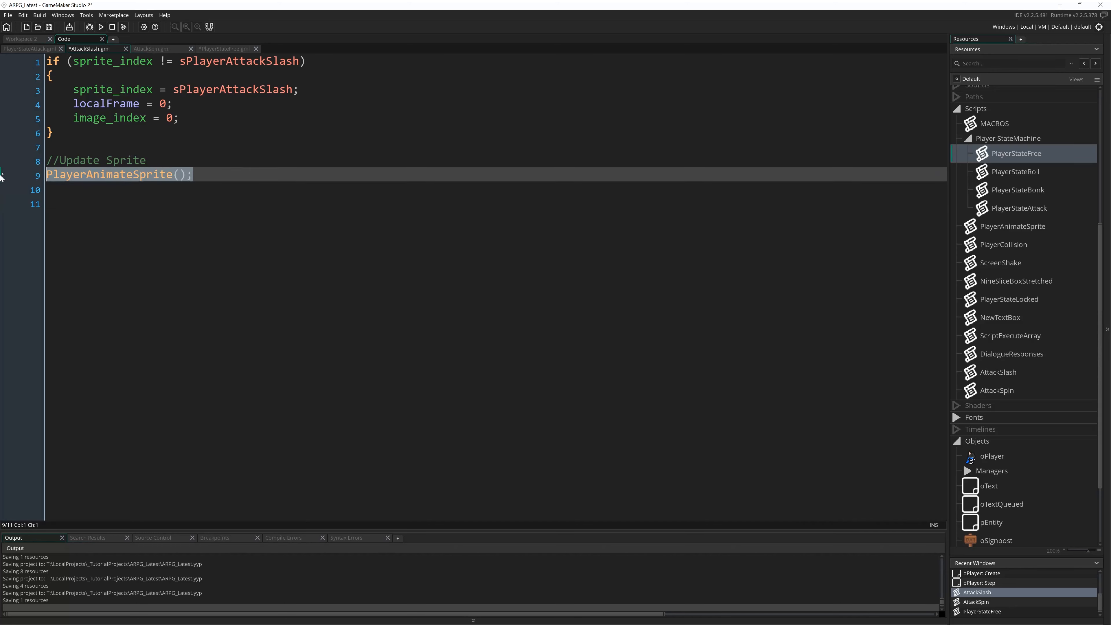
mouse_move(1014, 236)
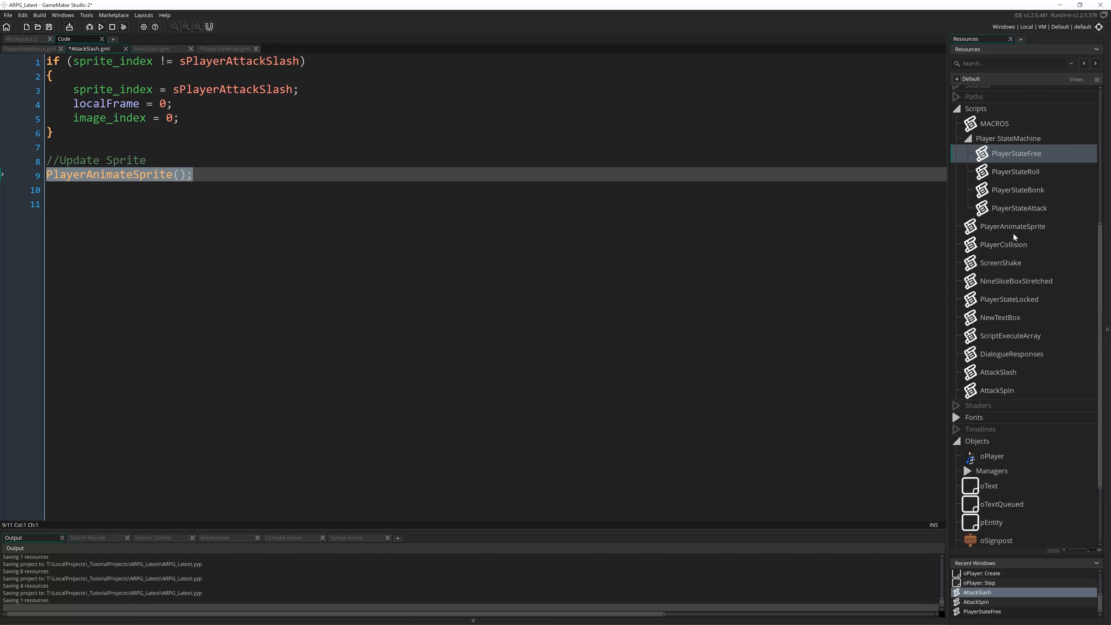
mouse_move(117, 288)
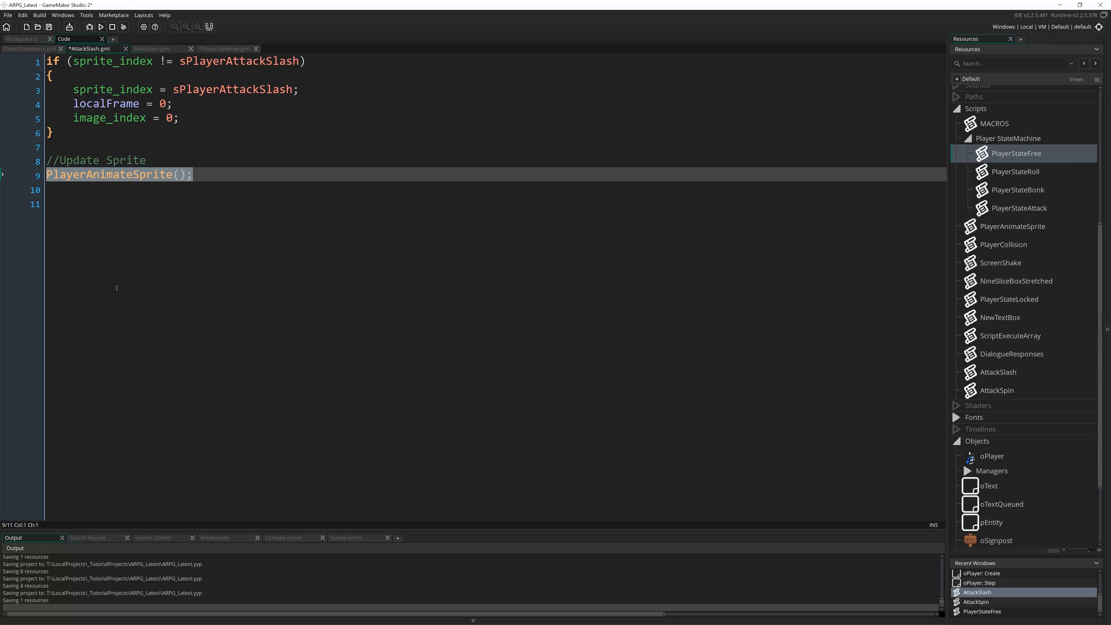
- Review PlayerAnimateSprite's animationEnd = false line, then return to AttackSlash
click(343, 324)
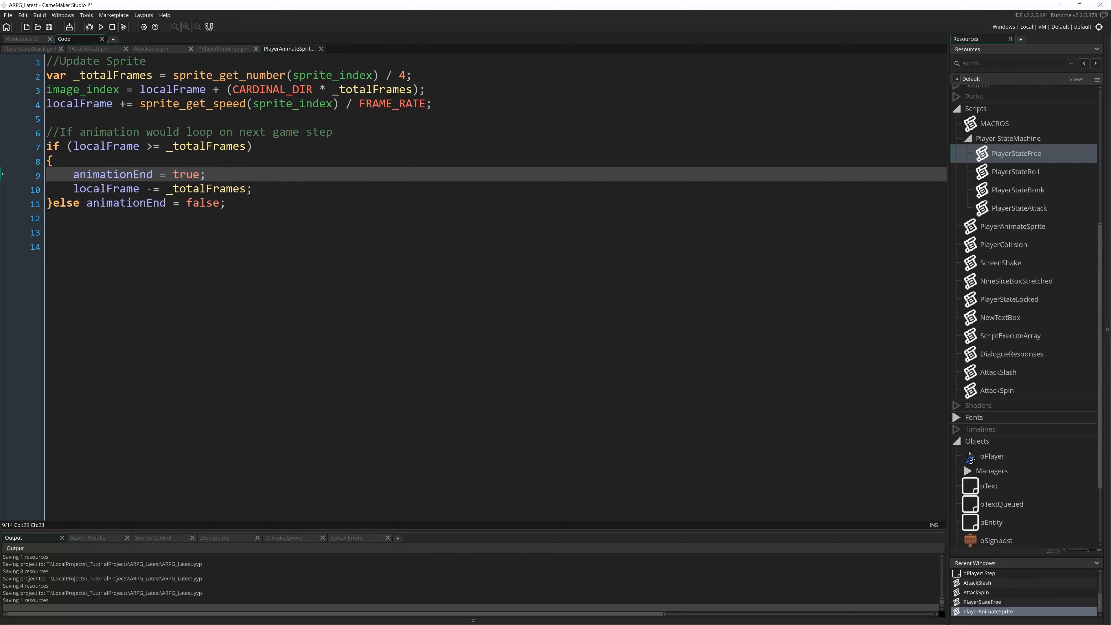
click(81, 202)
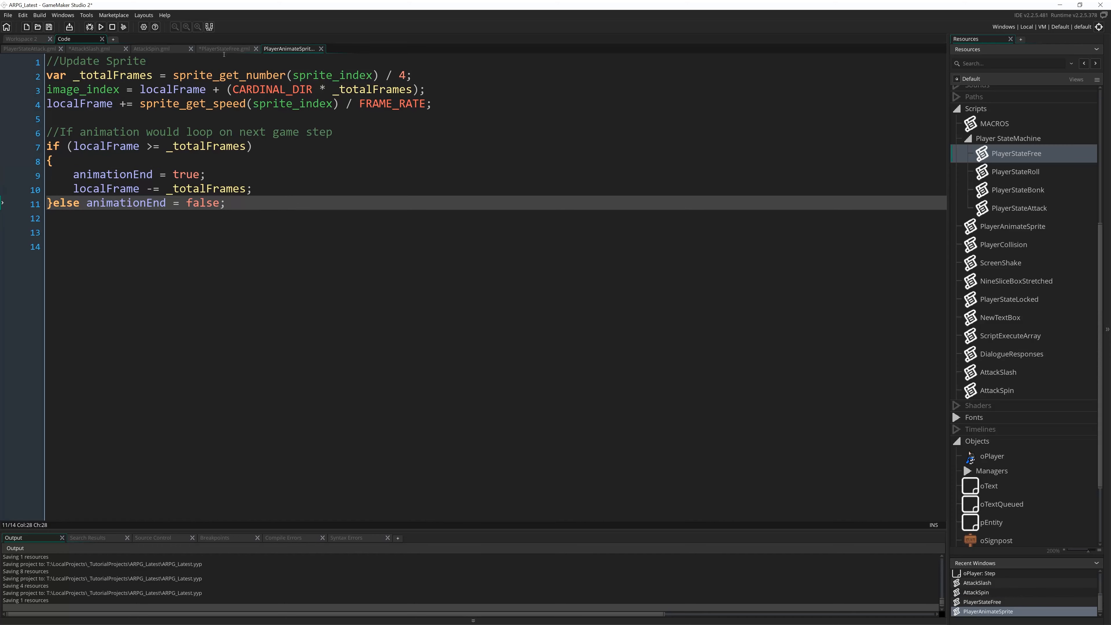
click(88, 48)
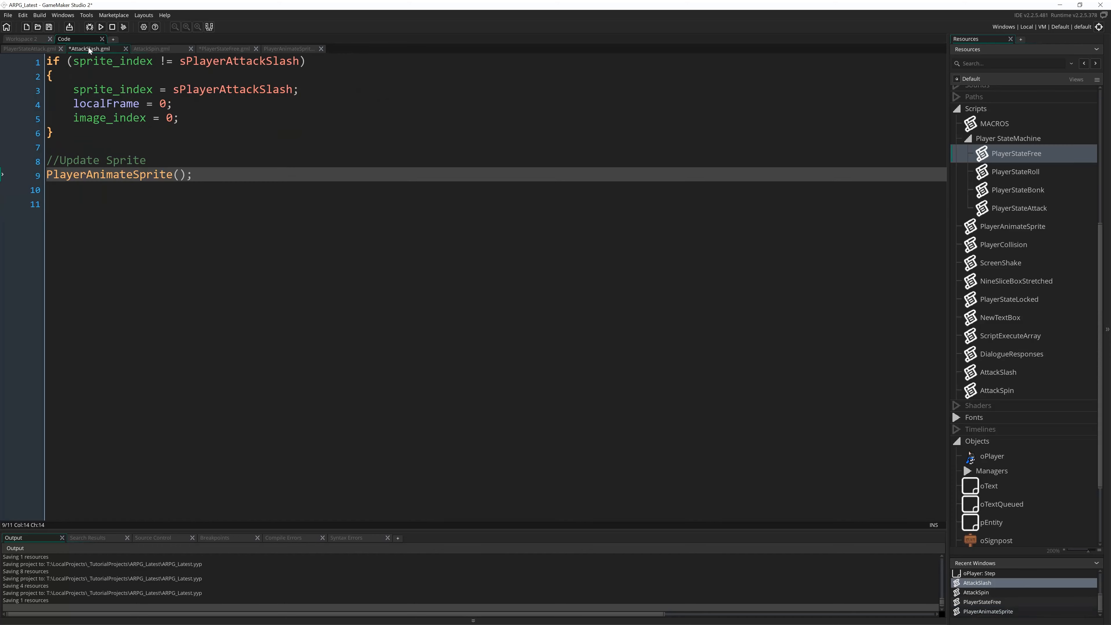
- Write an if (animationEnd) block setting state = PlayerStateFree and animationEnd = false
click(473, 189)
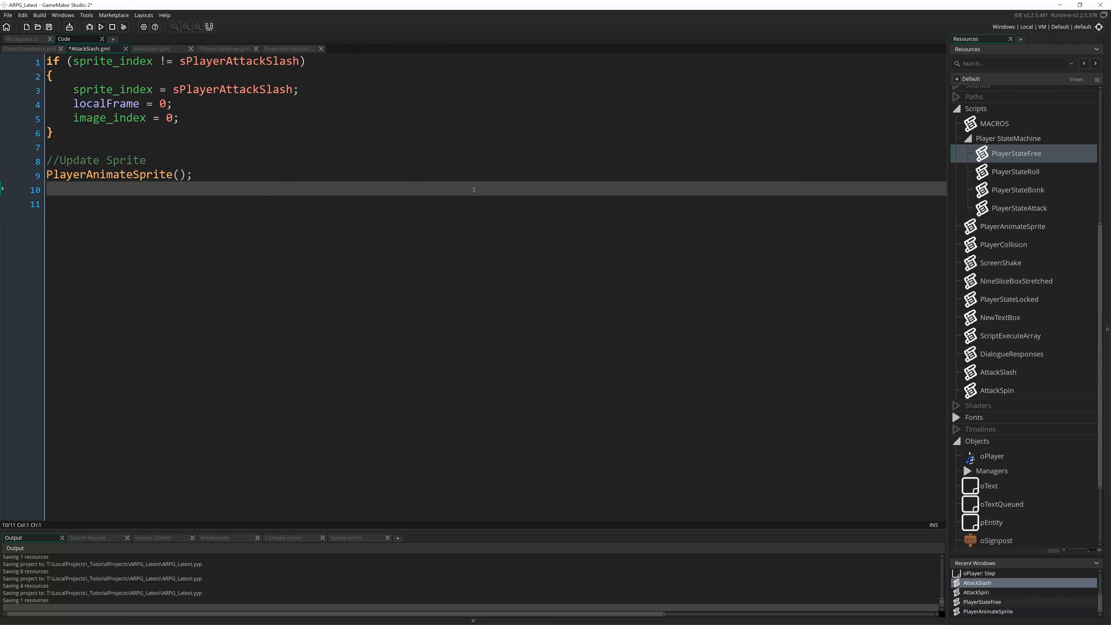
text(if ()
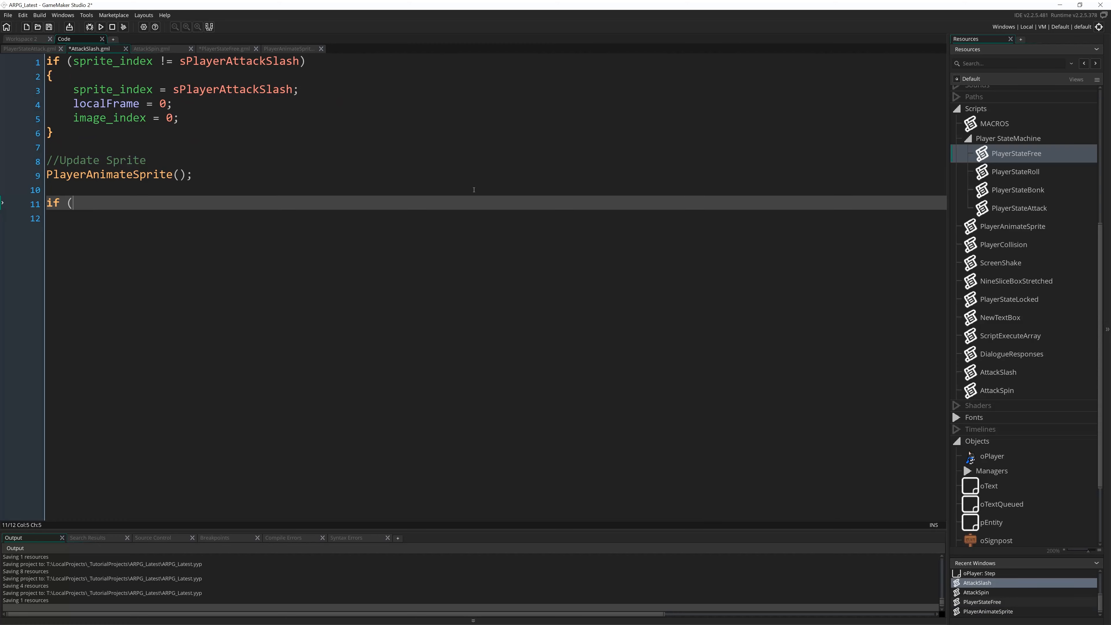
text(animationEnd))
text(stat)
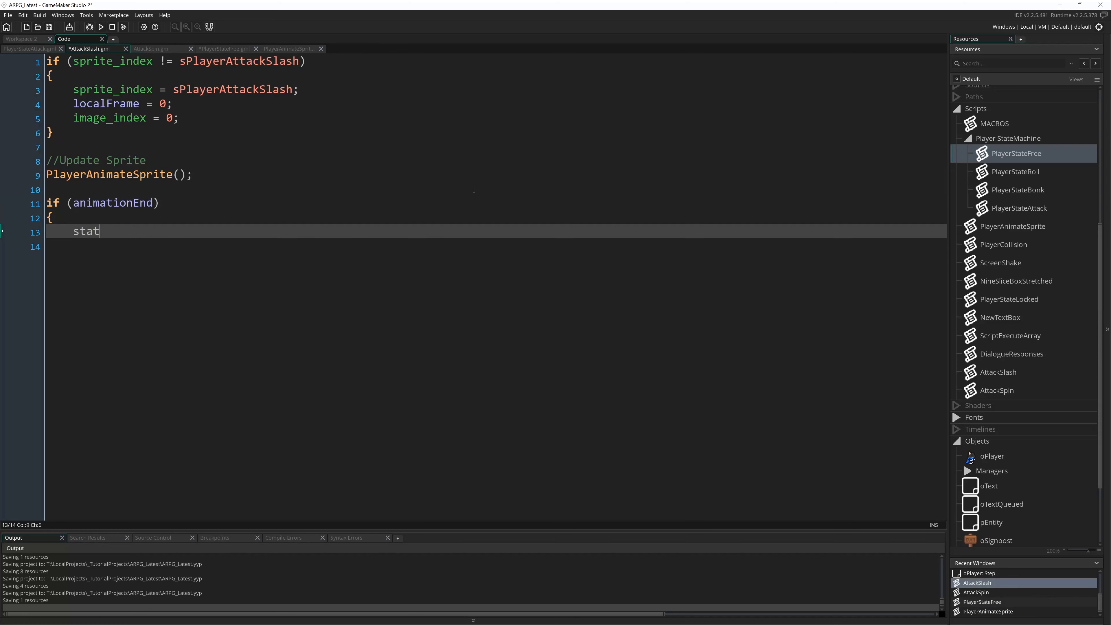
text(e = PlayerSt)
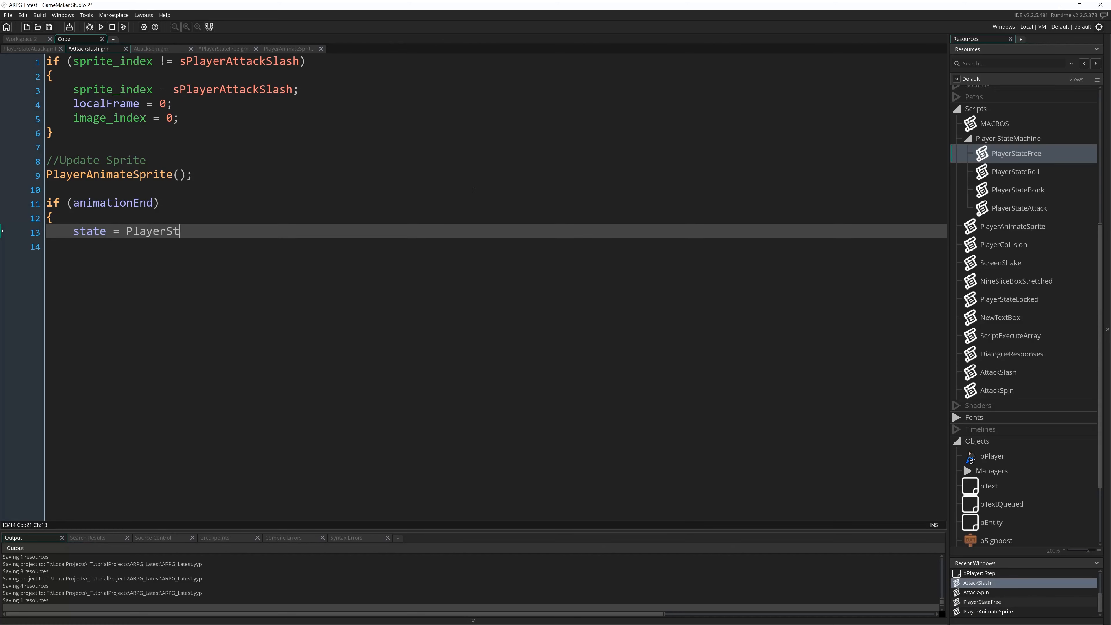
text(ateFree;)
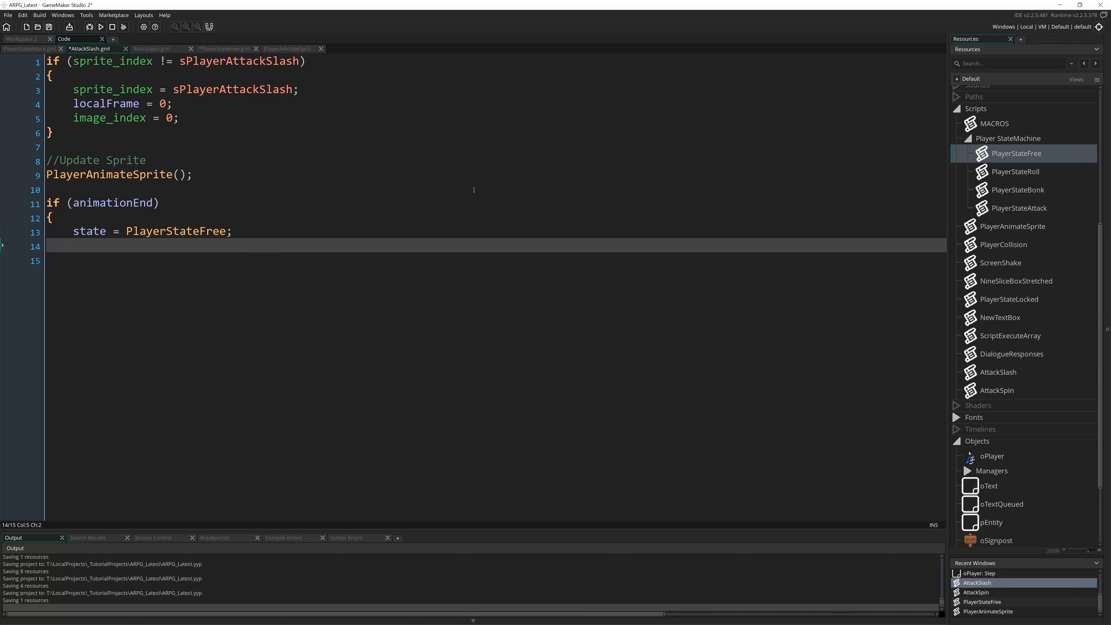
text(animationEnd)
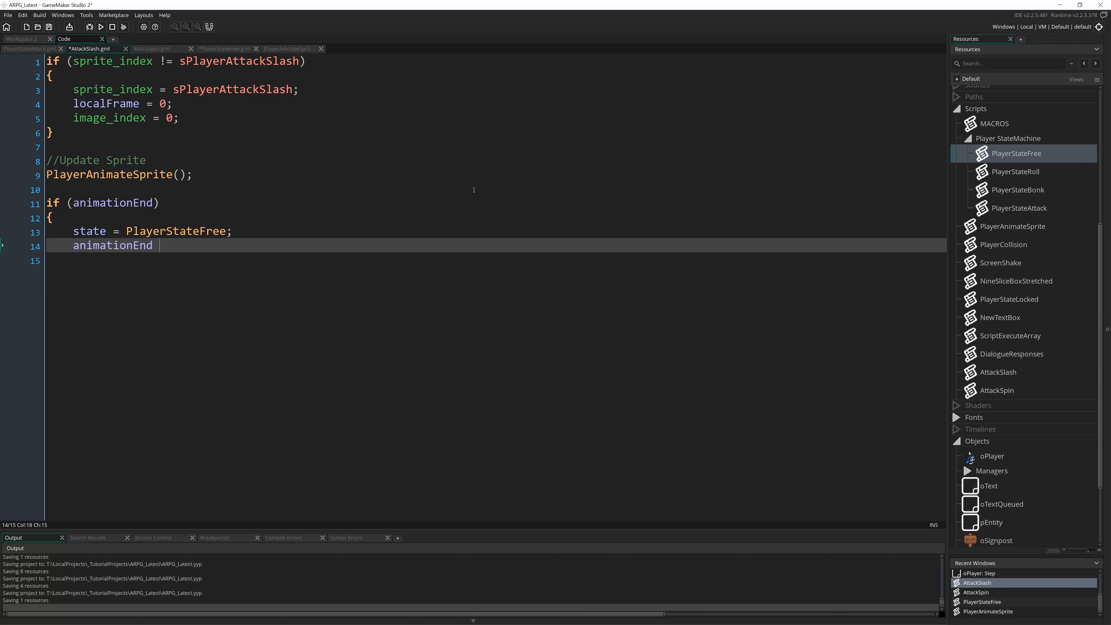
text(= false;)
click(495, 260)
text(})
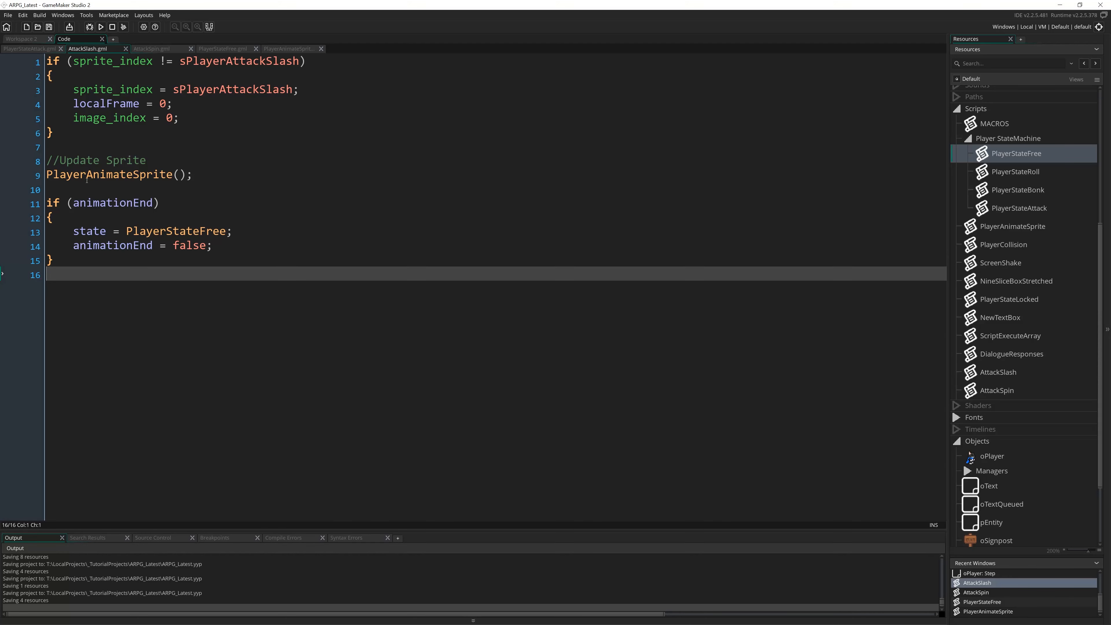
key(Enter)
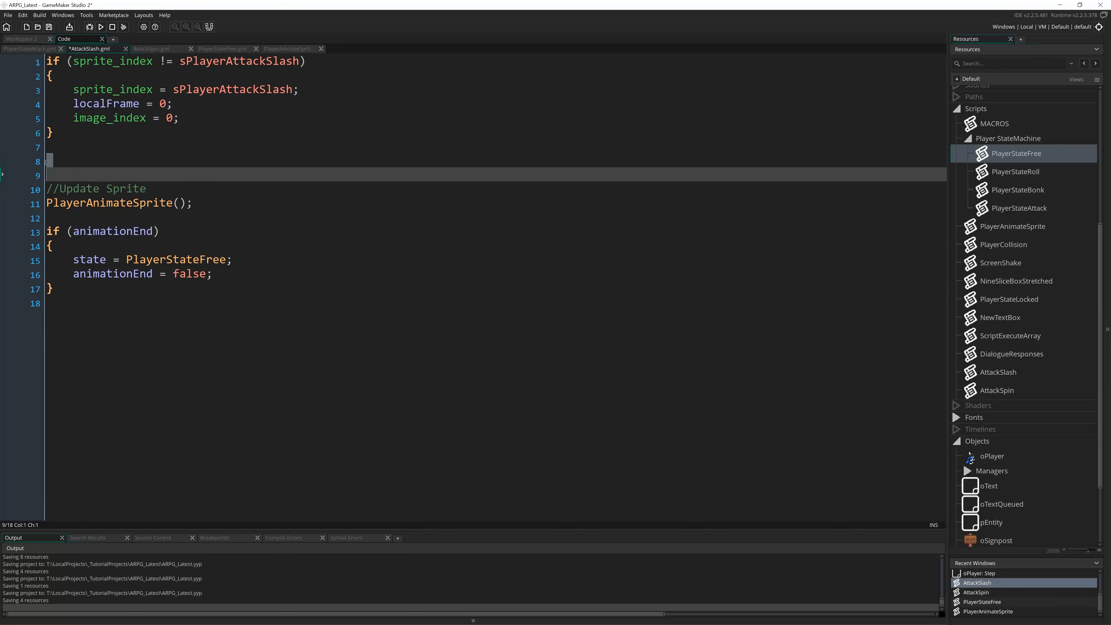
click(82, 158)
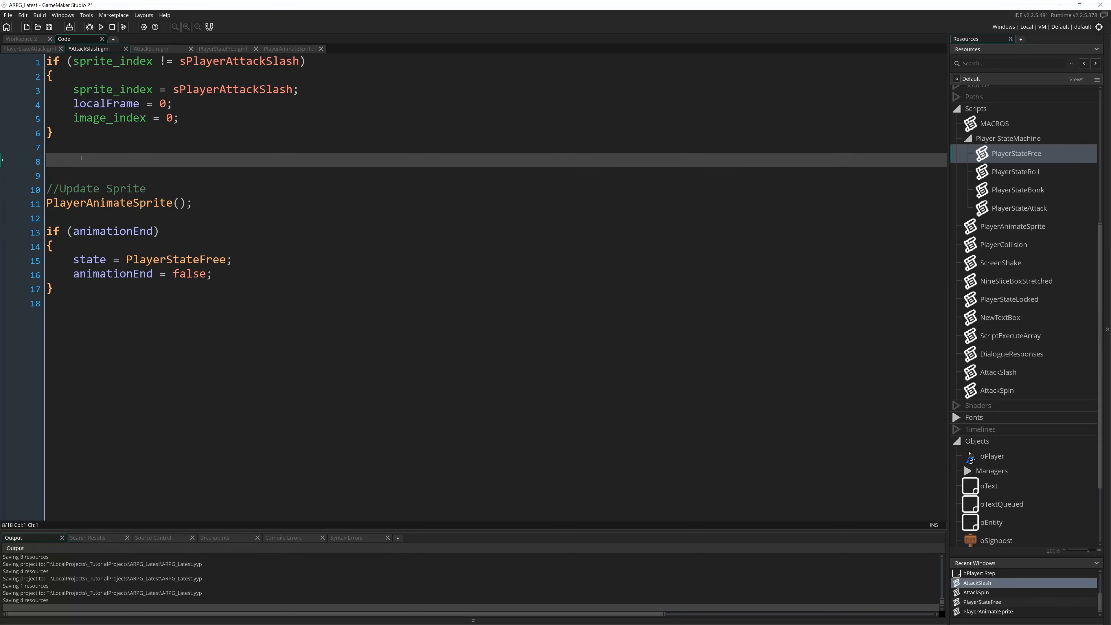
mouse_move(284, 365)
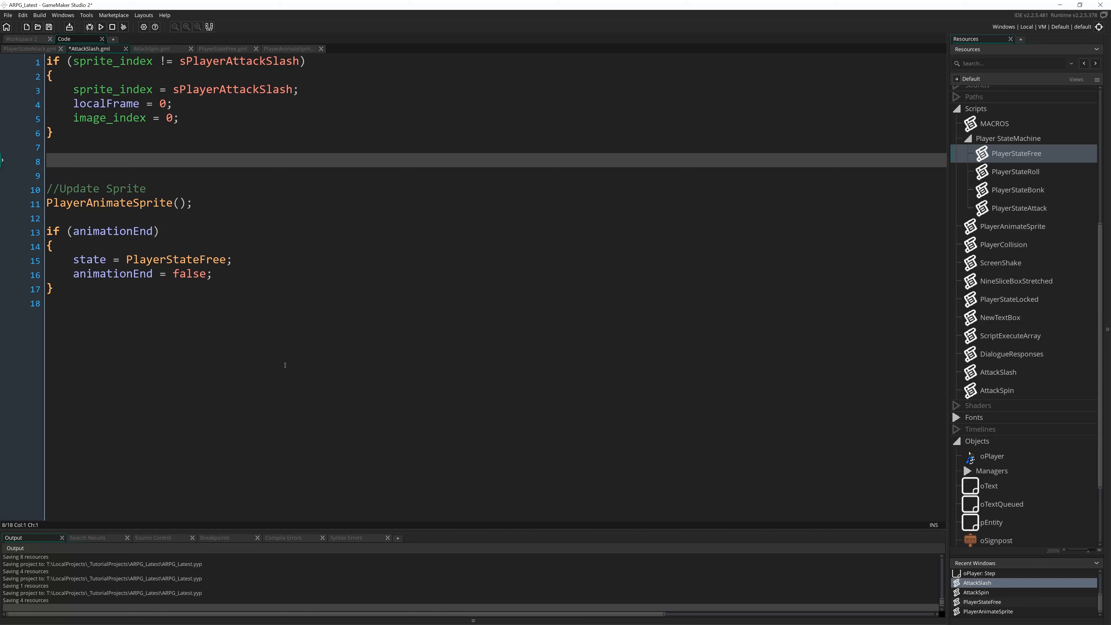
mouse_move(461, 266)
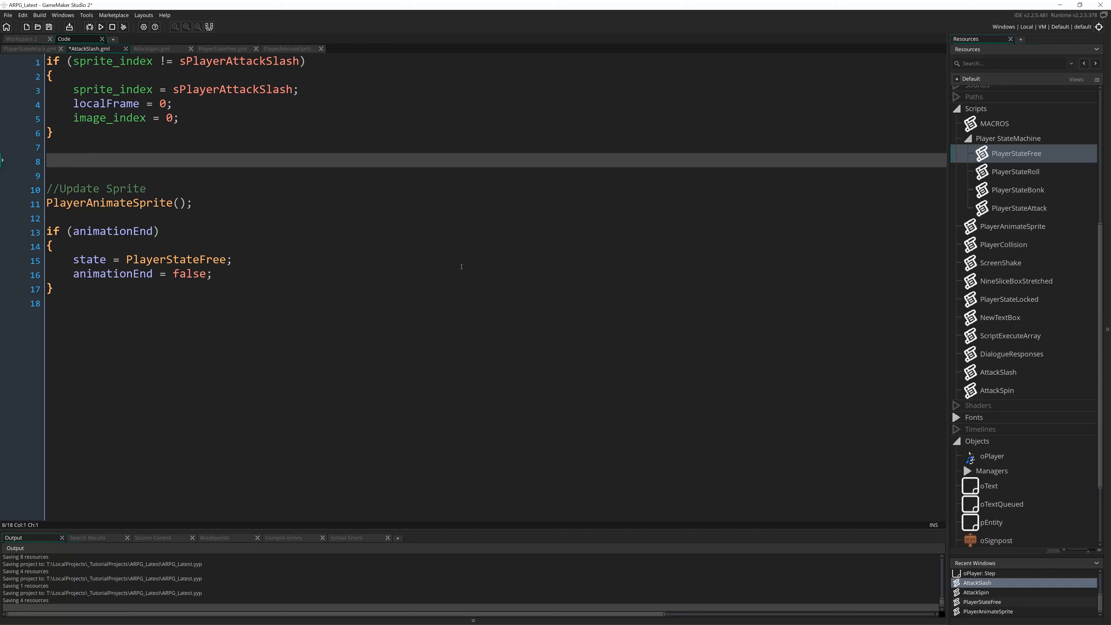
mouse_move(364, 309)
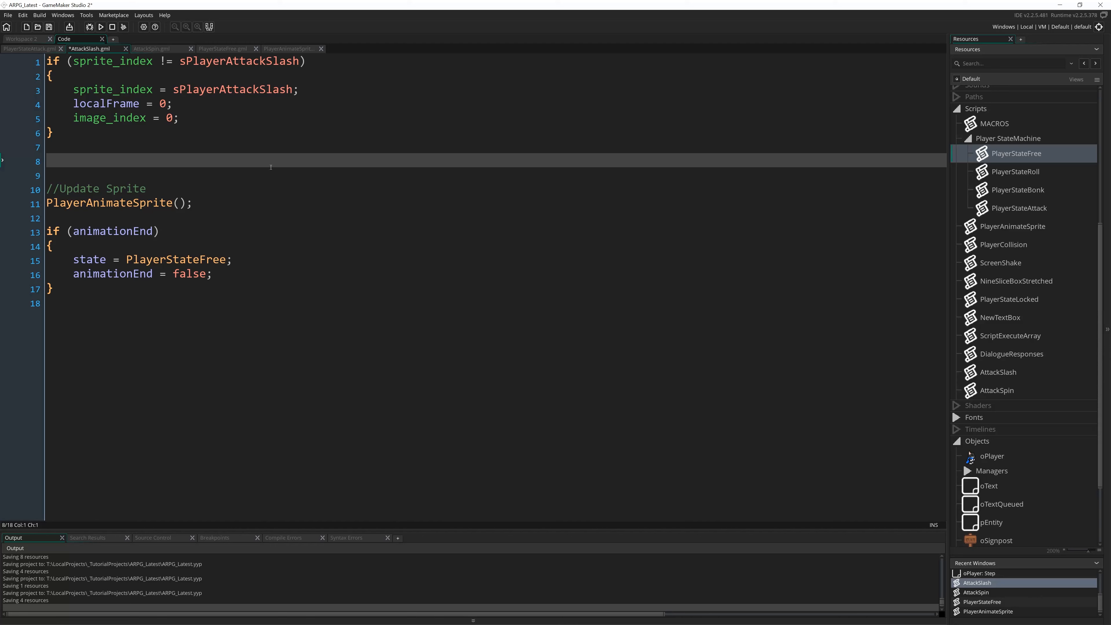
mouse_move(515, 236)
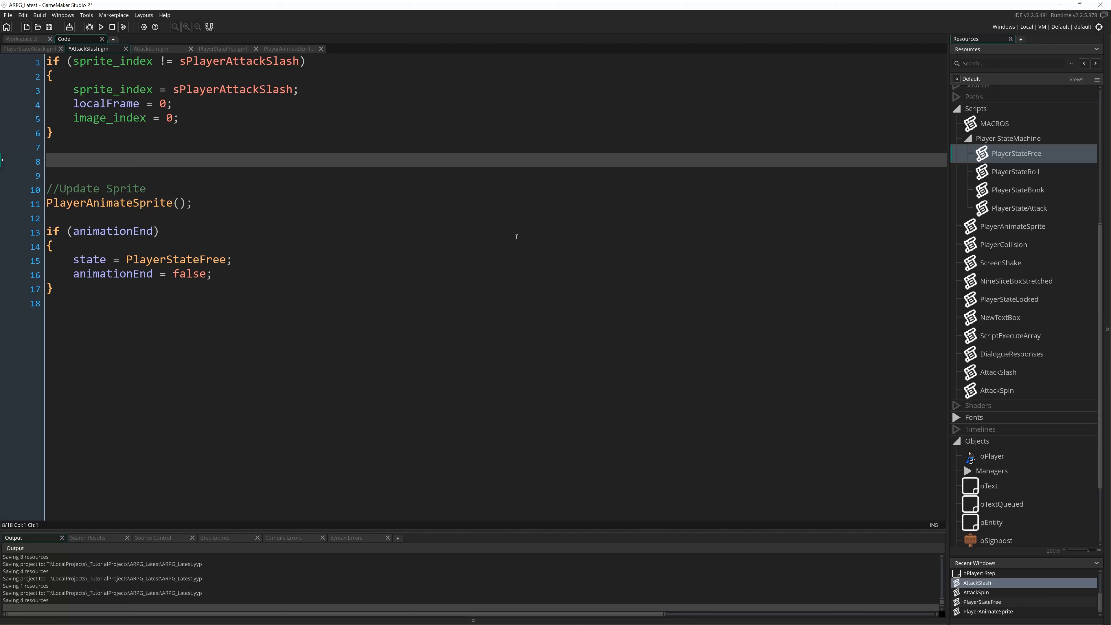
mouse_move(852, 389)
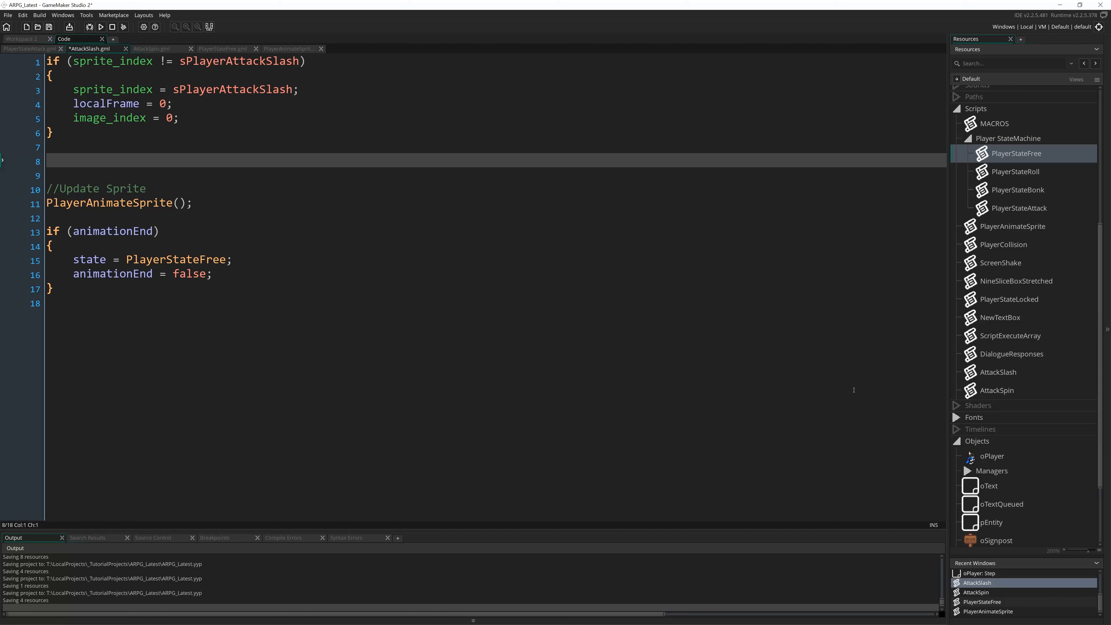
mouse_move(975, 405)
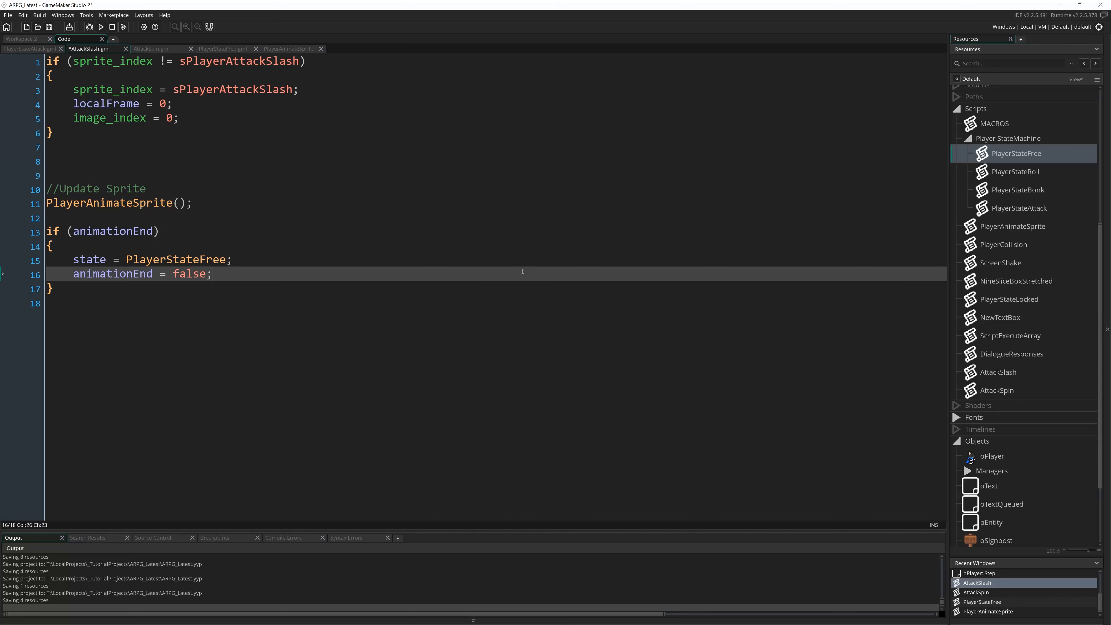
mouse_move(988, 402)
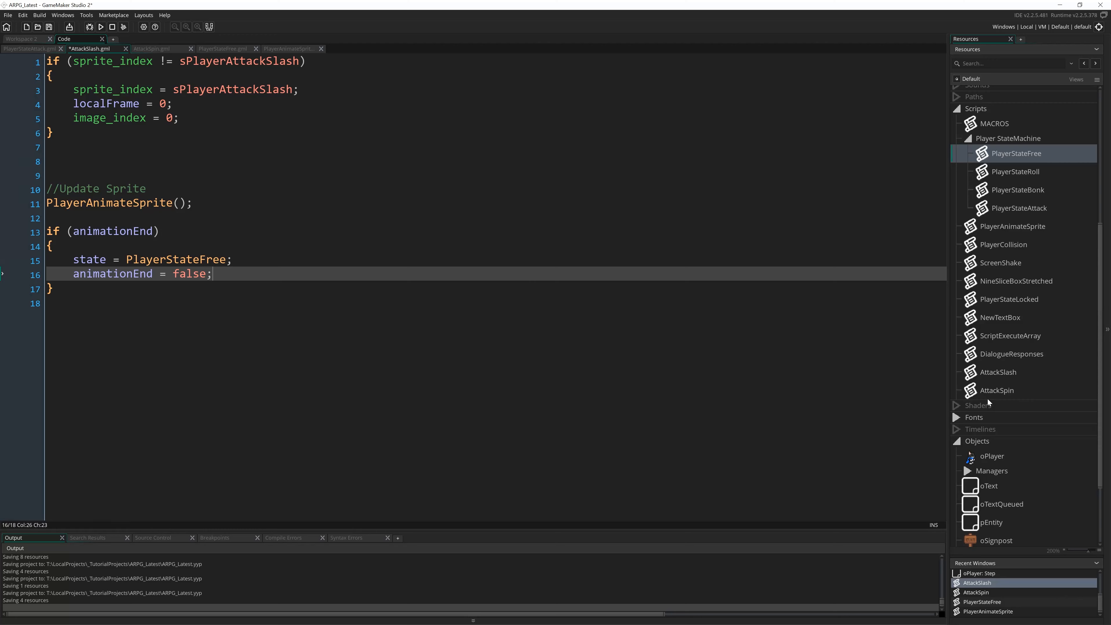
- Scroll through the finished AttackSlash script to review it
scroll(up, 3)
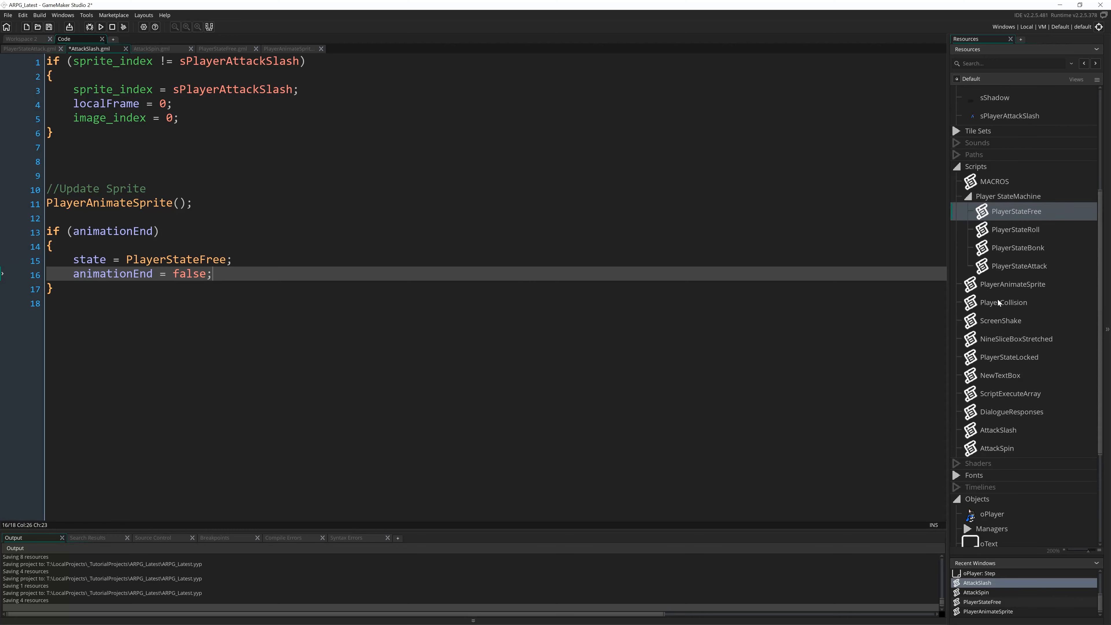
scroll(up, 3)
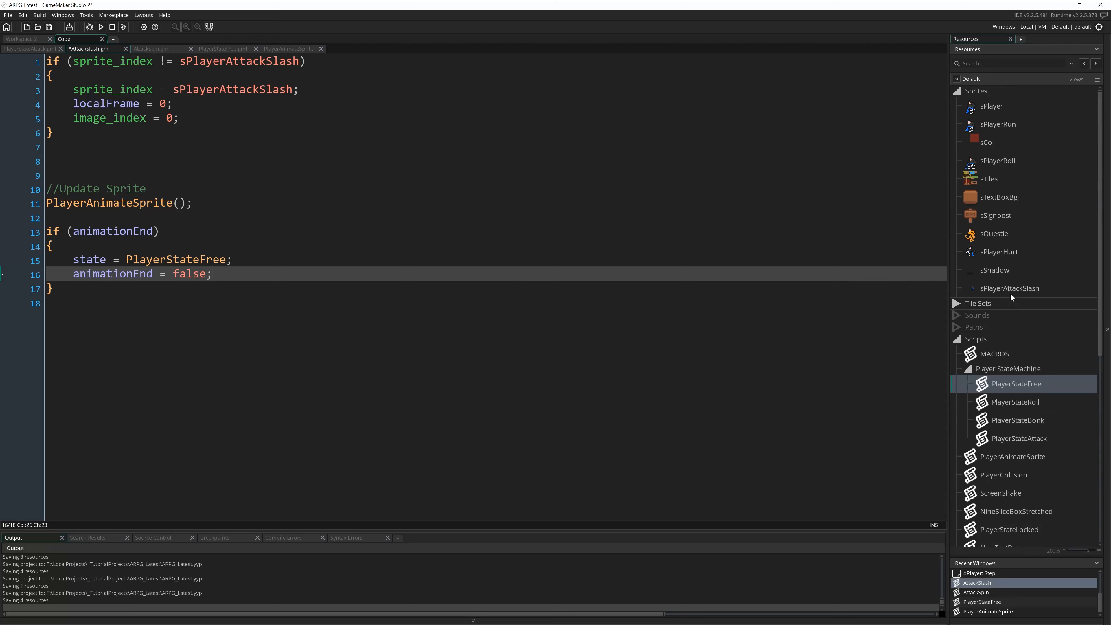
scroll(down, 3)
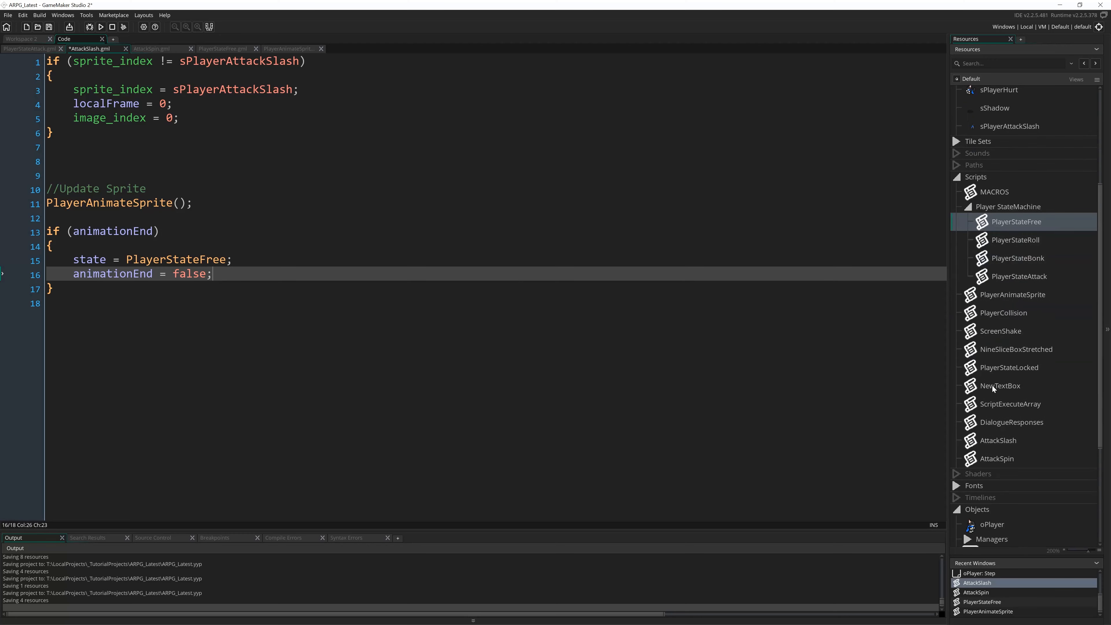
scroll(down, 3)
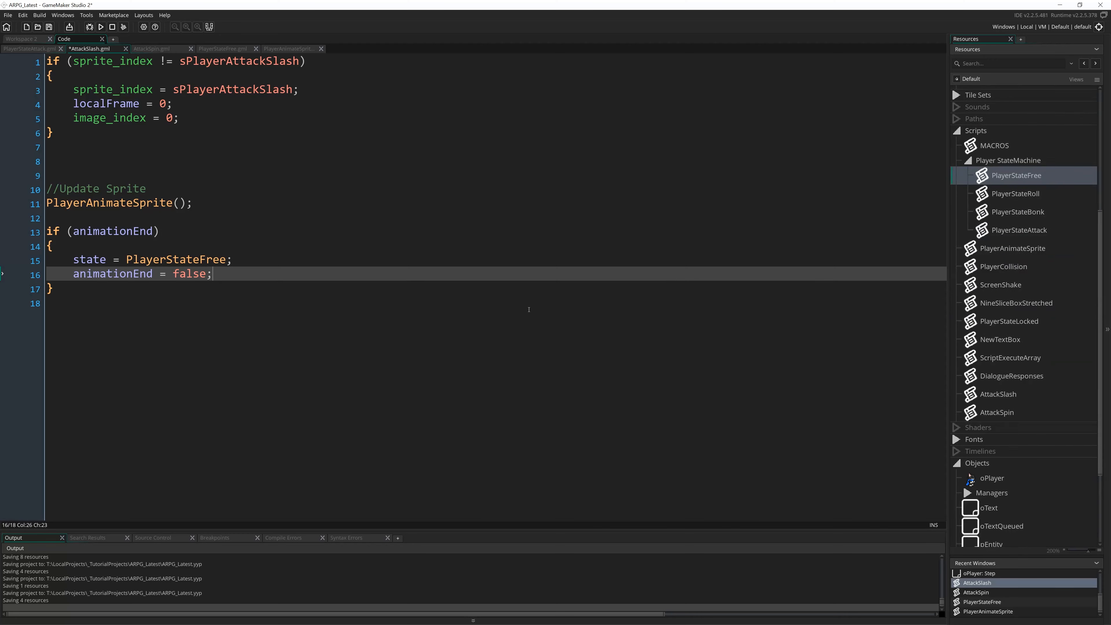
mouse_move(364, 168)
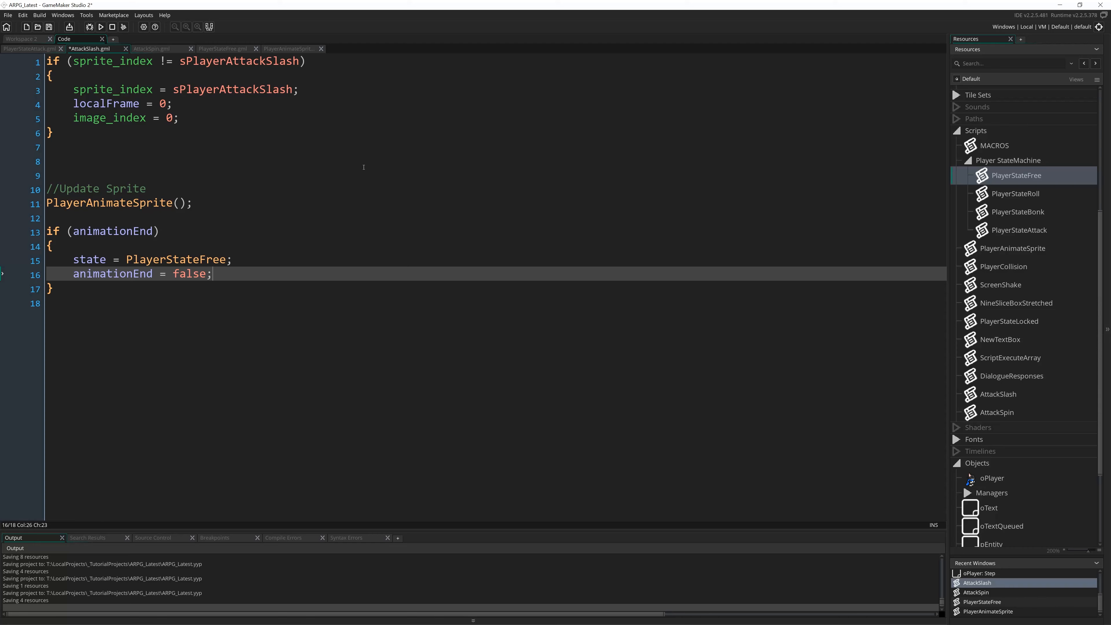
mouse_move(243, 335)
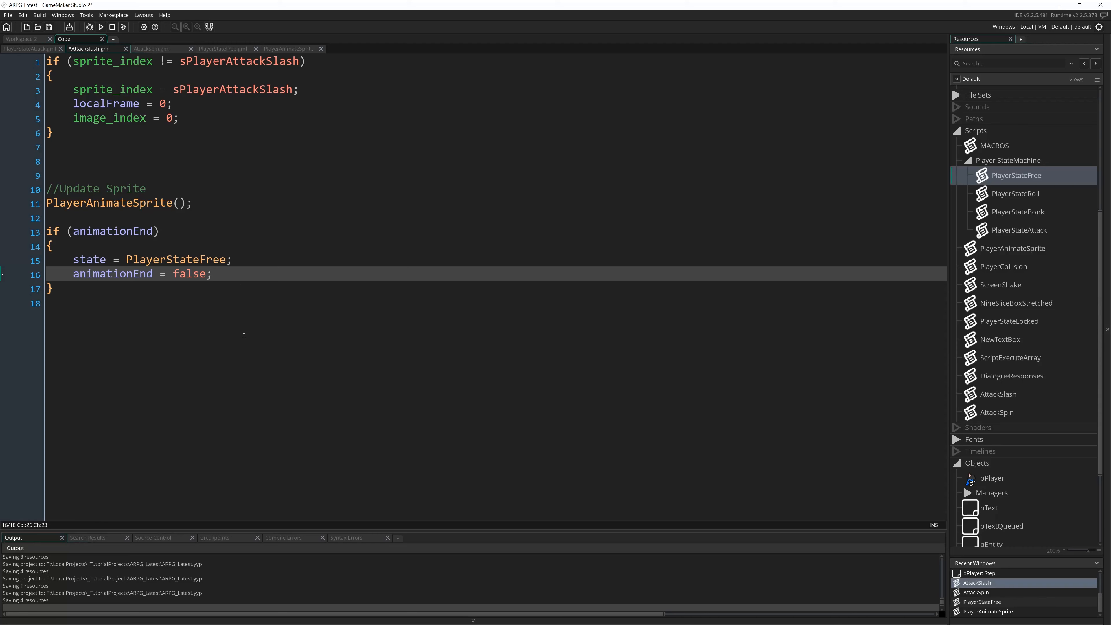
mouse_move(455, 171)
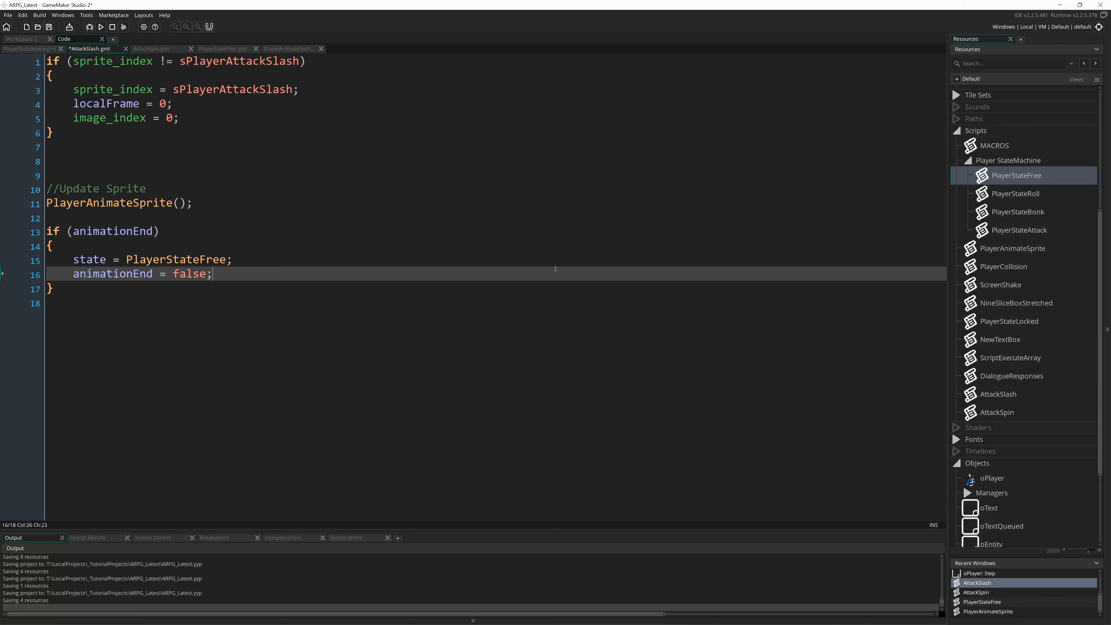
mouse_move(532, 325)
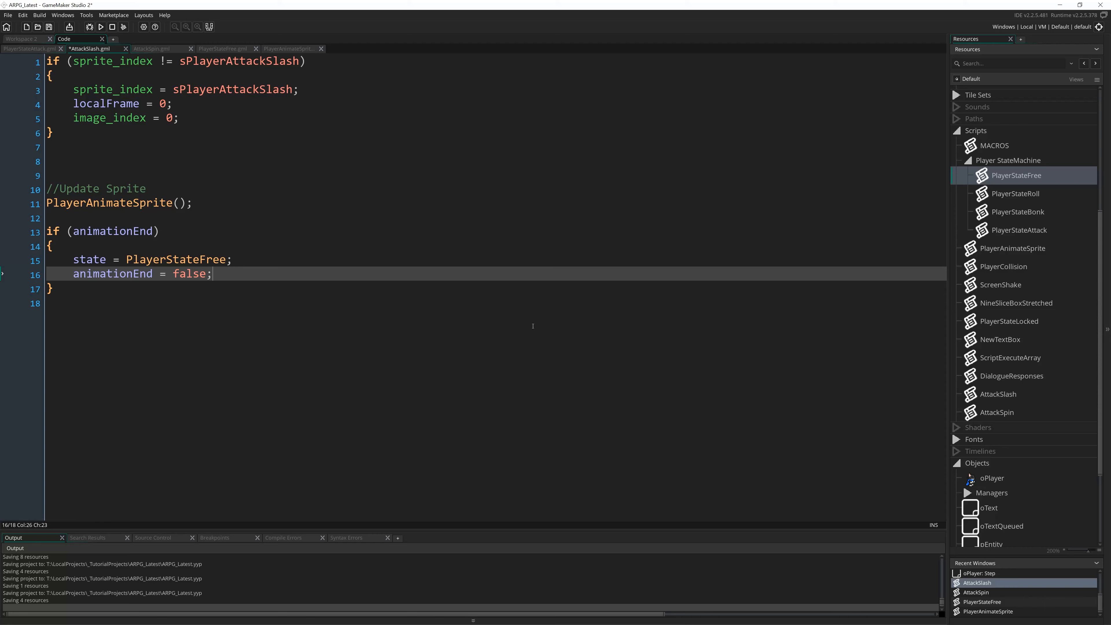
mouse_move(560, 180)
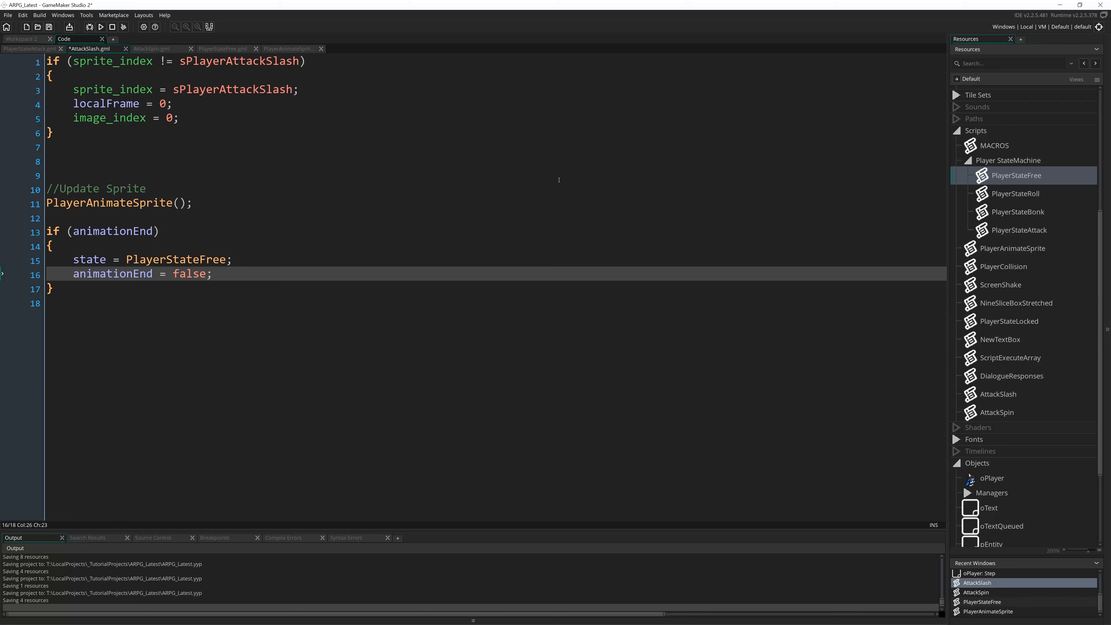
mouse_move(539, 189)
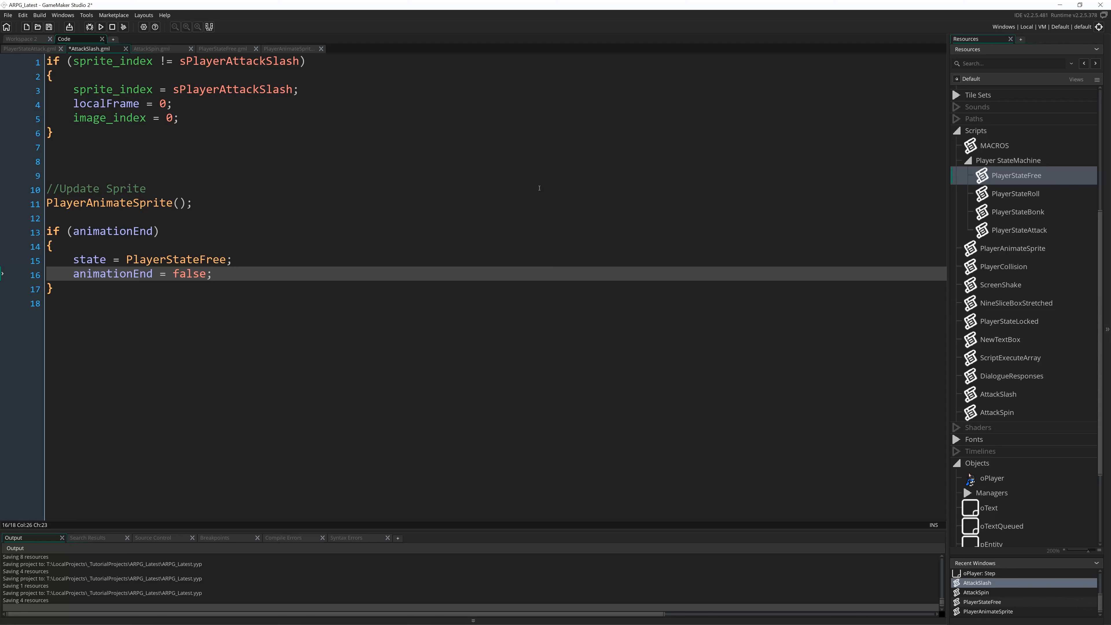
mouse_move(524, 152)
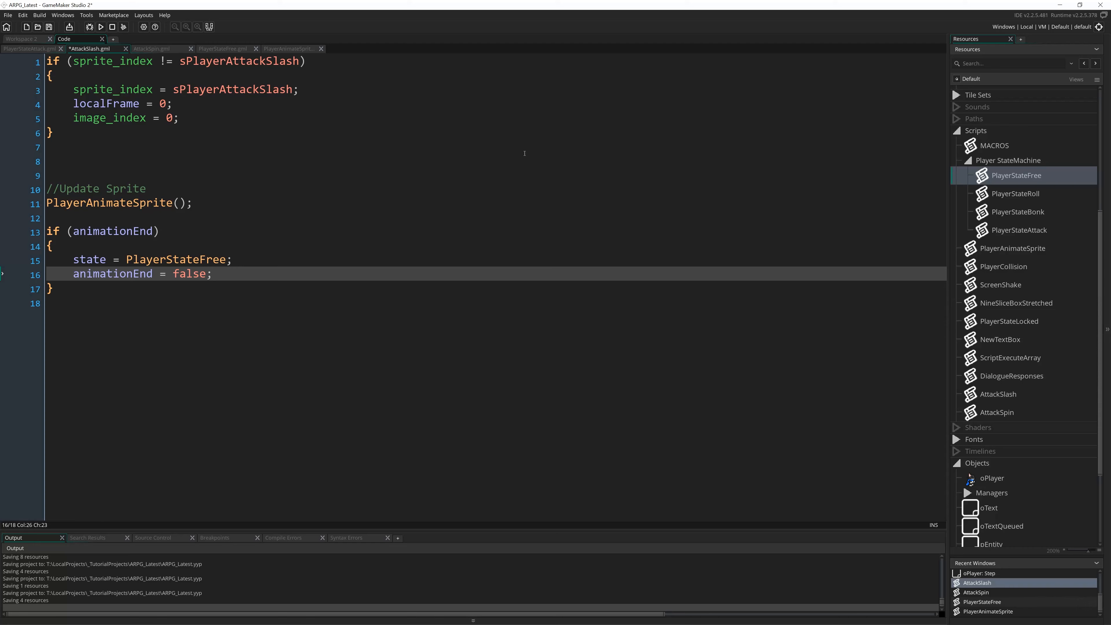
mouse_move(548, 190)
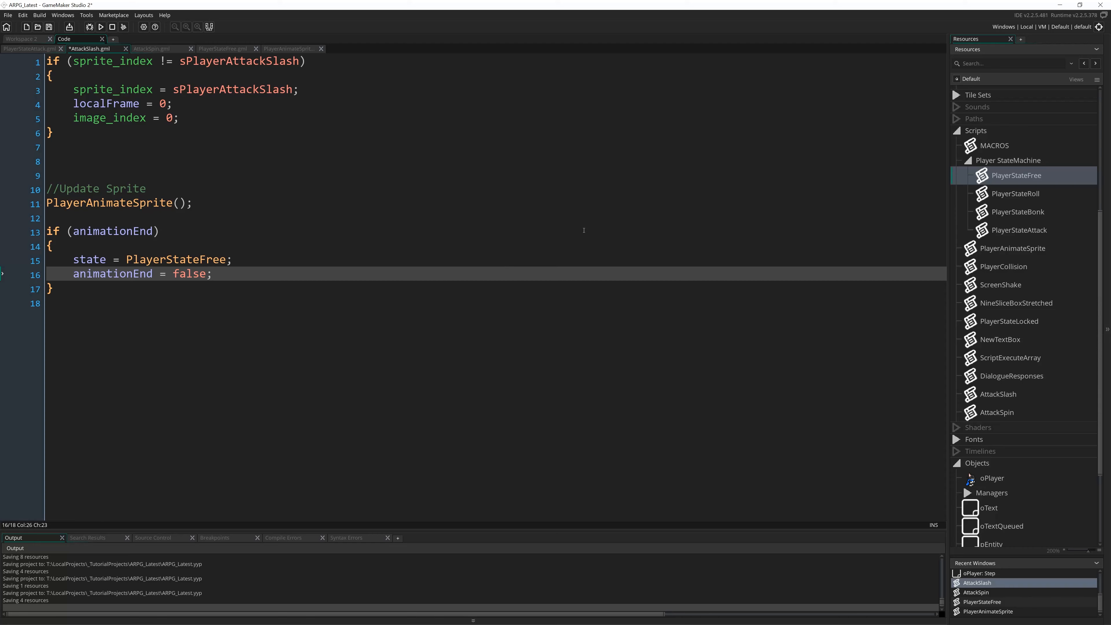
mouse_move(580, 138)
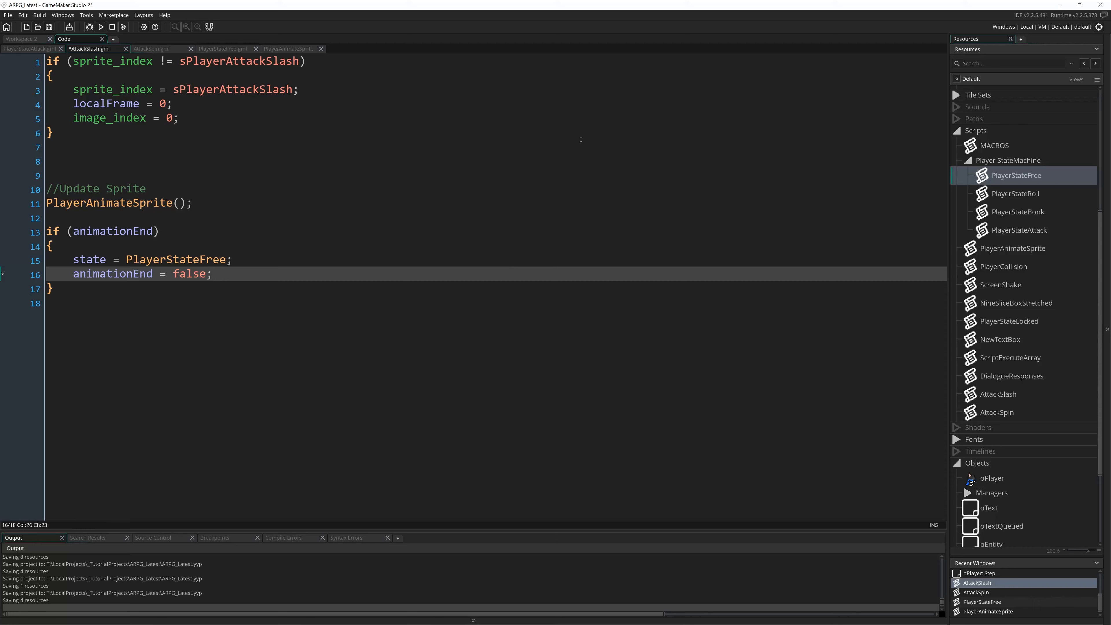
mouse_move(607, 317)
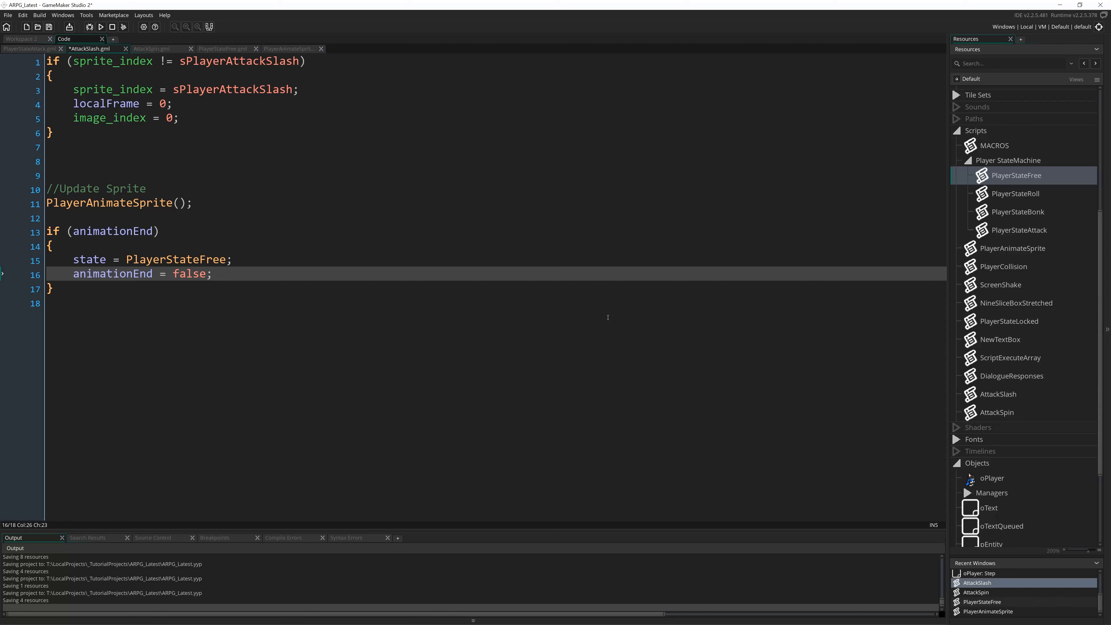
mouse_move(726, 181)
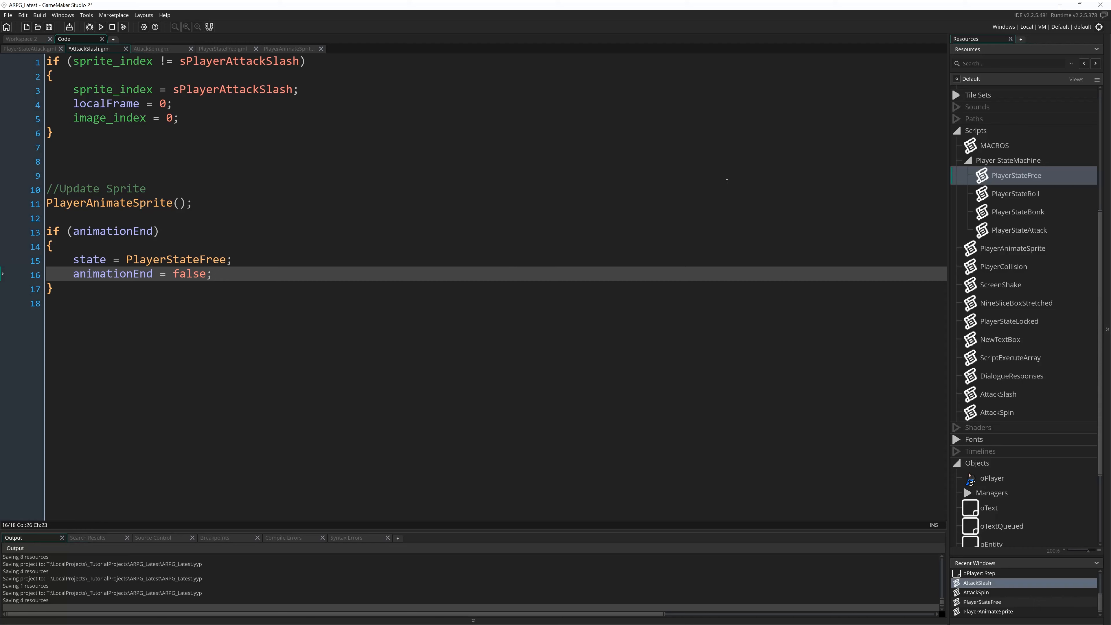
mouse_move(798, 233)
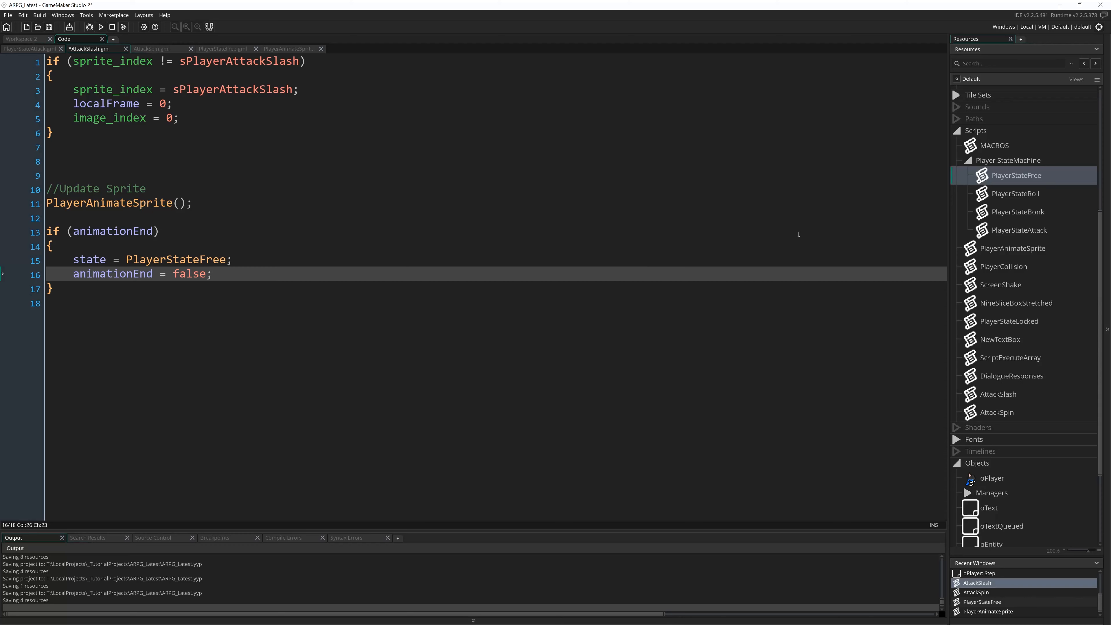
mouse_move(584, 308)
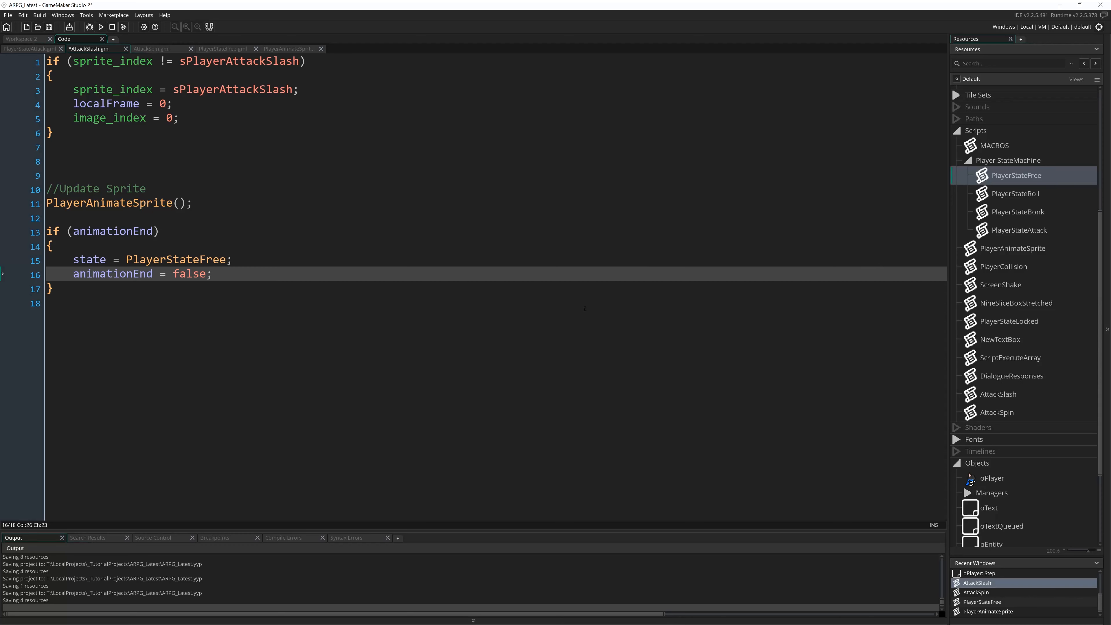
mouse_move(802, 396)
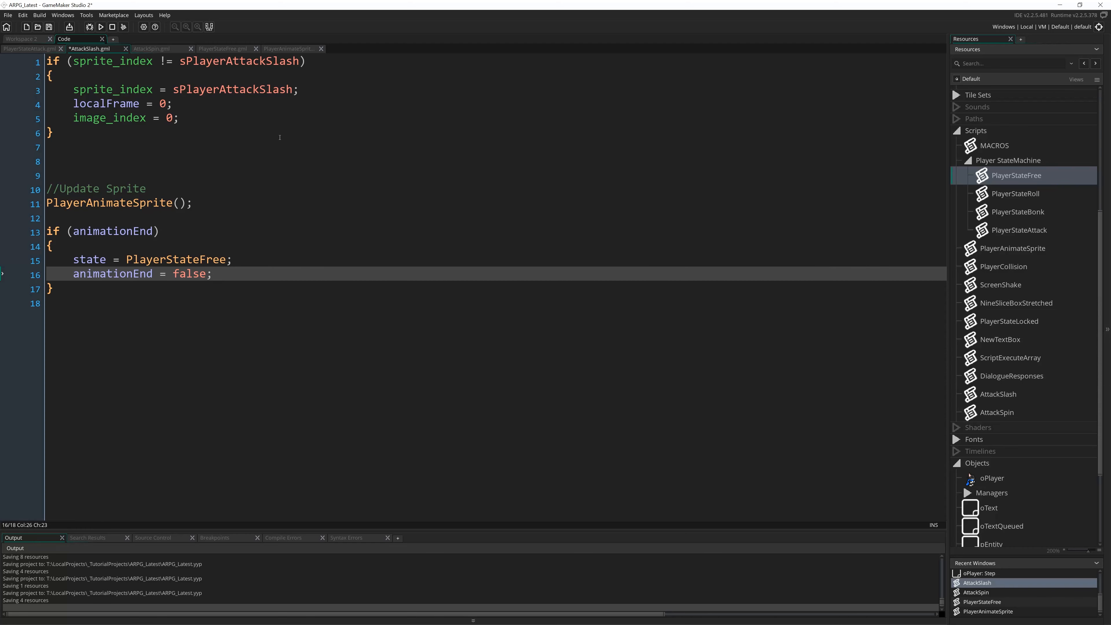
mouse_move(622, 355)
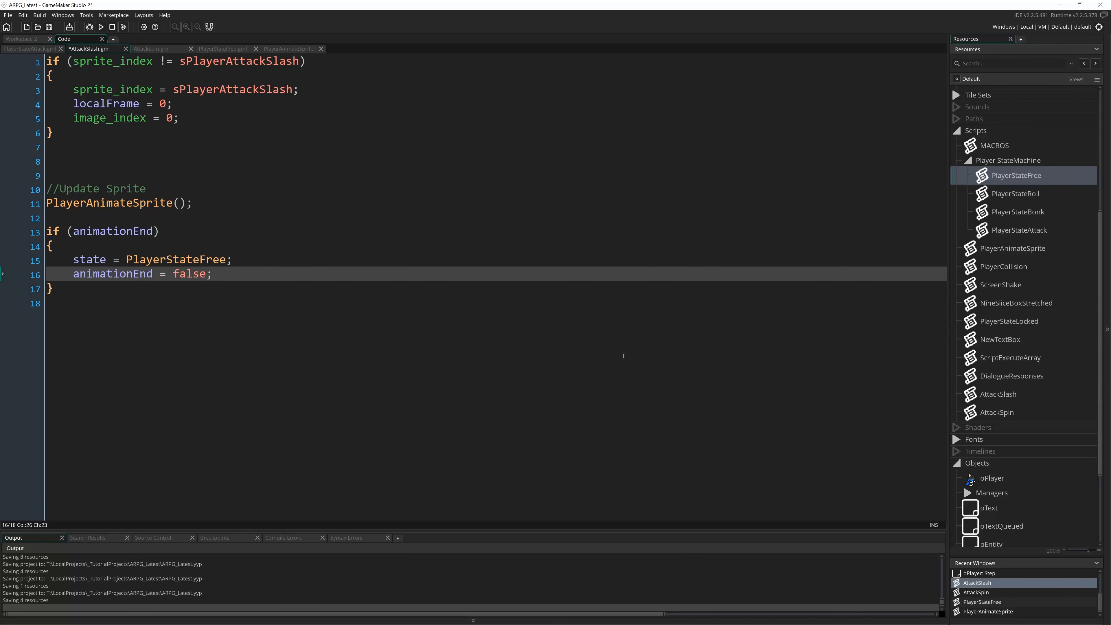
mouse_move(667, 362)
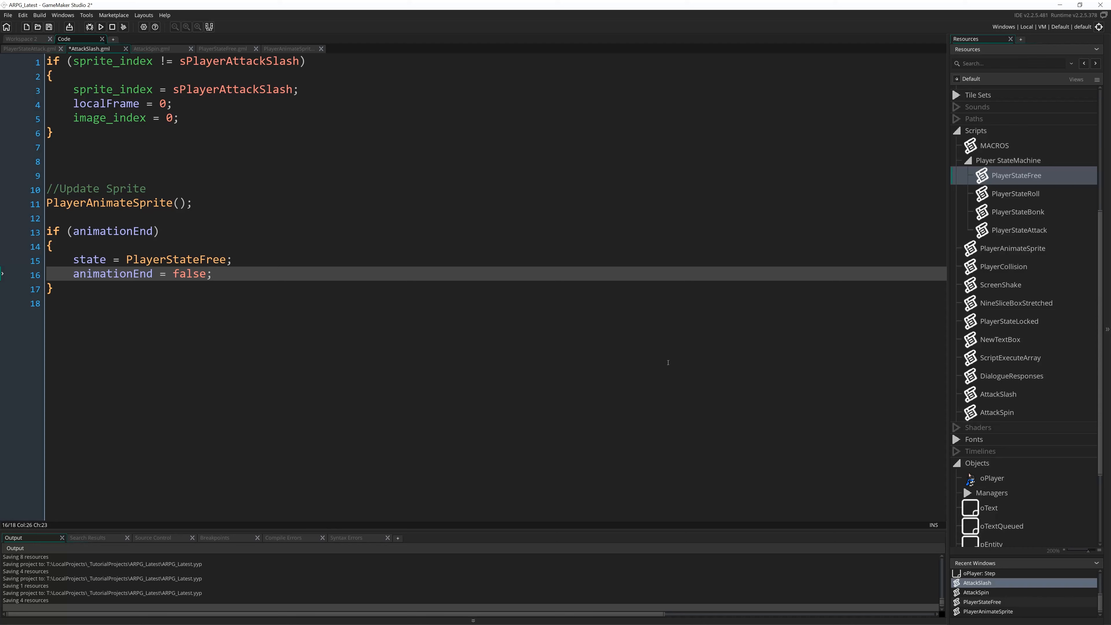
mouse_move(644, 394)
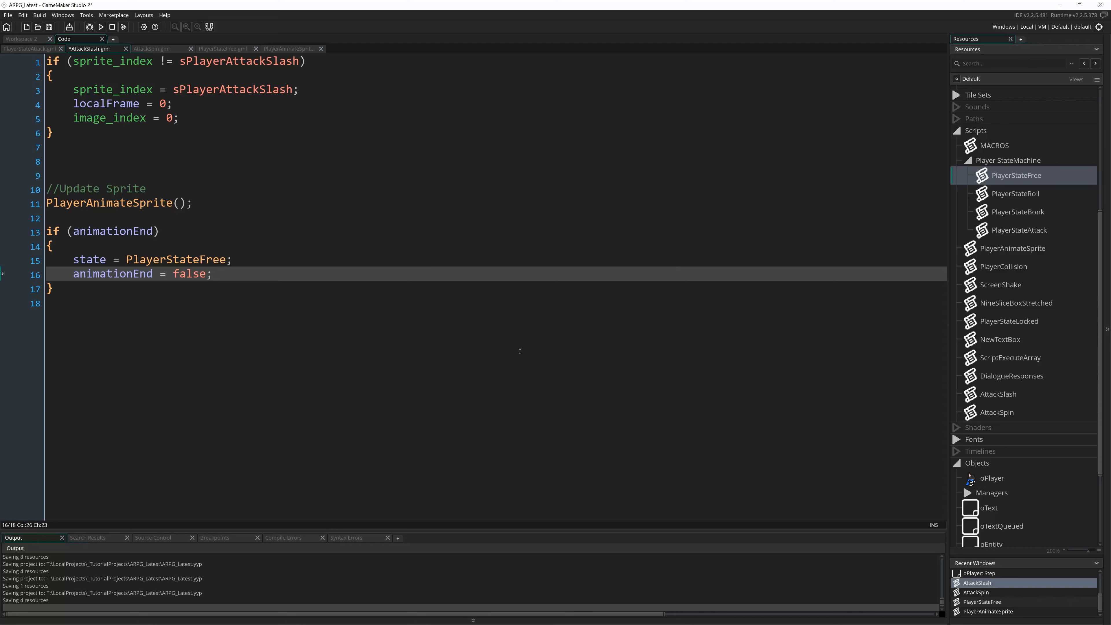
mouse_move(630, 373)
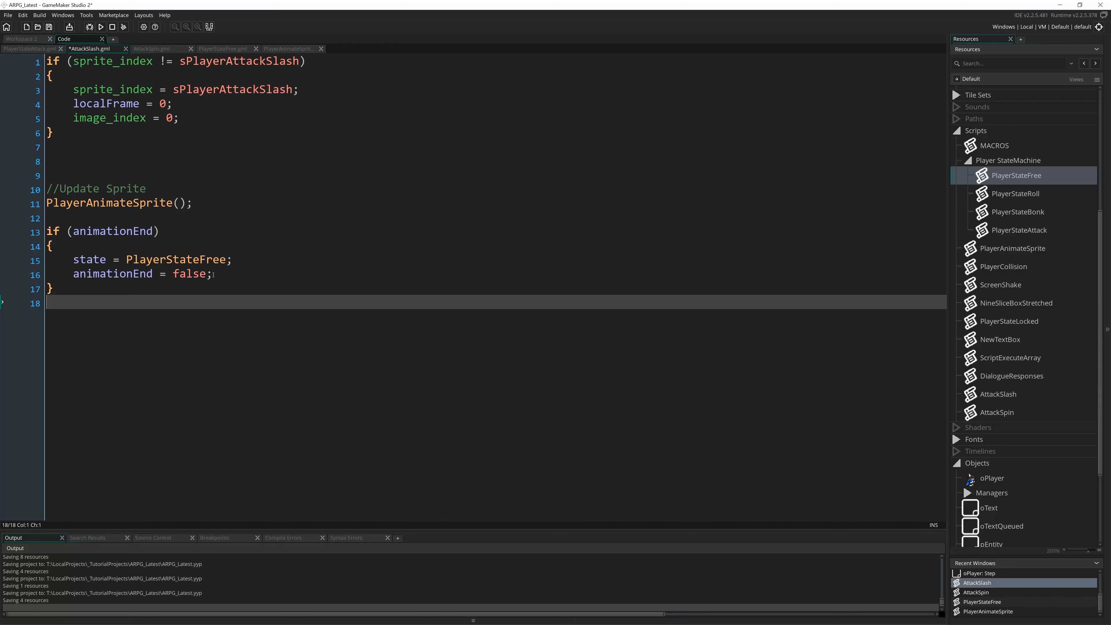
mouse_move(726, 226)
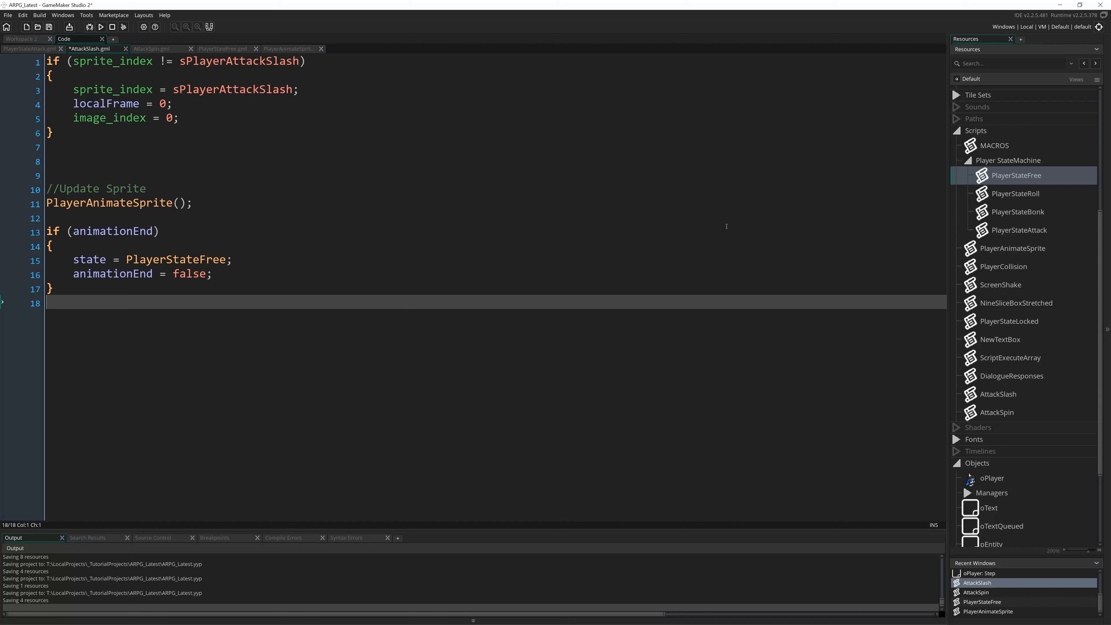
mouse_move(661, 279)
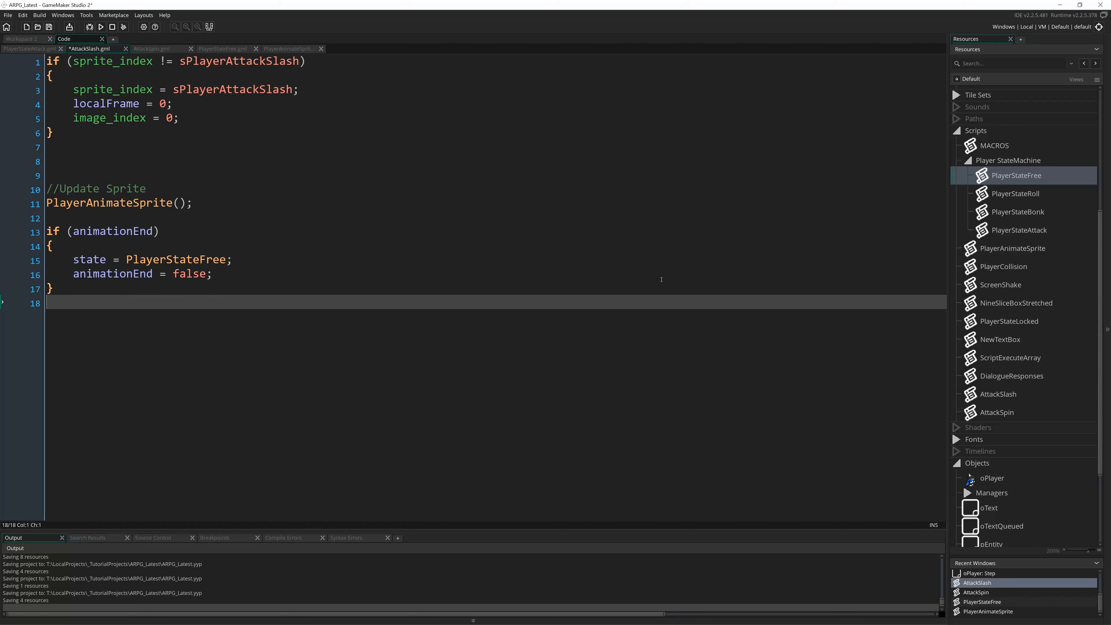
mouse_move(584, 351)
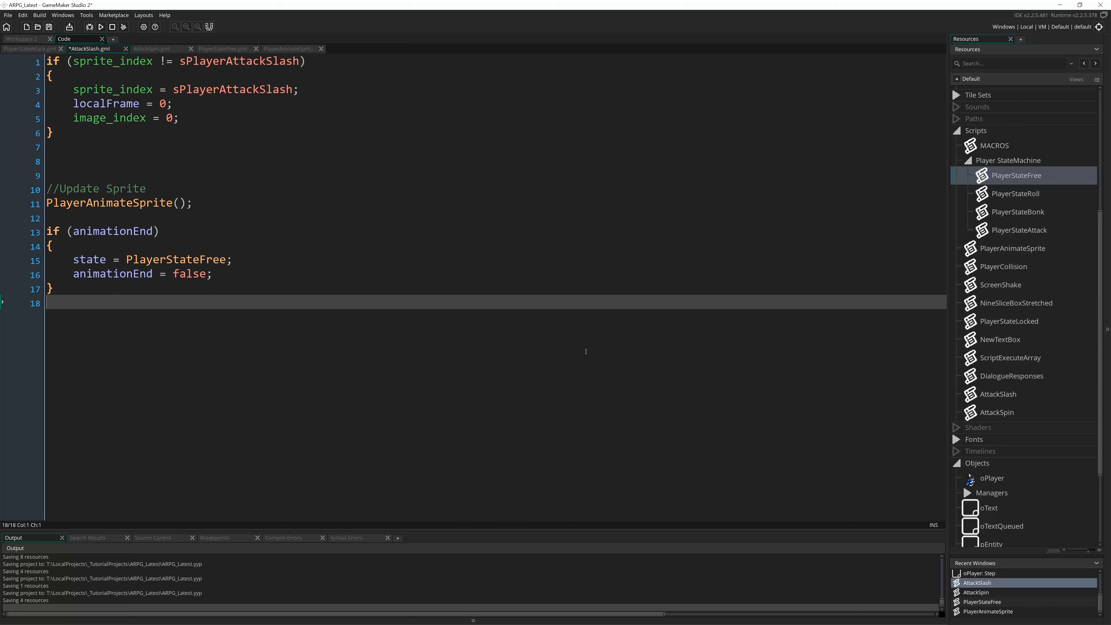
mouse_move(633, 360)
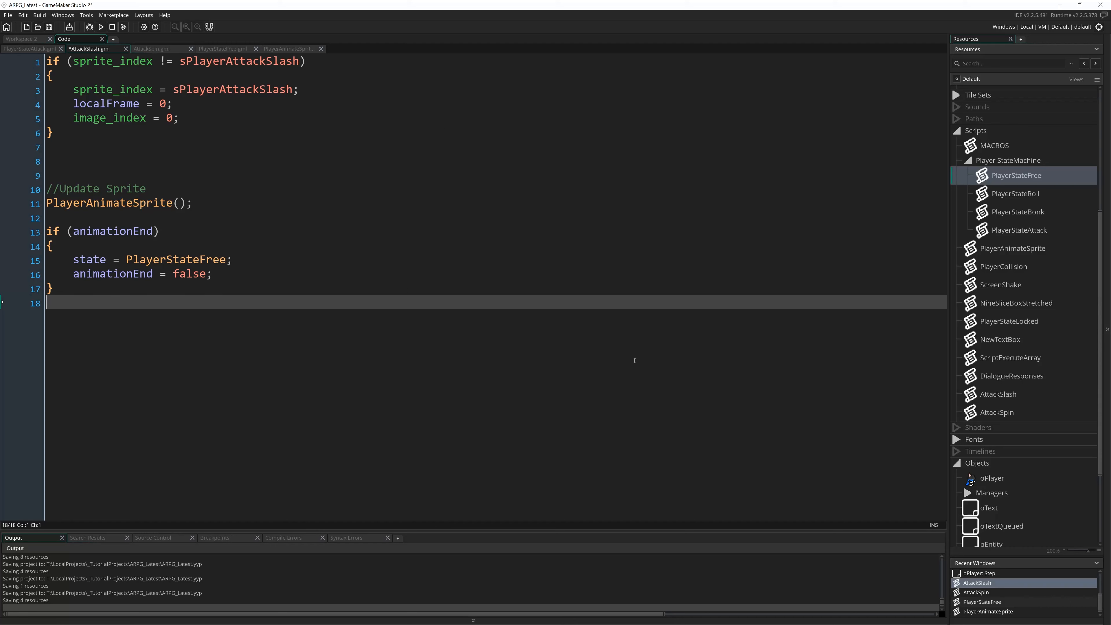
mouse_move(568, 357)
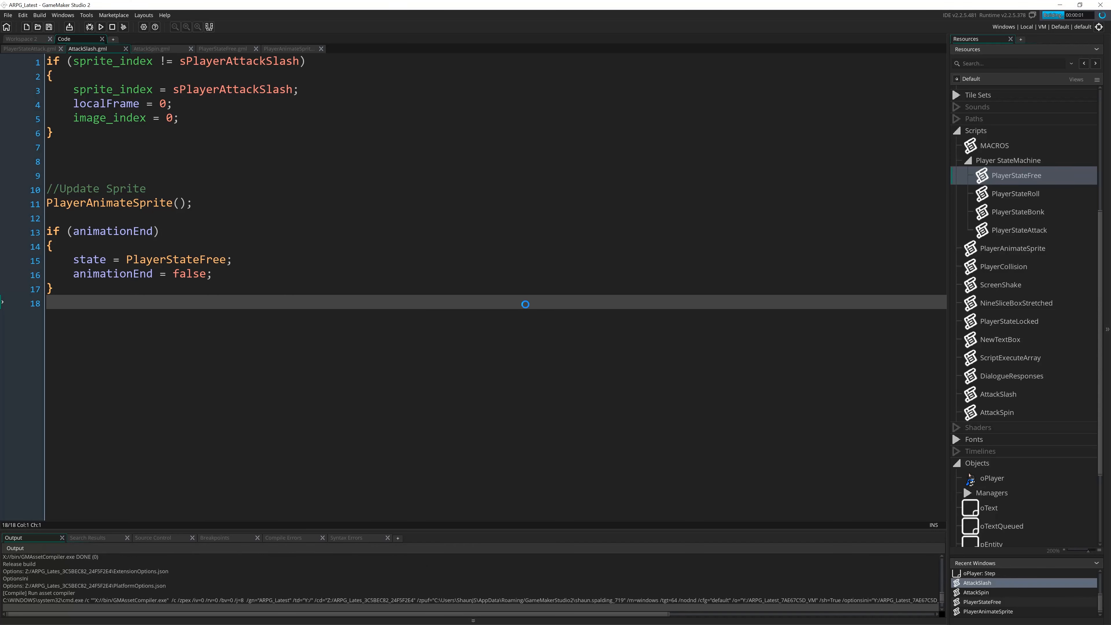
- Focus the running game window to test the slash attack
click(100, 26)
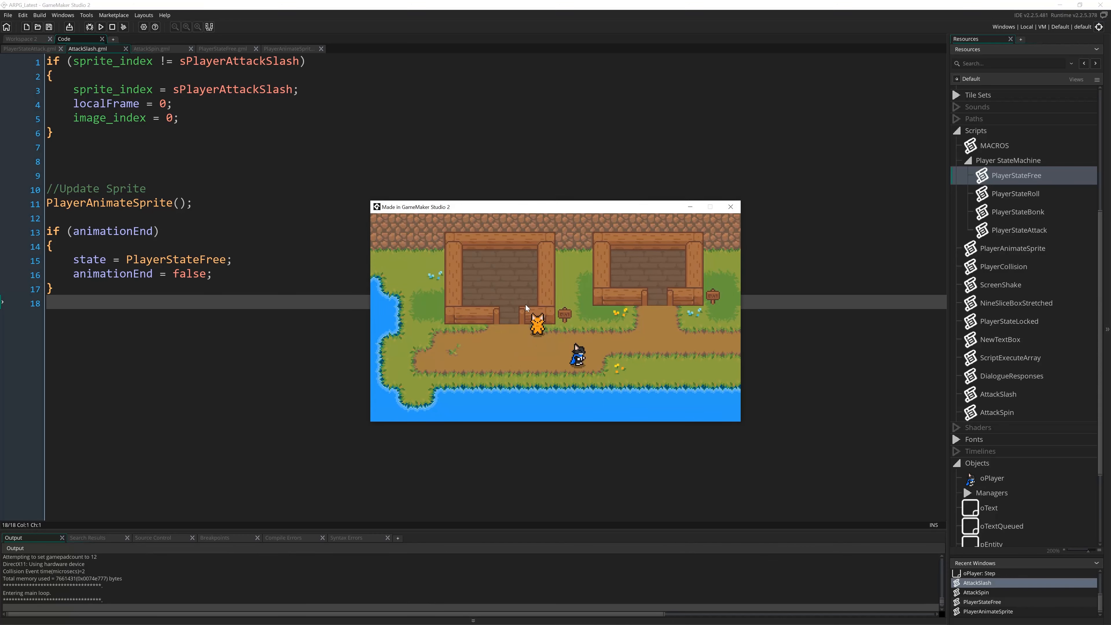
mouse_move(593, 369)
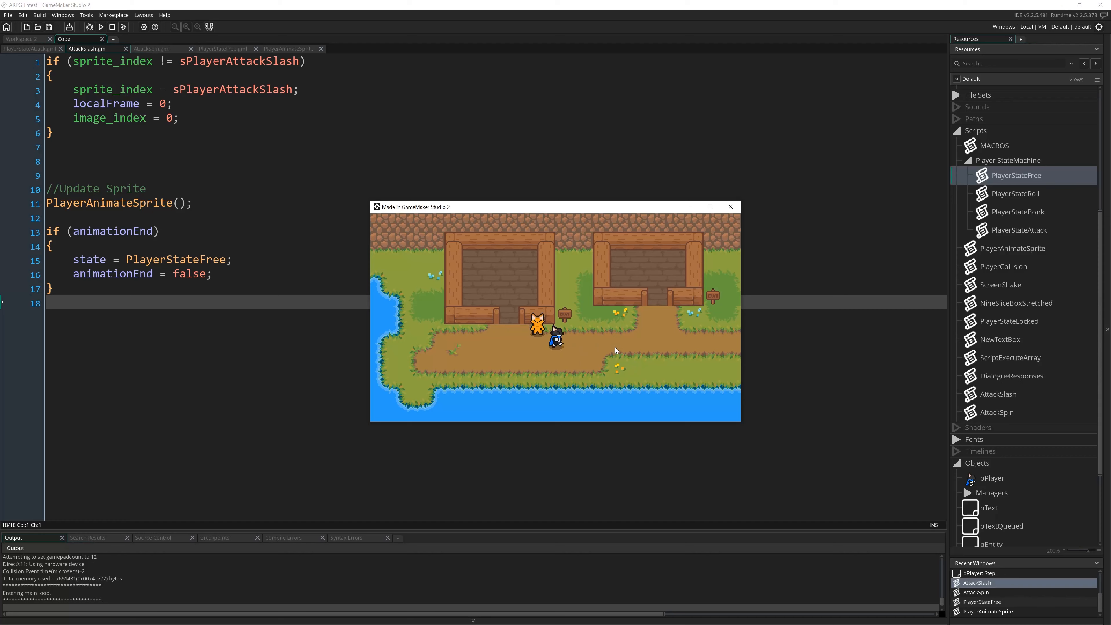
mouse_move(614, 348)
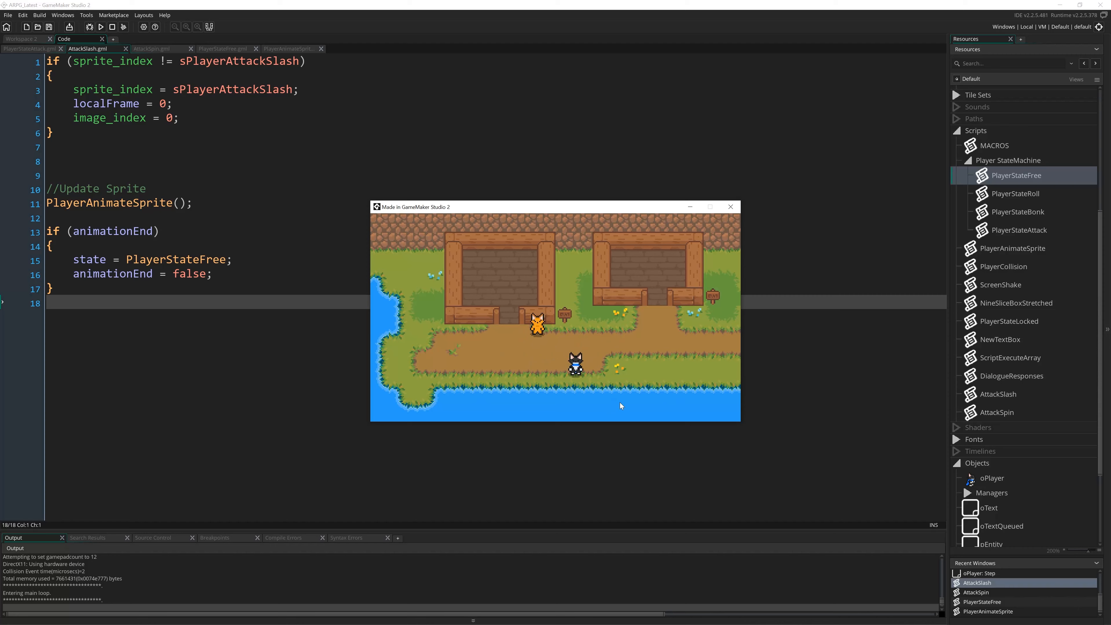
mouse_move(285, 108)
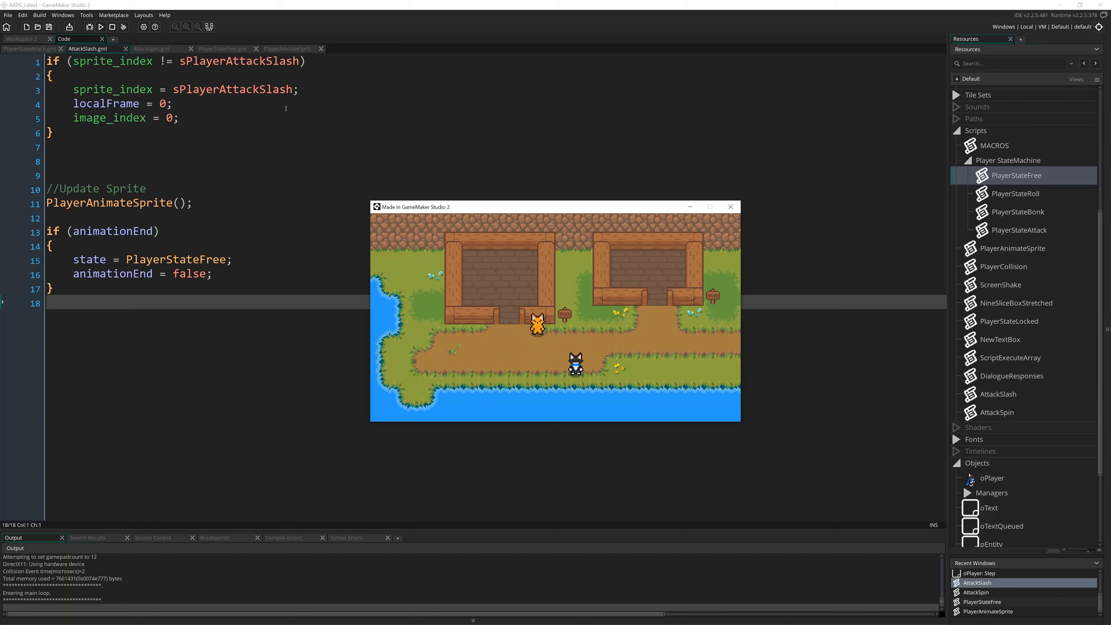
mouse_move(757, 326)
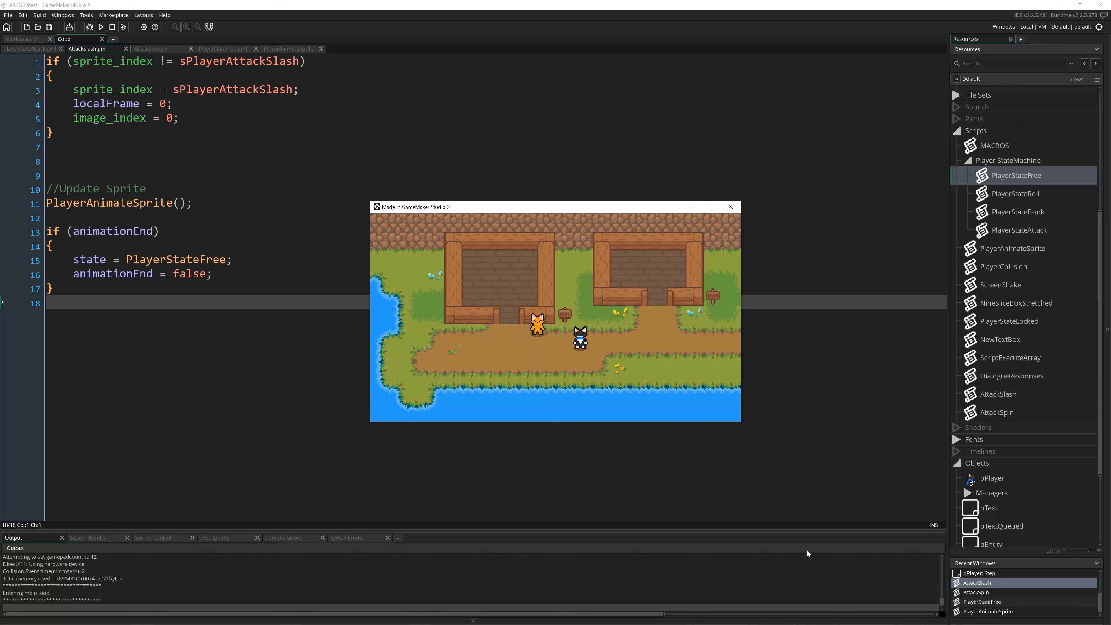
mouse_move(854, 486)
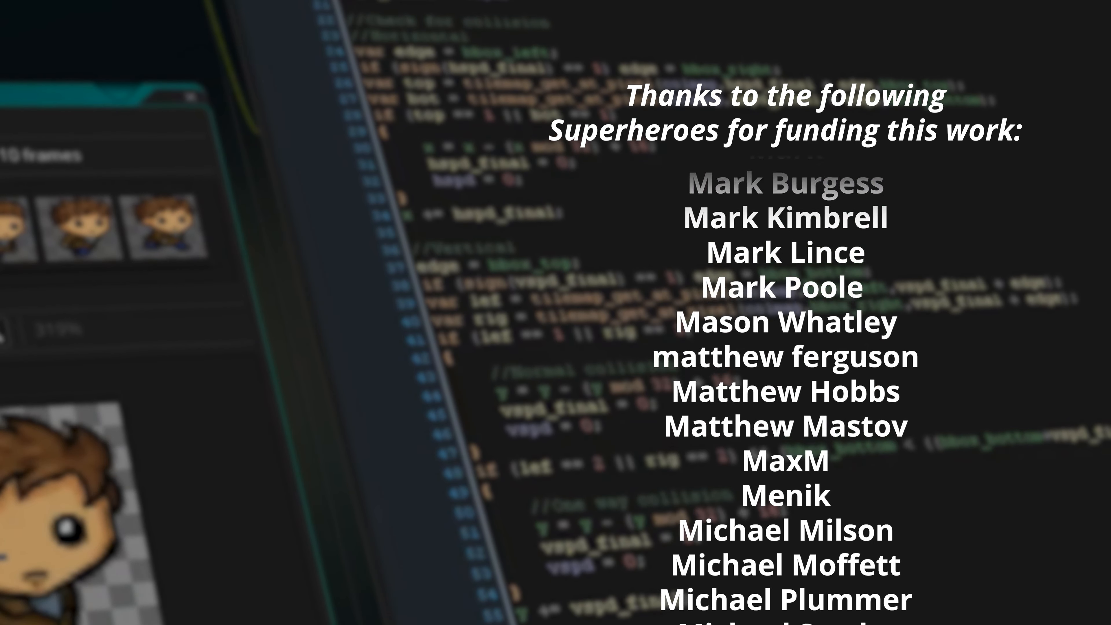
scroll(up, 3)
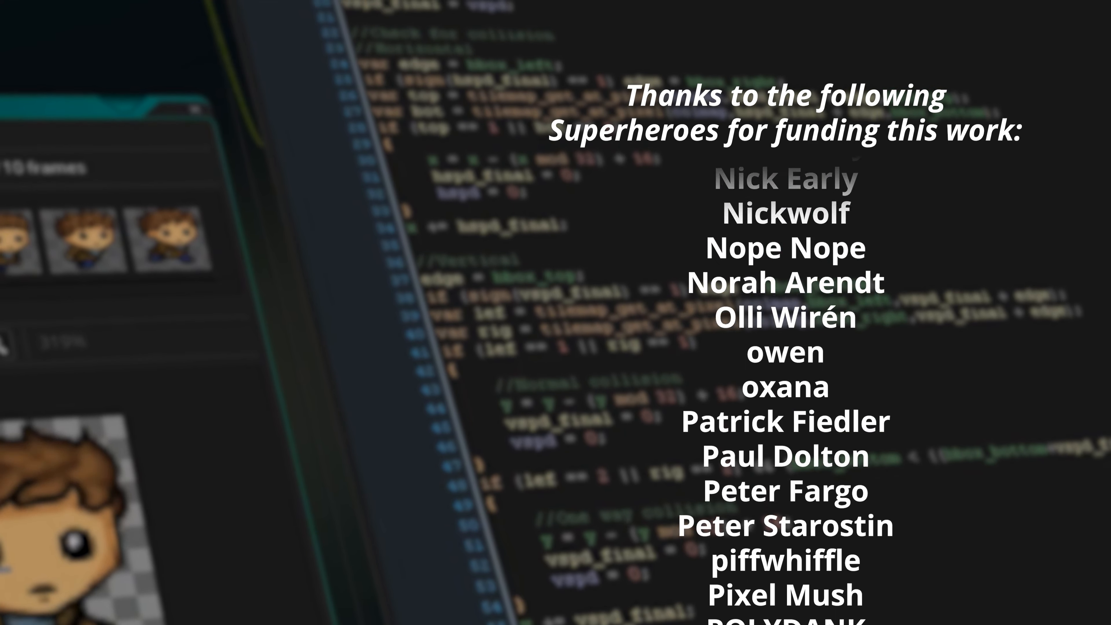
scroll(down, 3)
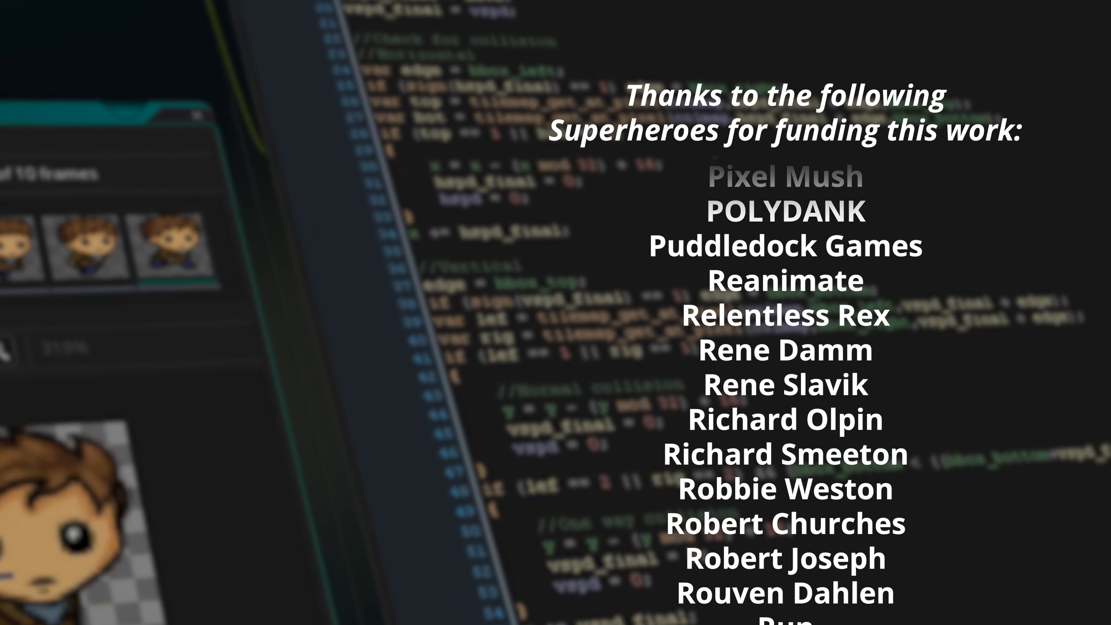
scroll(down, 3)
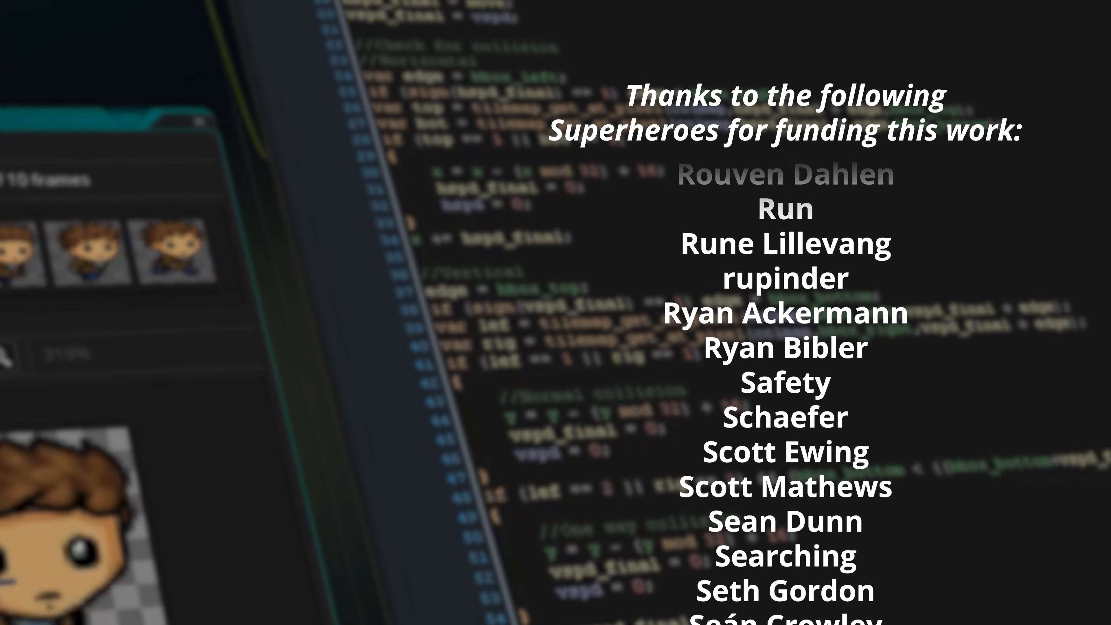
scroll(down, 3)
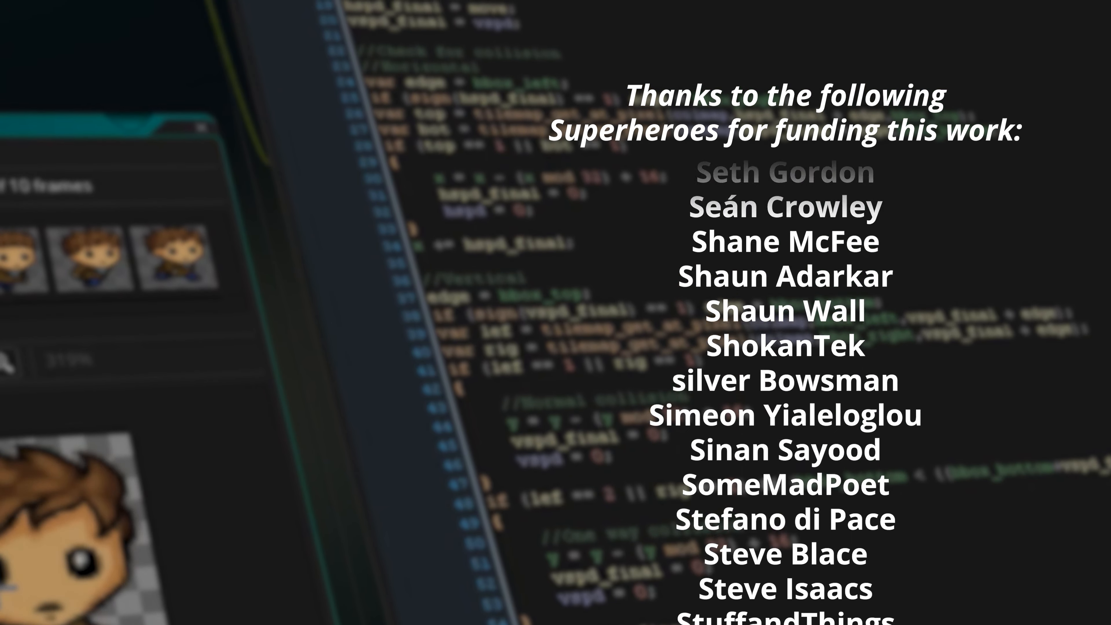